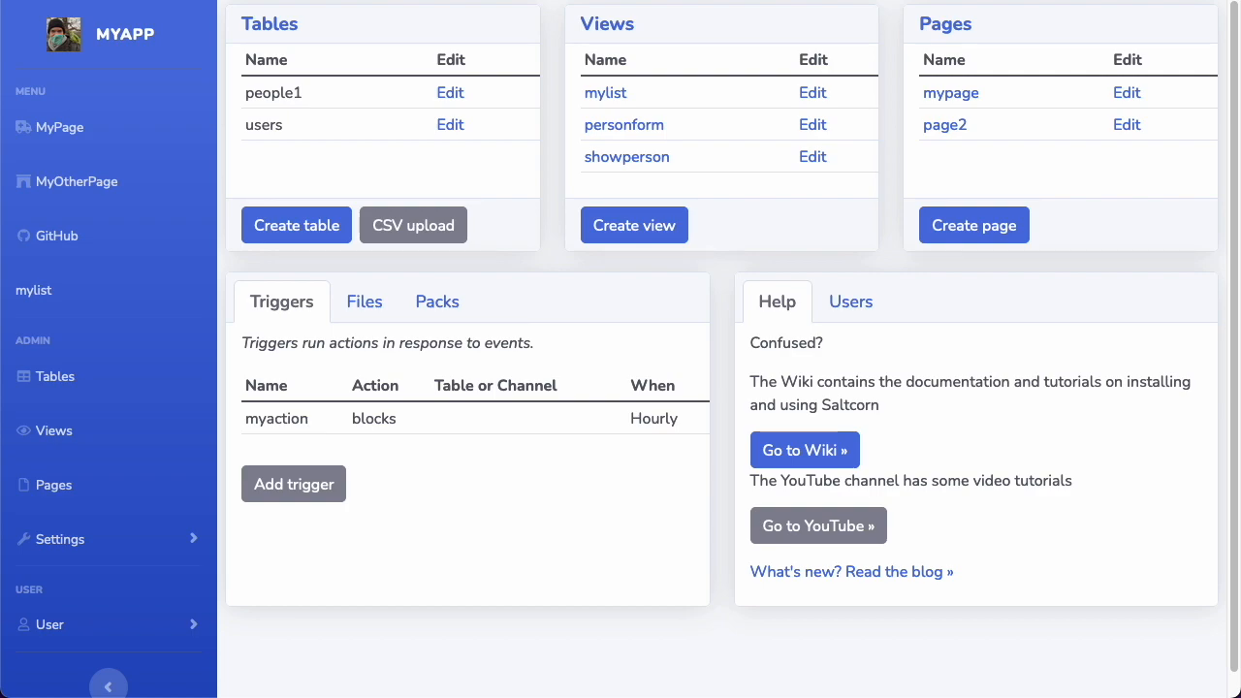
mouse_move(608, 102)
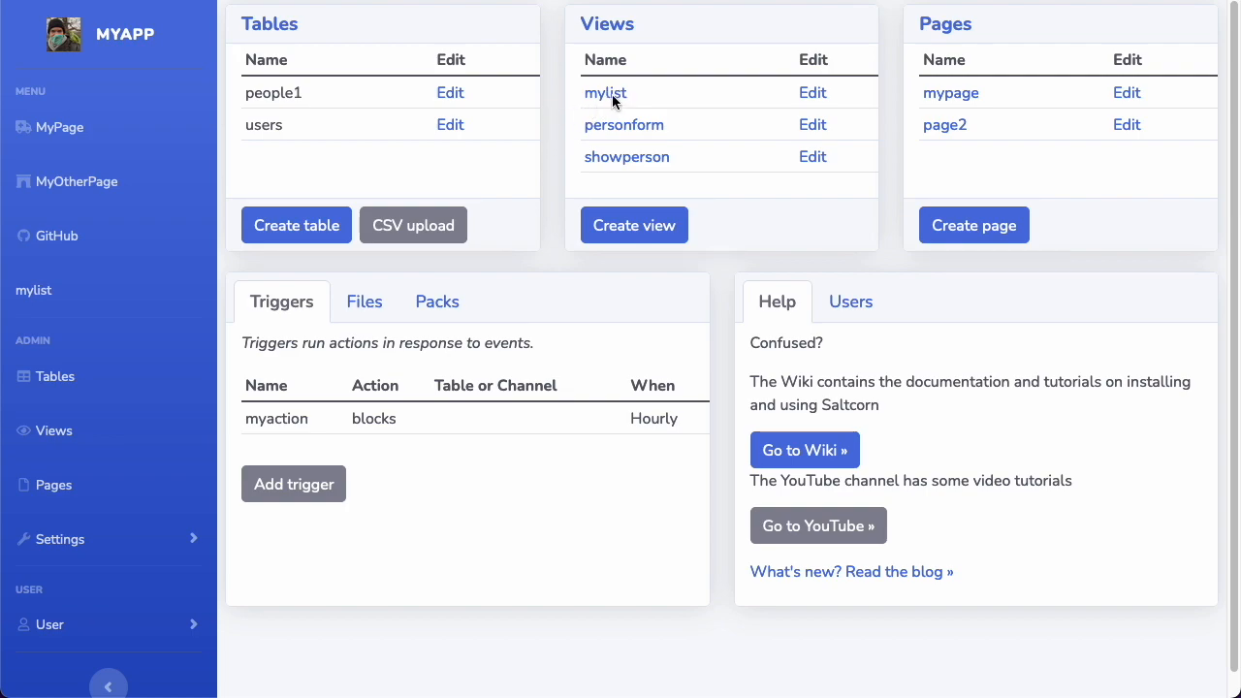
mouse_move(554, 103)
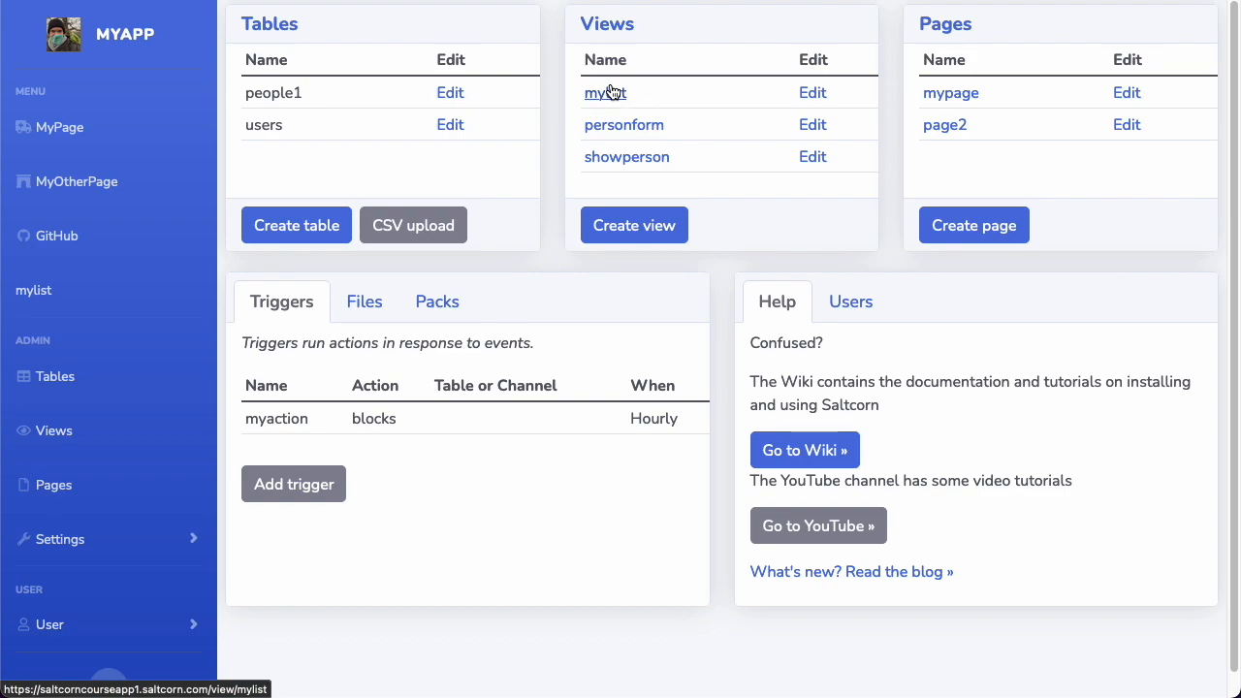
left_click(604, 92)
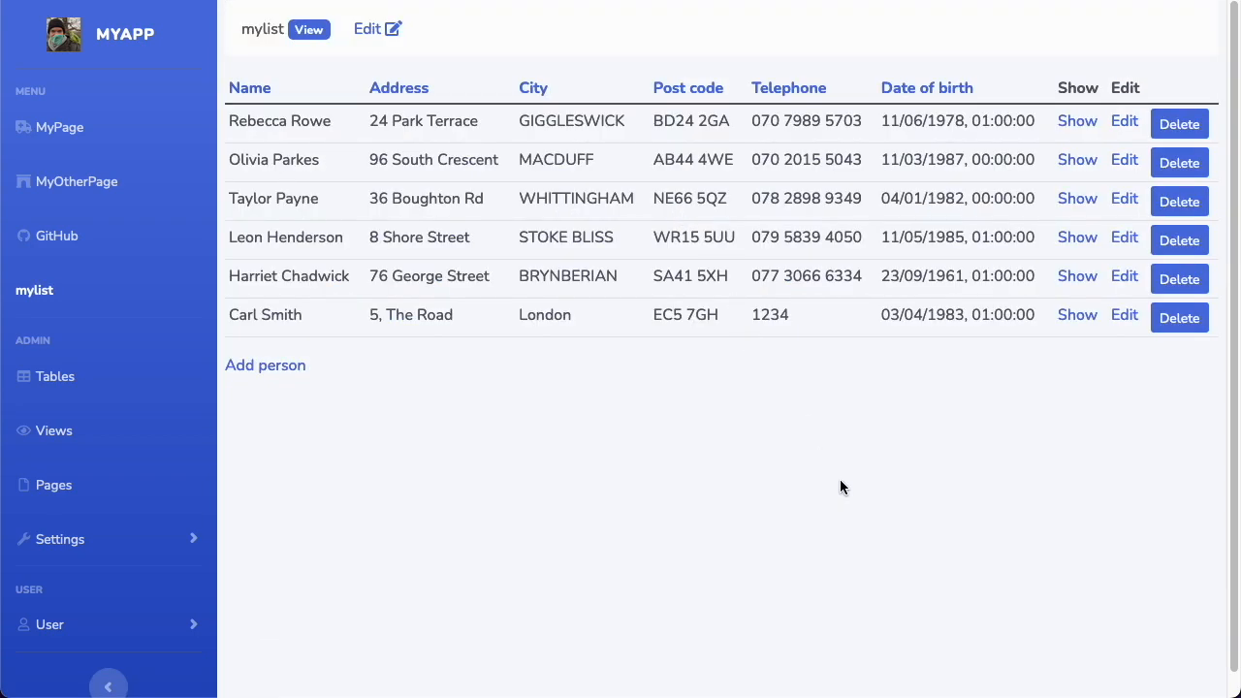
mouse_move(795, 139)
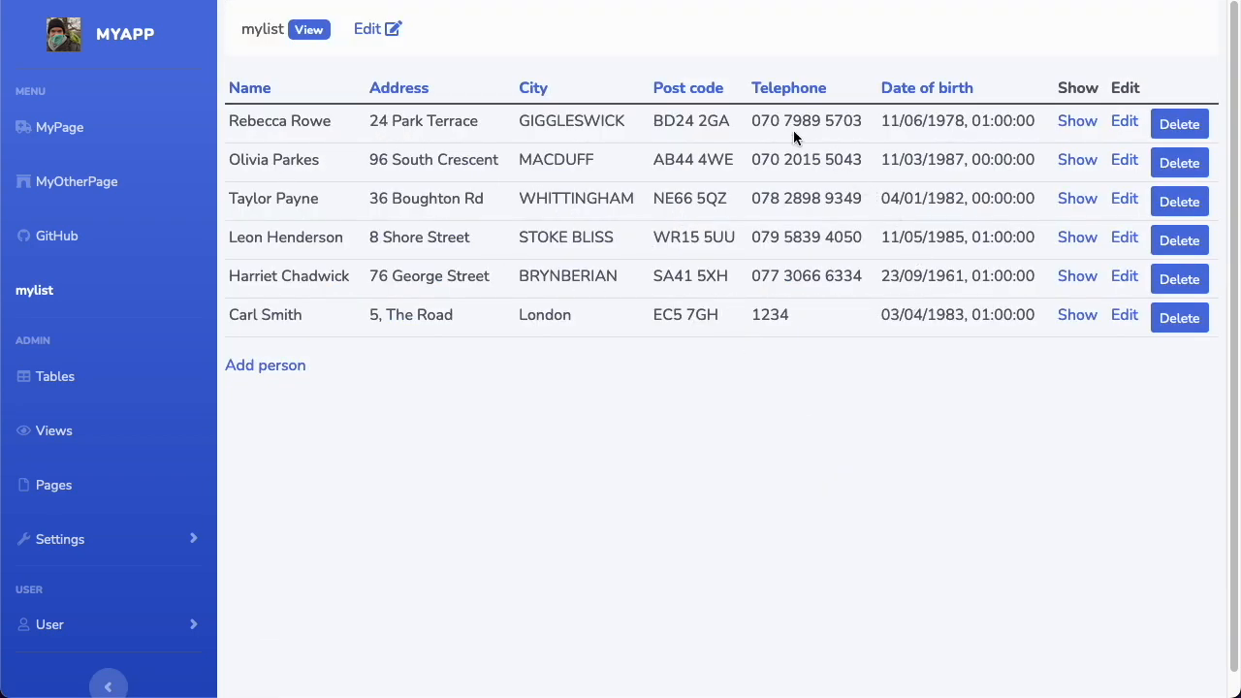
mouse_move(773, 179)
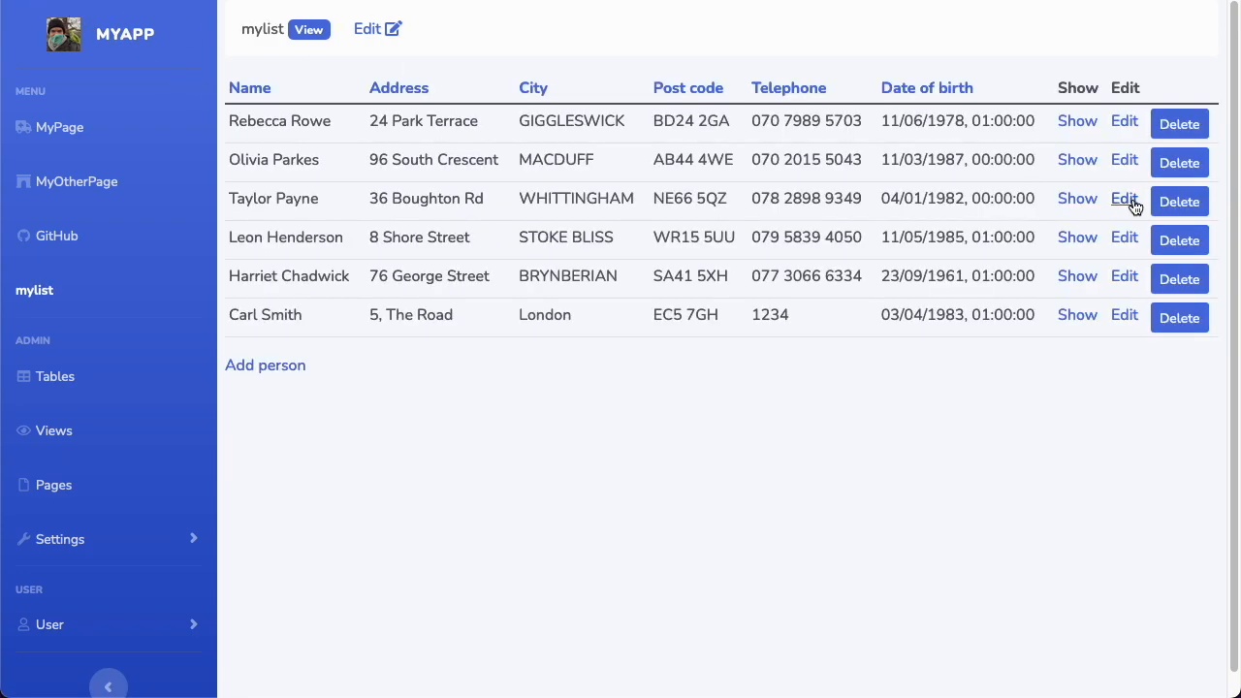
mouse_move(1124, 160)
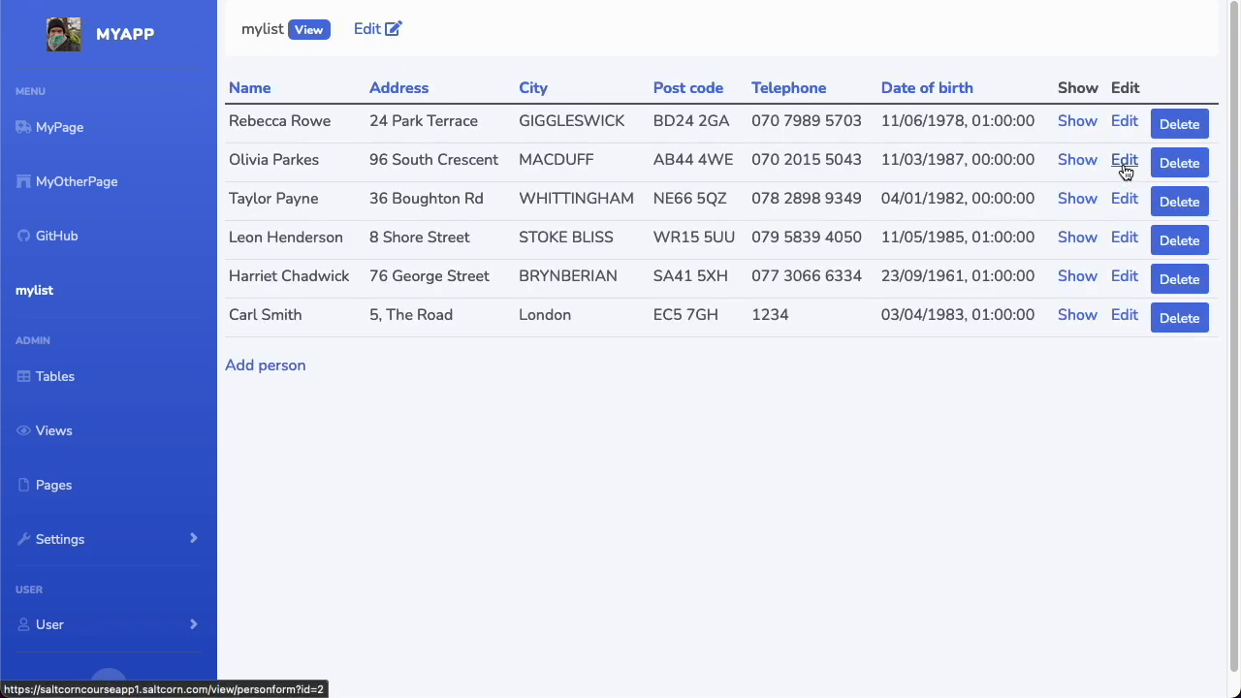
left_click(1124, 160)
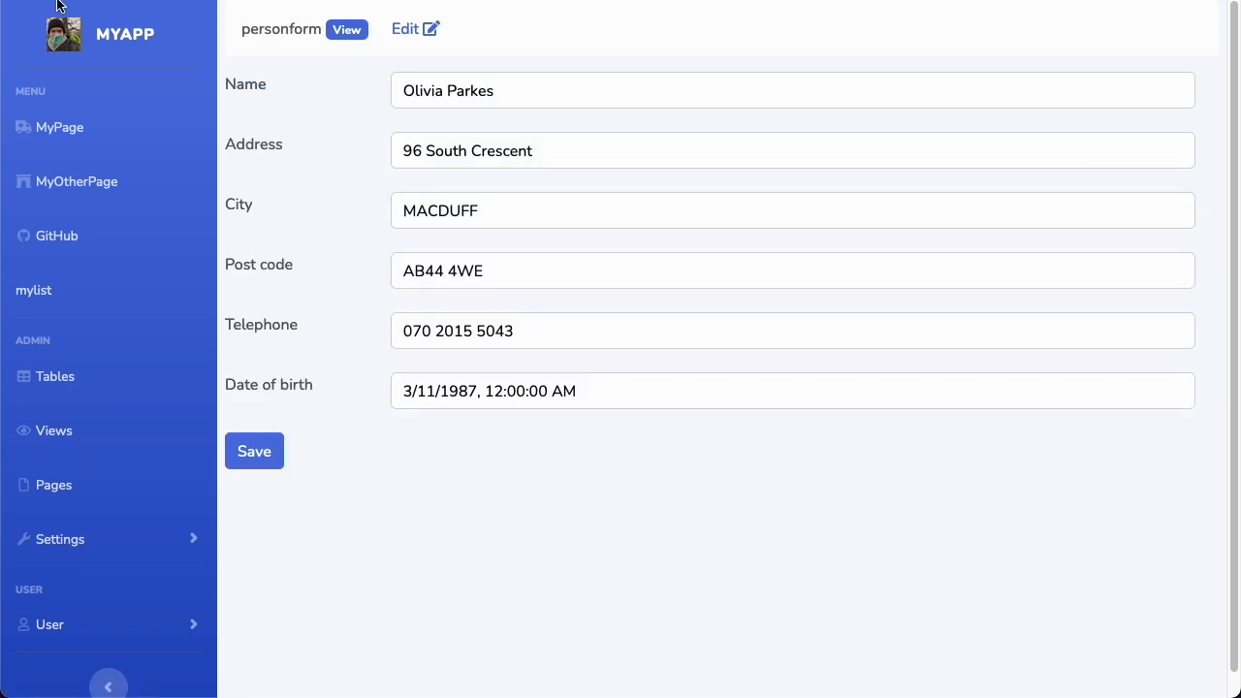
left_click(33, 290)
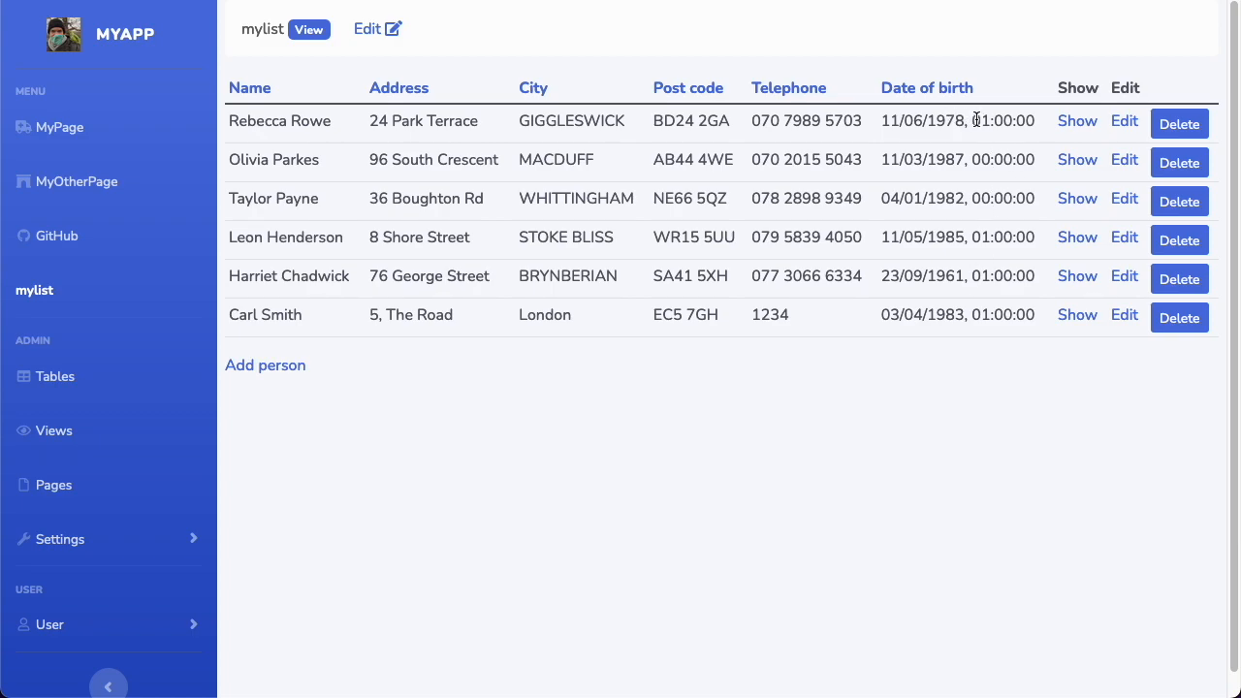
double_click(1000, 121)
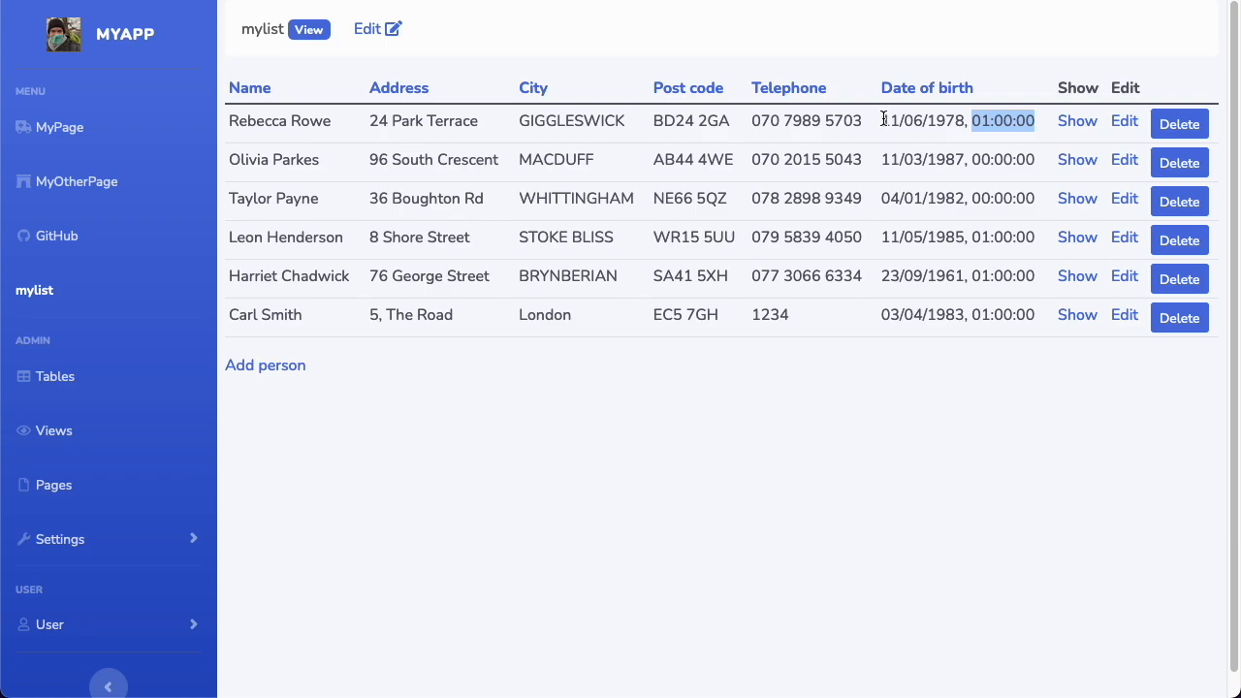
left_click(912, 120)
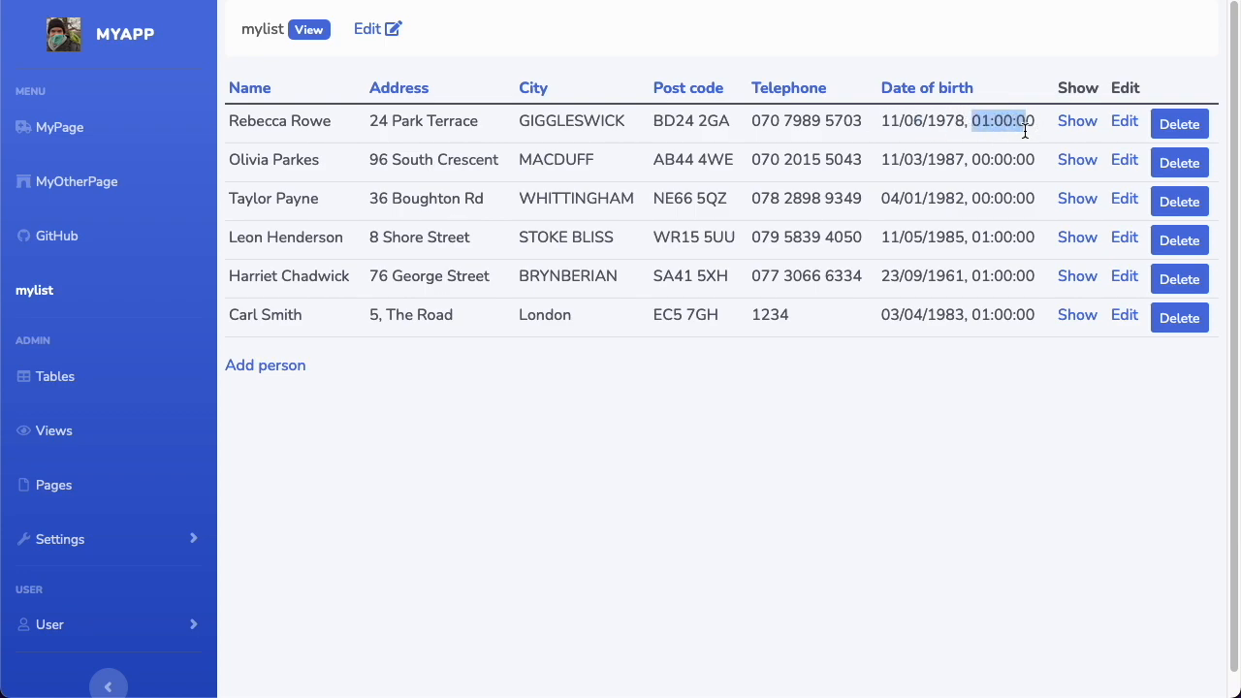
mouse_move(941, 153)
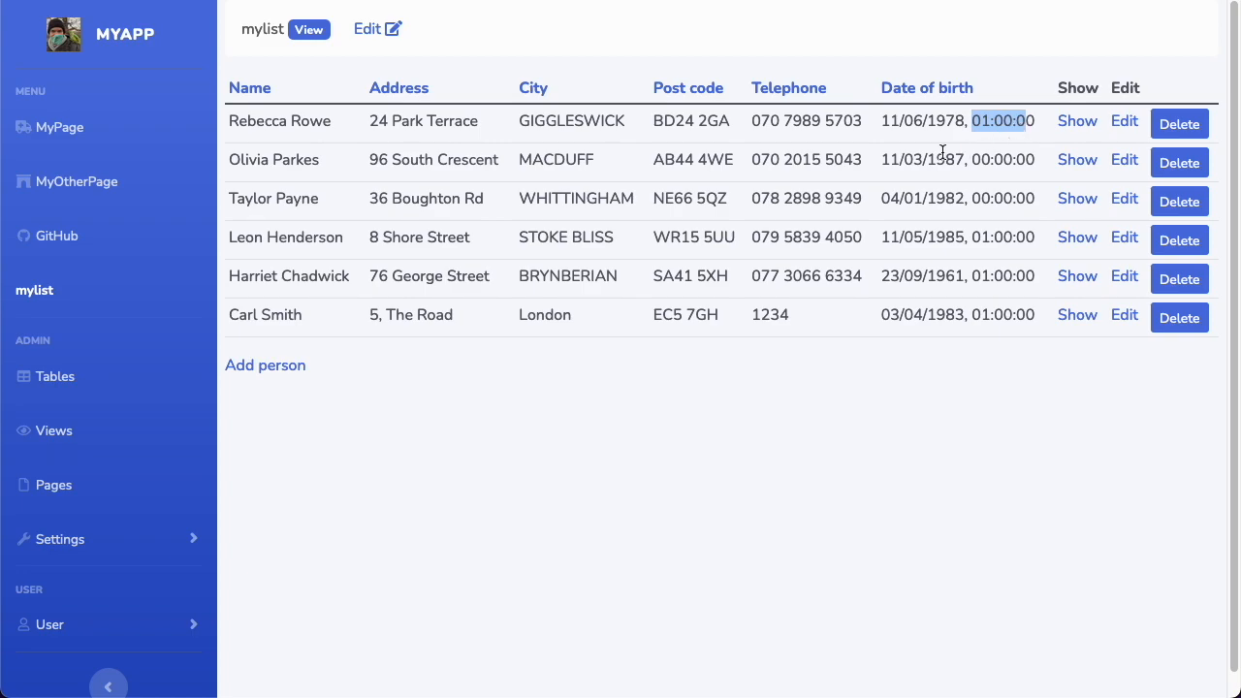
mouse_move(488, 390)
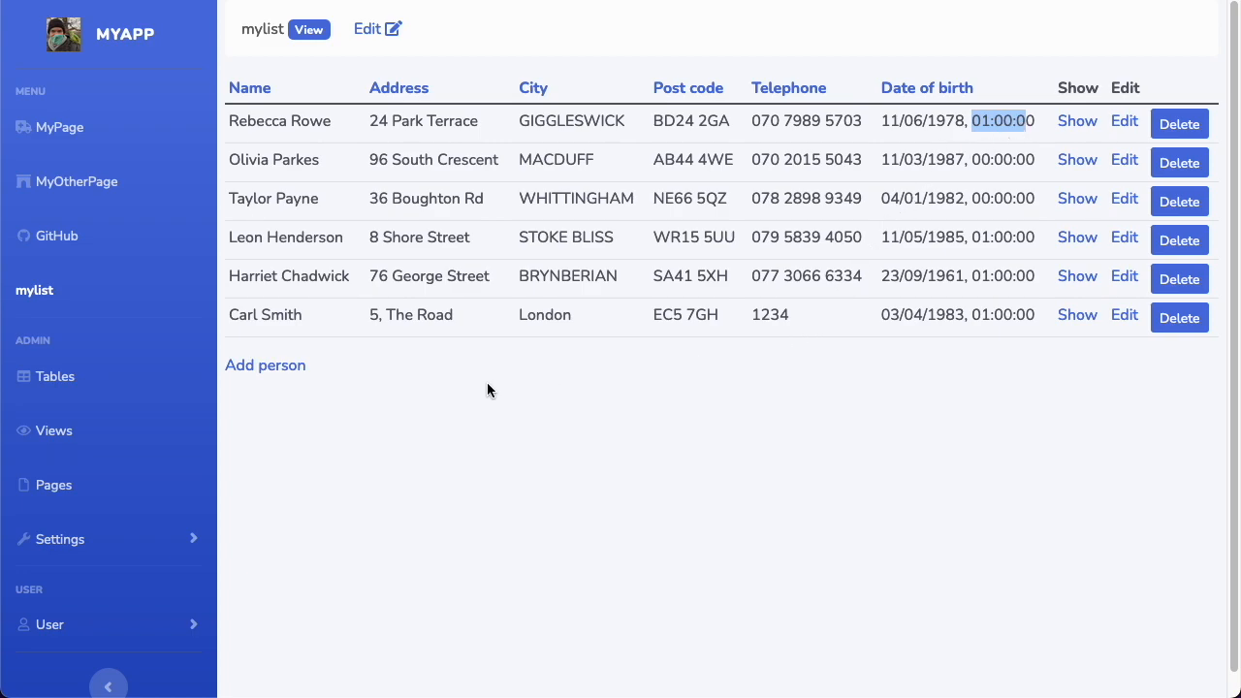
mouse_move(550, 398)
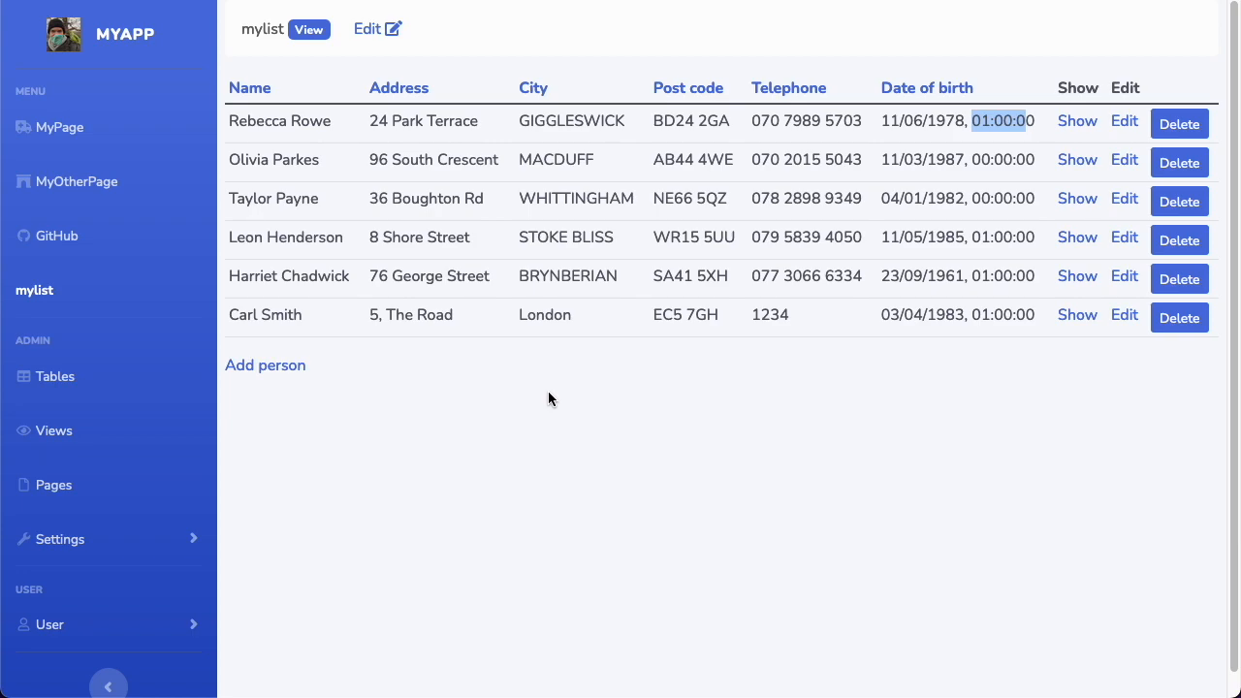
mouse_move(387, 477)
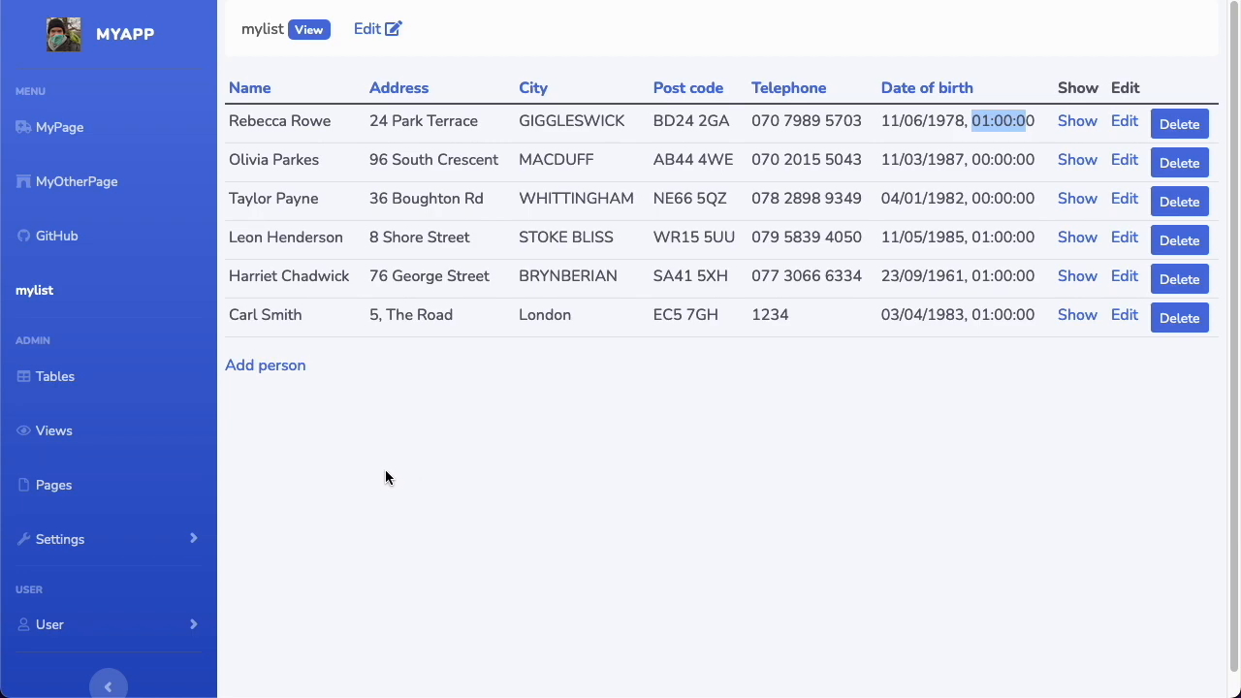
mouse_move(145, 322)
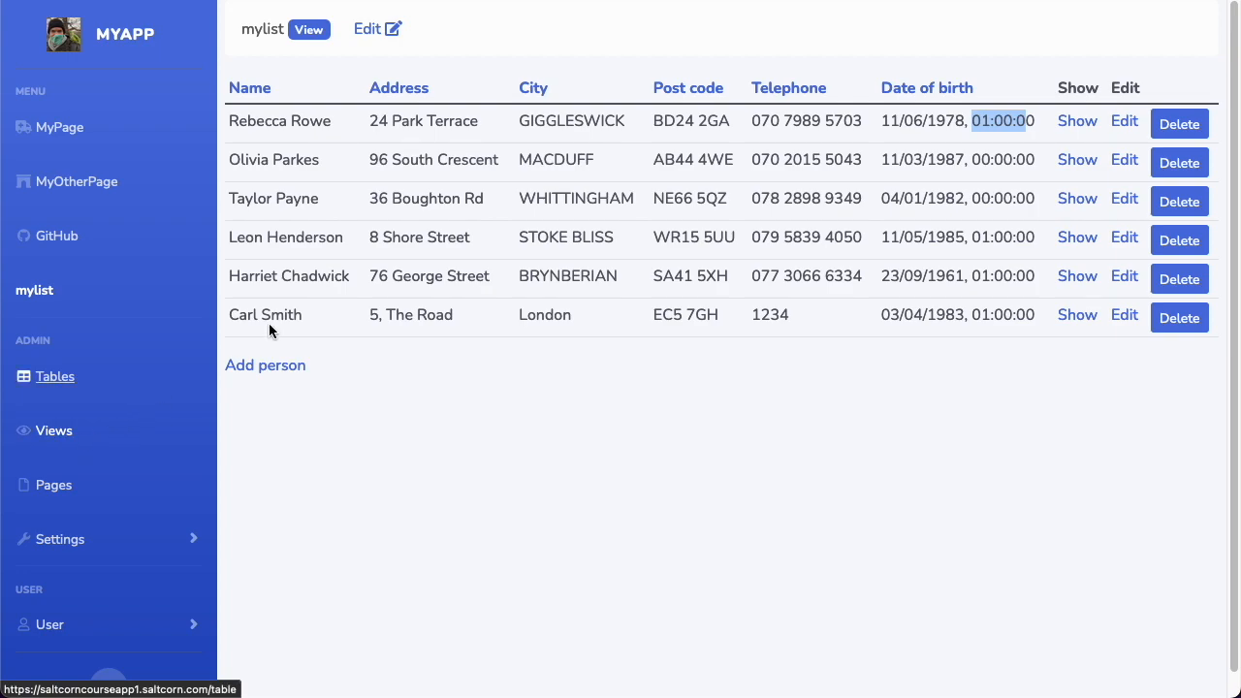
mouse_move(377, 28)
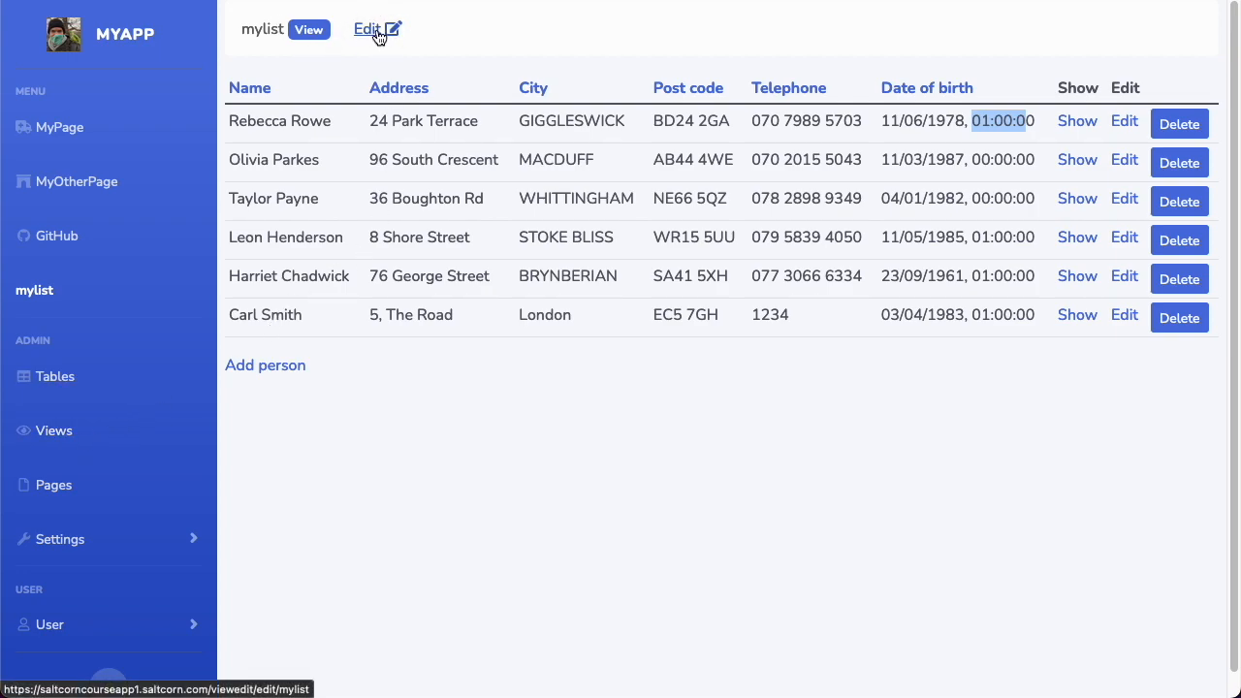
Step: Open mylist's column configuration and list the date_ofbirth column's Field view options
left_click(369, 28)
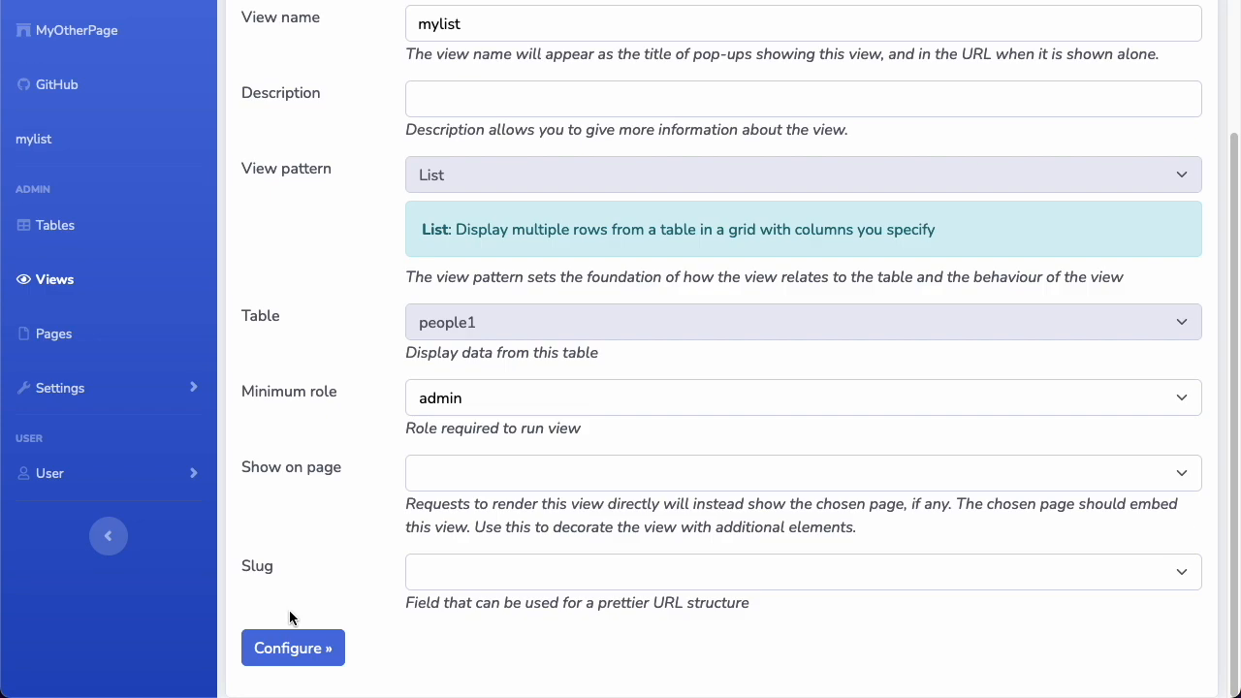
left_click(292, 648)
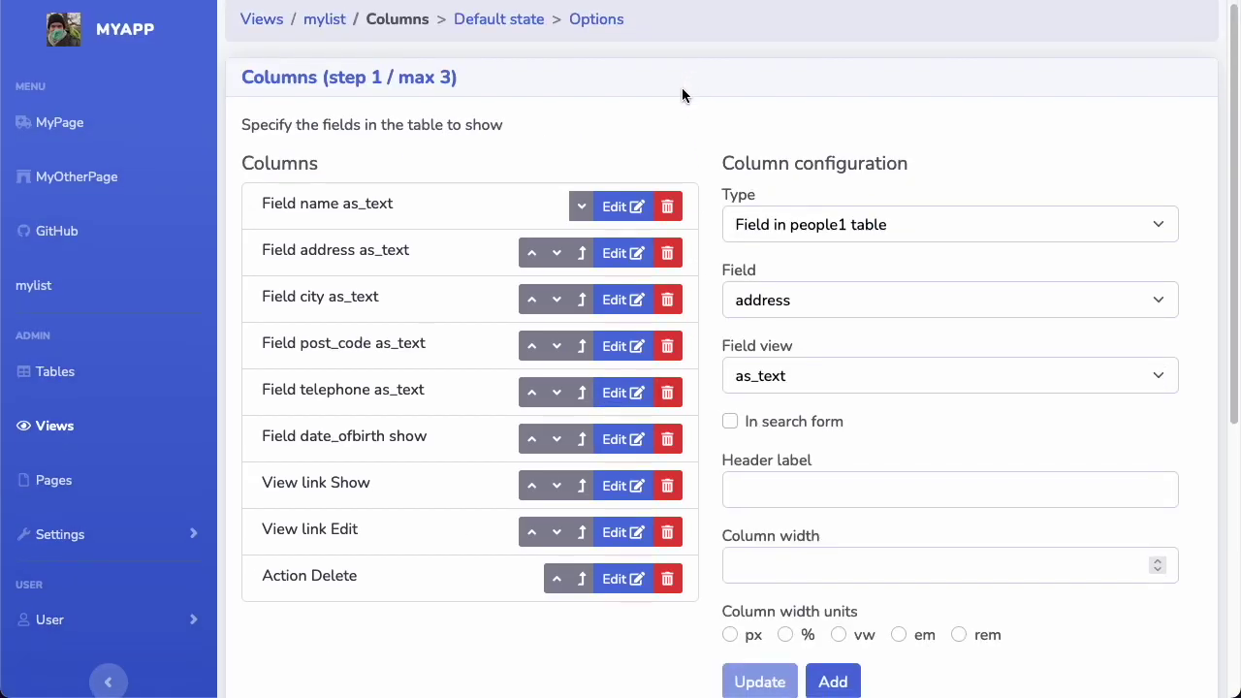
scroll("down", 3)
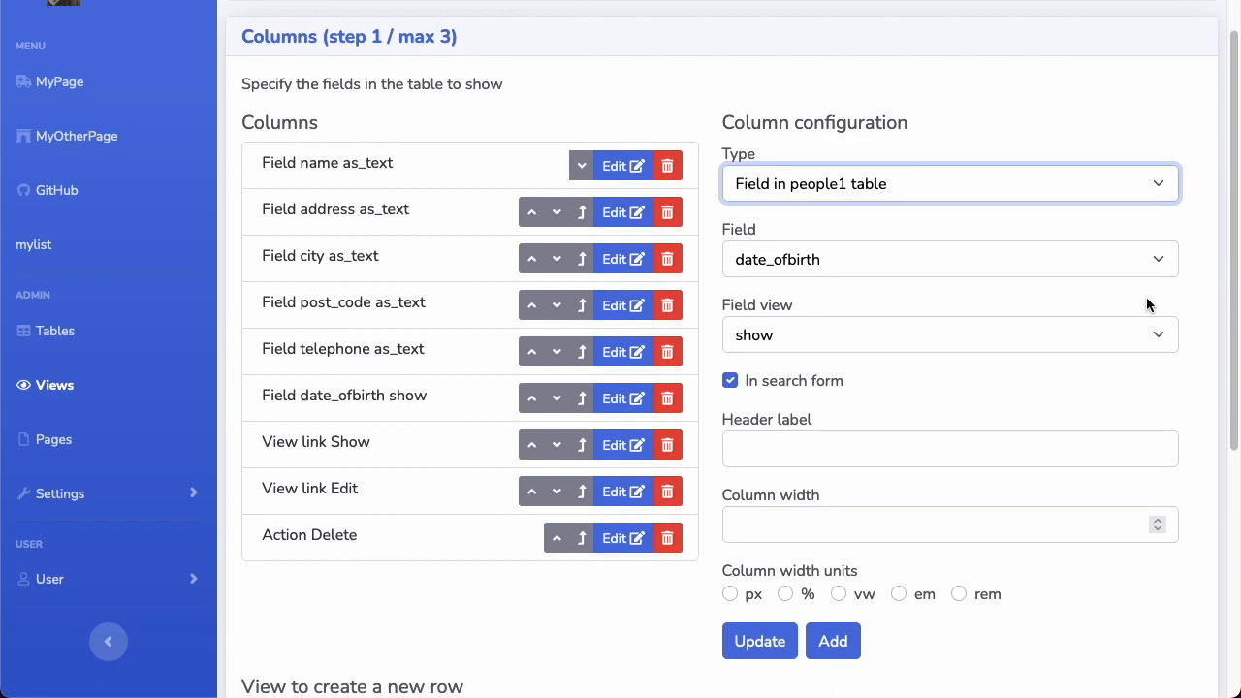
scroll("up", 3)
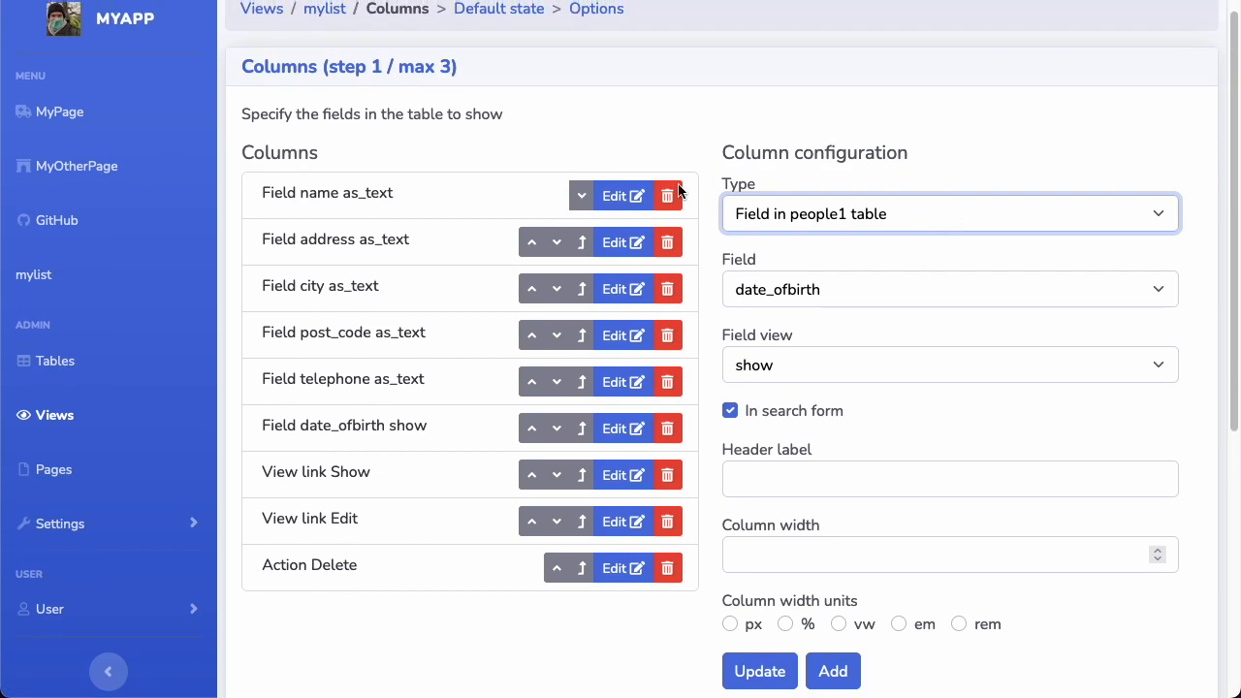
mouse_move(837, 271)
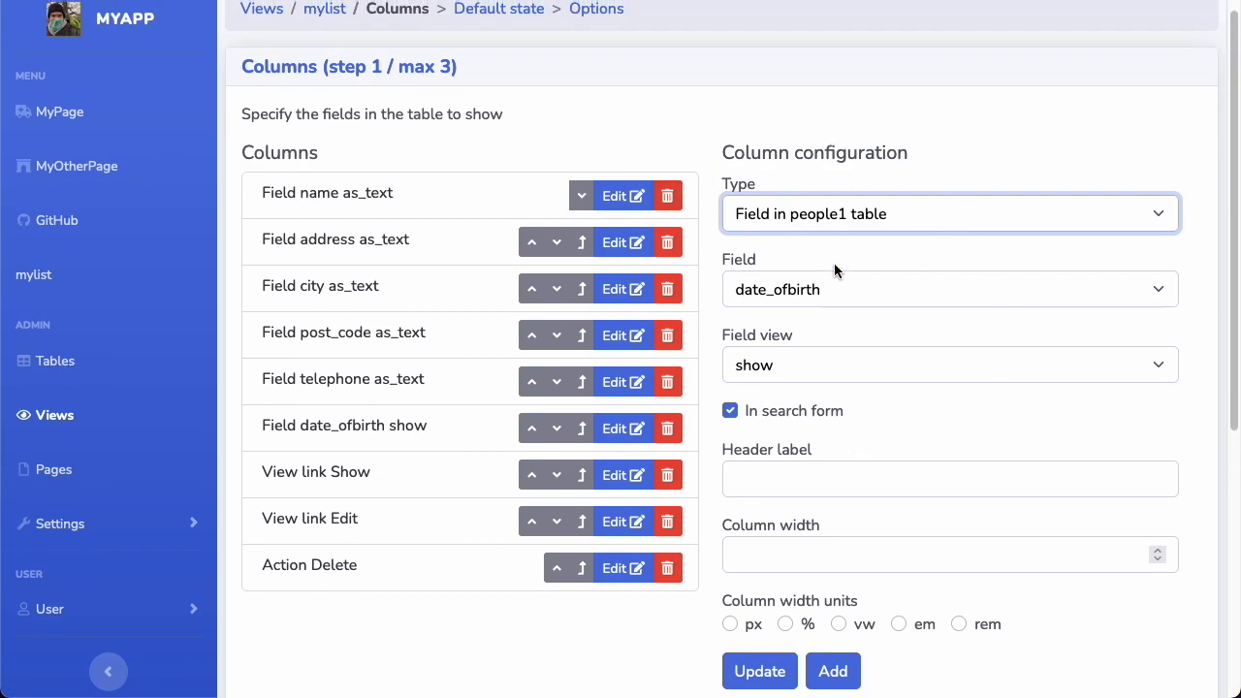
mouse_move(1009, 363)
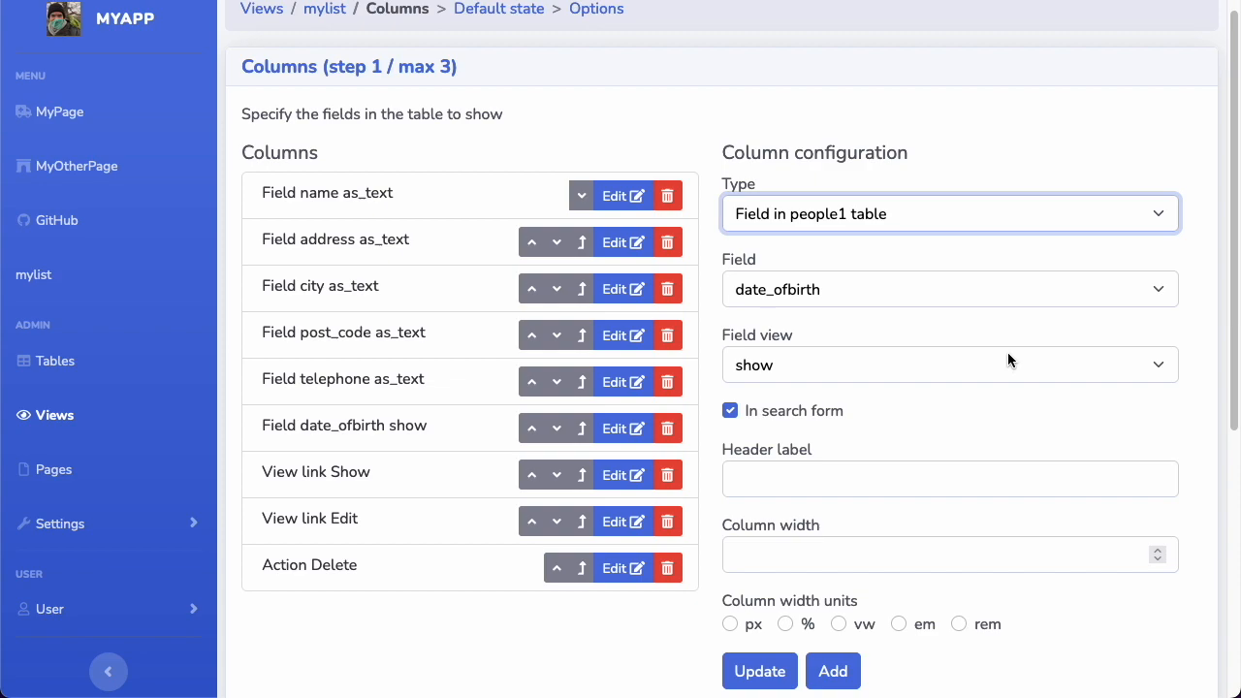
mouse_move(870, 380)
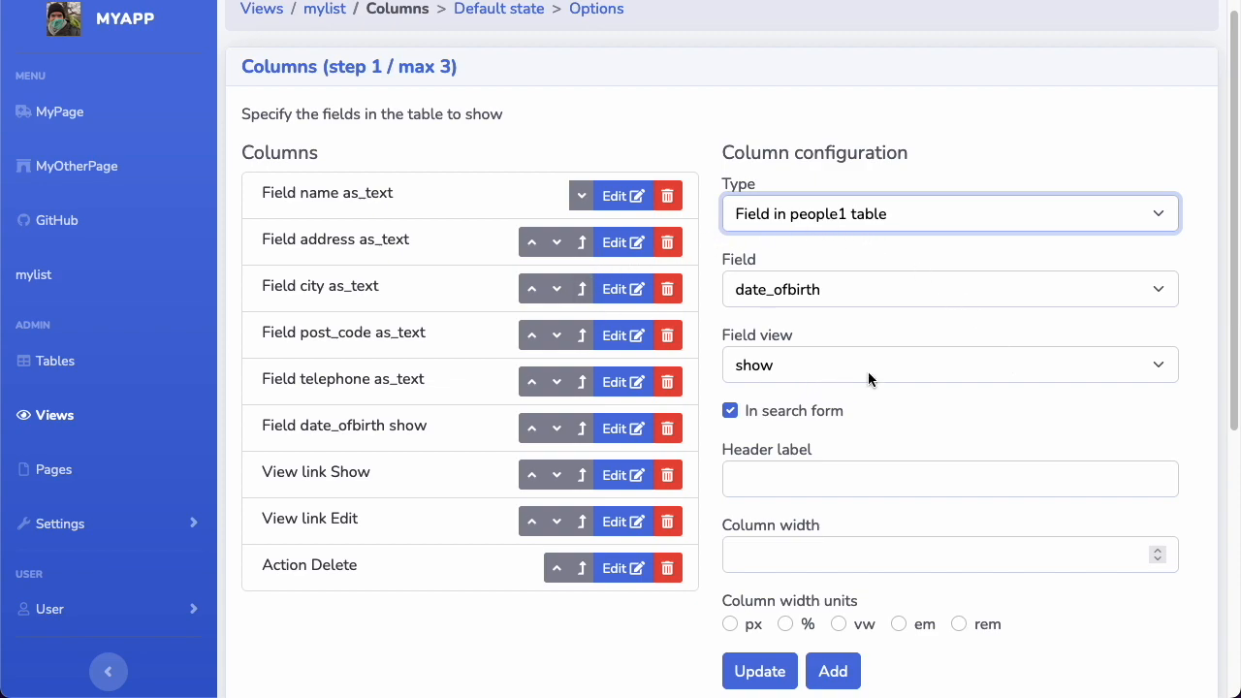
left_click(949, 365)
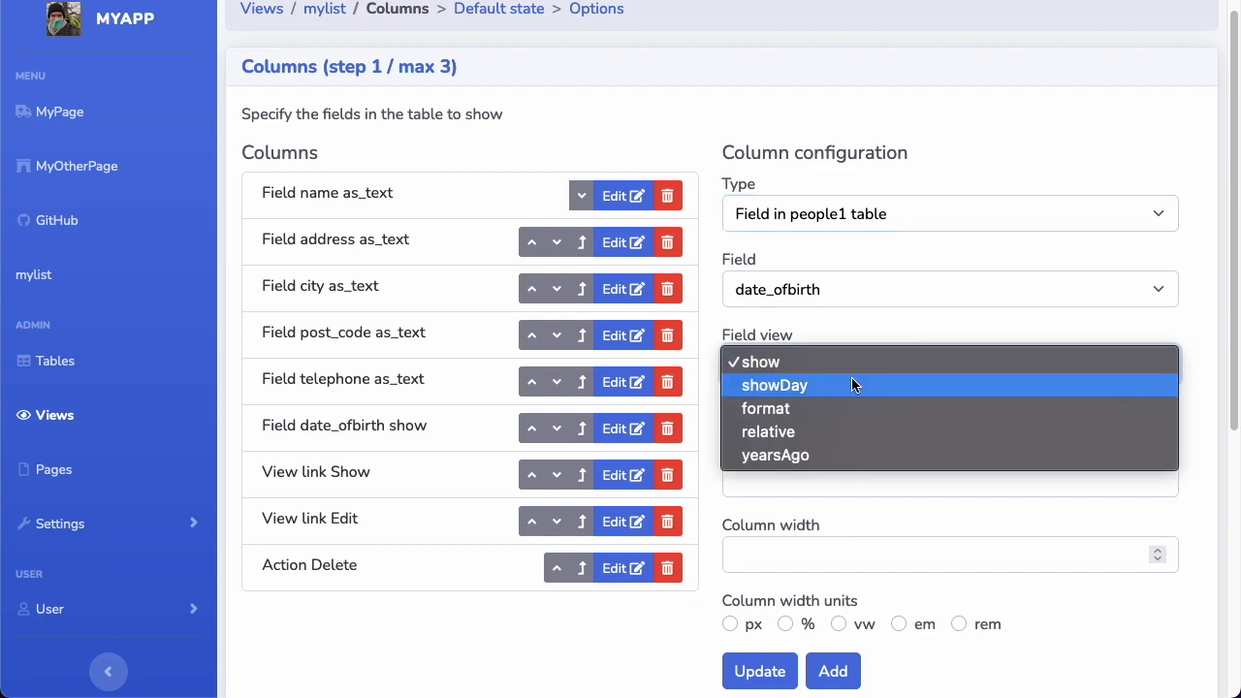
mouse_move(890, 390)
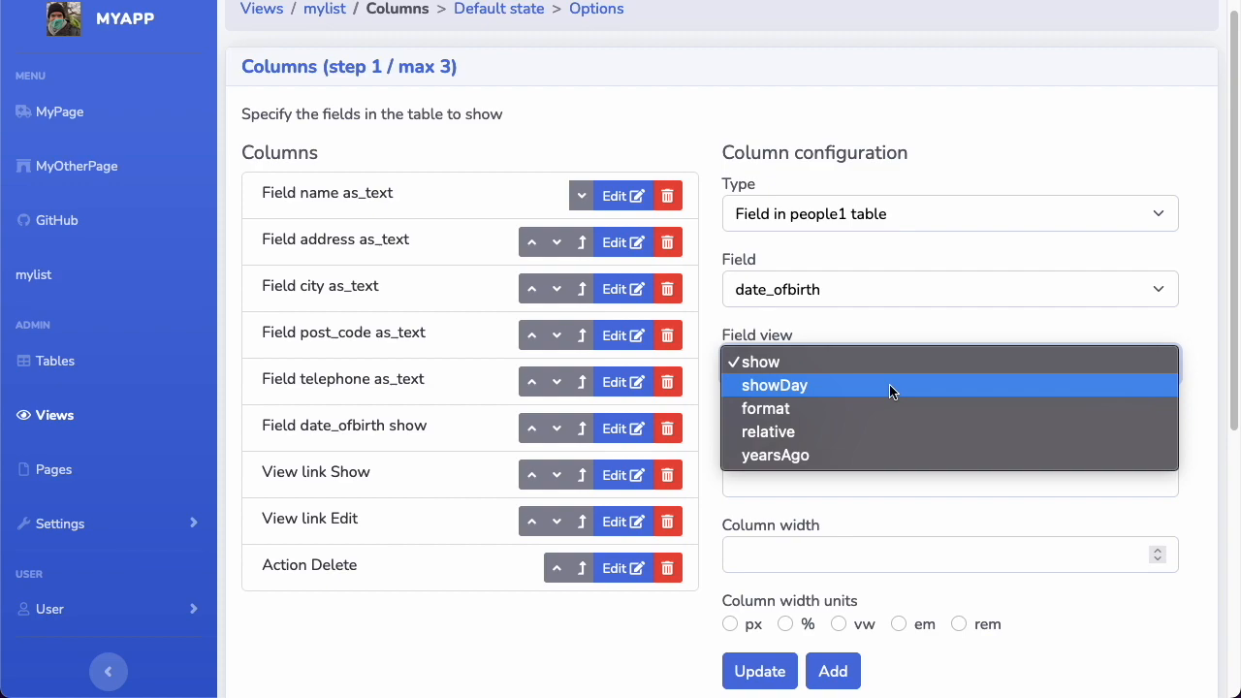
mouse_move(837, 393)
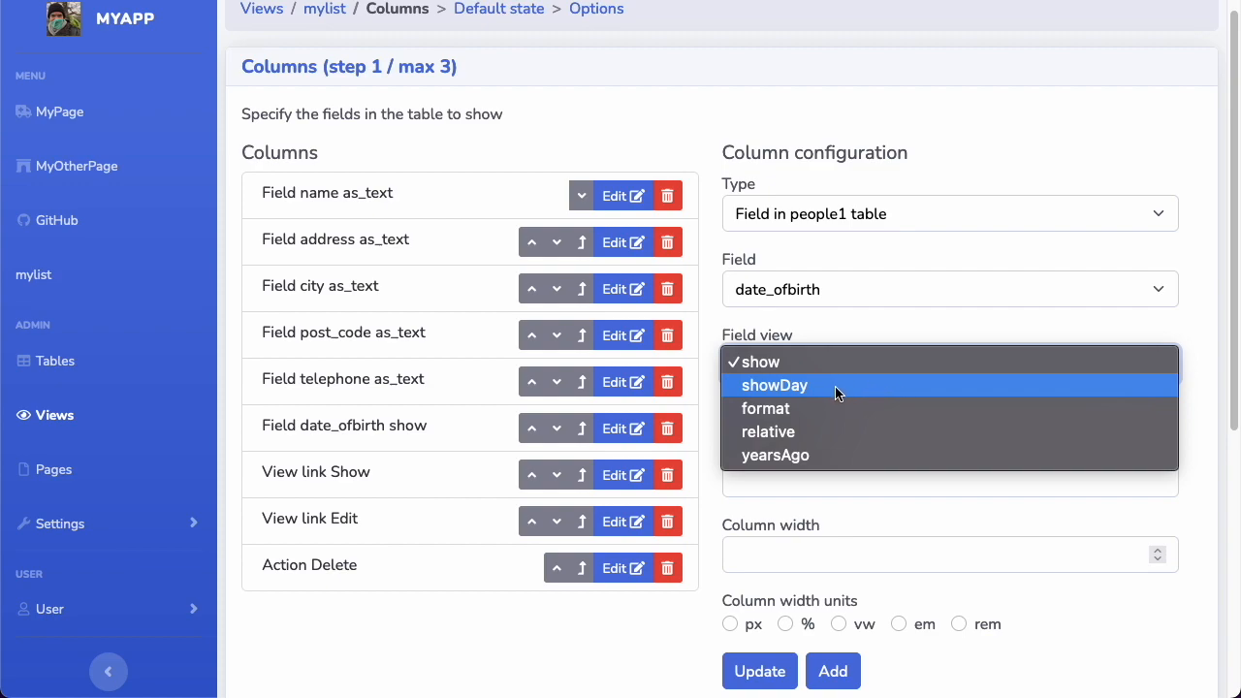
mouse_move(803, 392)
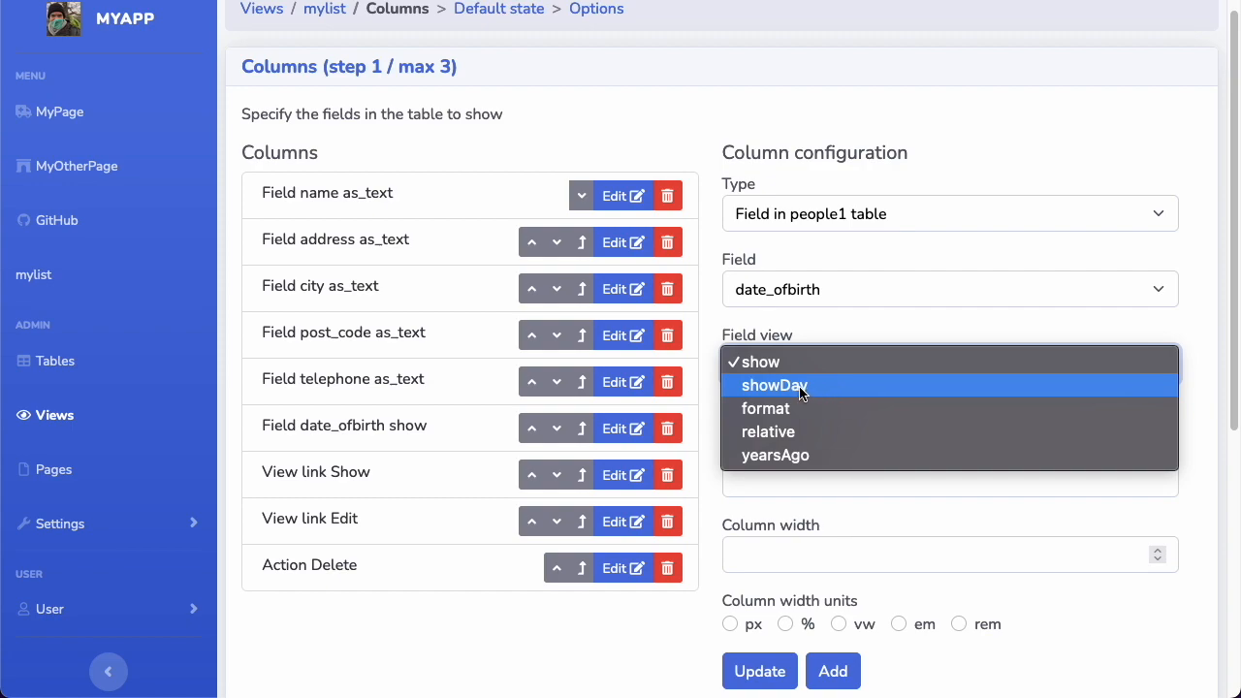
mouse_move(818, 393)
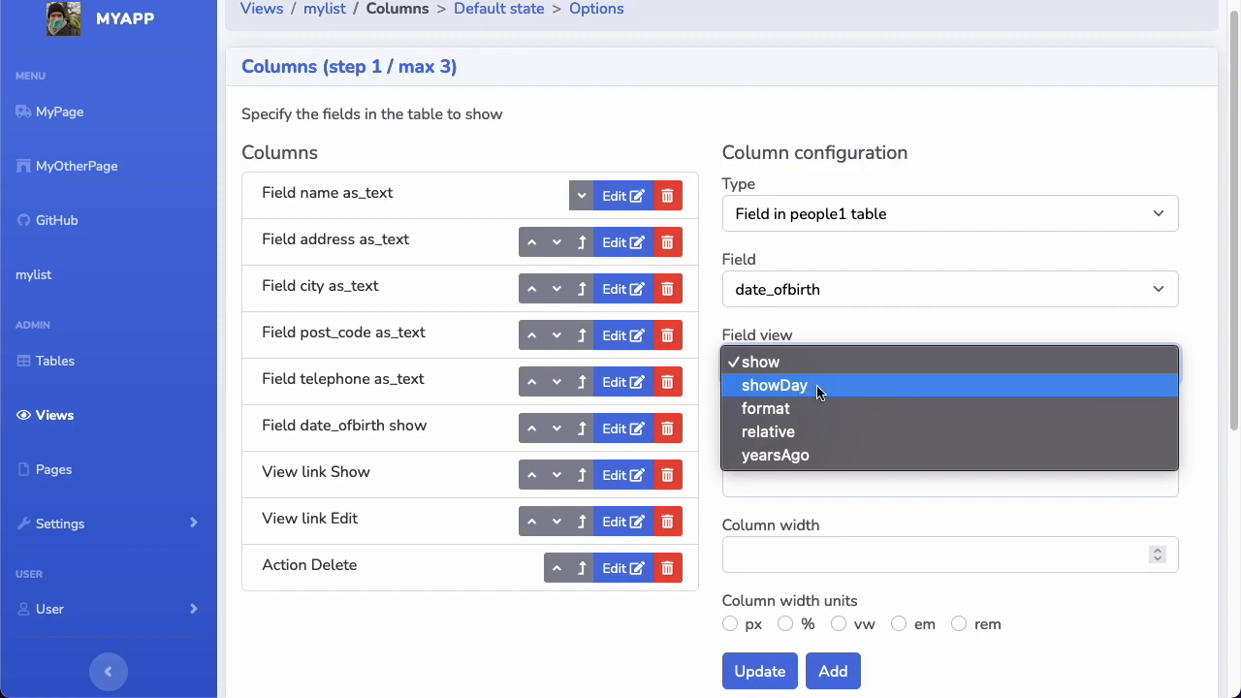
Step: Set the date_ofbirth column's Field view to showDay
left_click(774, 385)
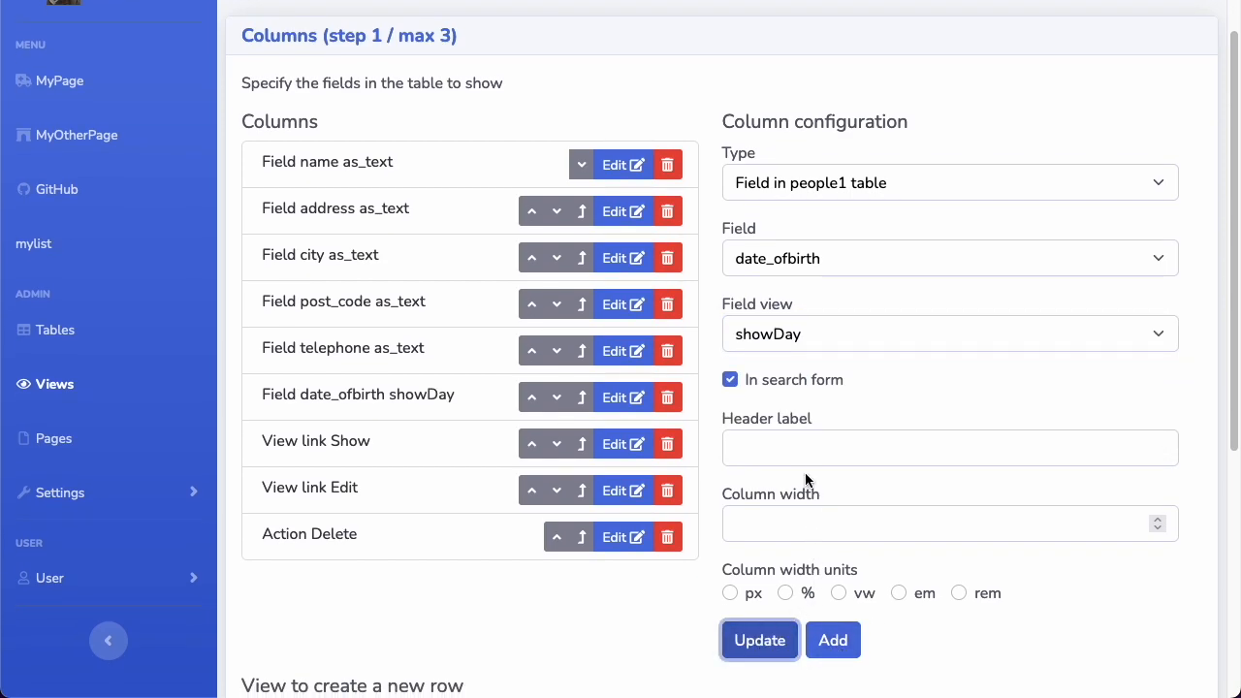
mouse_move(219, 294)
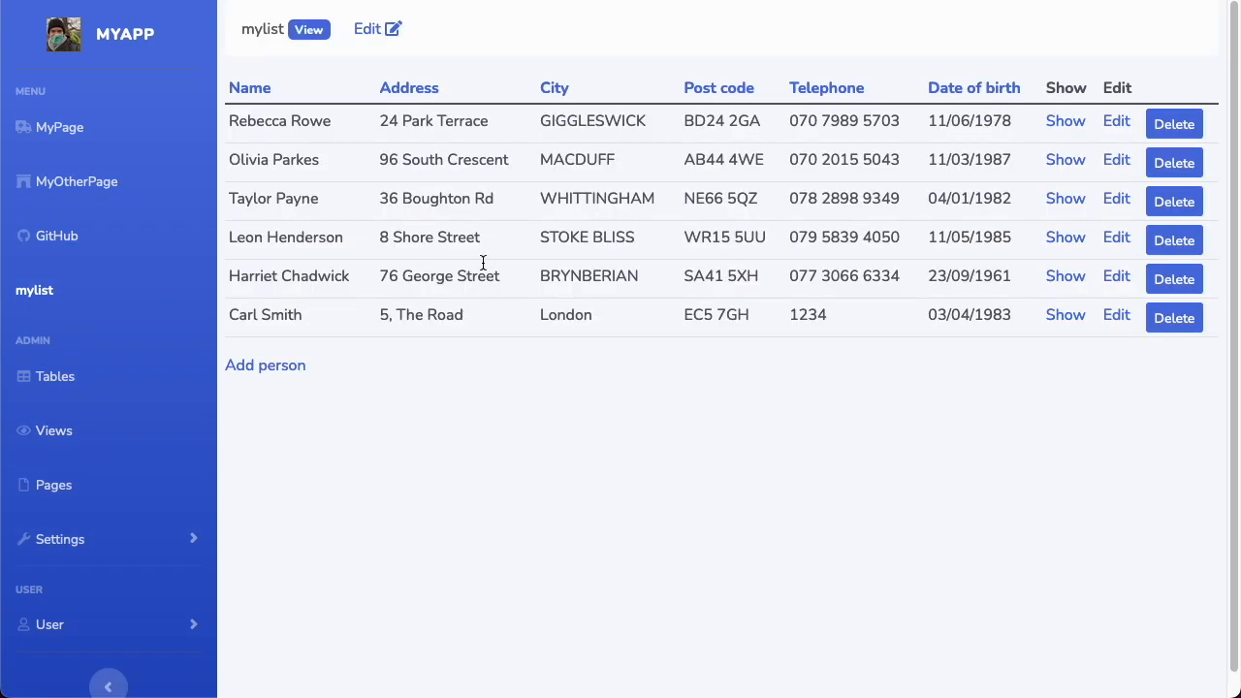
mouse_move(948, 120)
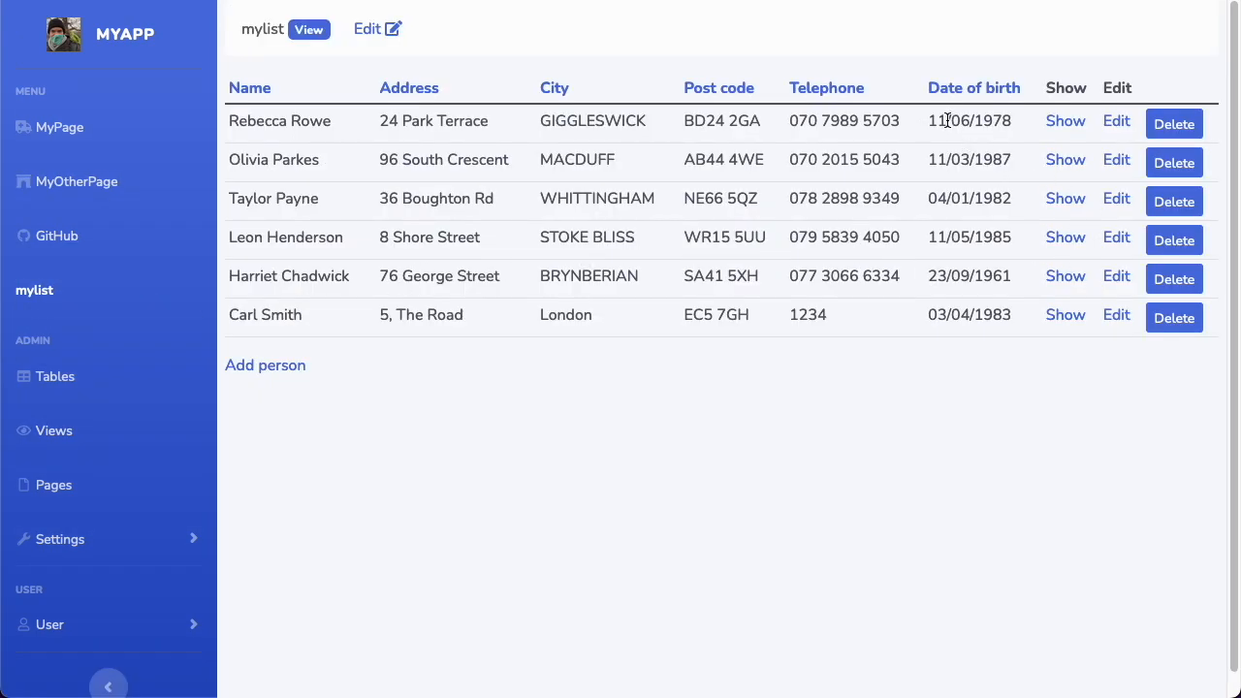
mouse_move(1009, 142)
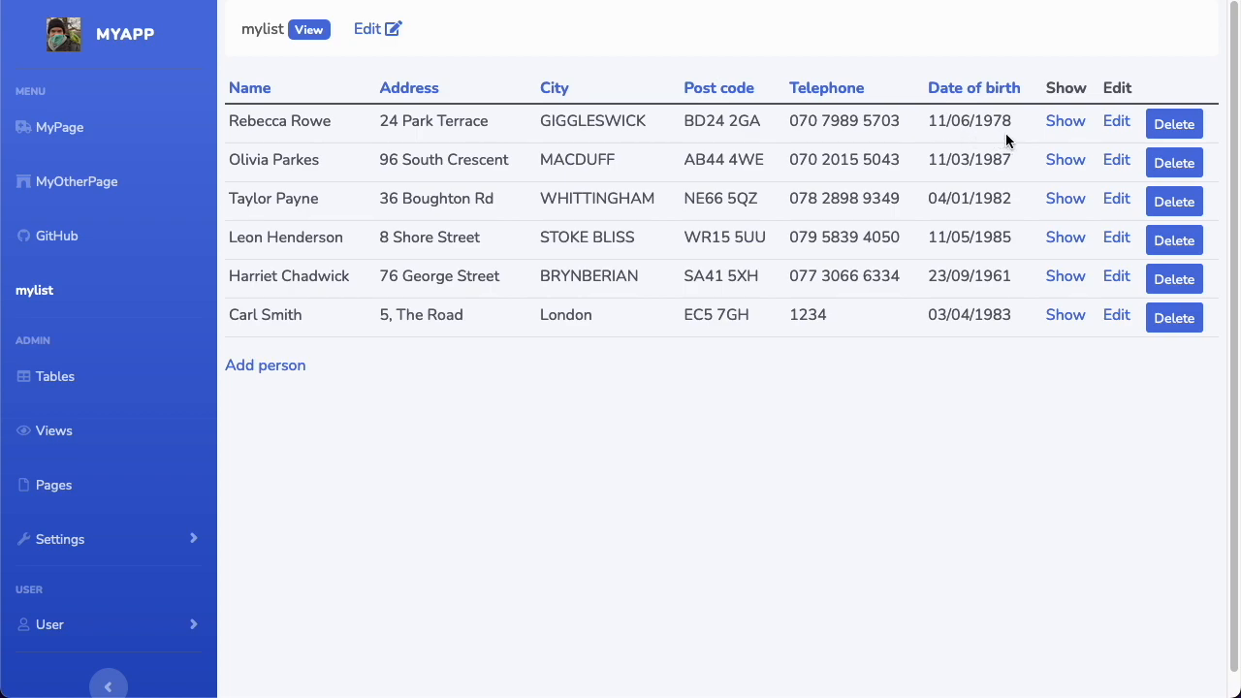
mouse_move(1015, 177)
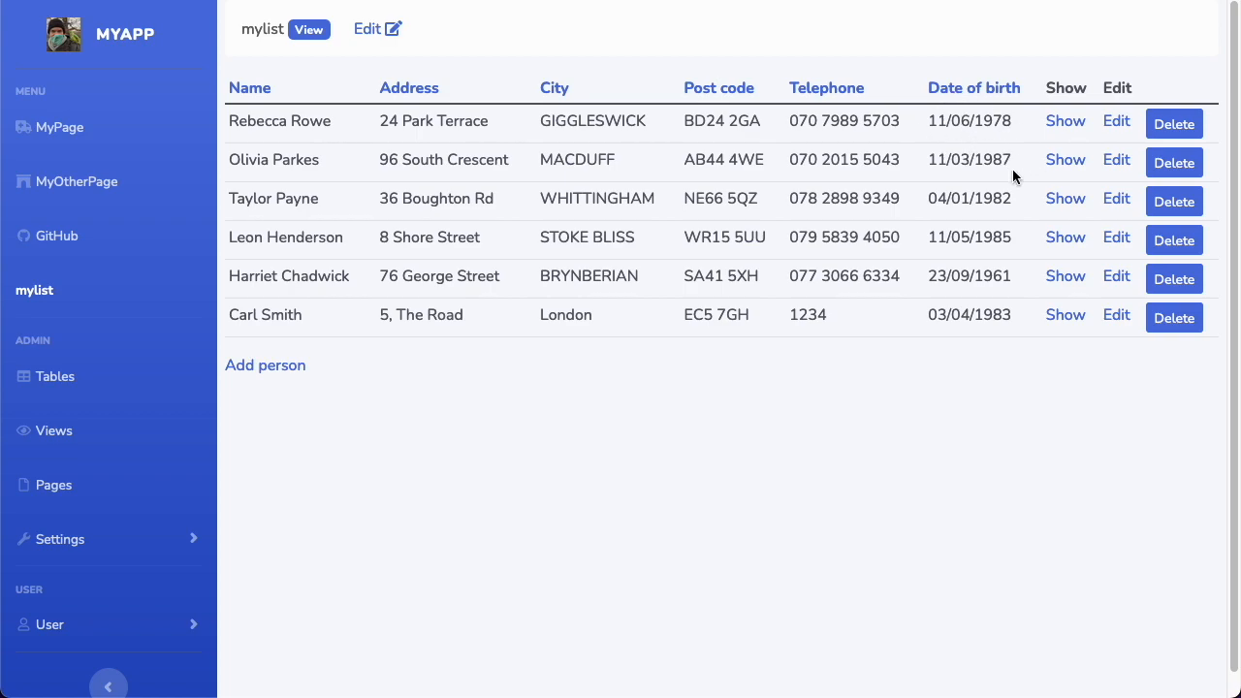
Step: Switch mylist's date_ofbirth column to the relative view and save it
left_click(375, 28)
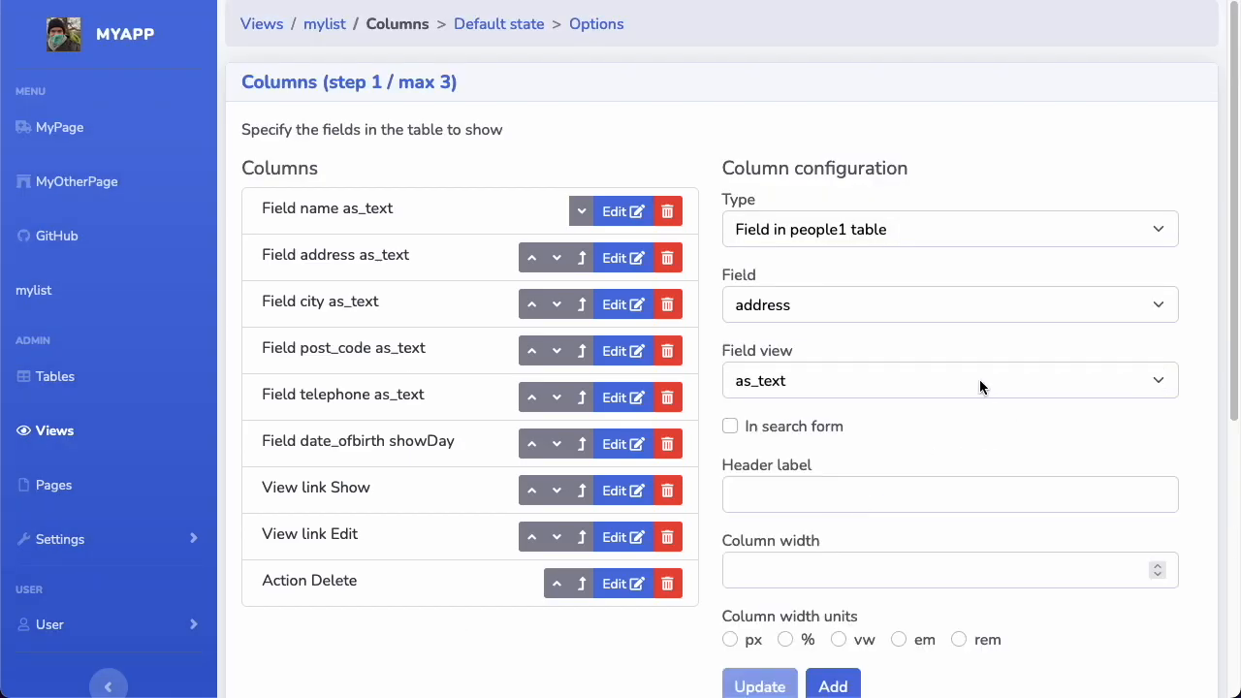
mouse_move(601, 451)
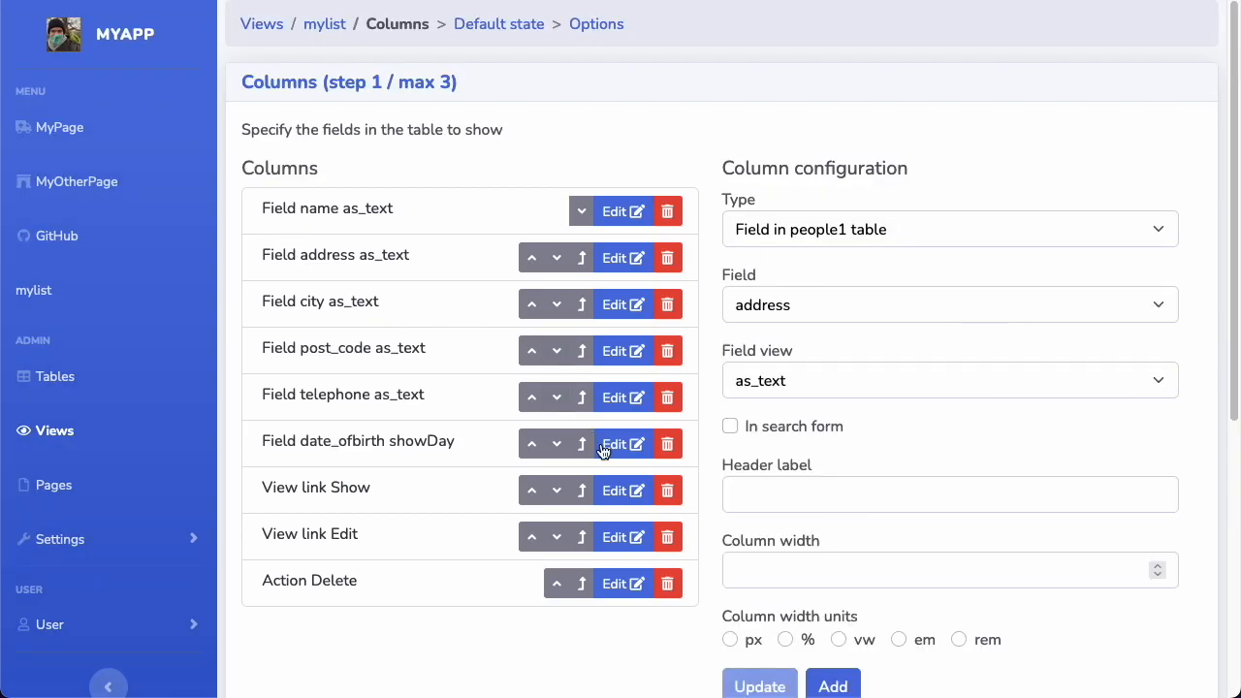
left_click(948, 380)
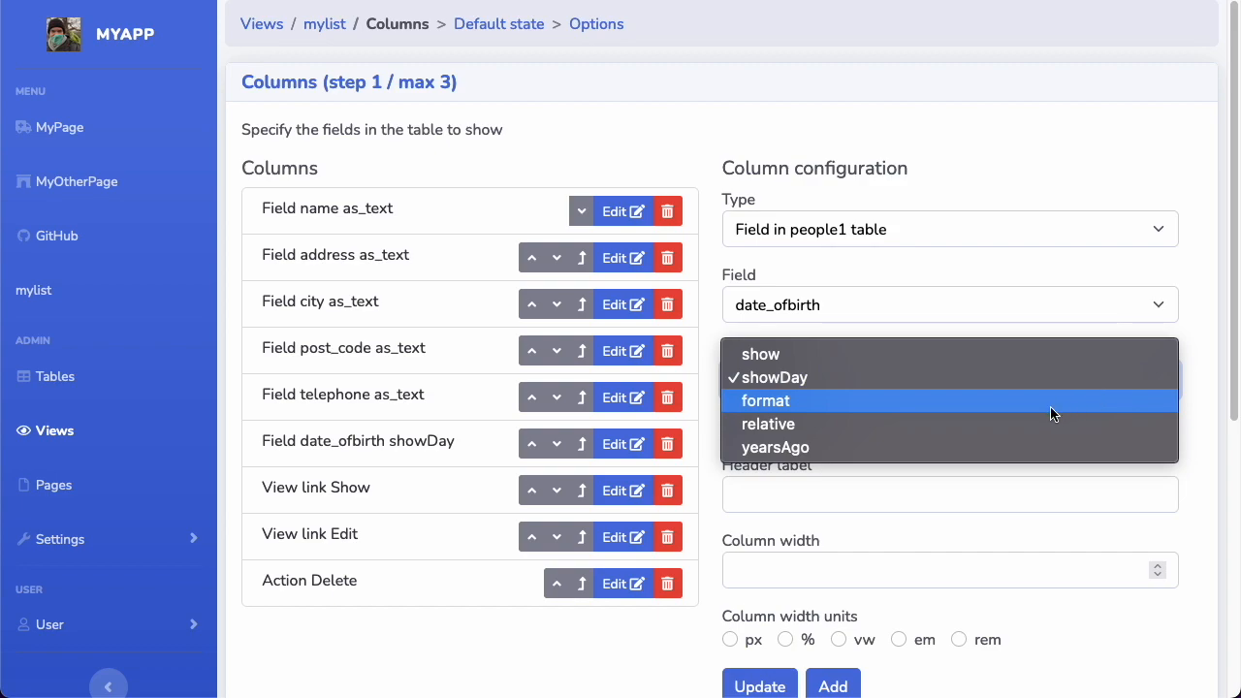
left_click(769, 424)
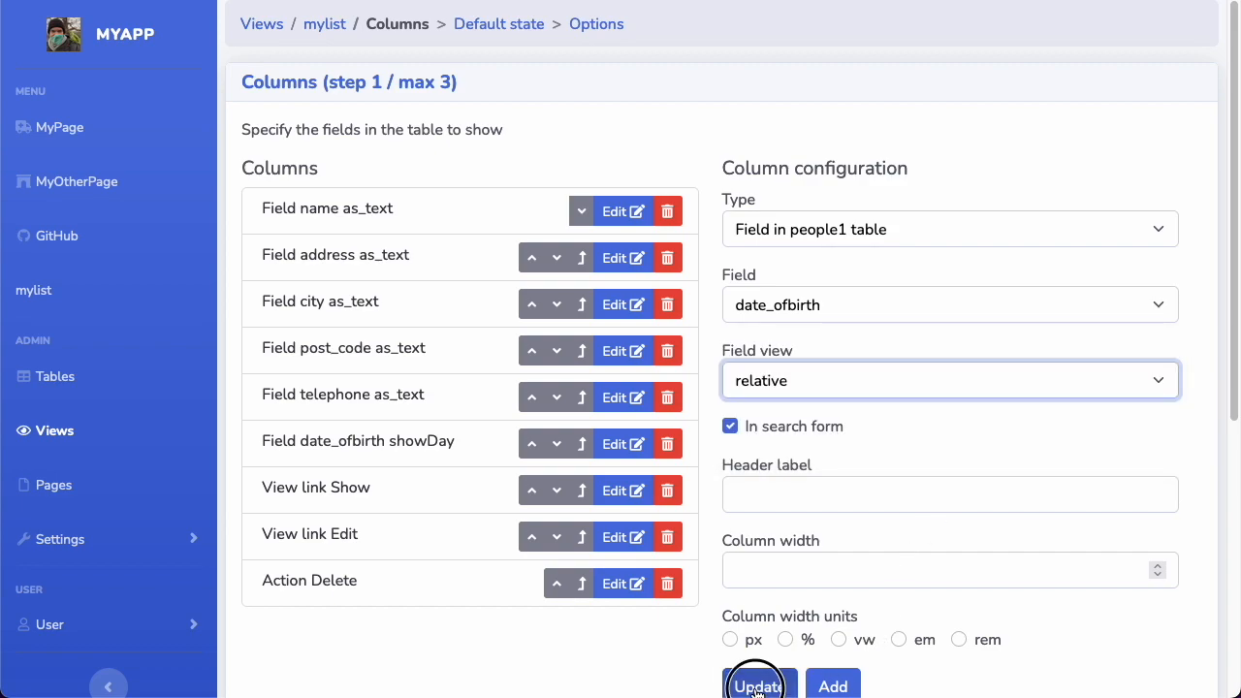
left_click(759, 681)
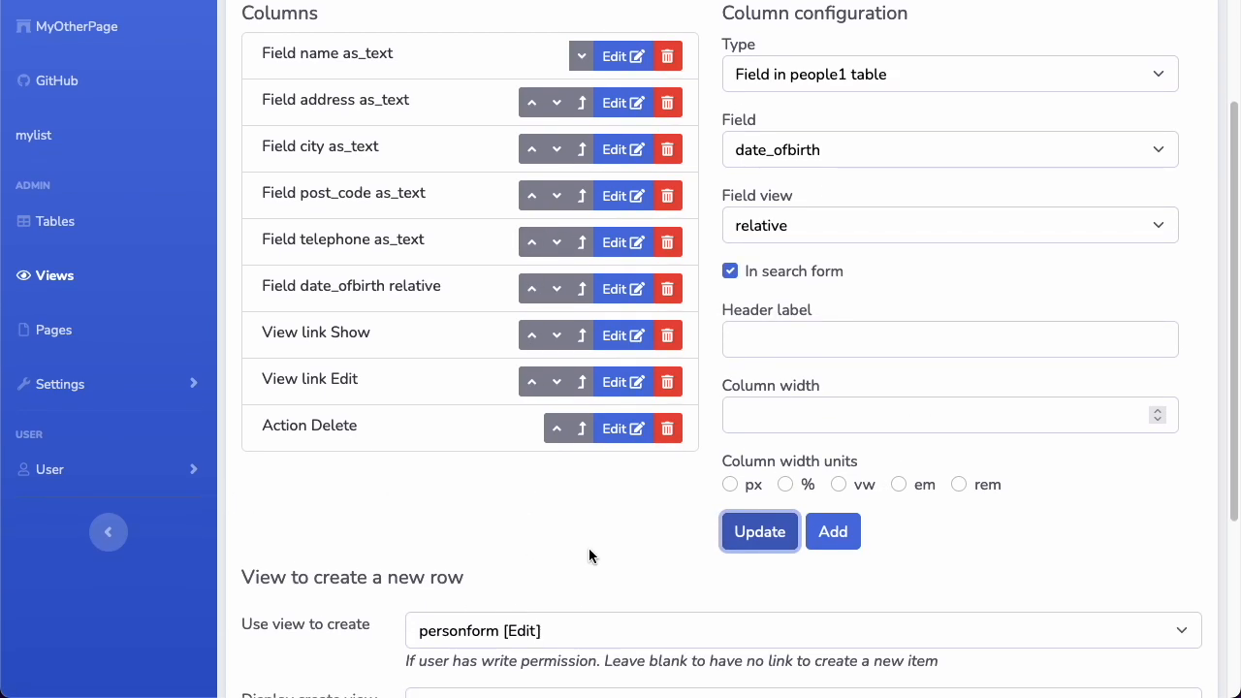
scroll("up", 3)
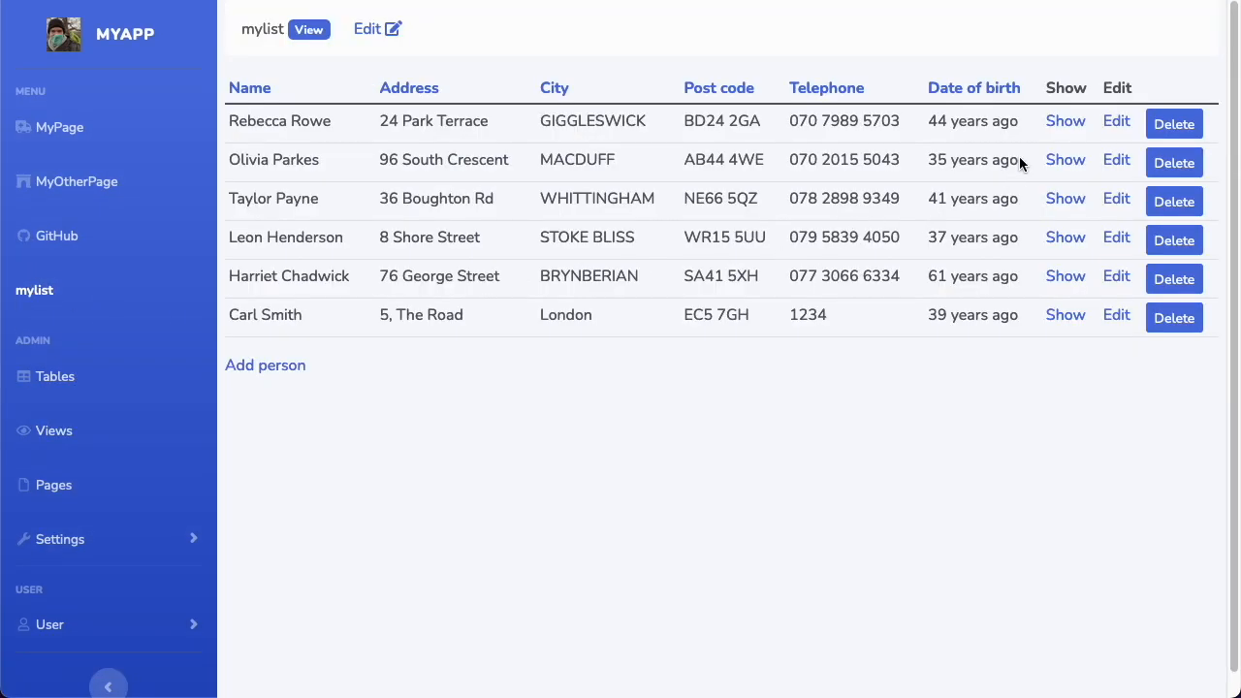
mouse_move(989, 117)
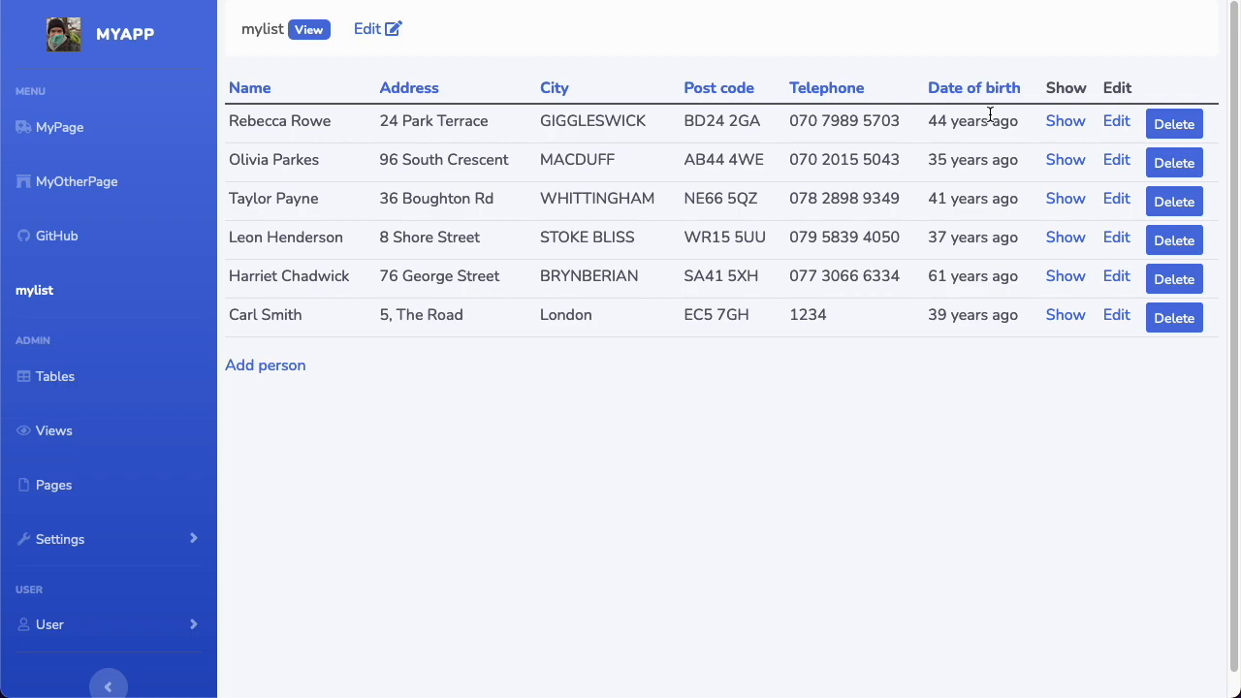
mouse_move(437, 124)
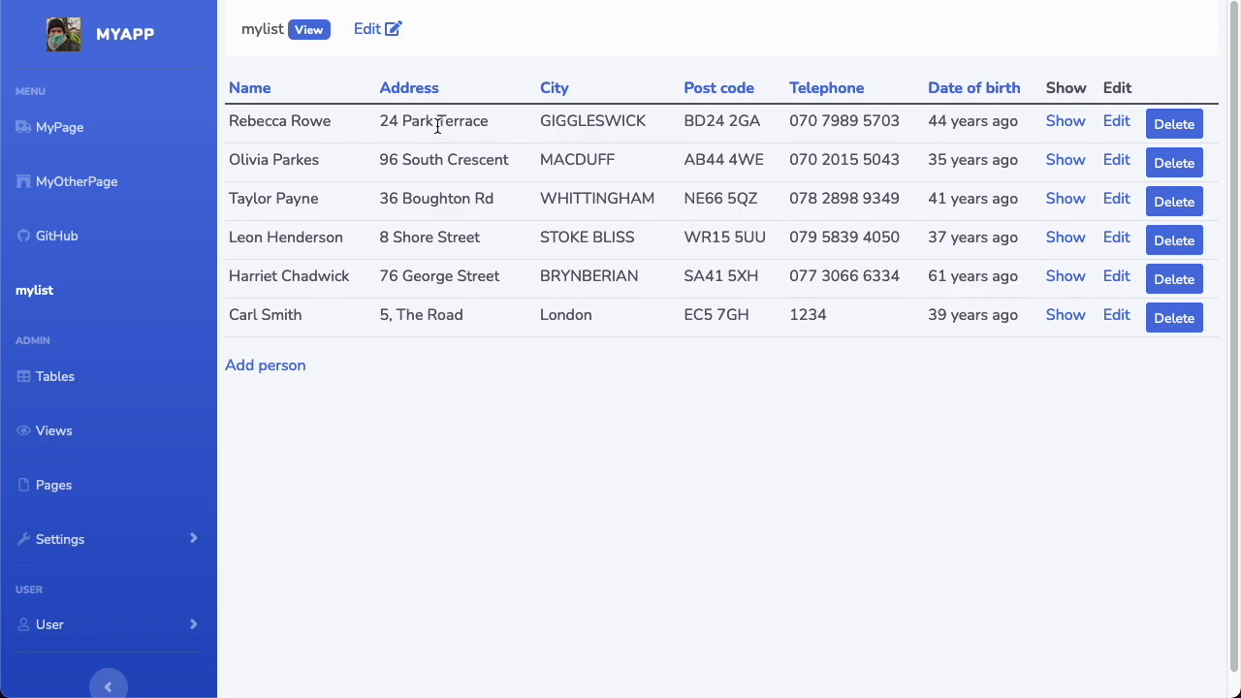
Step: Give mylist's date_ofbirth column the format view with pattern YYYY-MM-DD
left_click(376, 28)
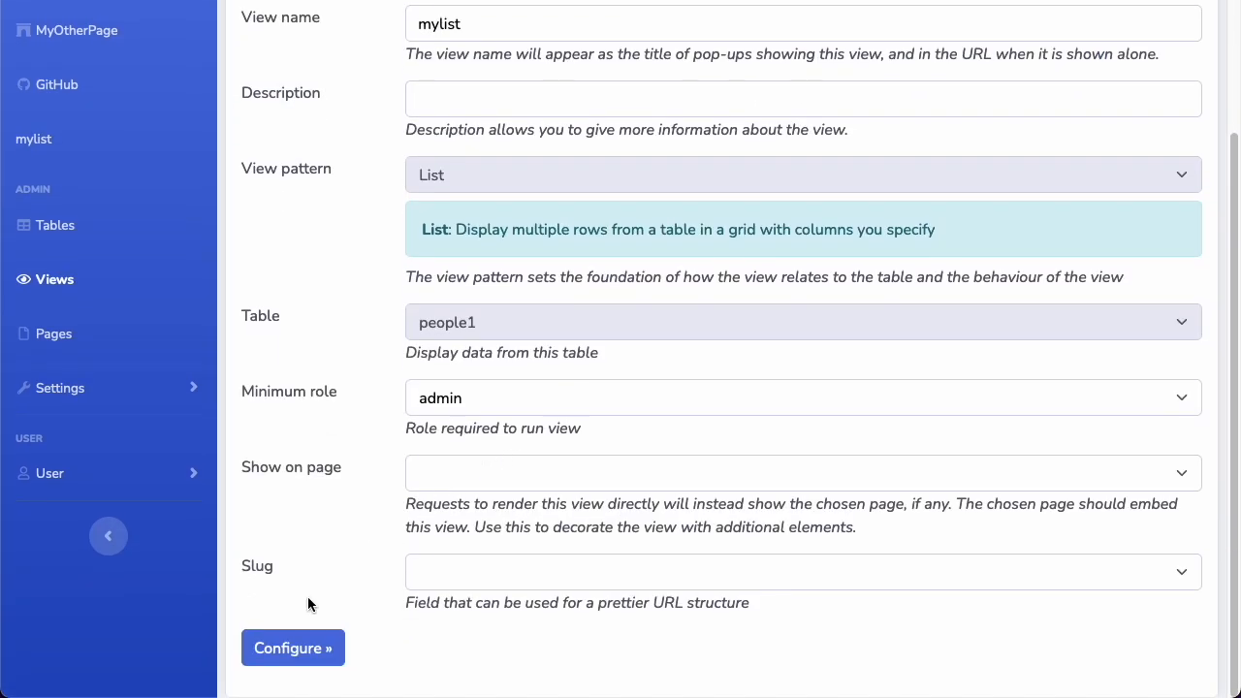
left_click(292, 648)
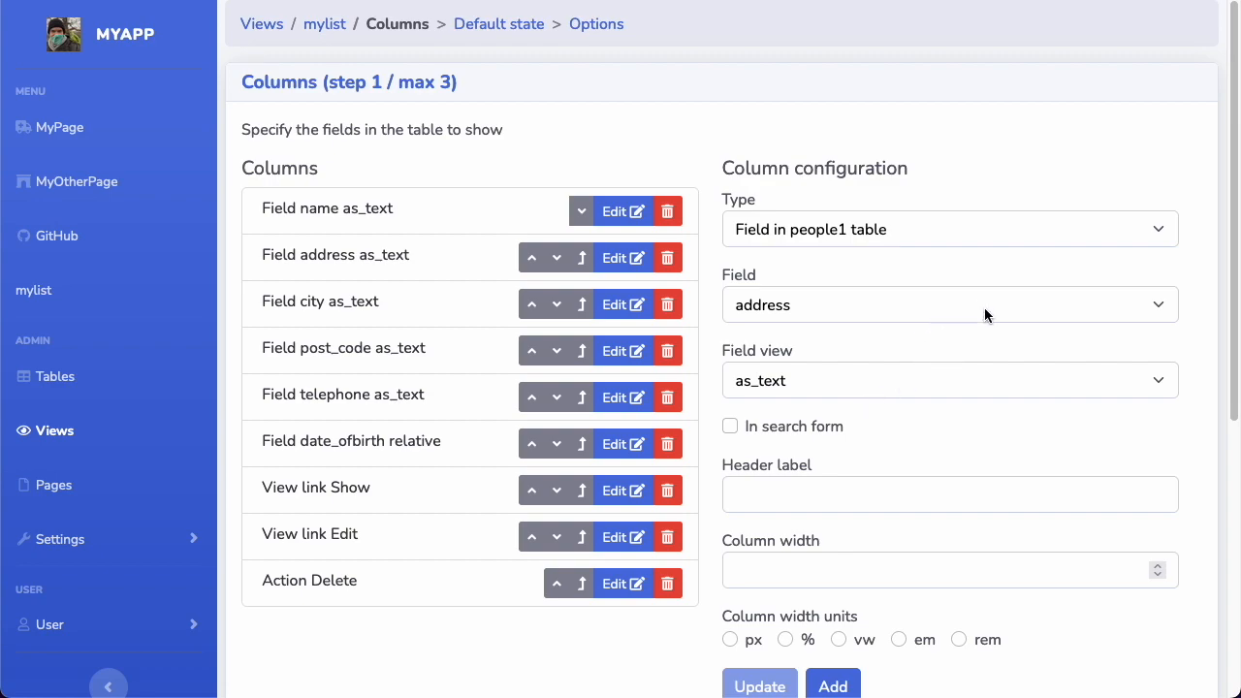
left_click(949, 380)
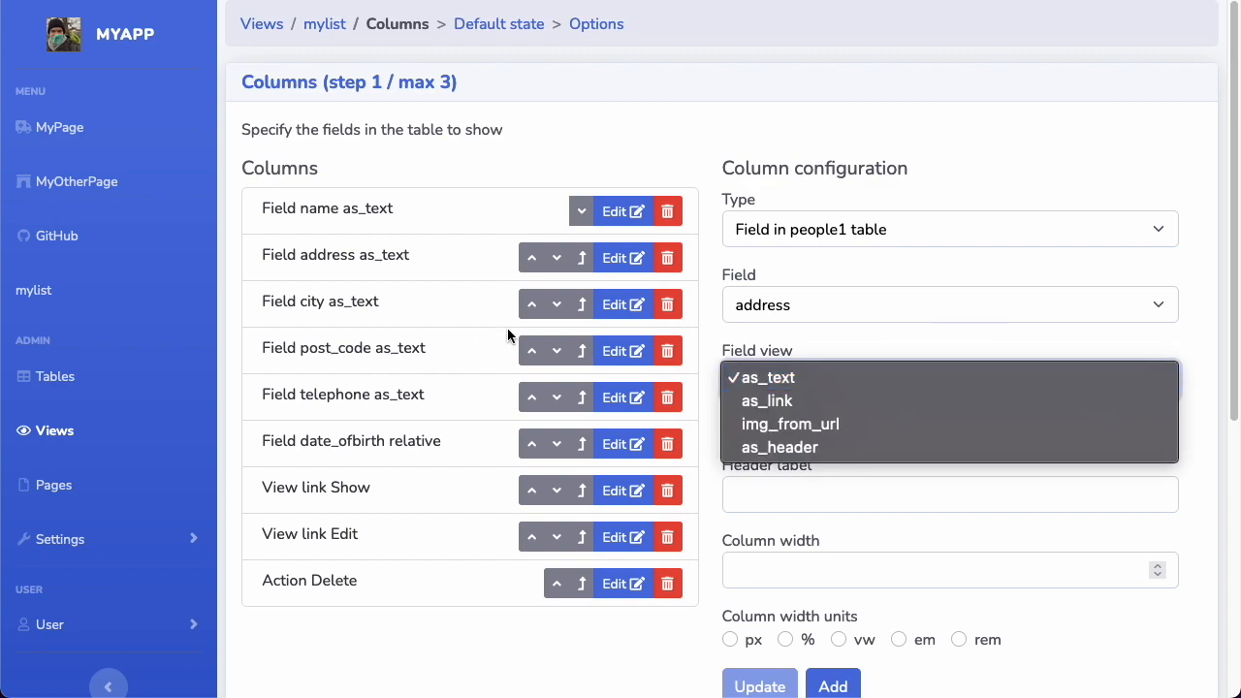
left_click(760, 377)
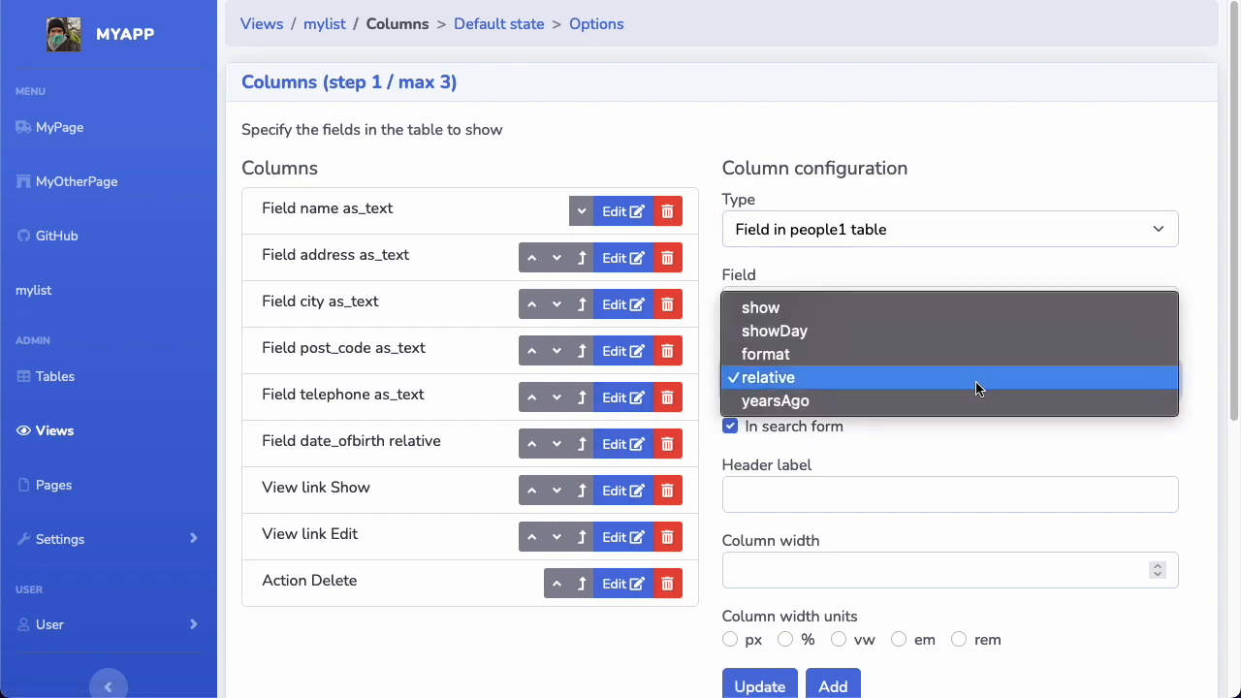
left_click(765, 354)
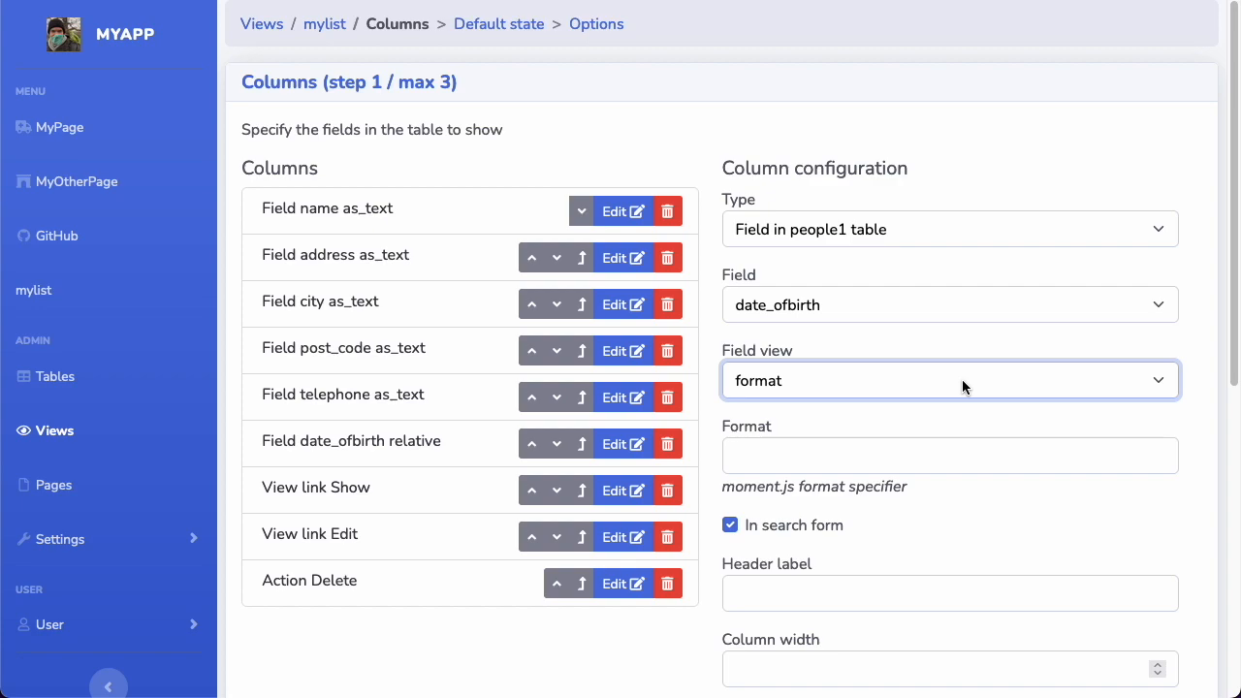
mouse_move(889, 467)
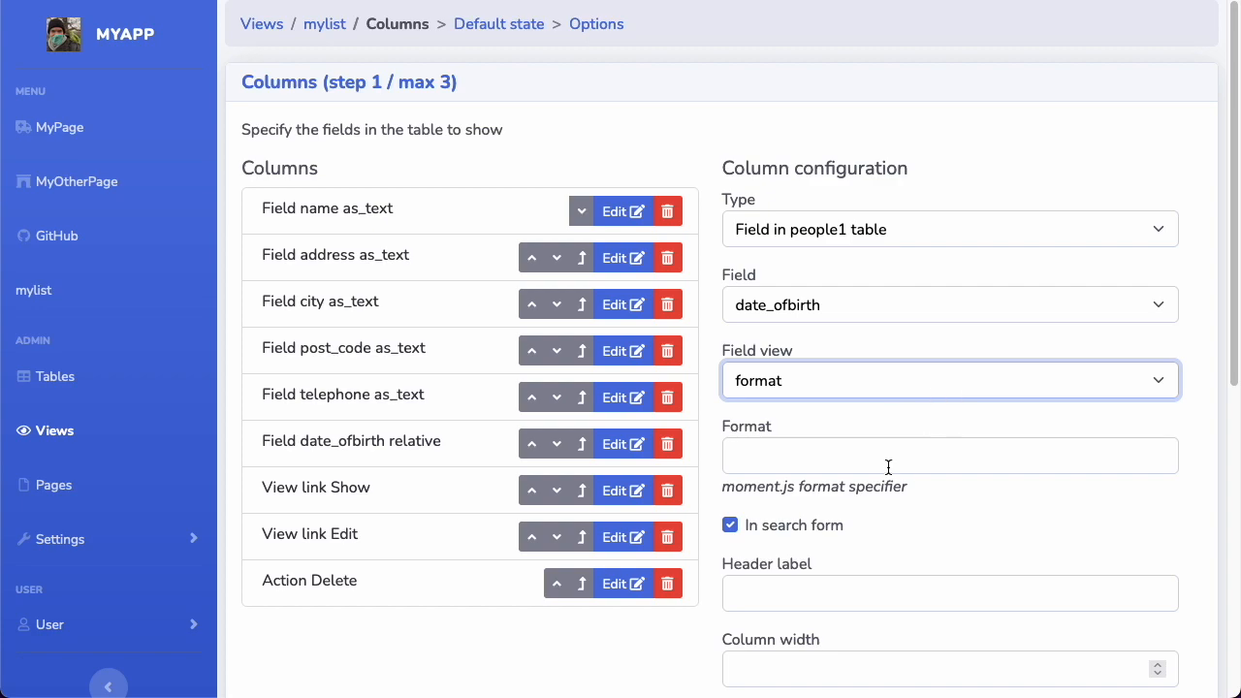
mouse_move(791, 461)
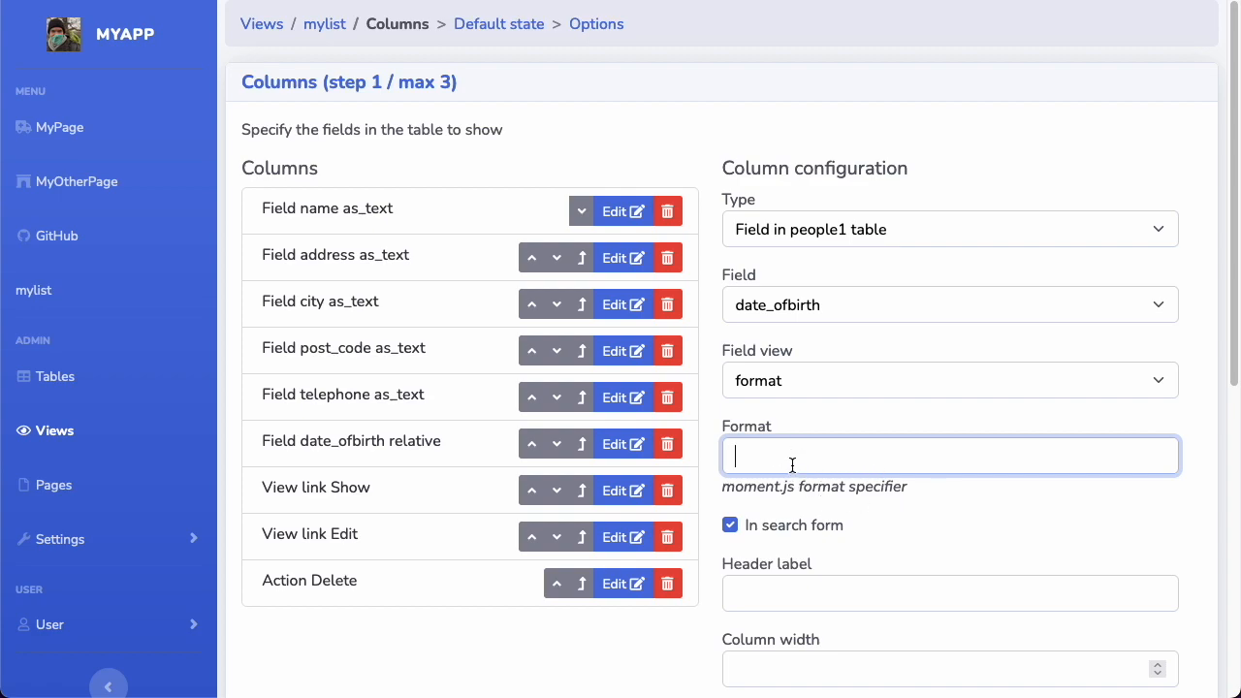
type("YYYY-")
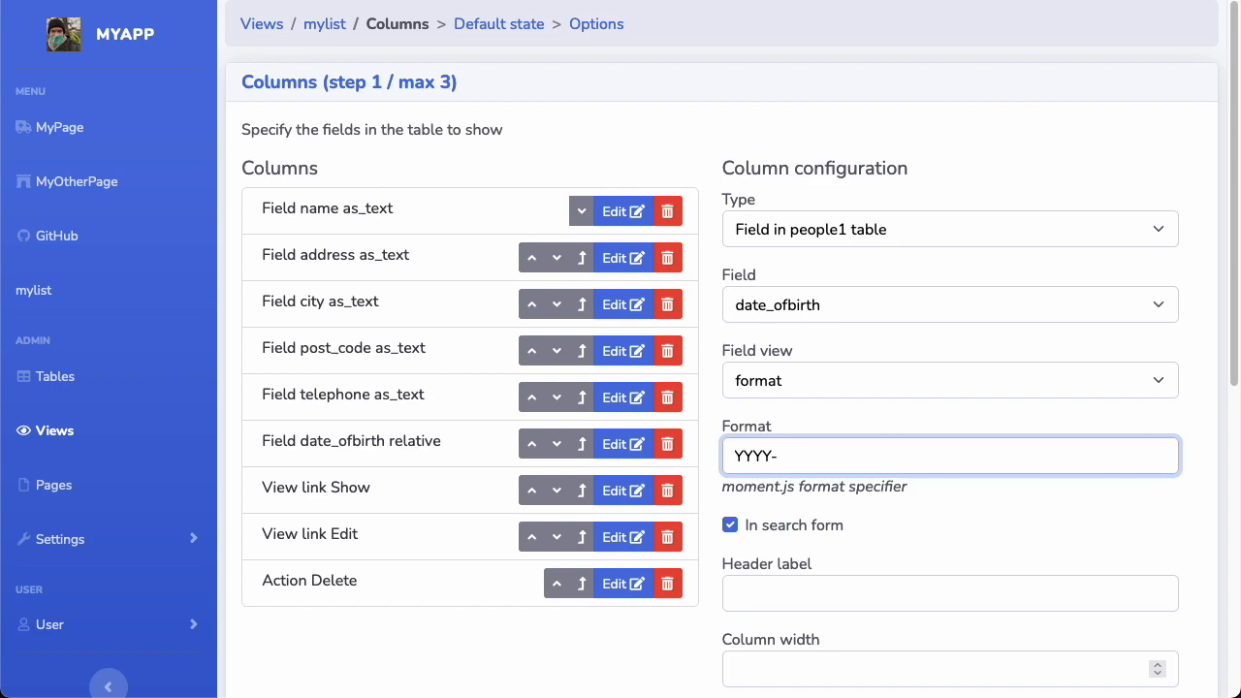
type("MM-DD")
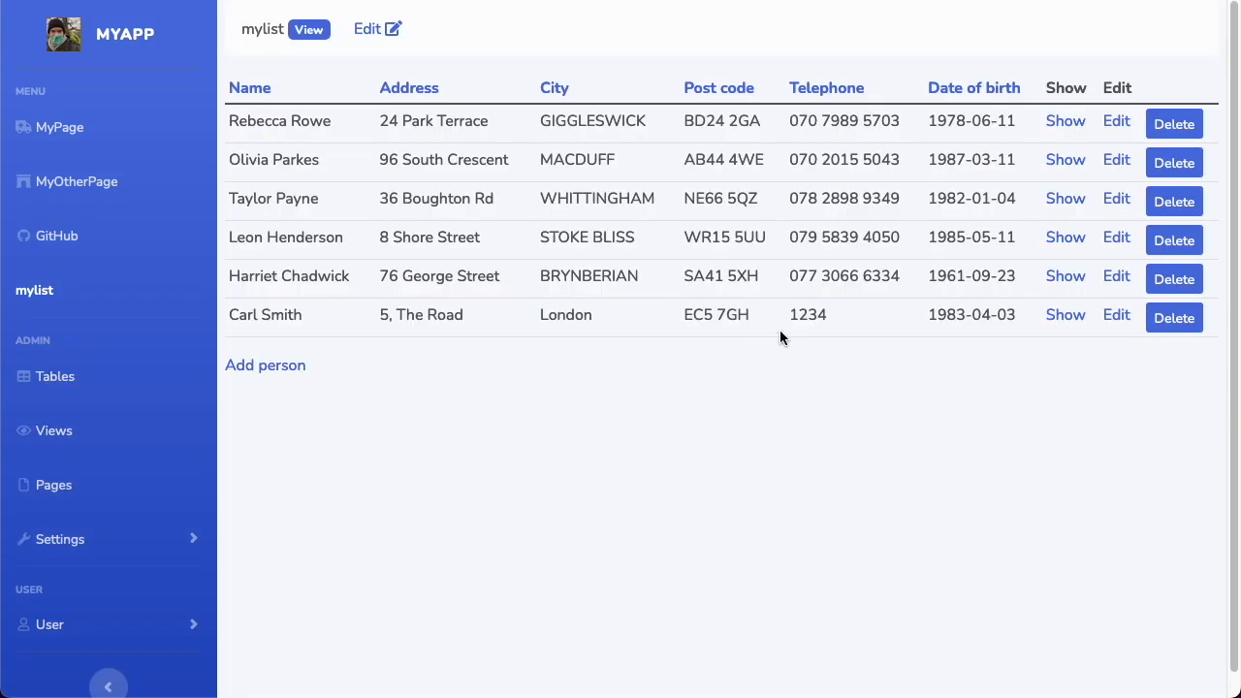
mouse_move(991, 129)
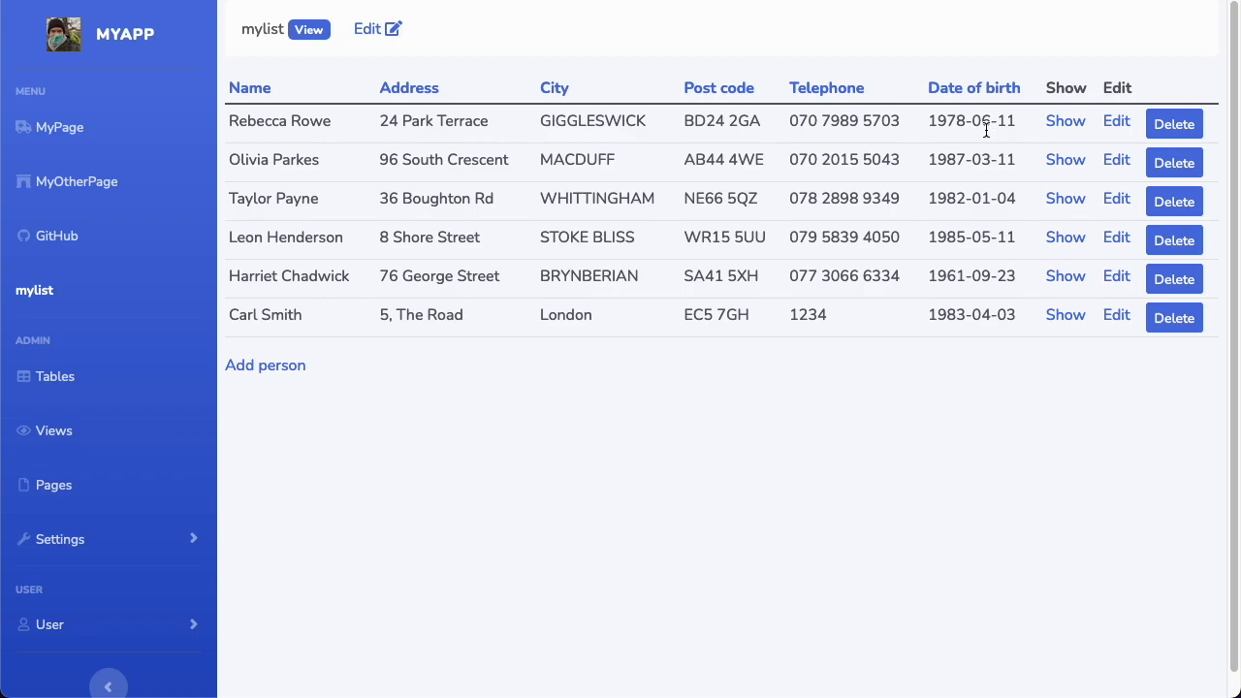
mouse_move(1002, 383)
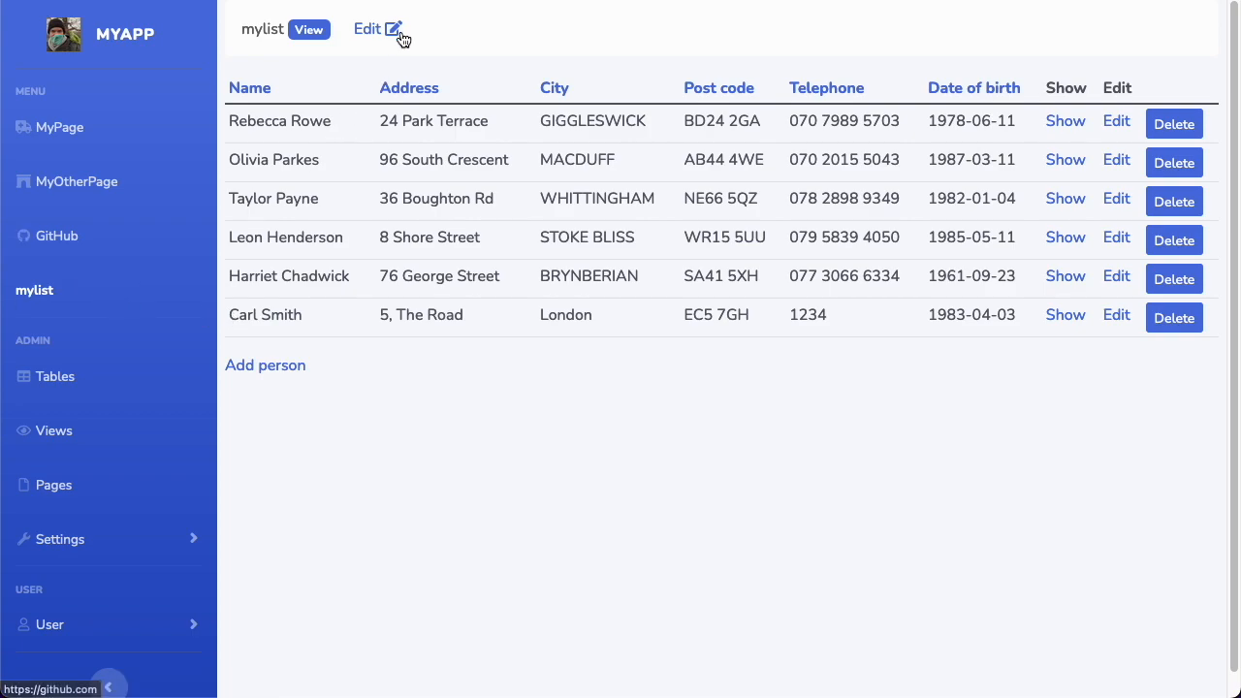
Step: Reconfigure mylist's date_ofbirth column, keeping the field, with the showDay view
left_click(378, 29)
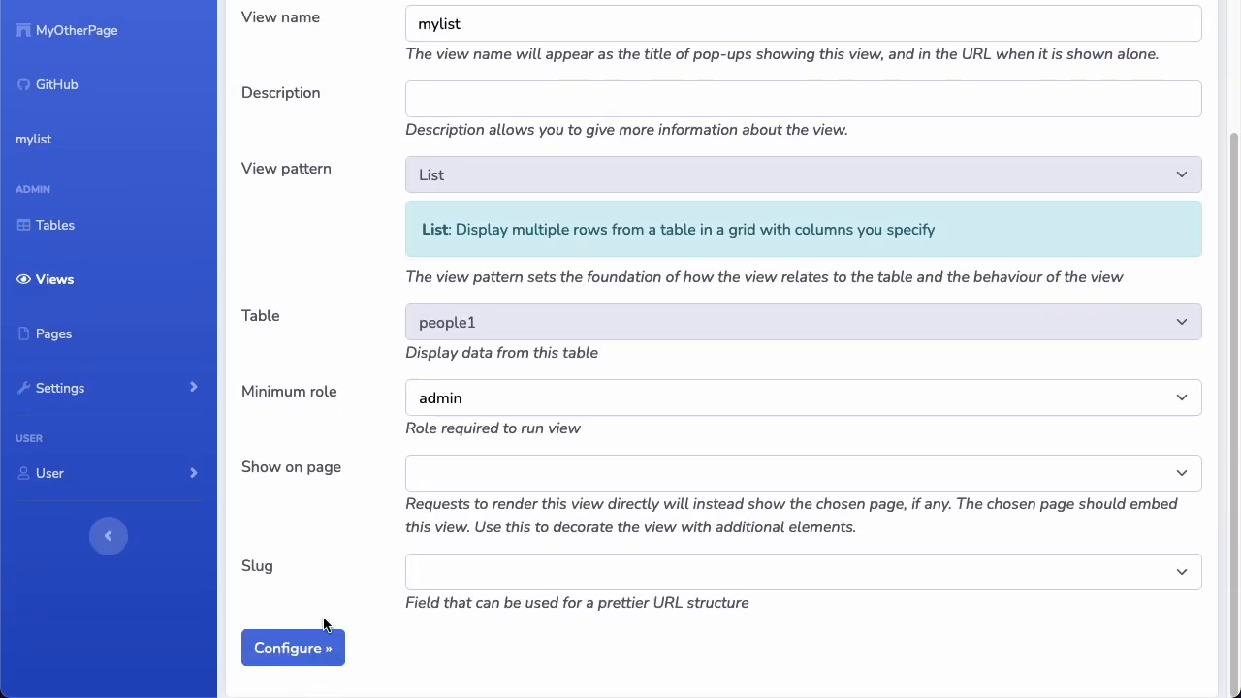
left_click(292, 648)
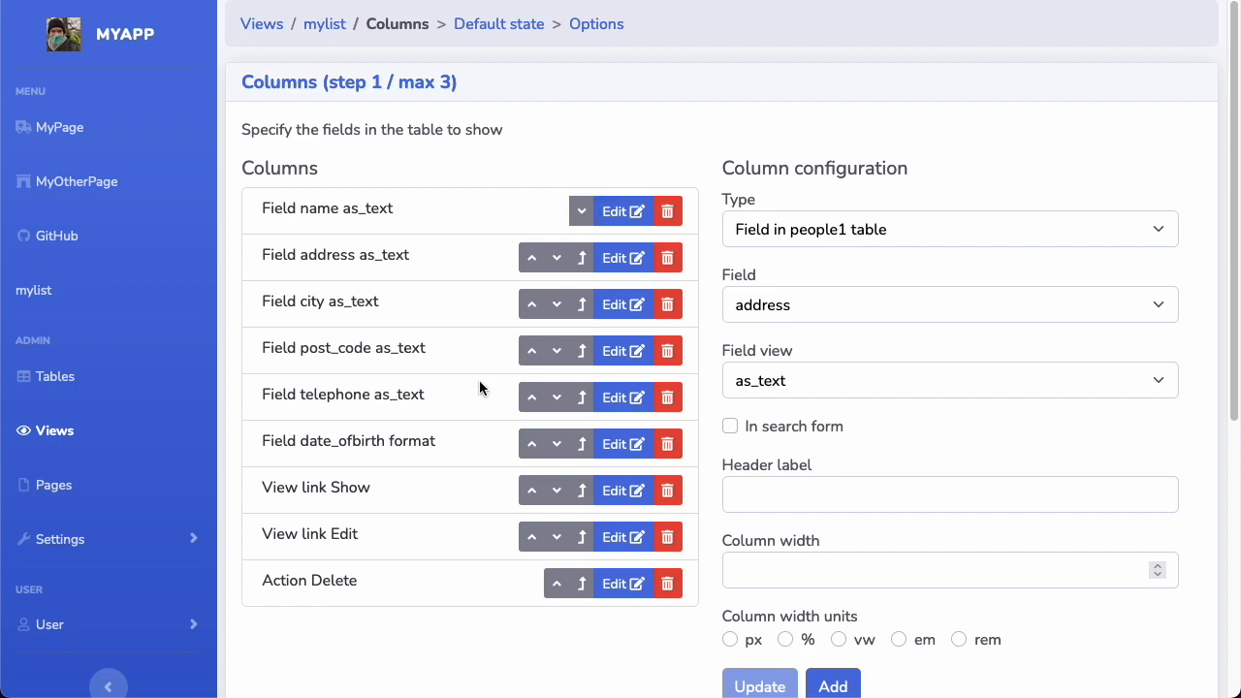
left_click(614, 443)
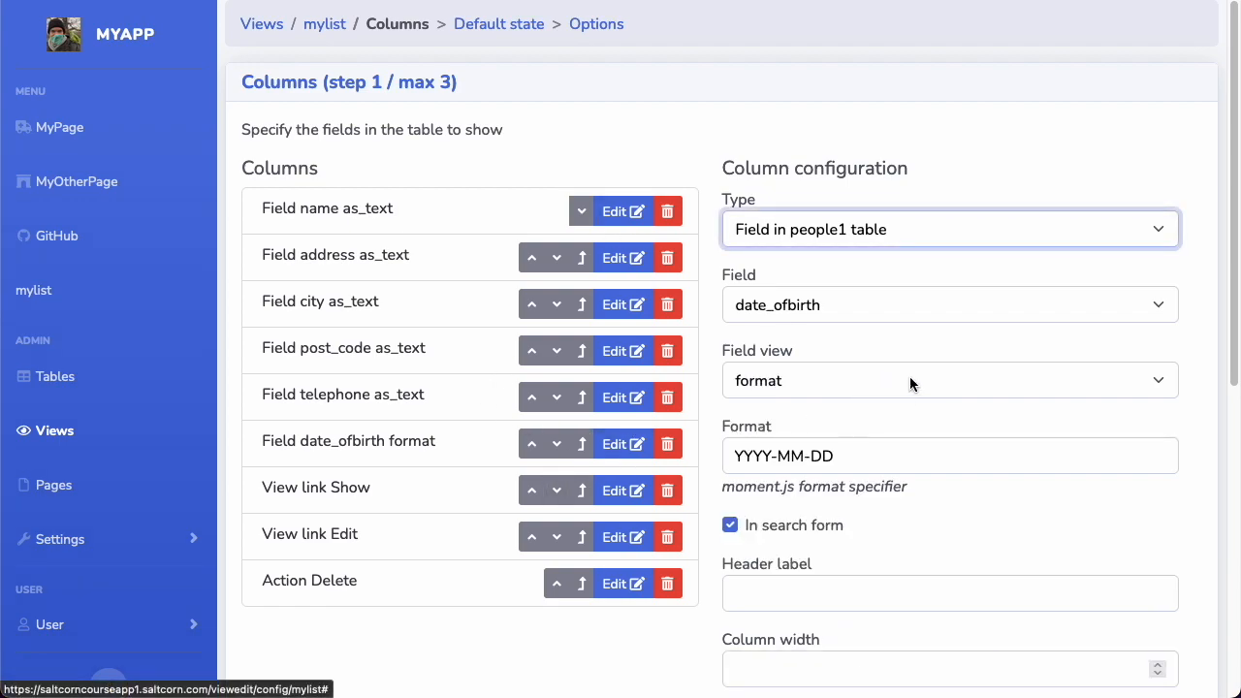
left_click(949, 305)
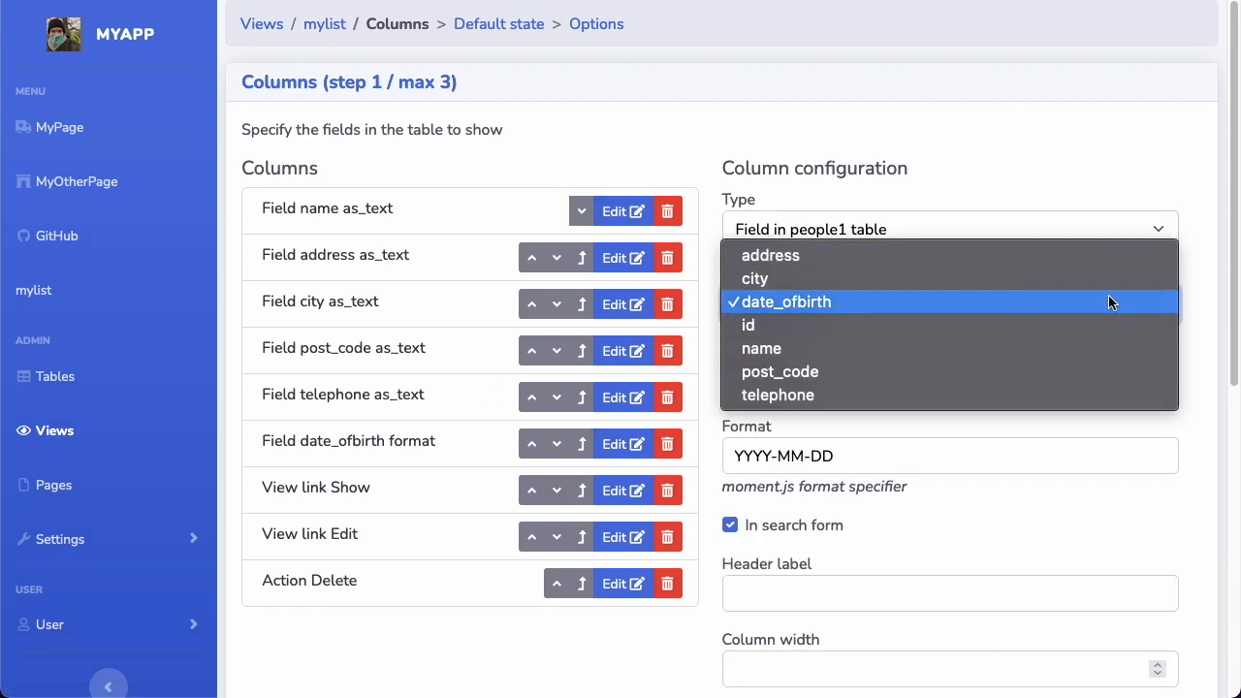
left_click(785, 302)
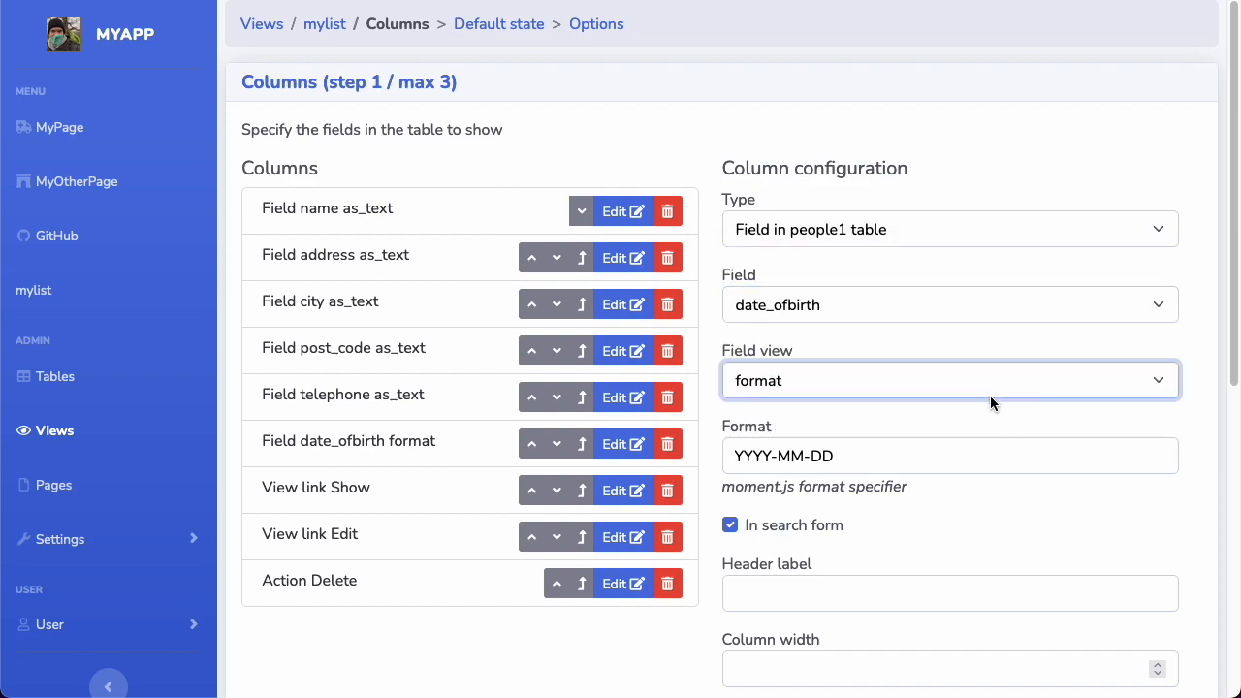
left_click(948, 380)
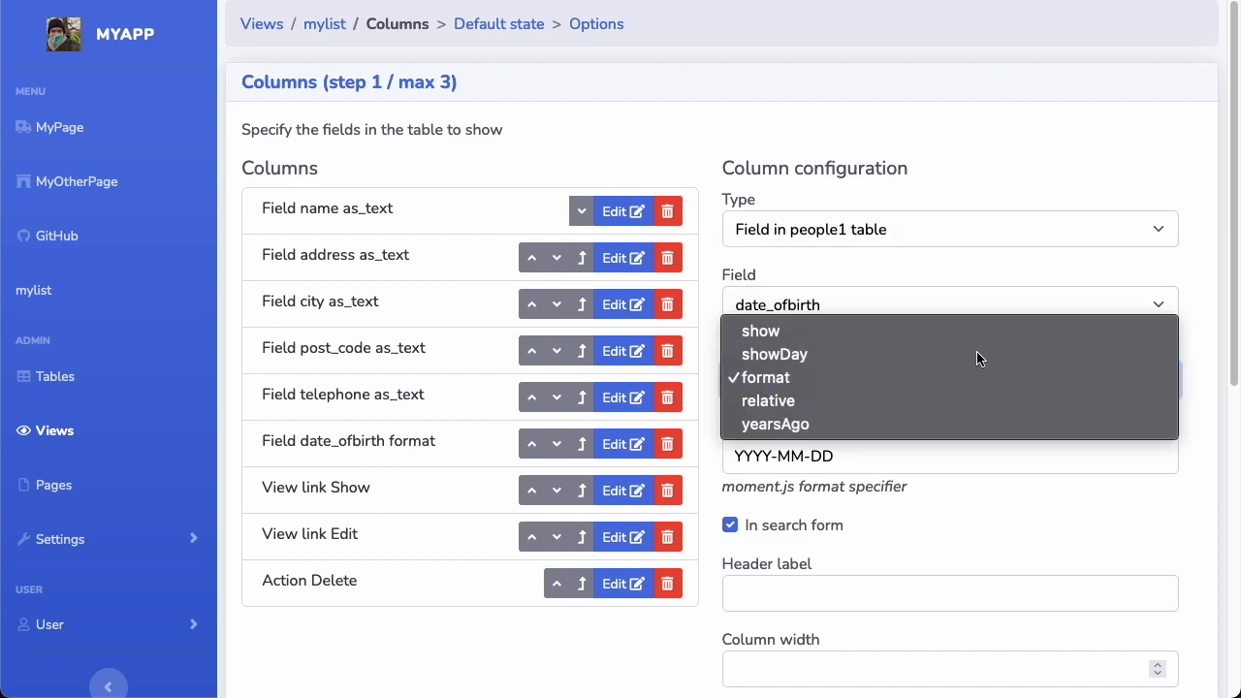
left_click(774, 354)
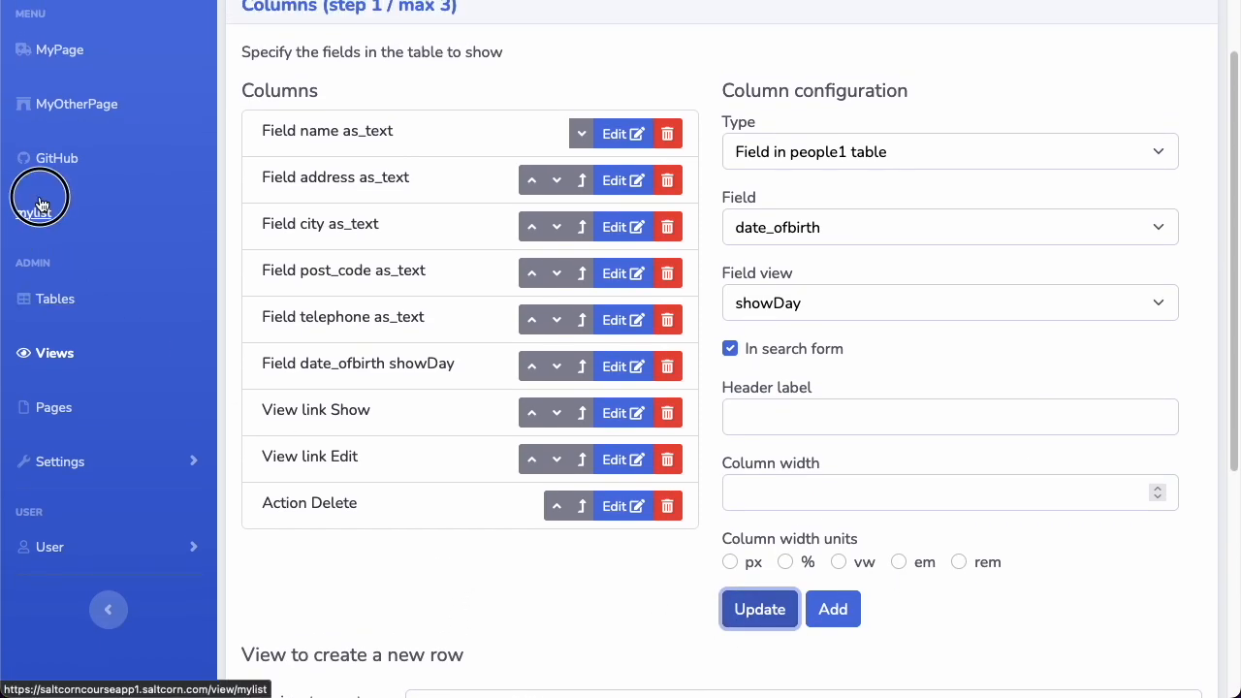
Step: Open mylist to see birth dates as plain days like 11/06/1978
left_click(39, 197)
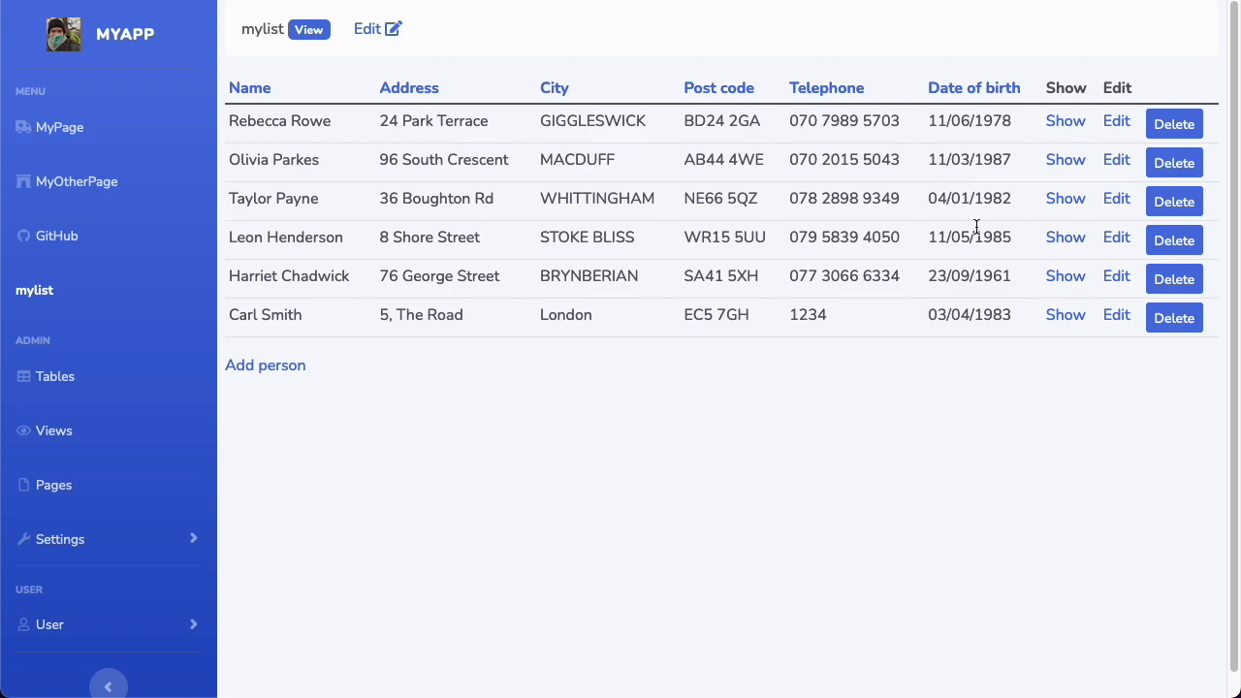
mouse_move(975, 181)
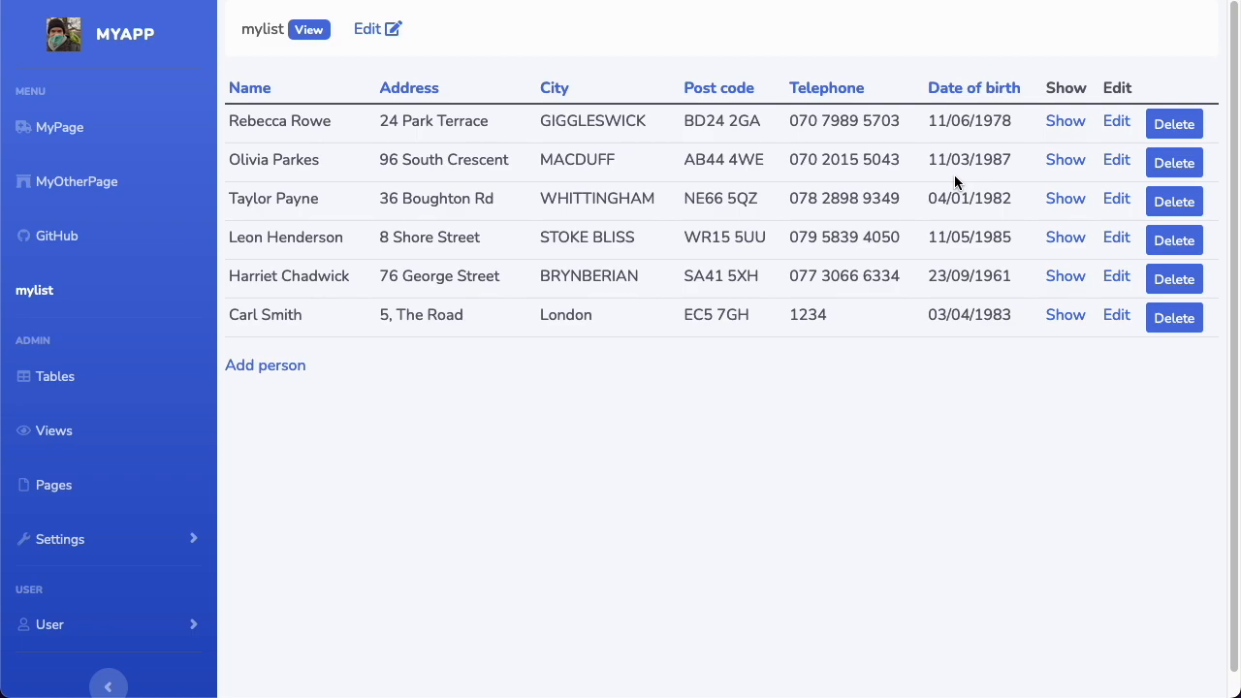
mouse_move(785, 412)
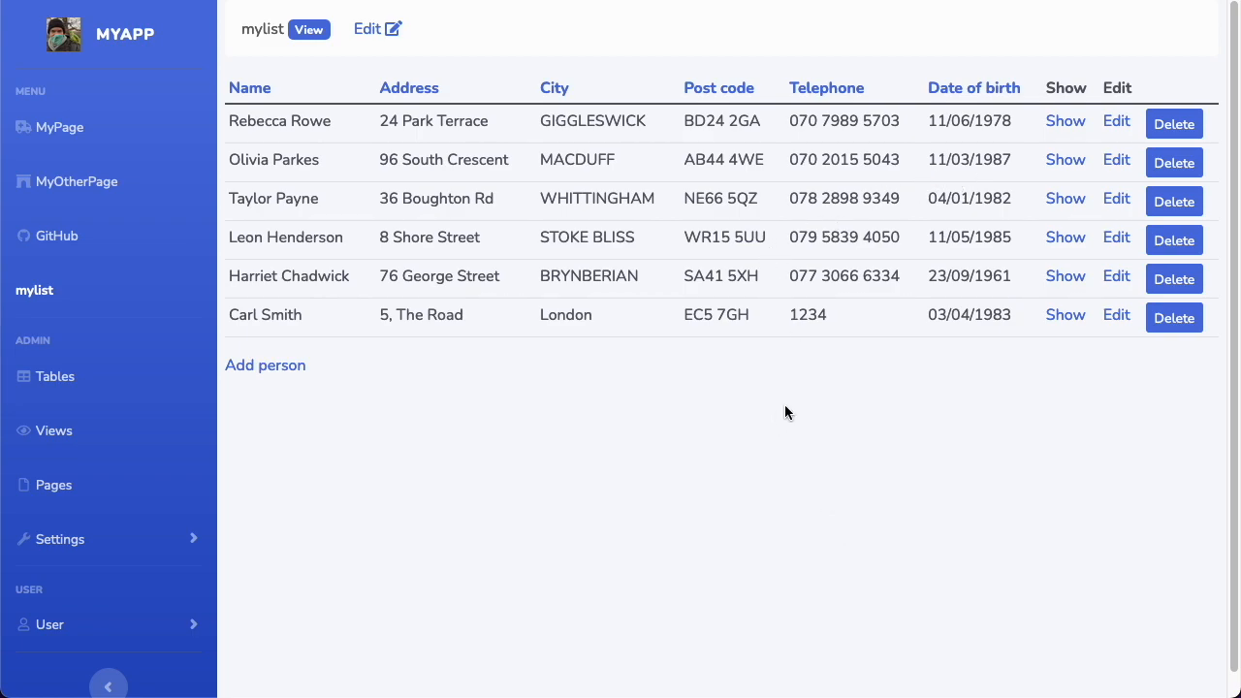
mouse_move(963, 331)
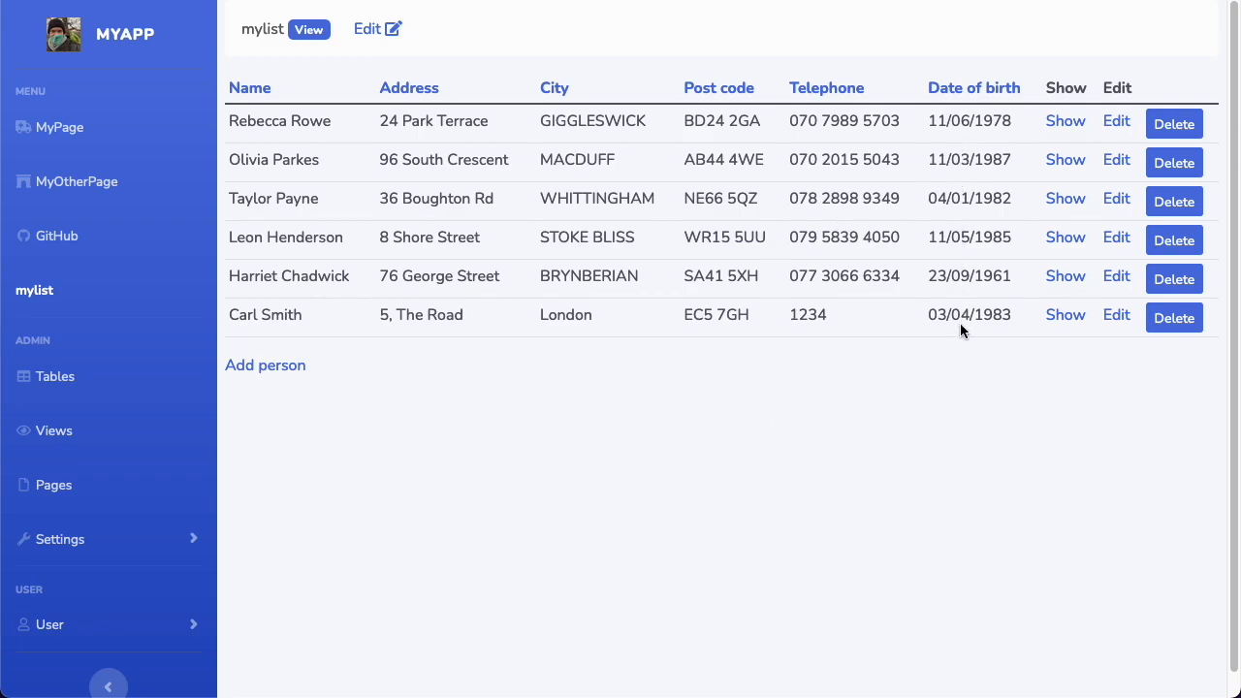
mouse_move(968, 353)
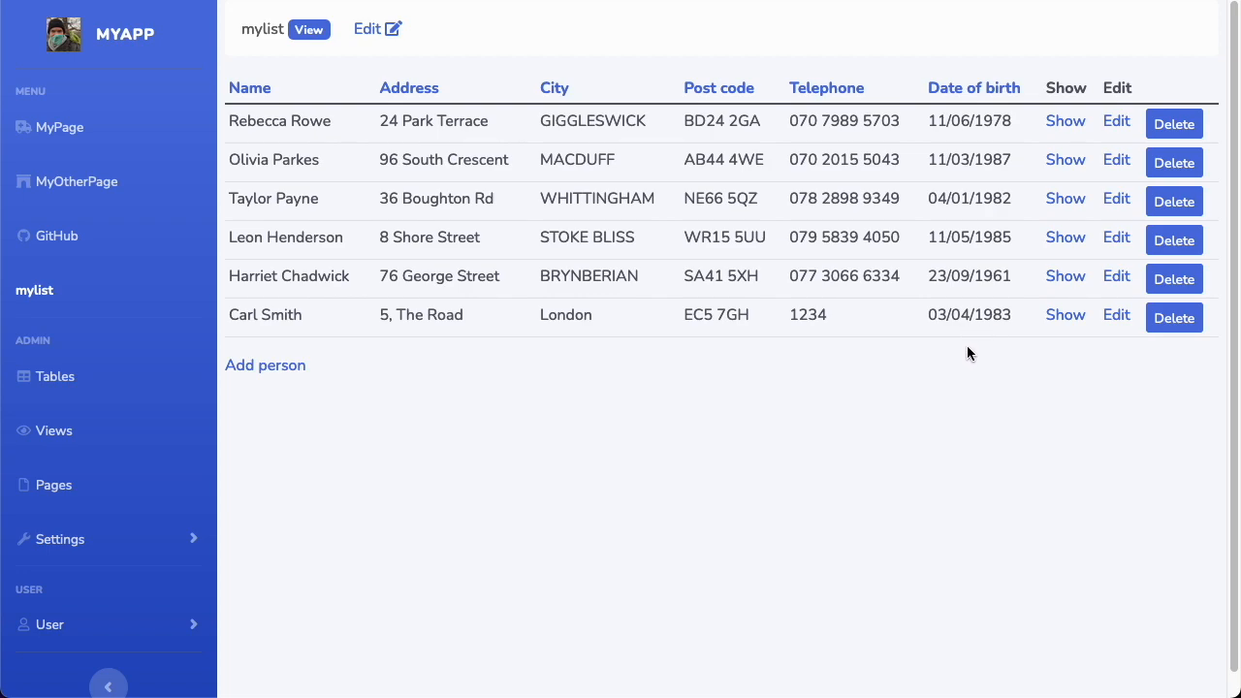
mouse_move(1030, 338)
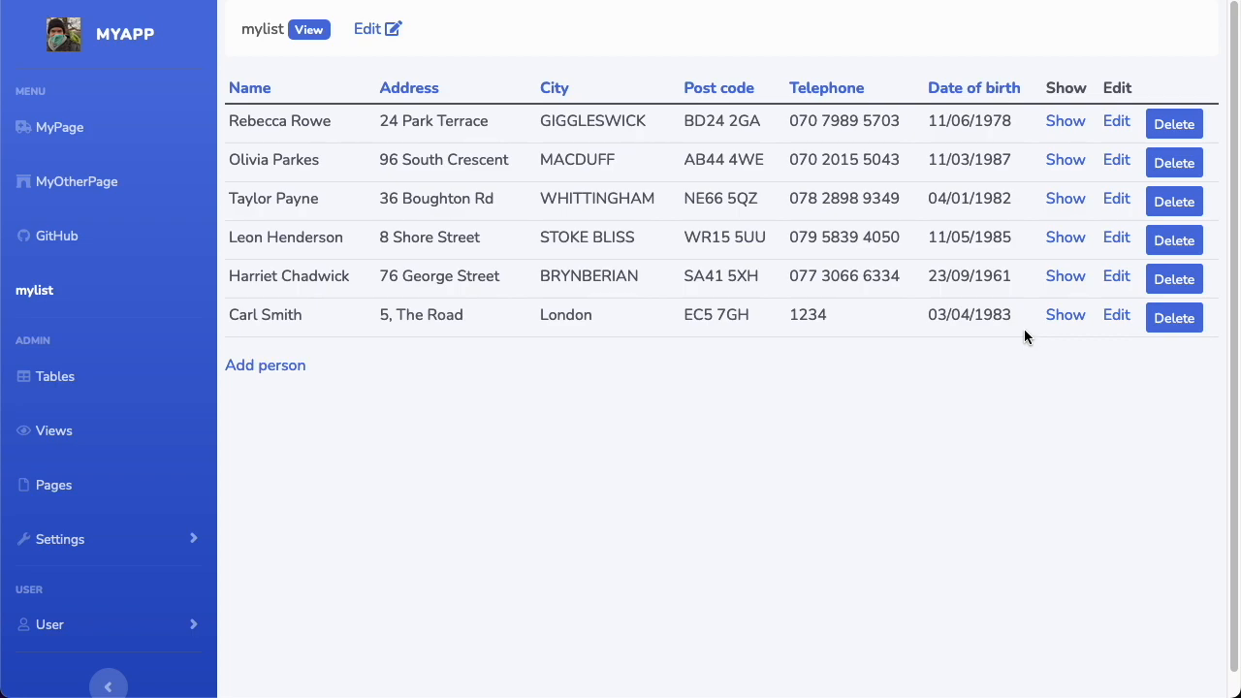
mouse_move(1081, 329)
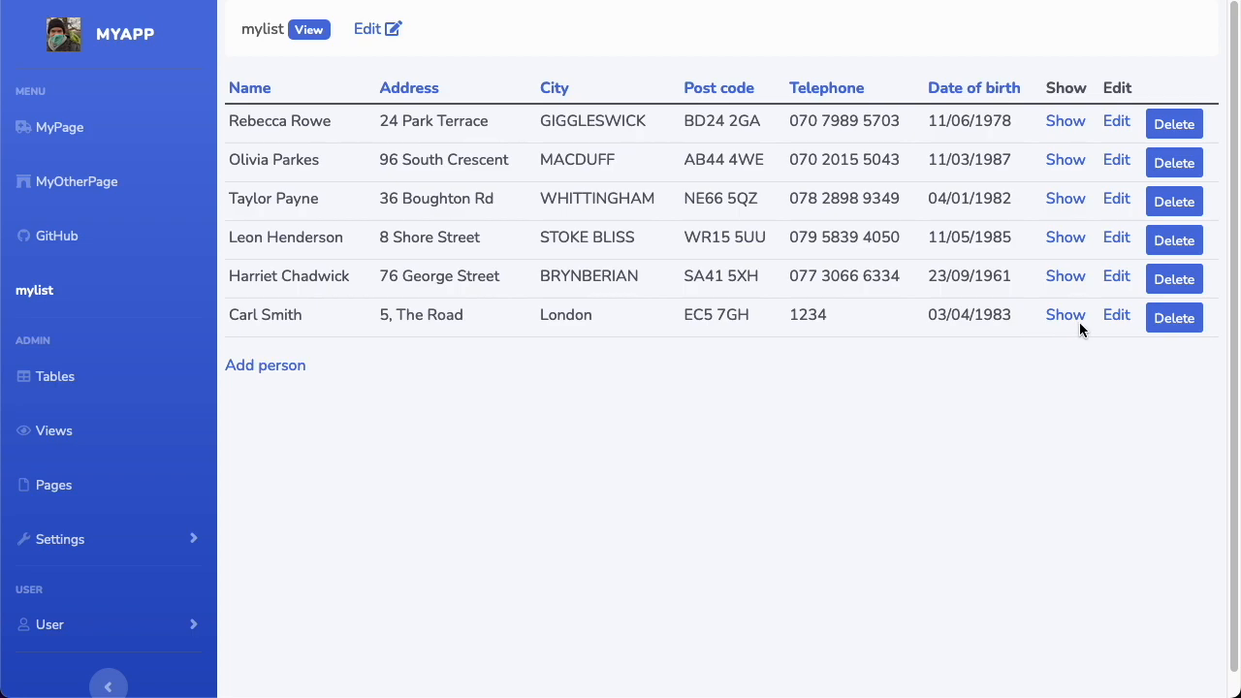
mouse_move(948, 239)
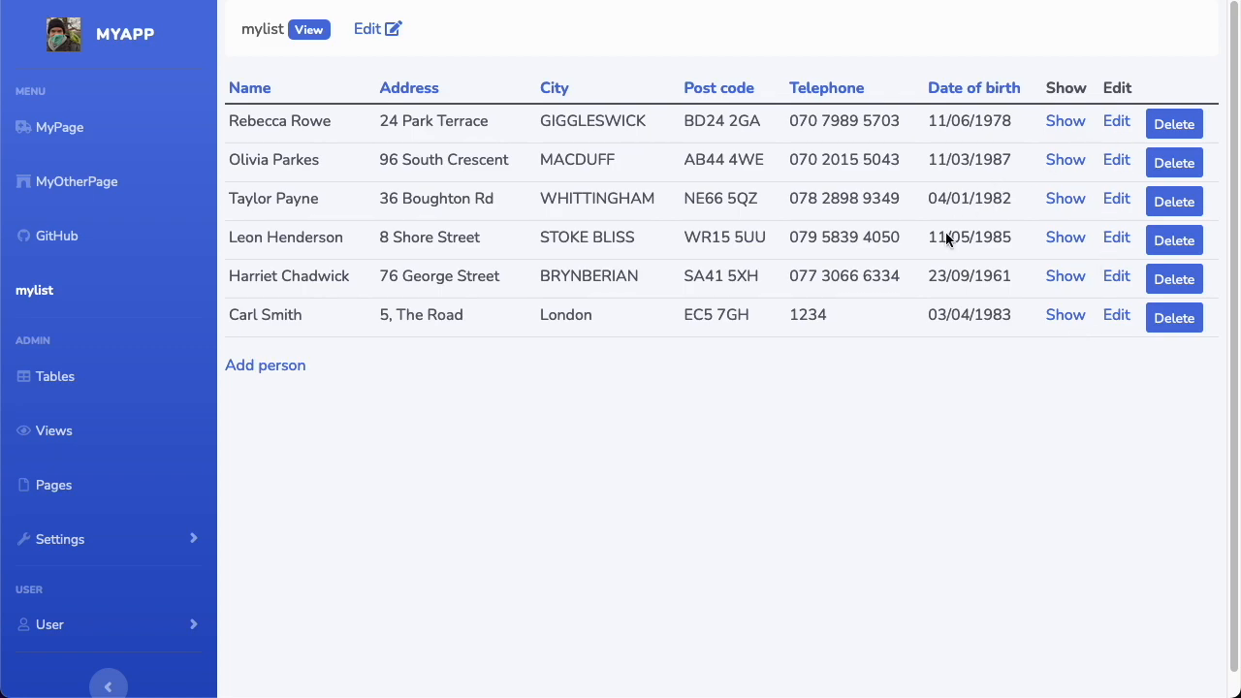
mouse_move(929, 241)
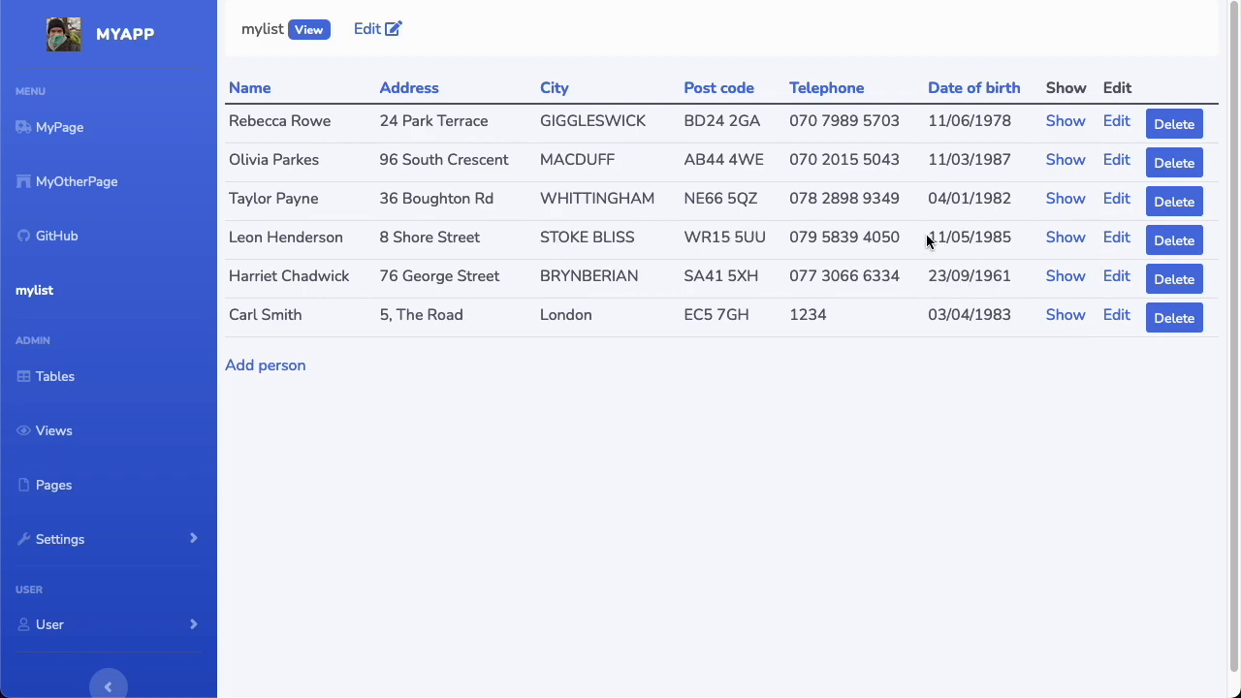
mouse_move(1070, 139)
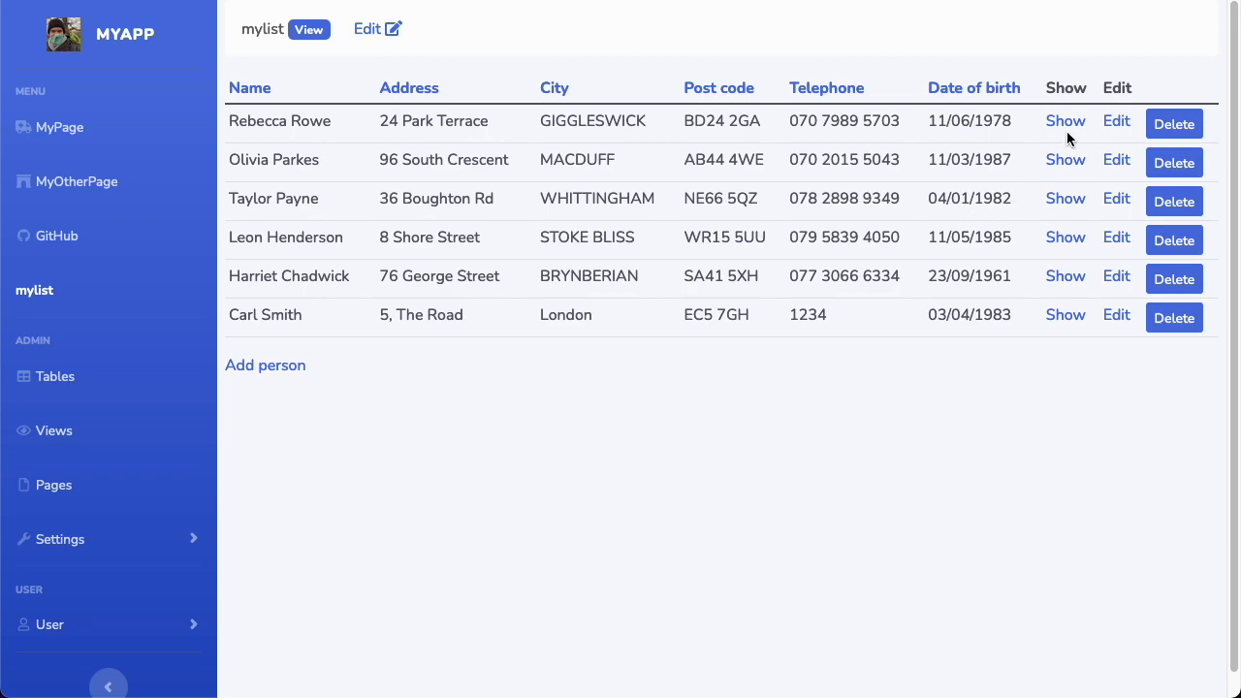
mouse_move(1121, 129)
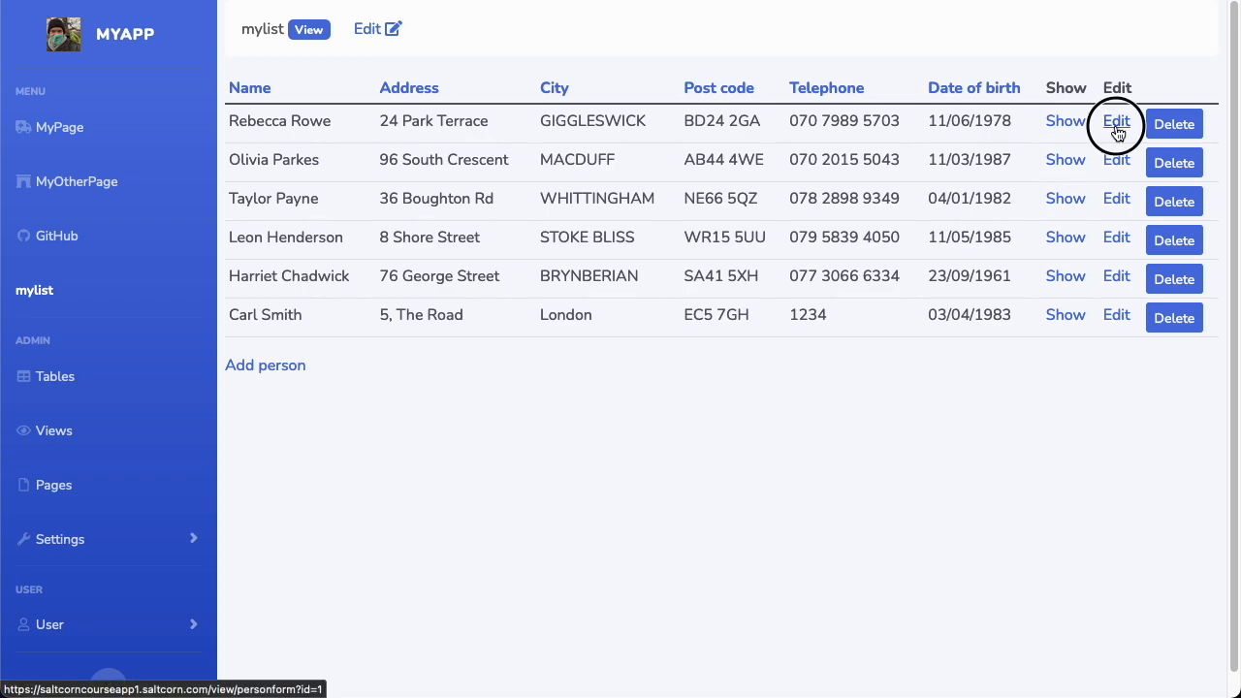
left_click(1117, 122)
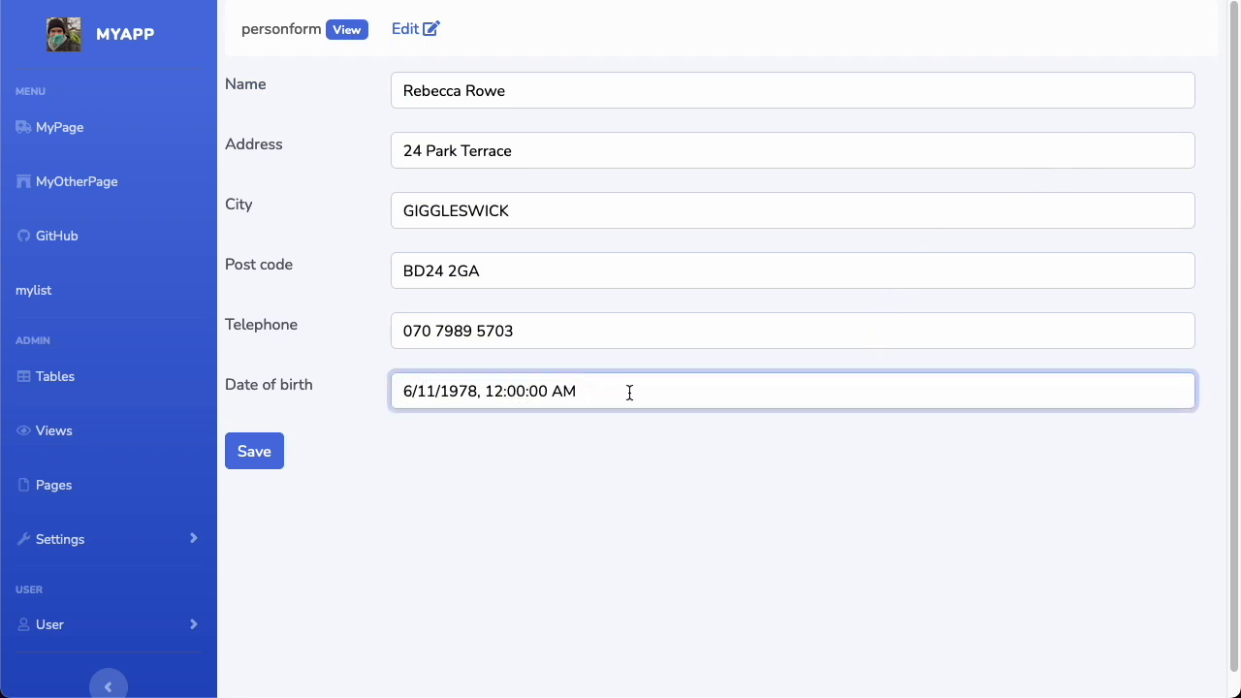
mouse_move(593, 379)
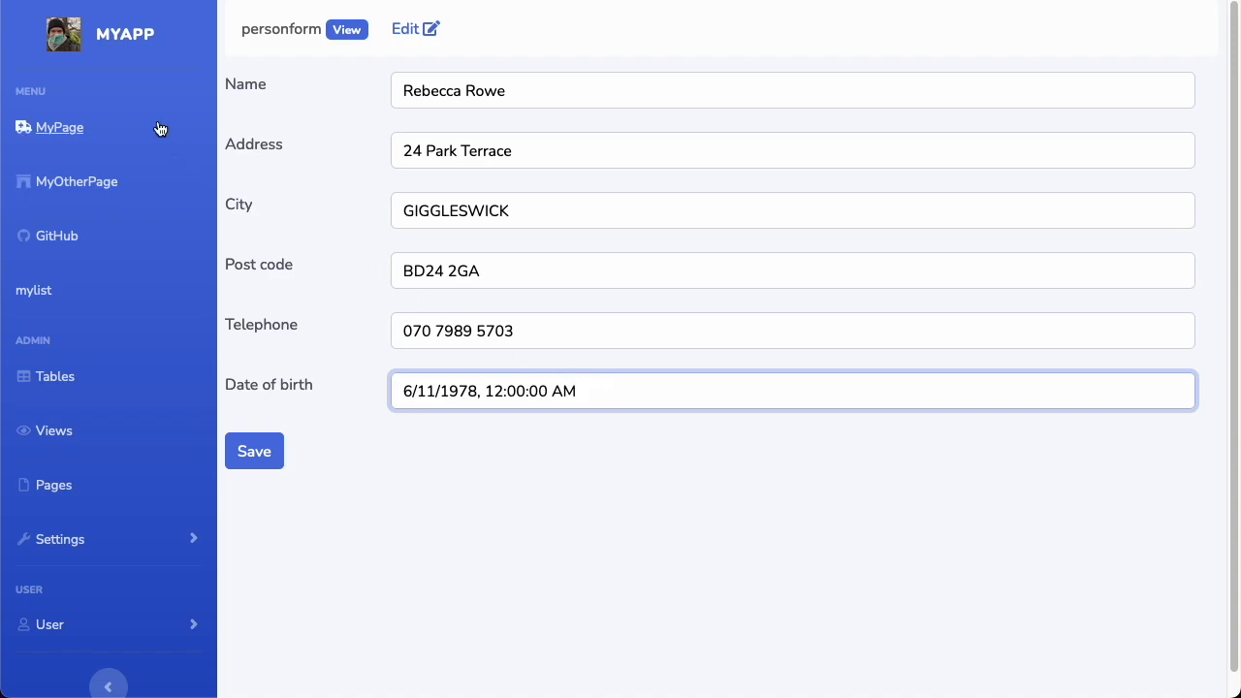
left_click(33, 290)
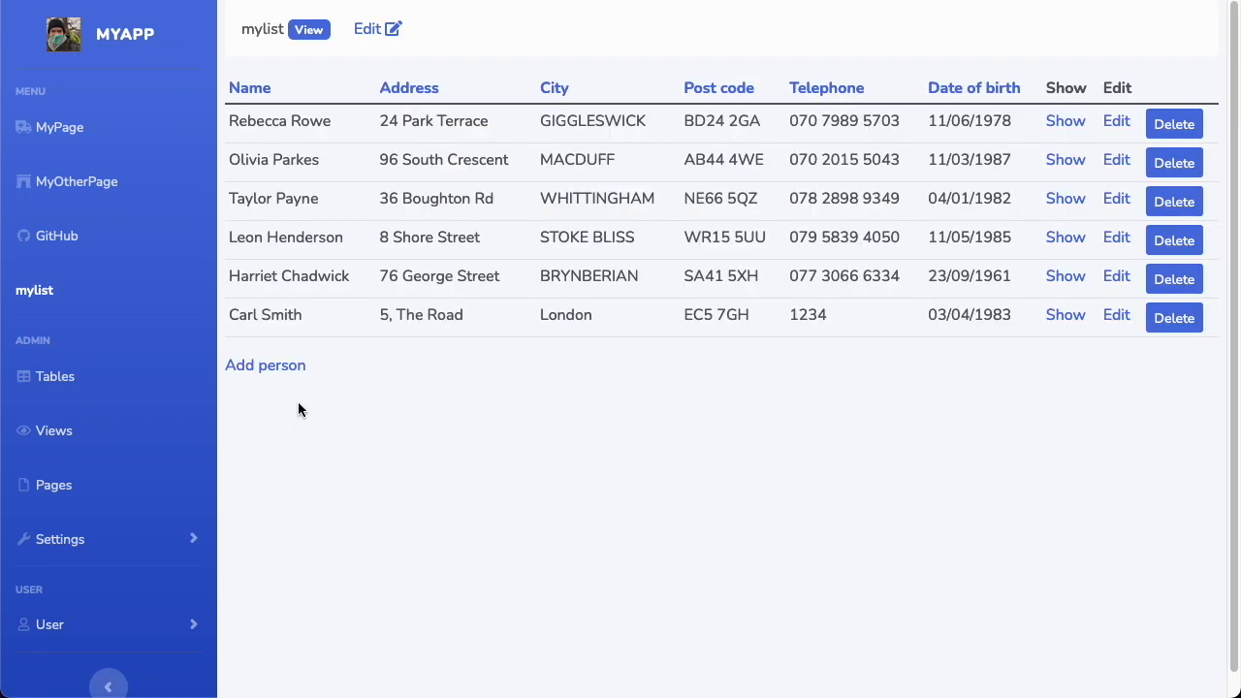
left_click(264, 366)
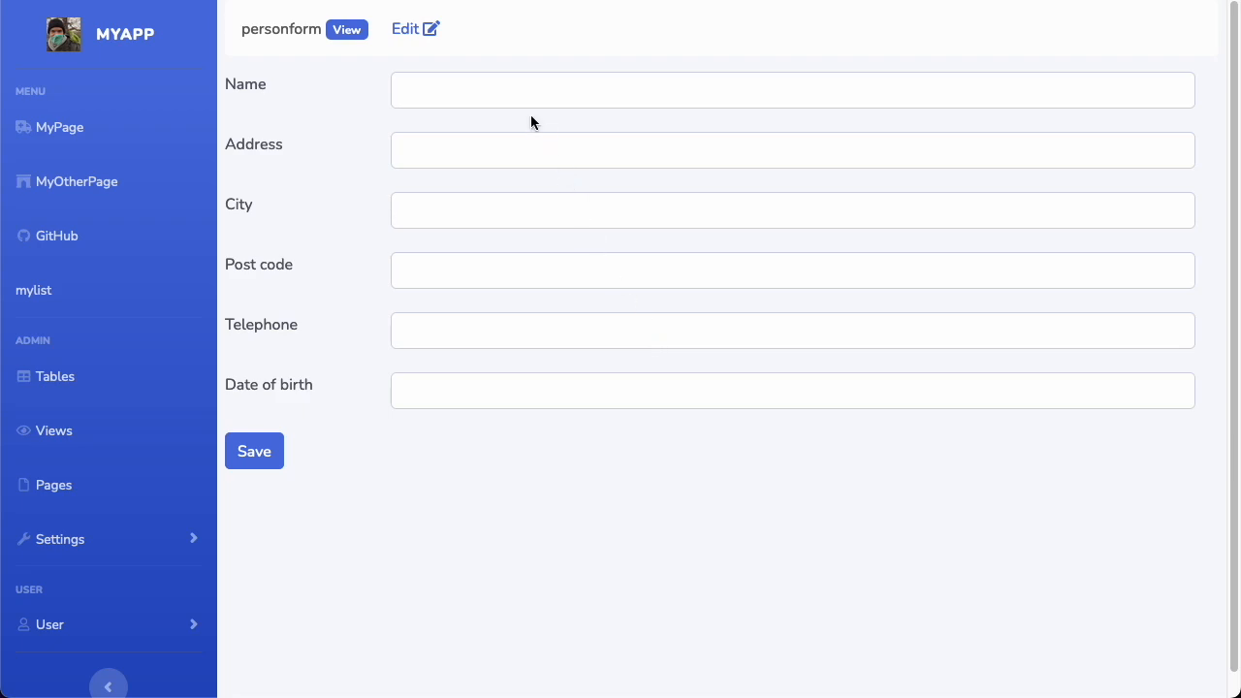
left_click(792, 391)
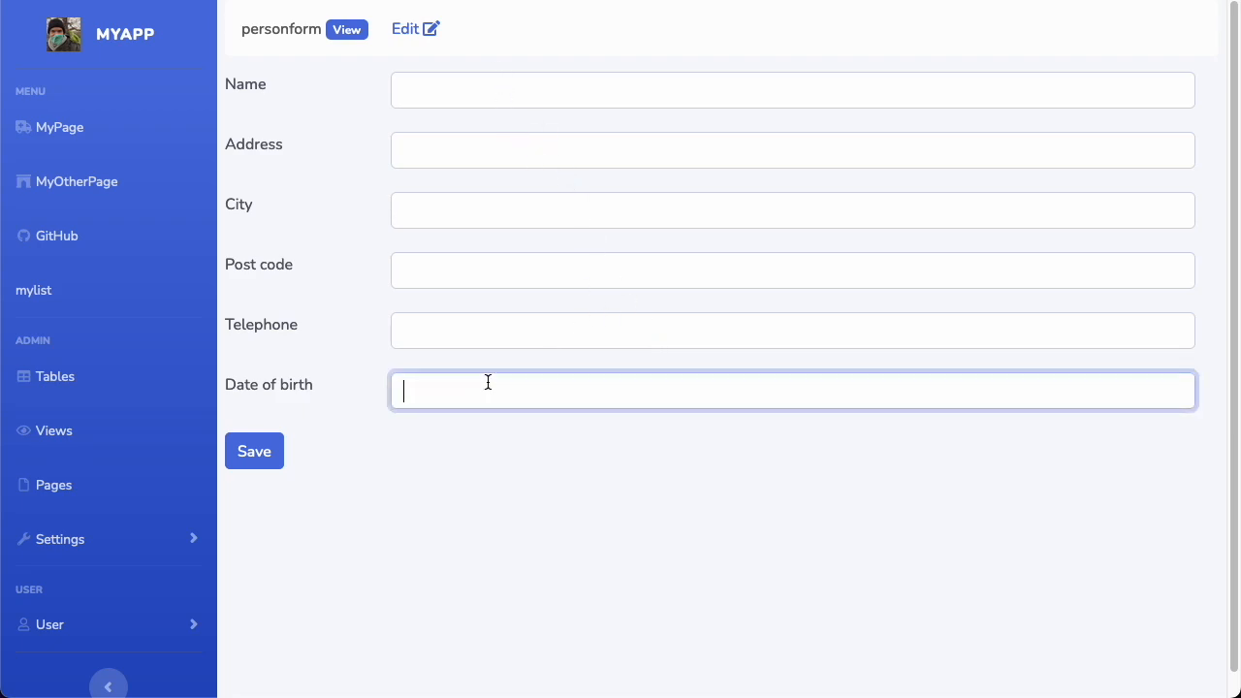
mouse_move(269, 68)
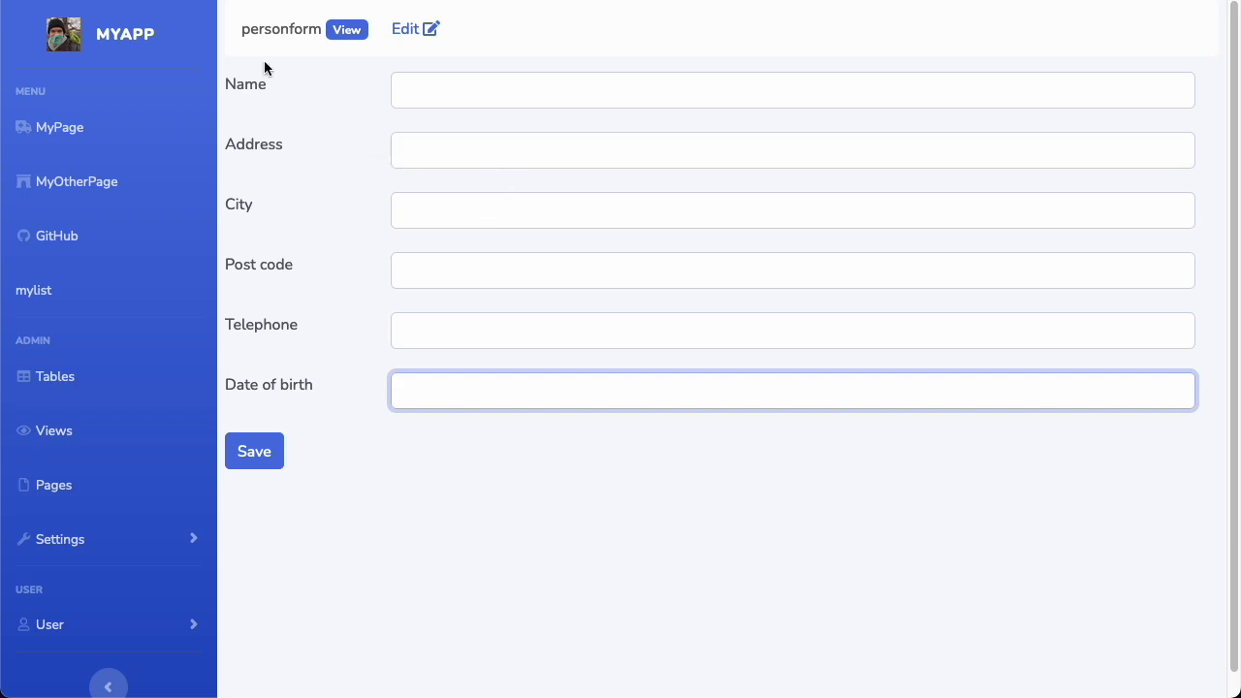
Step: Make personform show Date of birth as read-only text, save, and open it
left_click(414, 28)
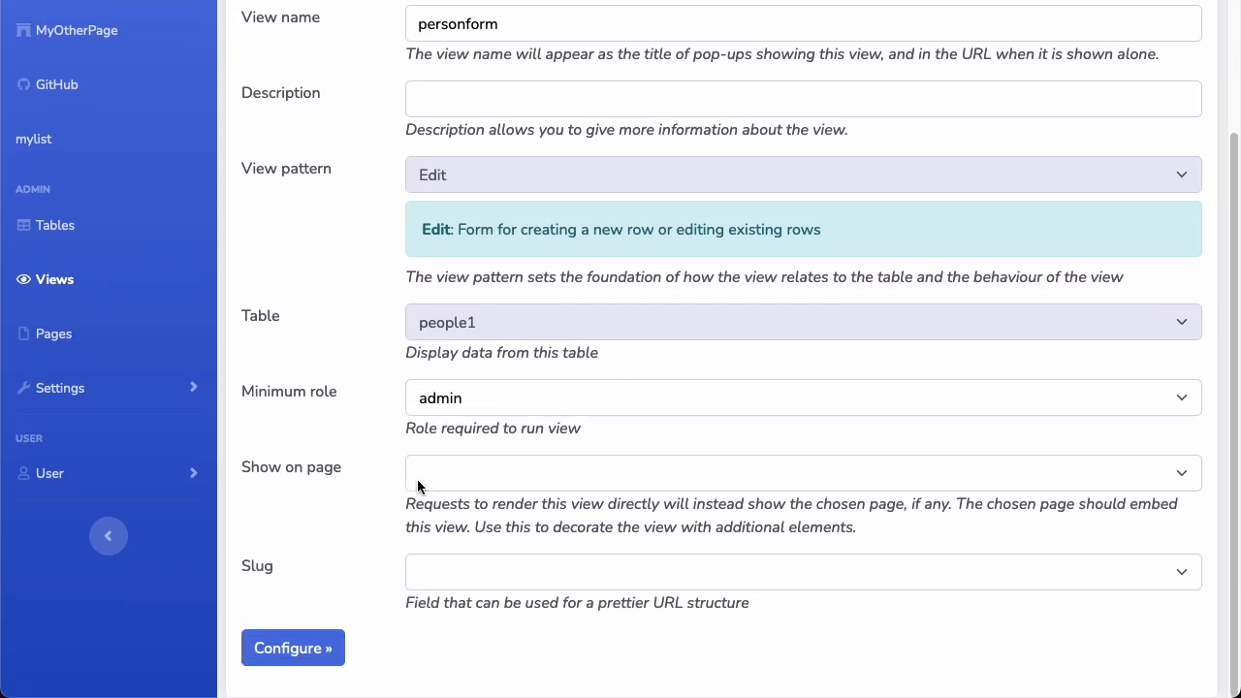
left_click(293, 648)
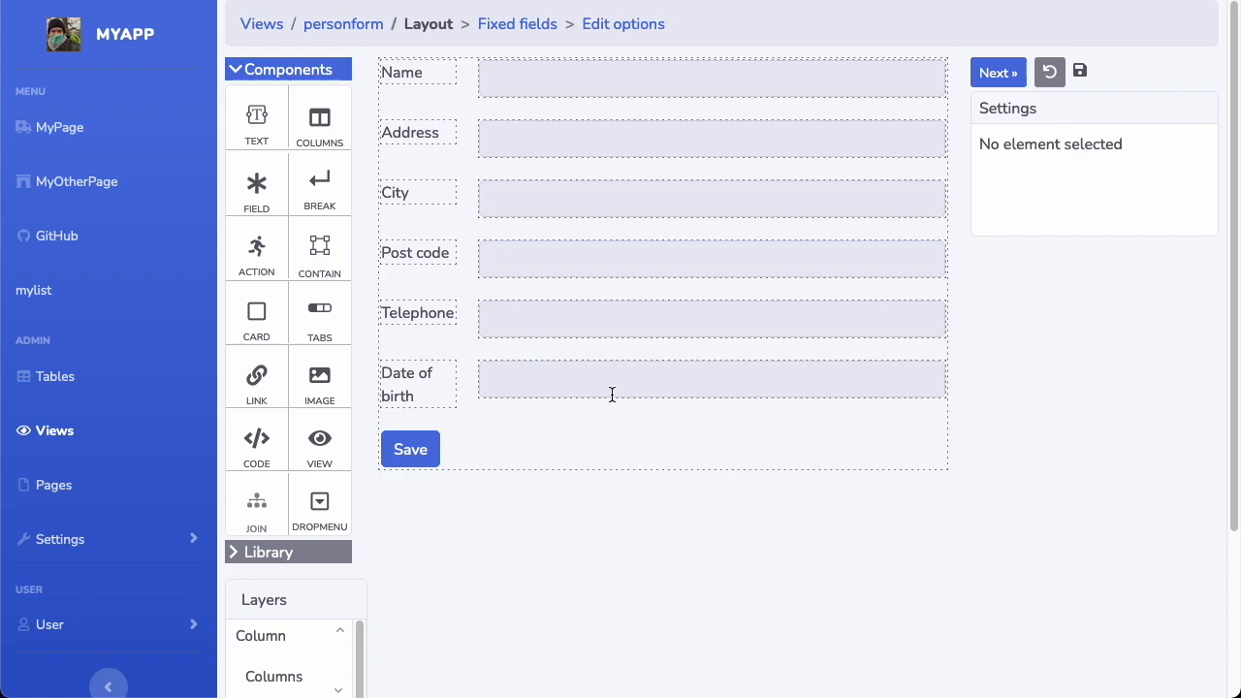
left_click(1132, 283)
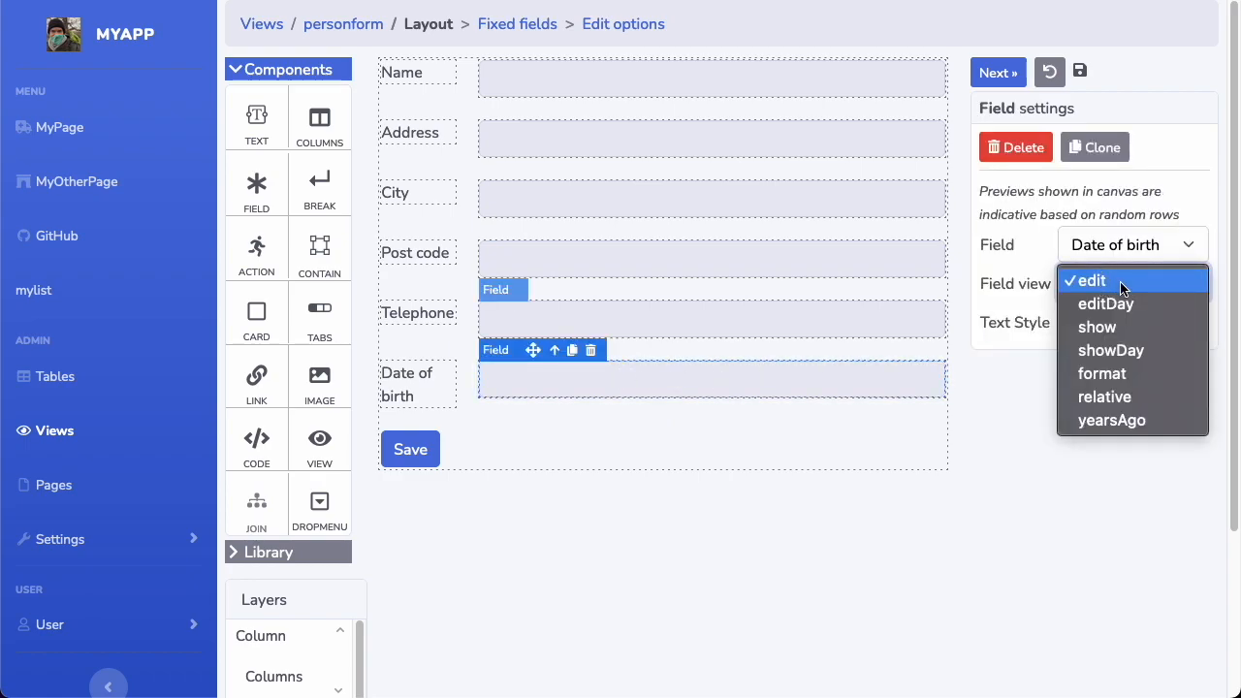
mouse_move(1130, 283)
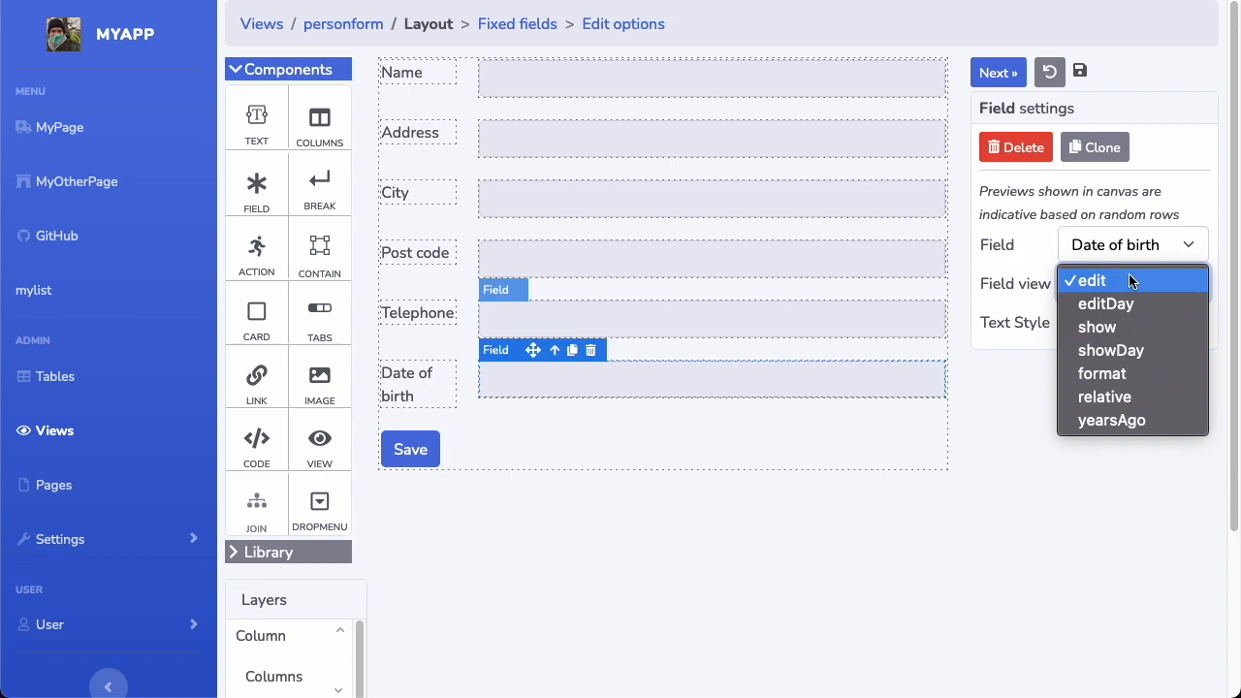
mouse_move(1097, 327)
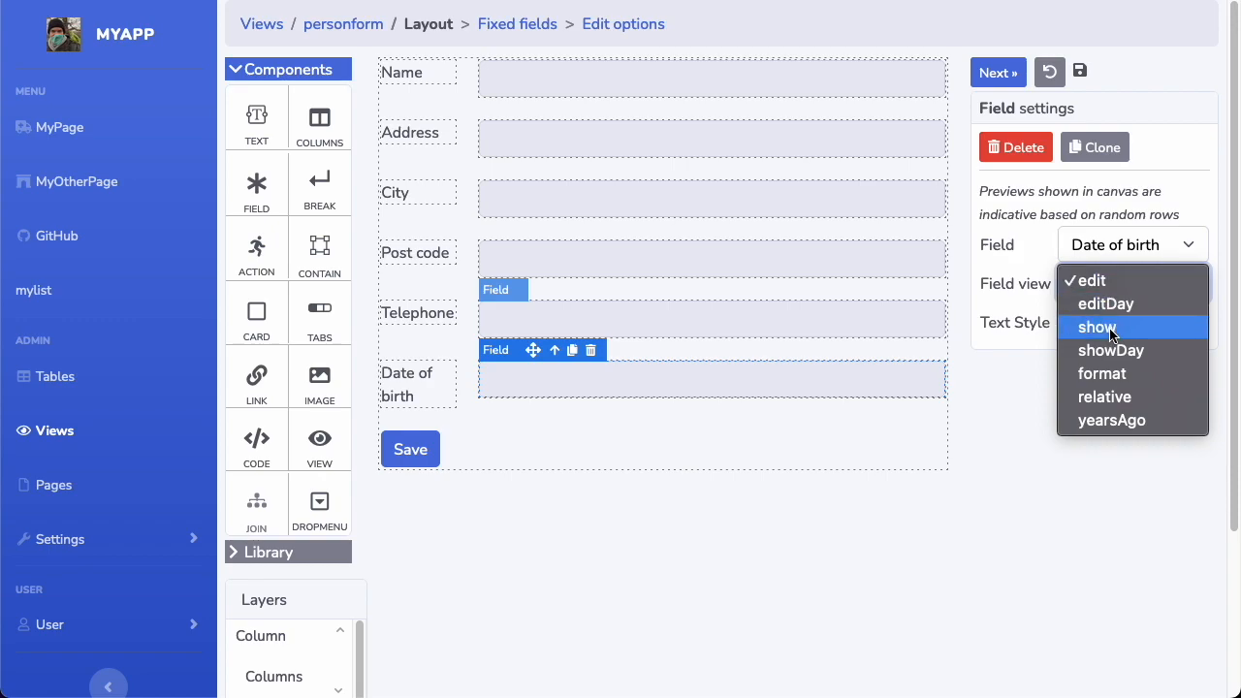
mouse_move(1143, 338)
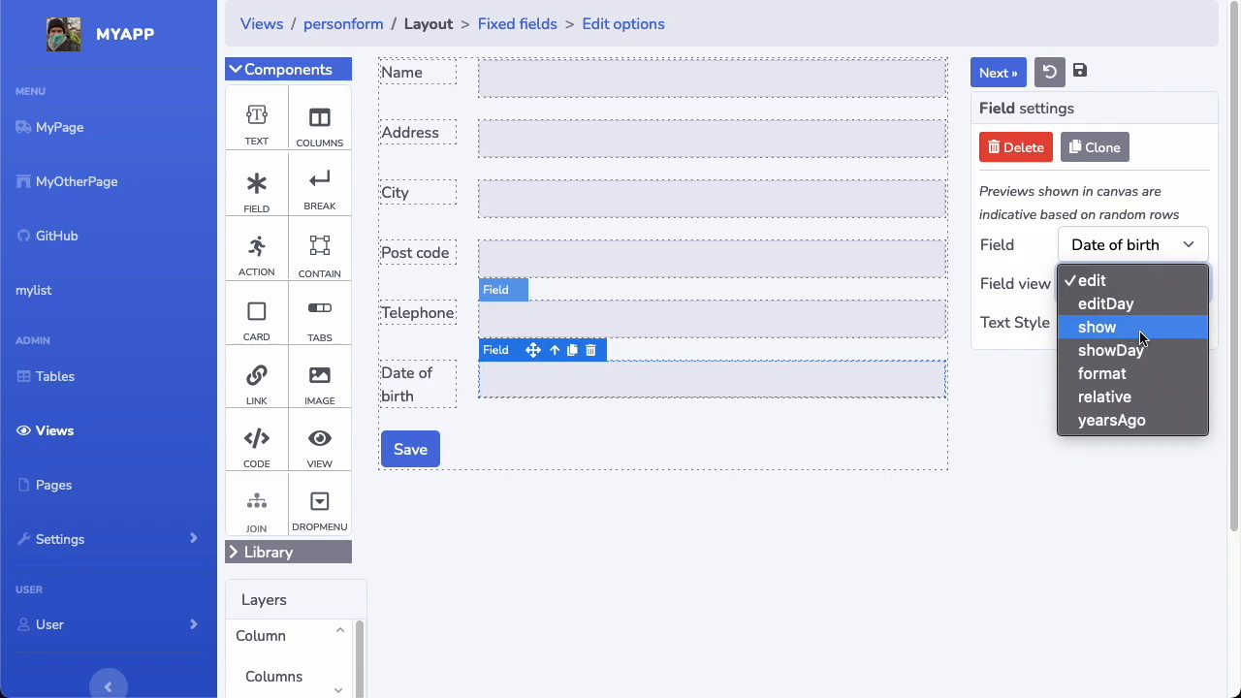
mouse_move(1125, 332)
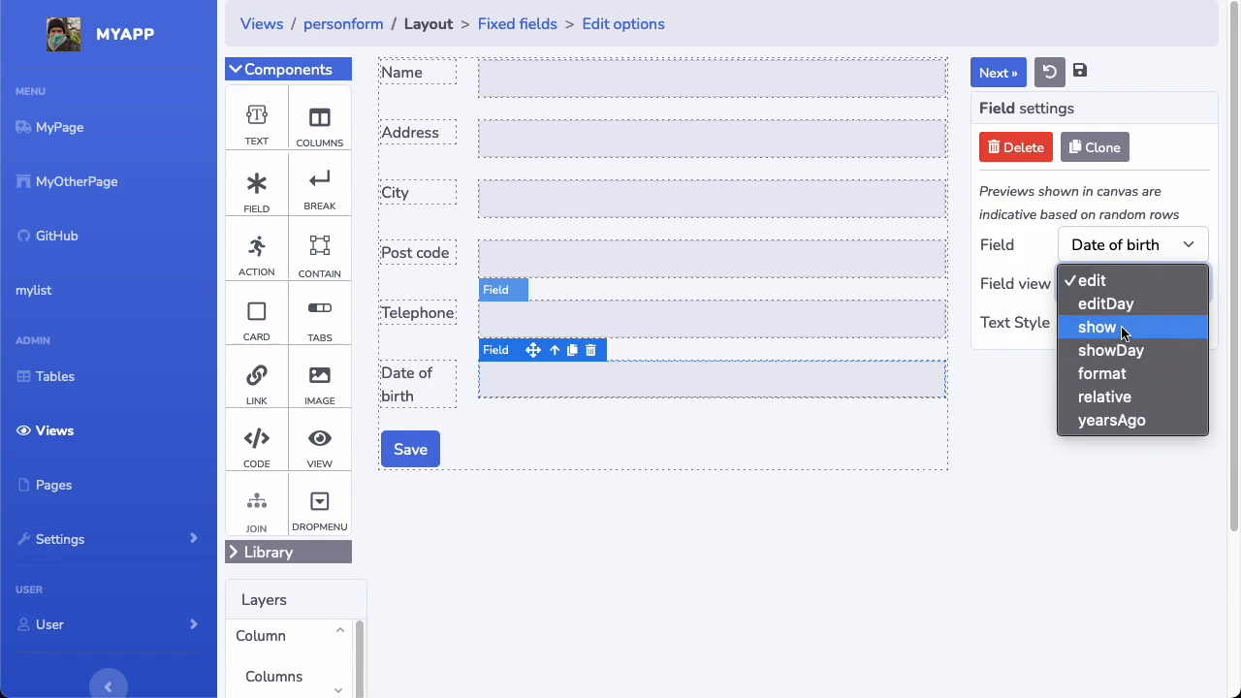
mouse_move(1169, 327)
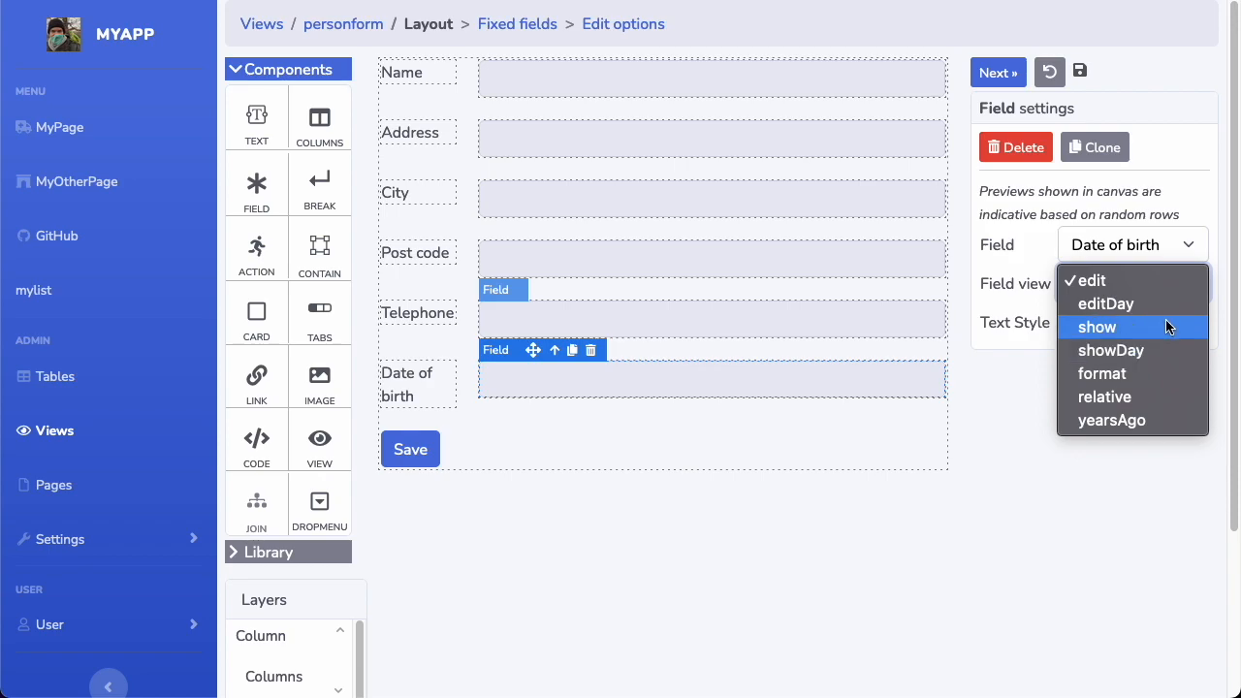
mouse_move(1169, 333)
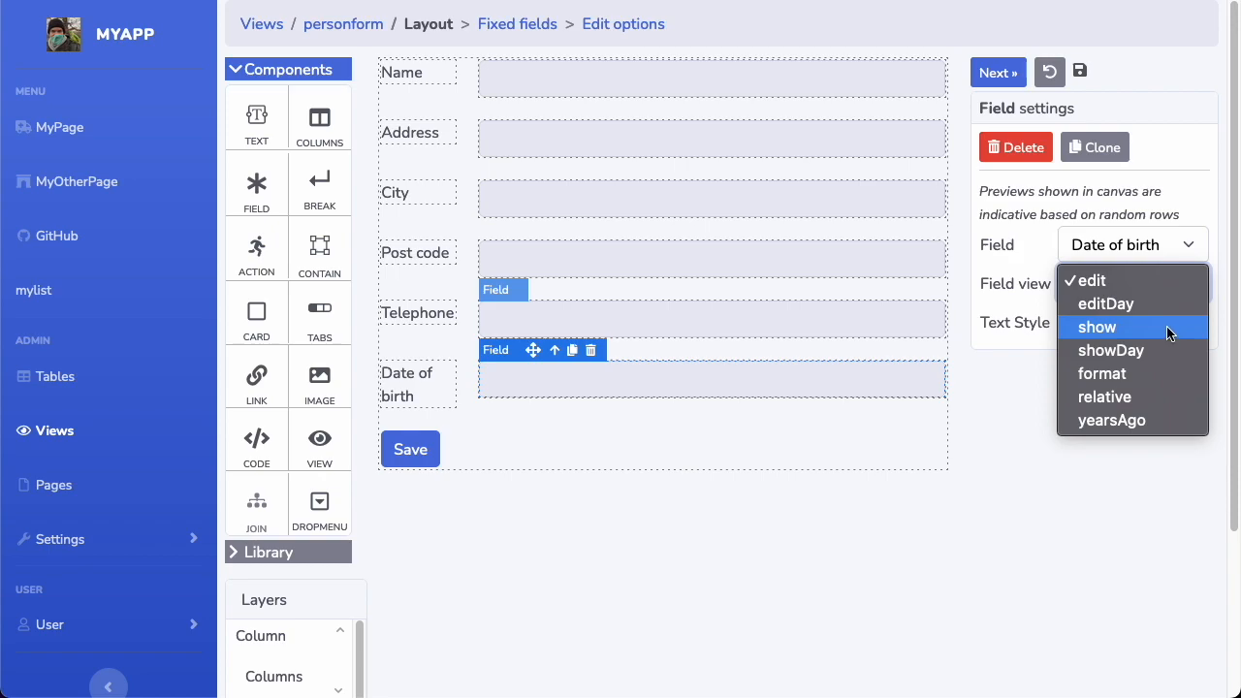
left_click(1097, 327)
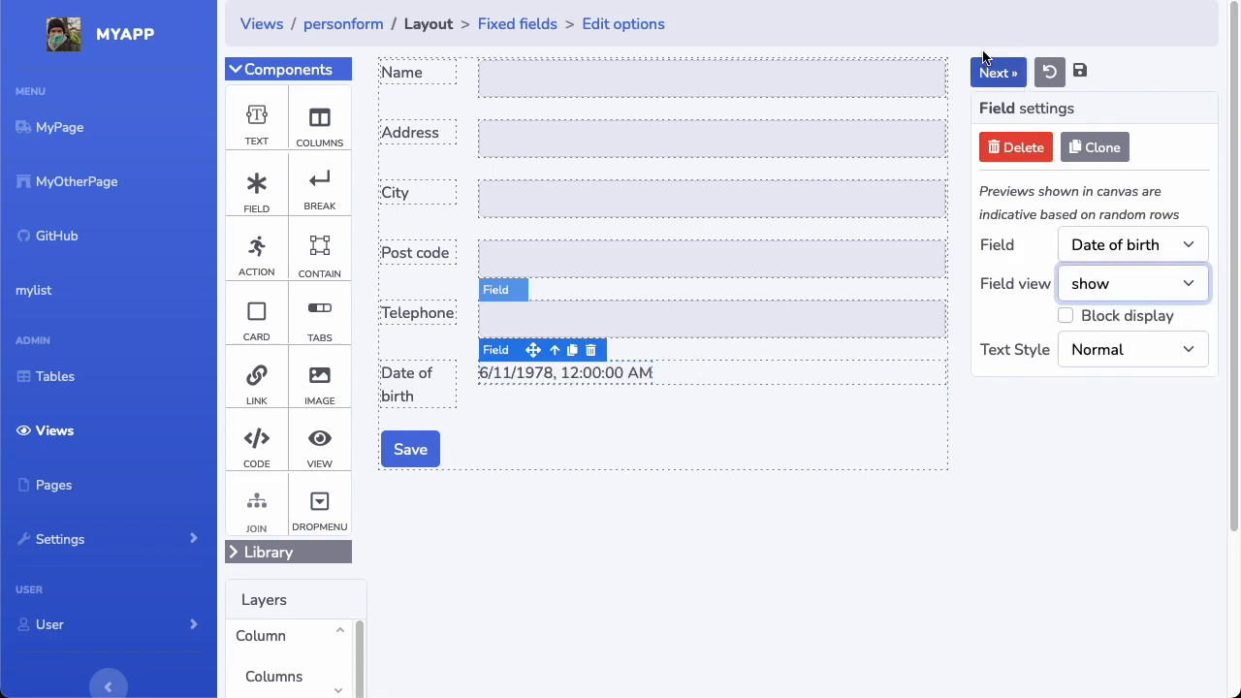
left_click(998, 72)
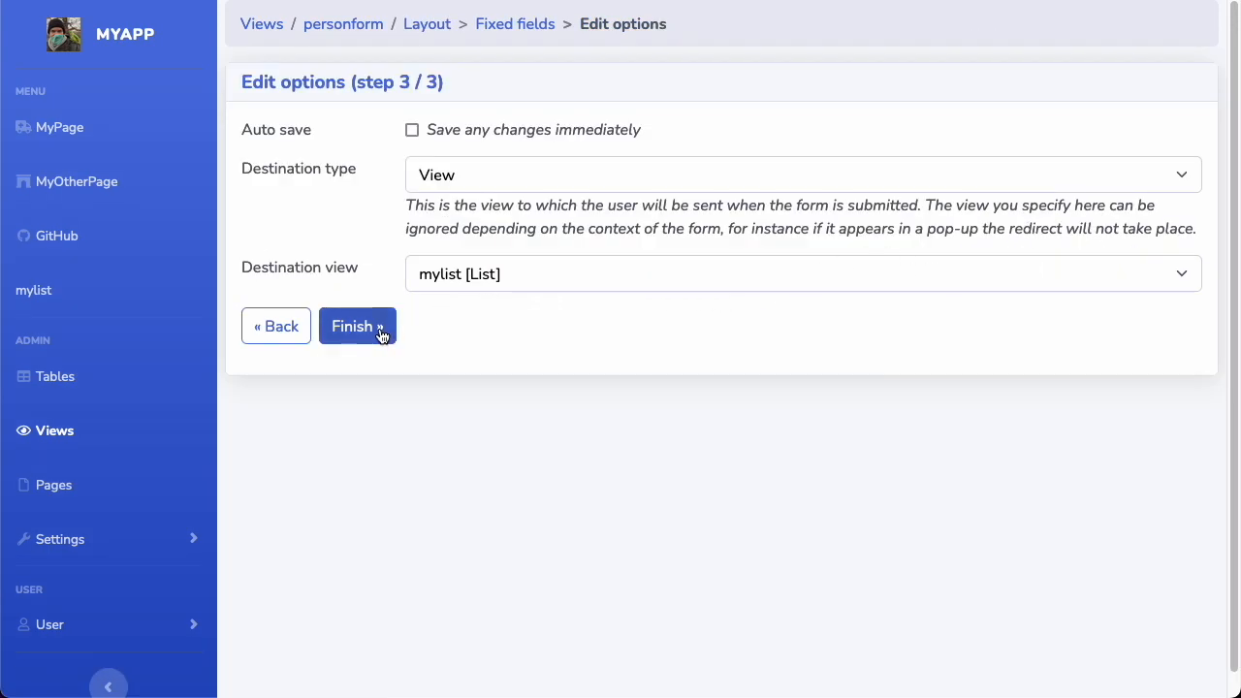
left_click(357, 326)
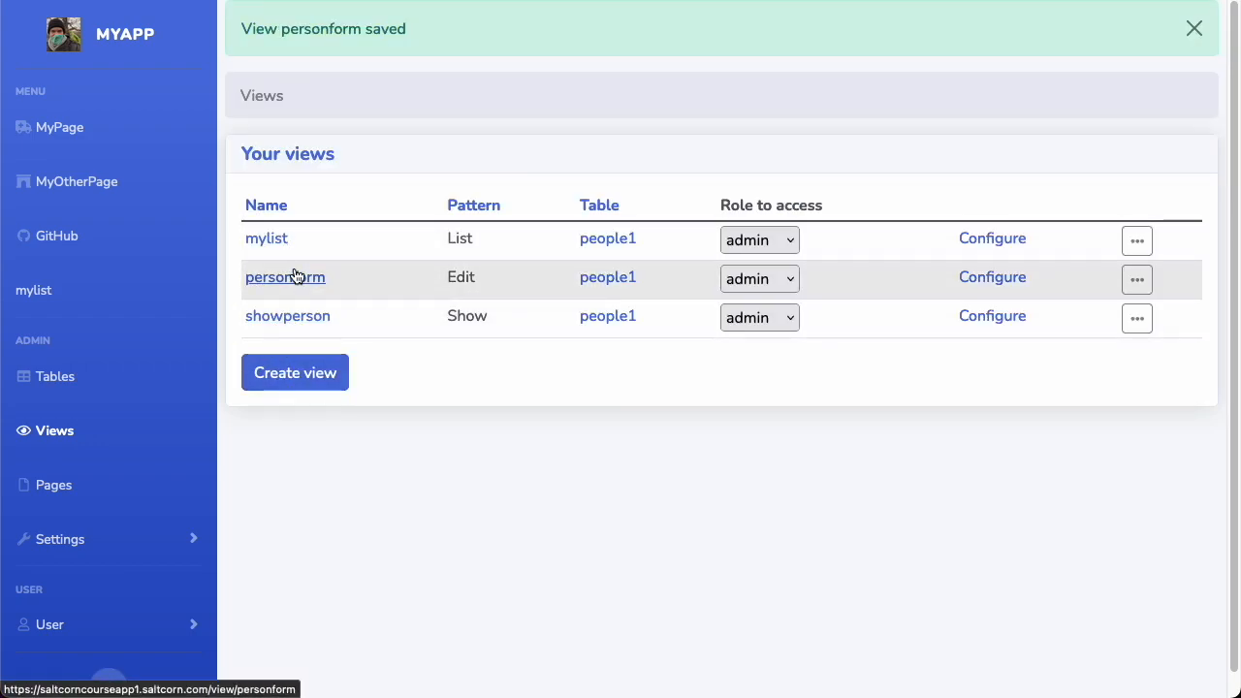
Step: Reopen personform's layout, review the Date of birth display options, and expand Settings
left_click(33, 290)
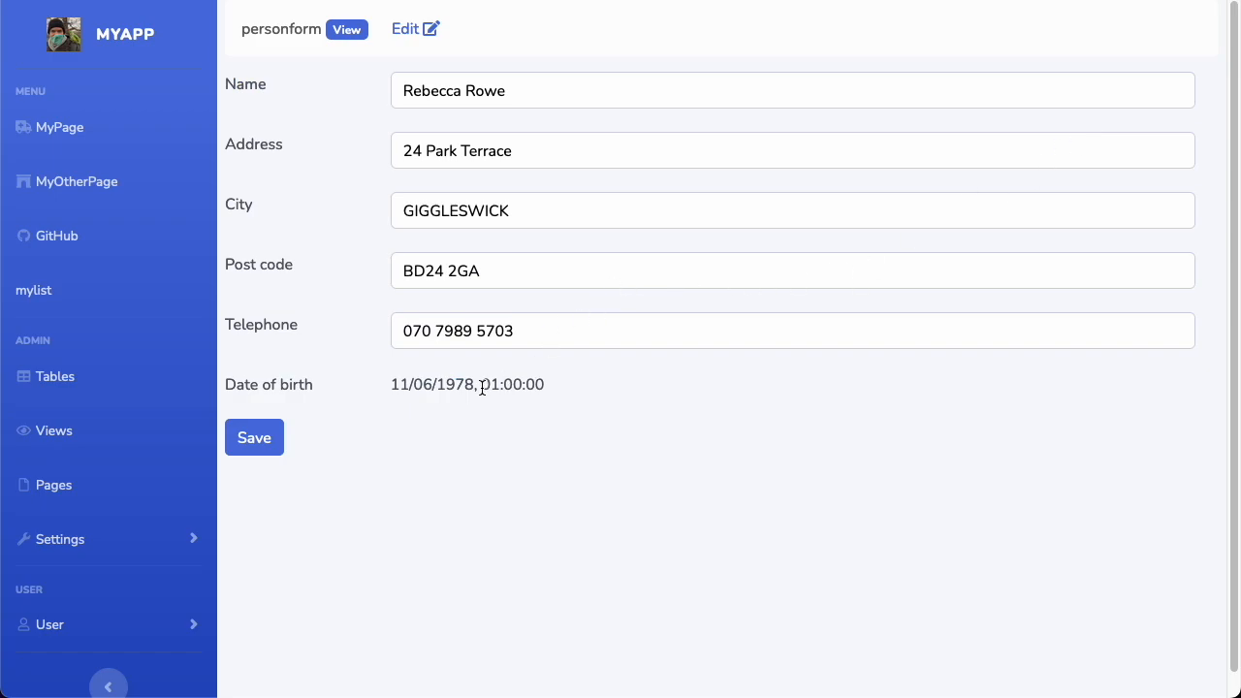
mouse_move(434, 393)
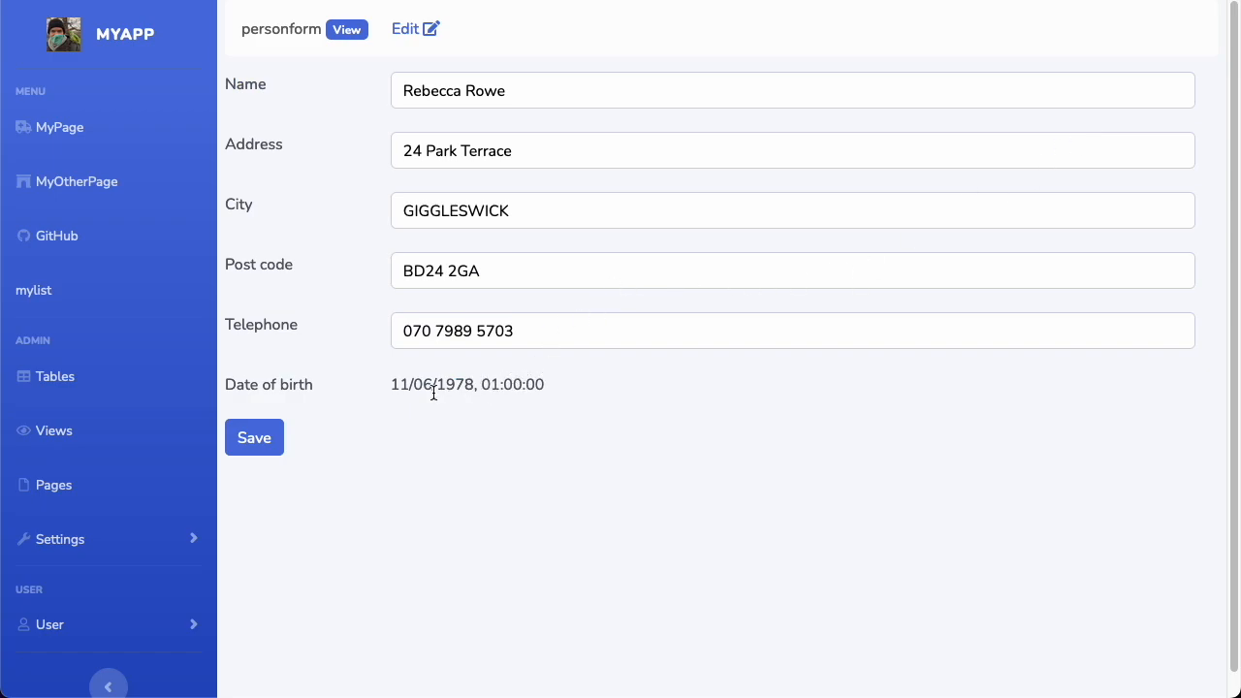
left_click(409, 28)
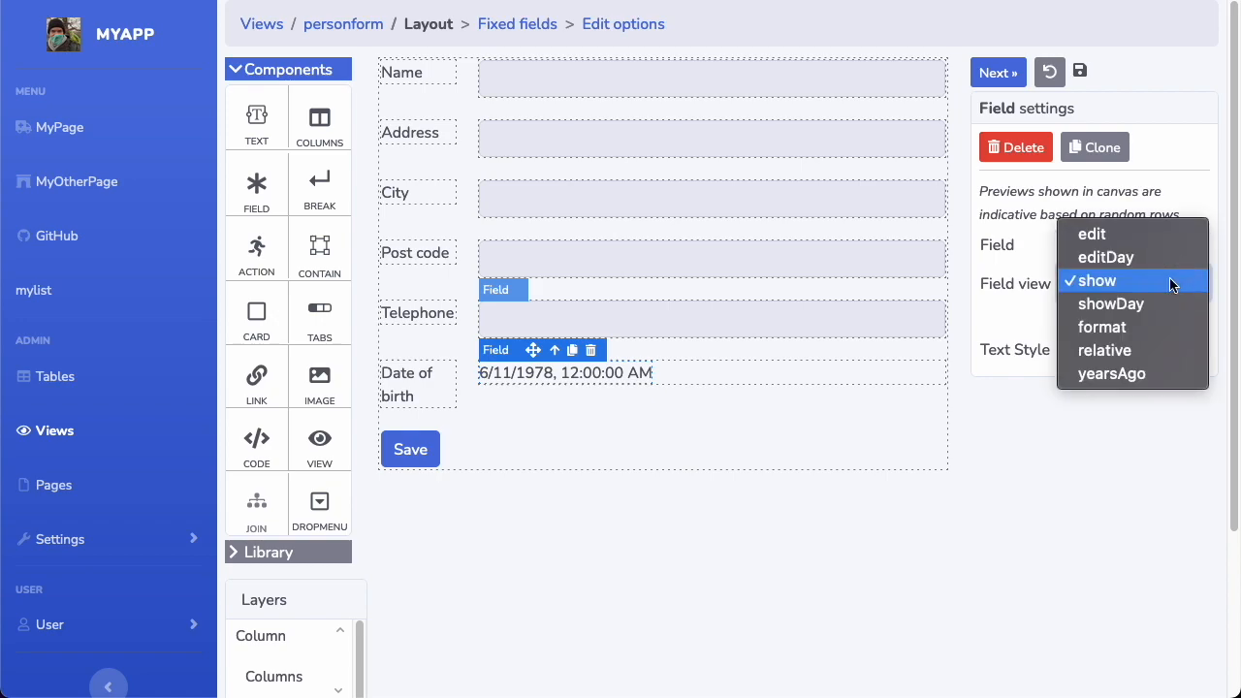
mouse_move(1106, 257)
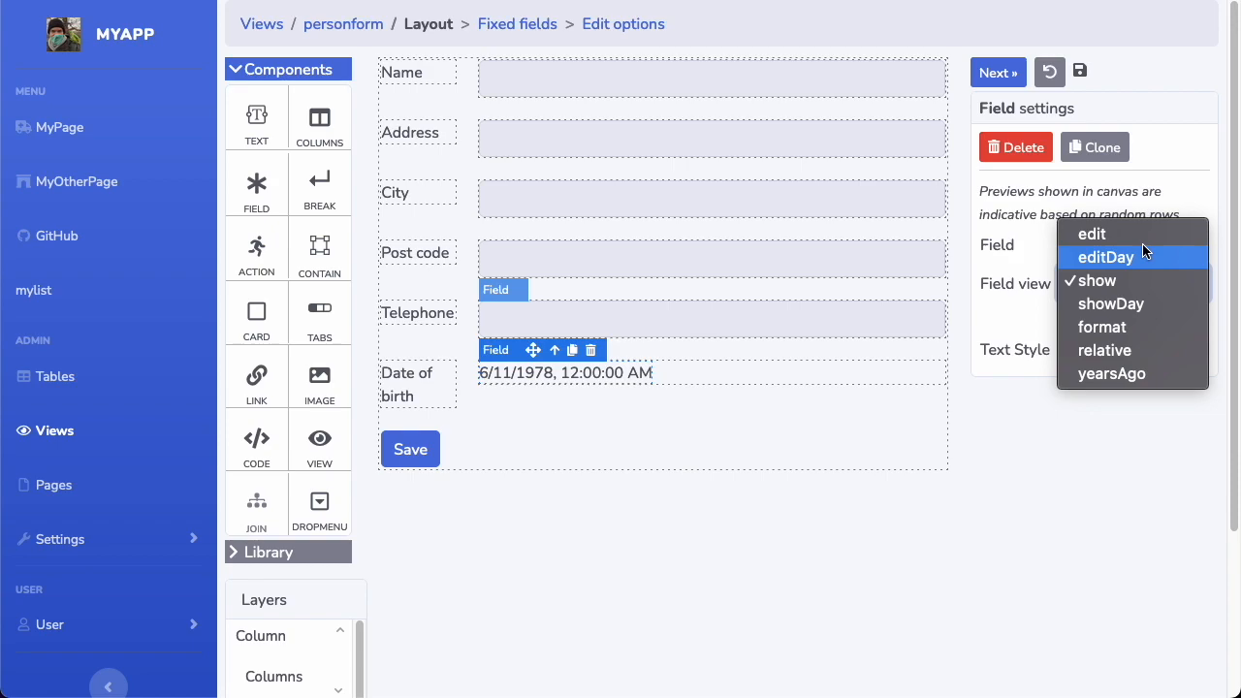
mouse_move(1062, 517)
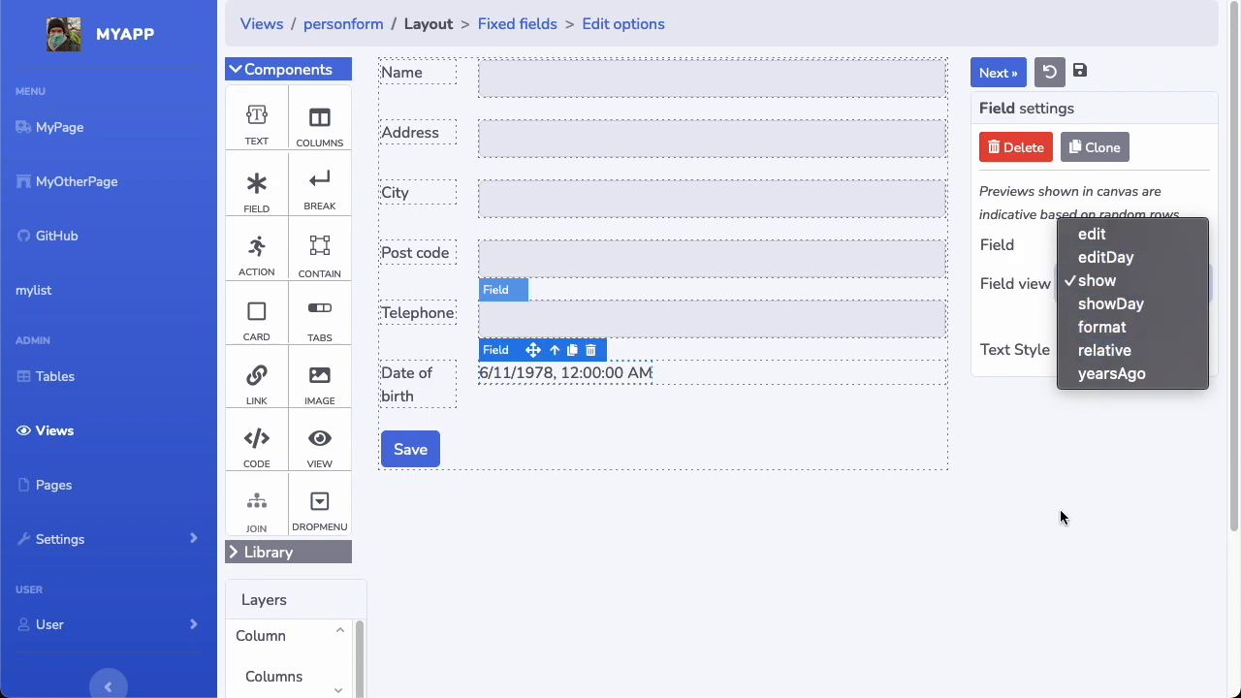
left_click(1094, 283)
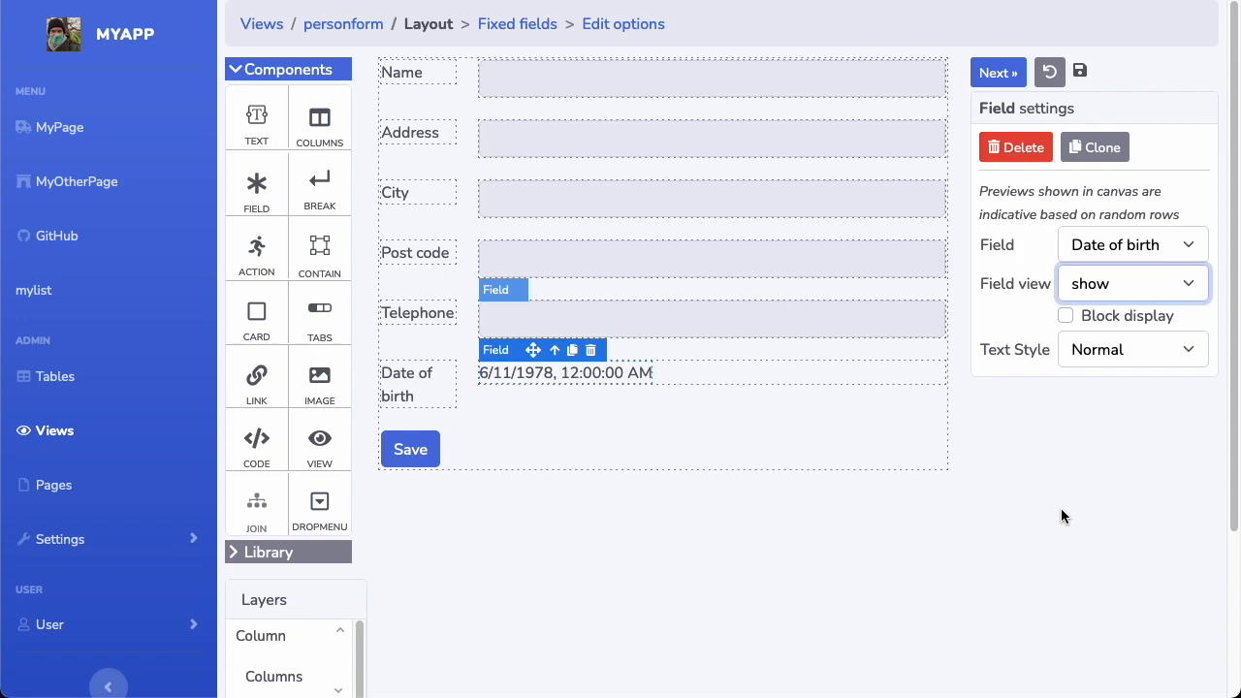
mouse_move(1165, 465)
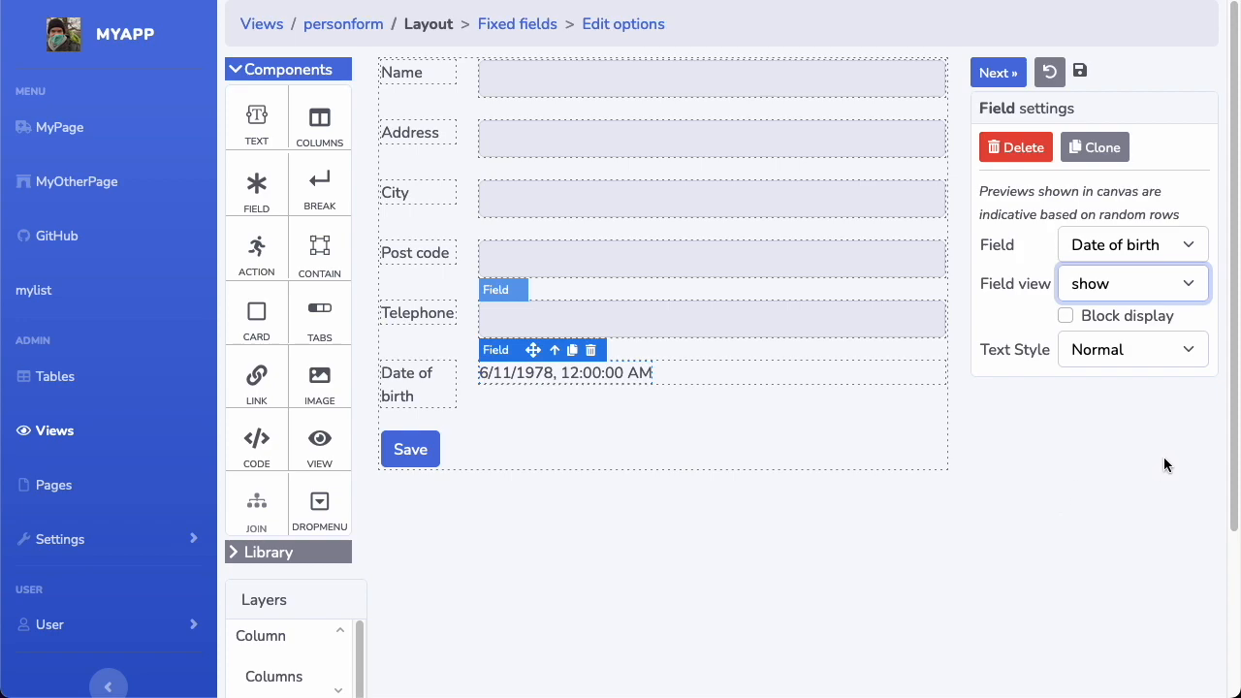
mouse_move(1108, 463)
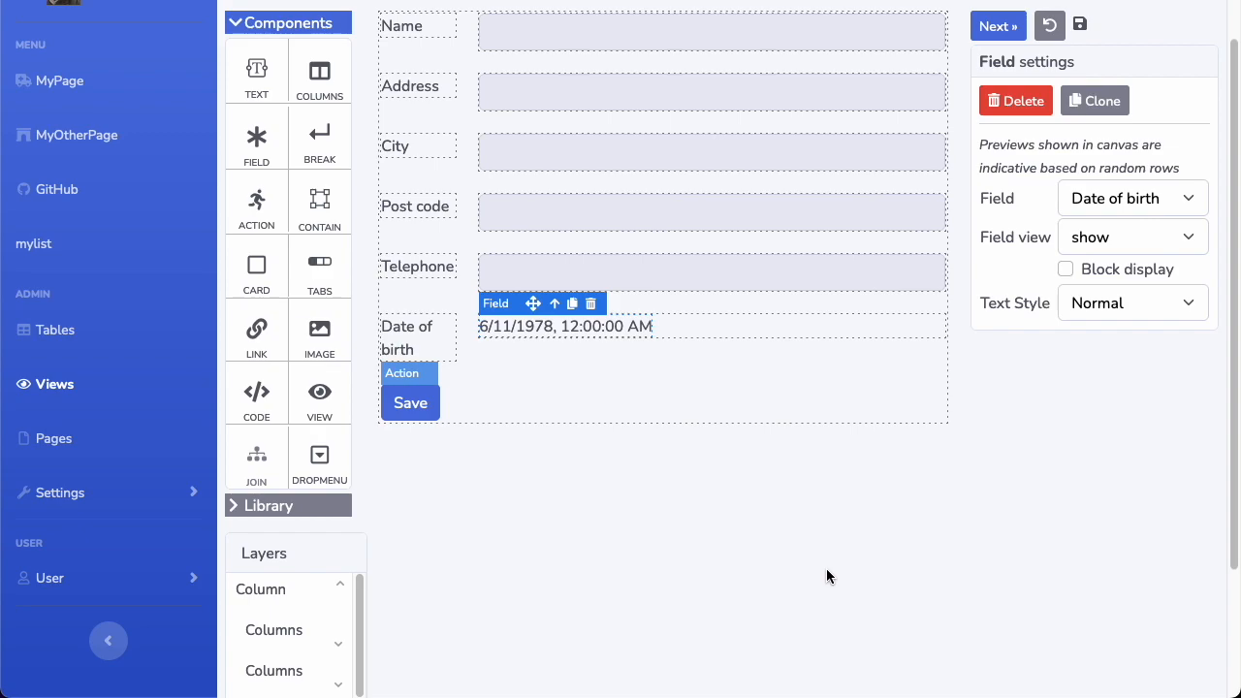
mouse_move(511, 597)
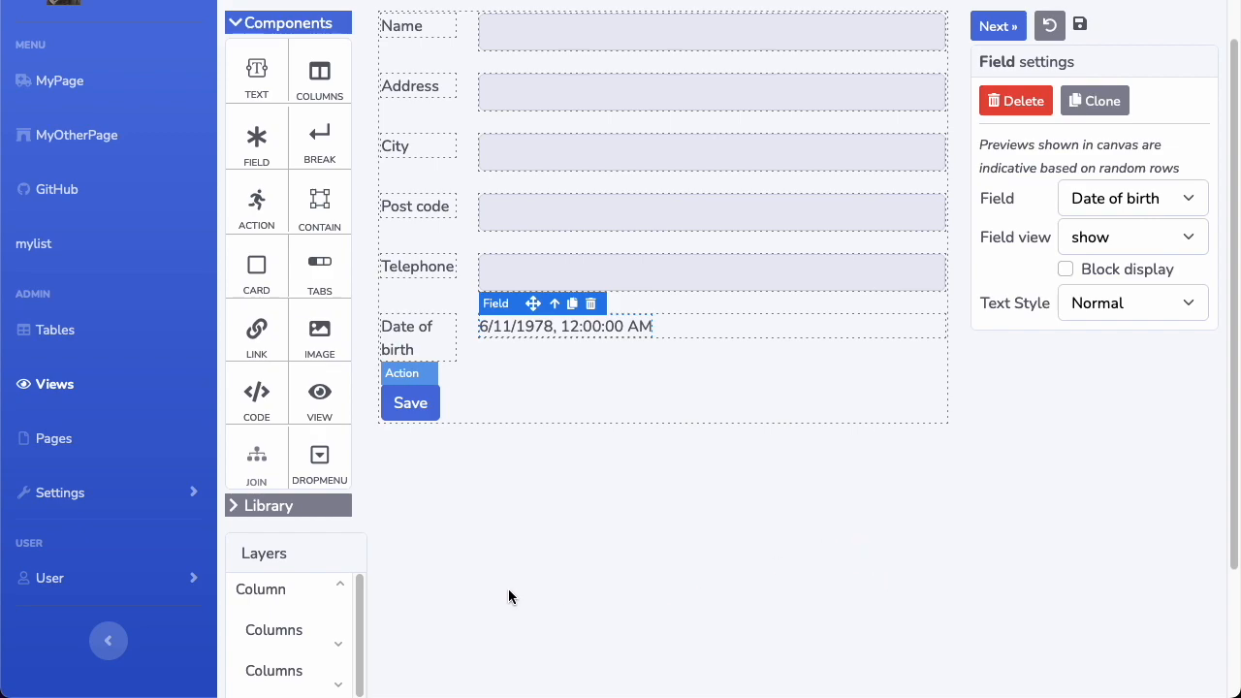
left_click(60, 493)
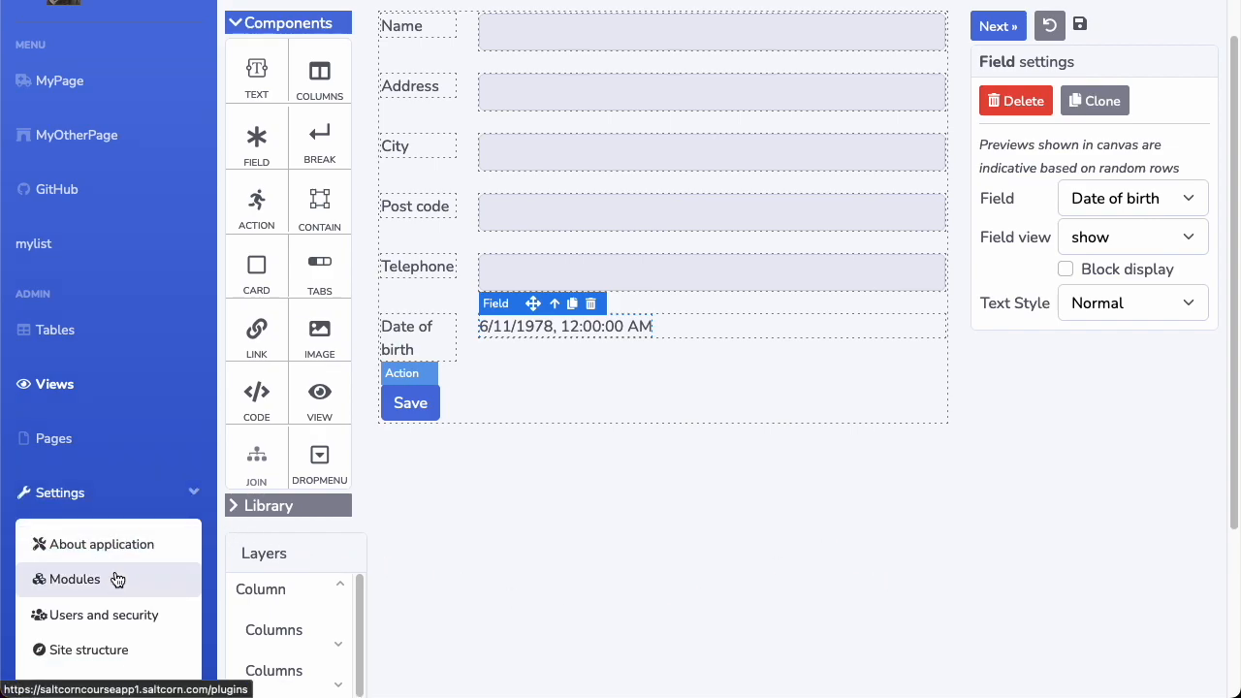
Step: Search the module store for 'date' and install the flatpickr-date module
left_click(76, 579)
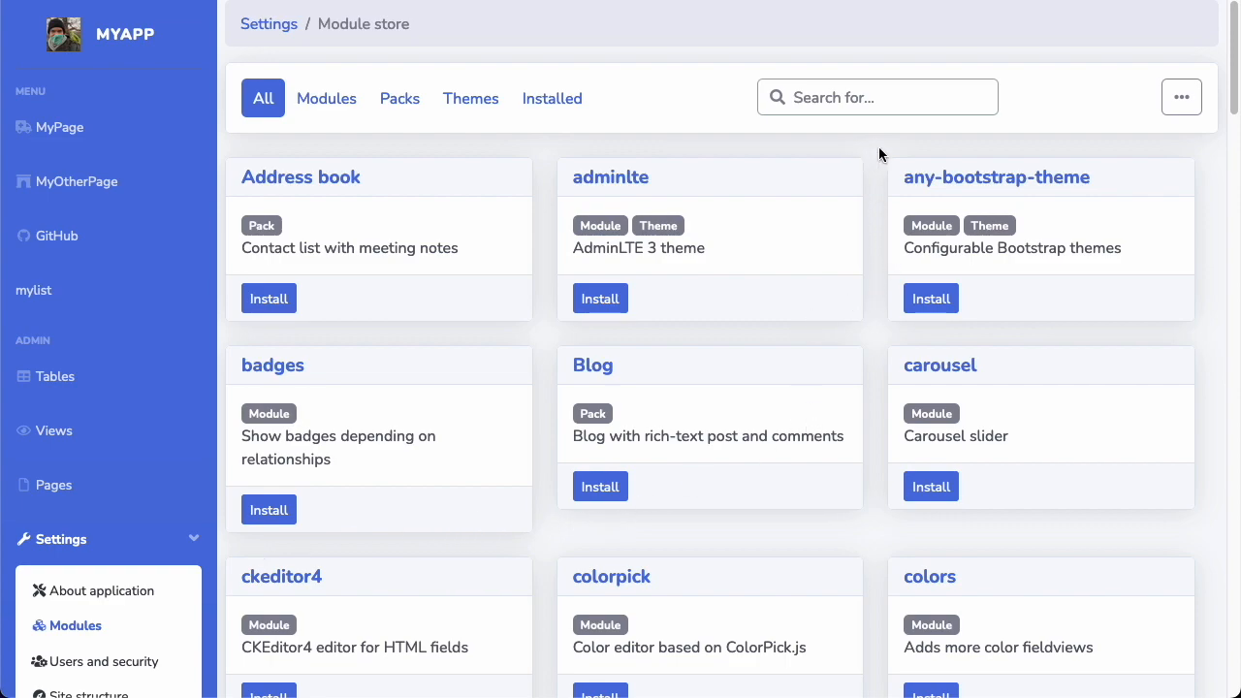
mouse_move(889, 160)
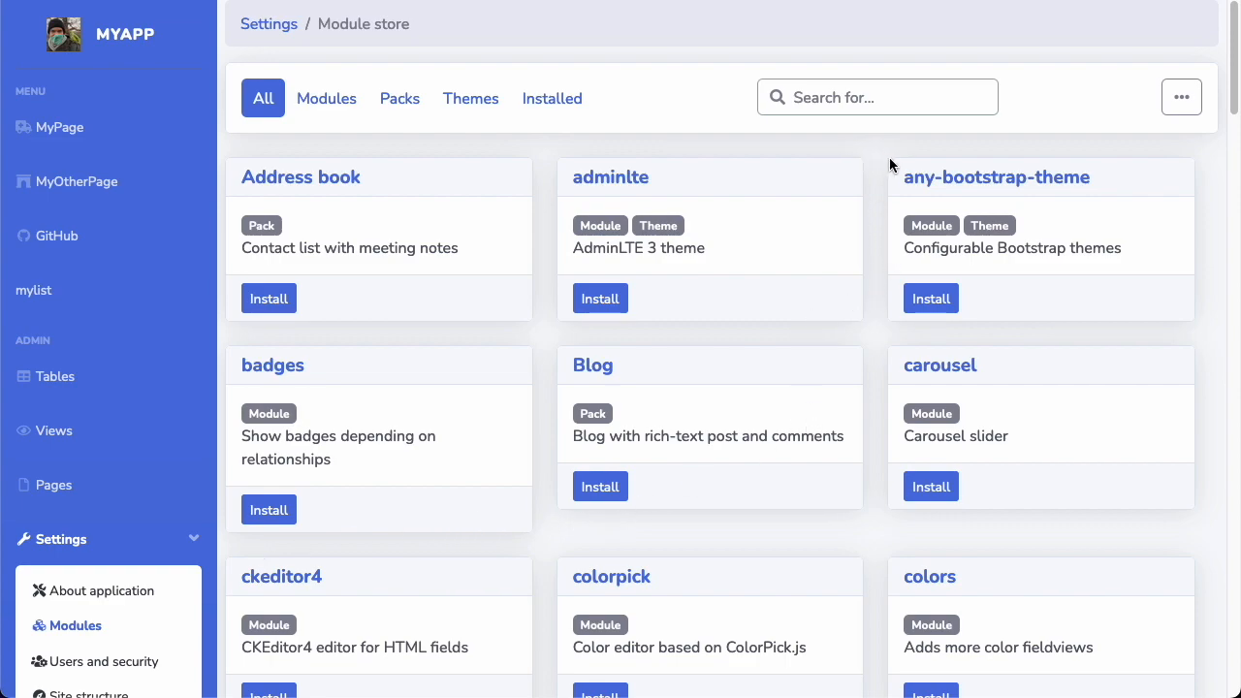
left_click(876, 97)
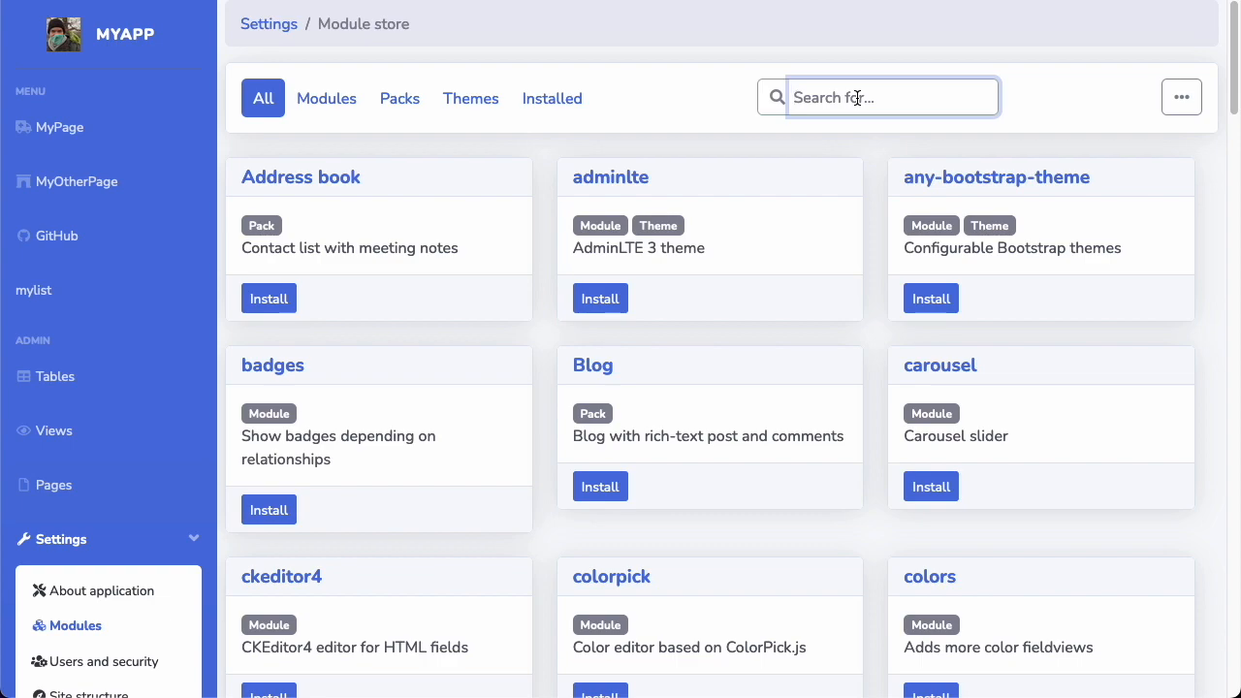
type("da")
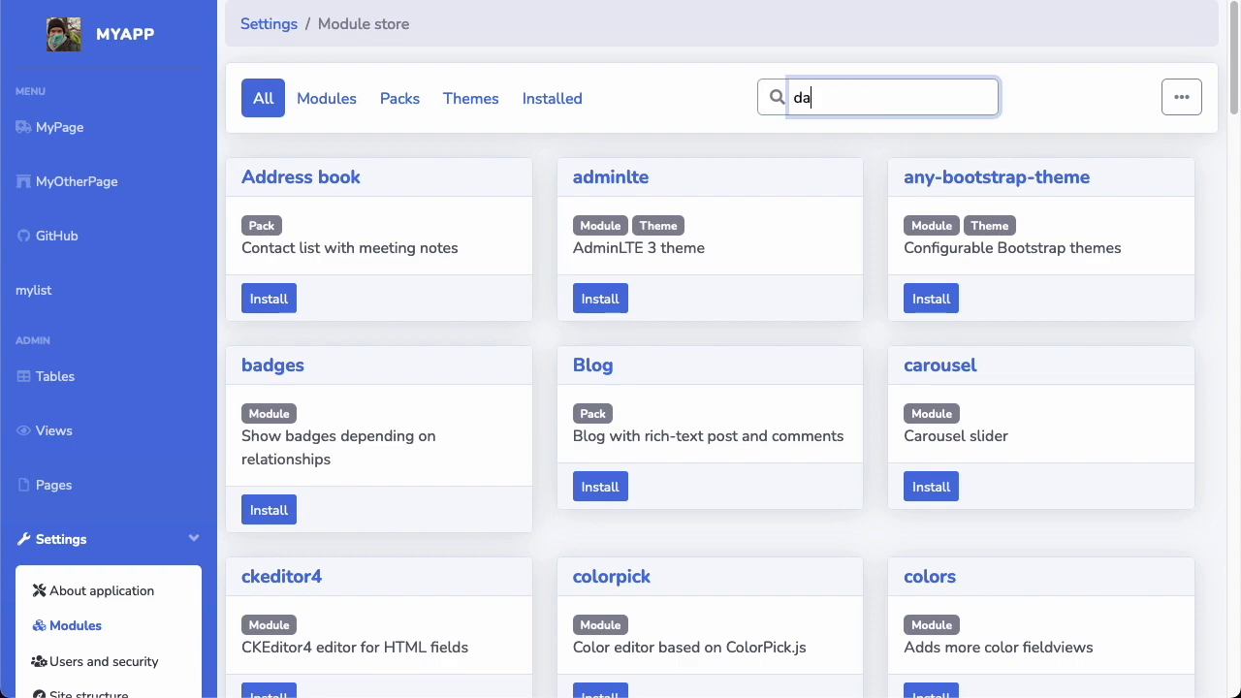
type("te")
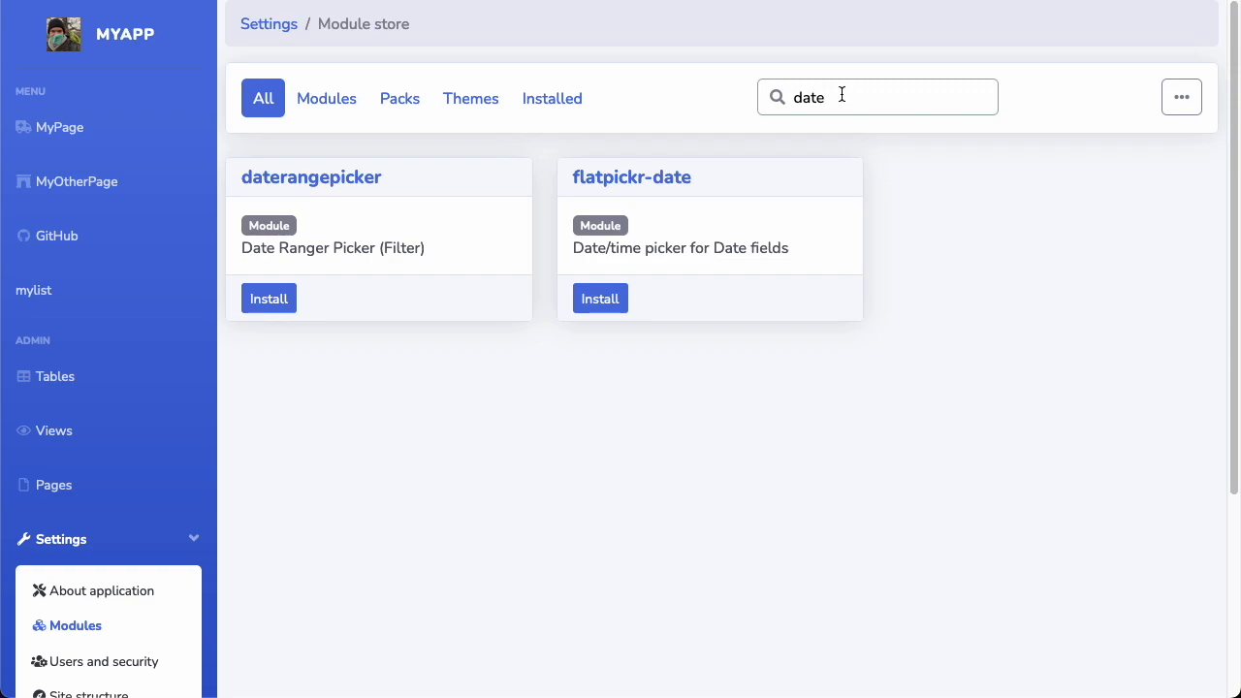
mouse_move(700, 177)
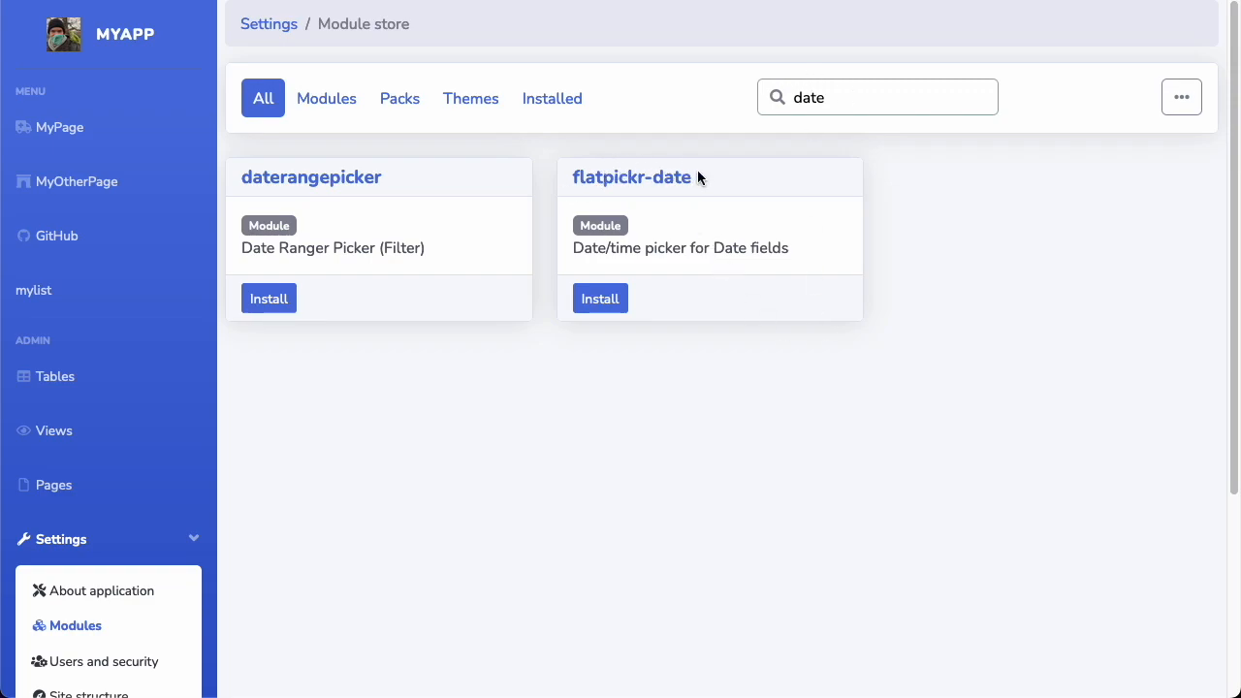
mouse_move(725, 250)
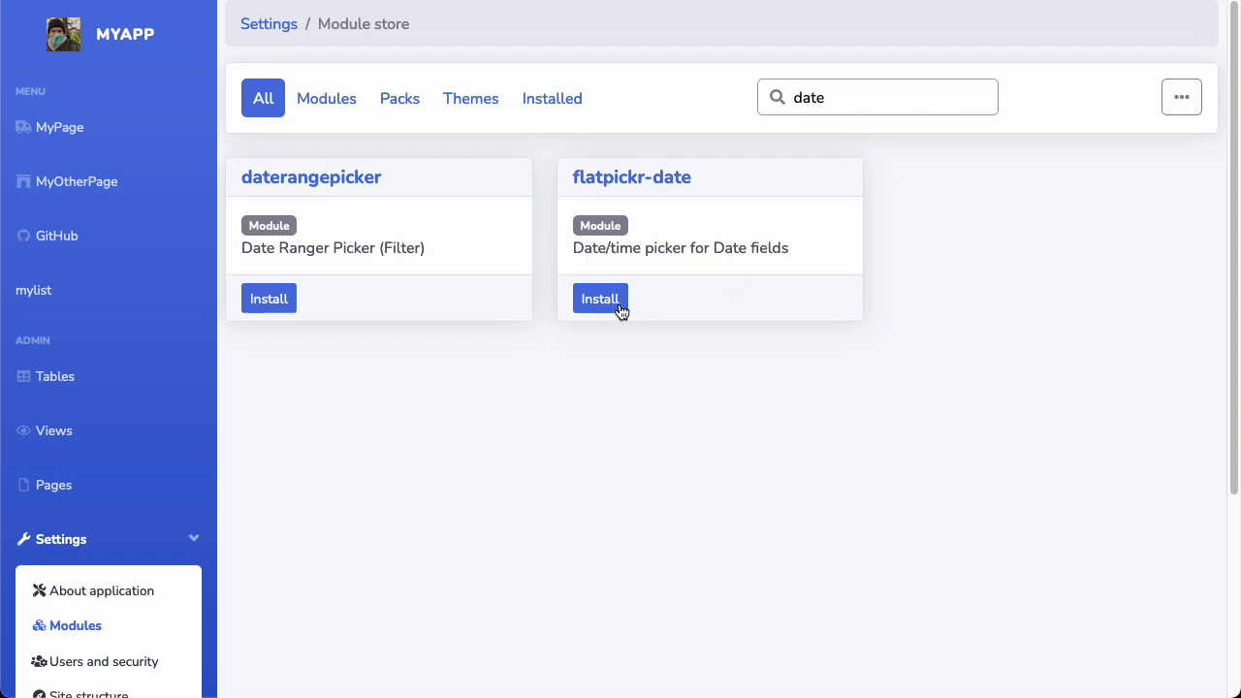
left_click(600, 298)
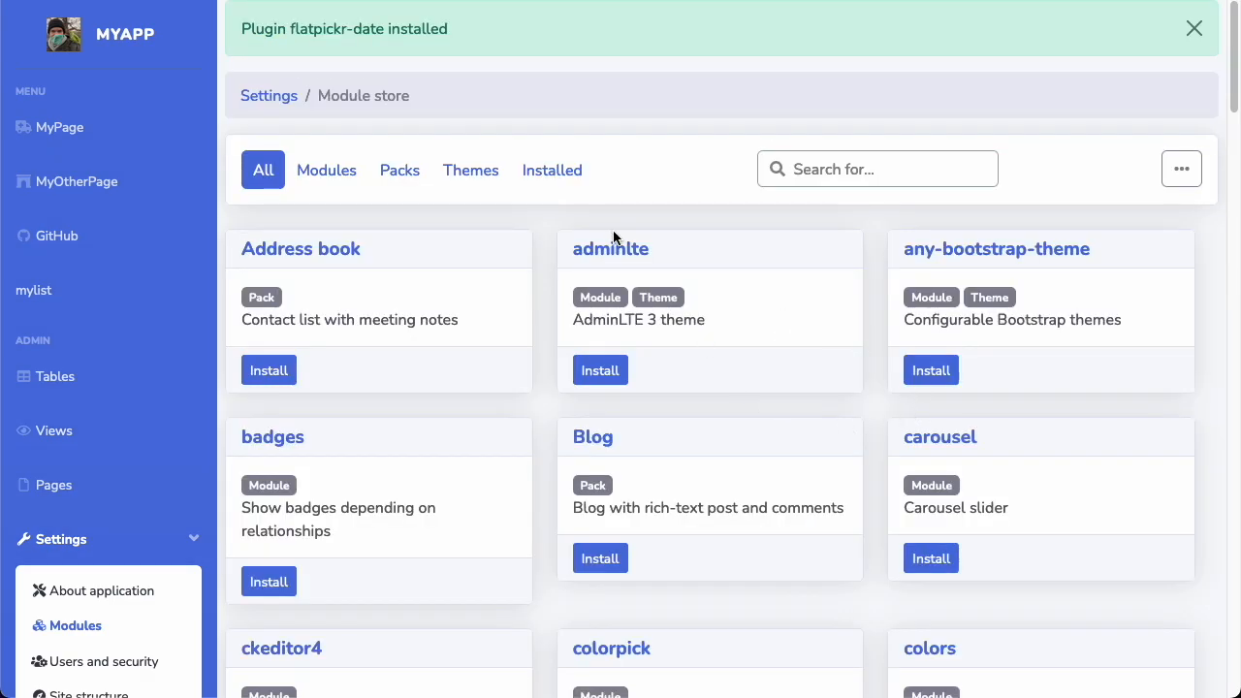
mouse_move(405, 96)
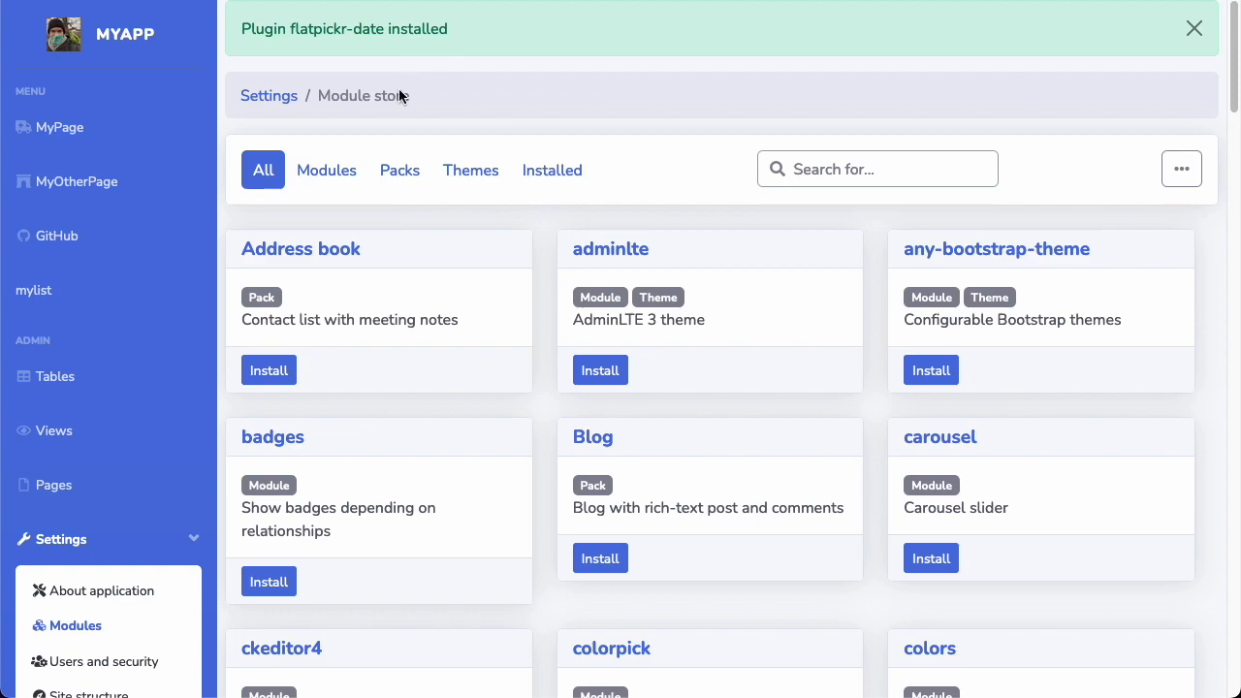
mouse_move(53, 431)
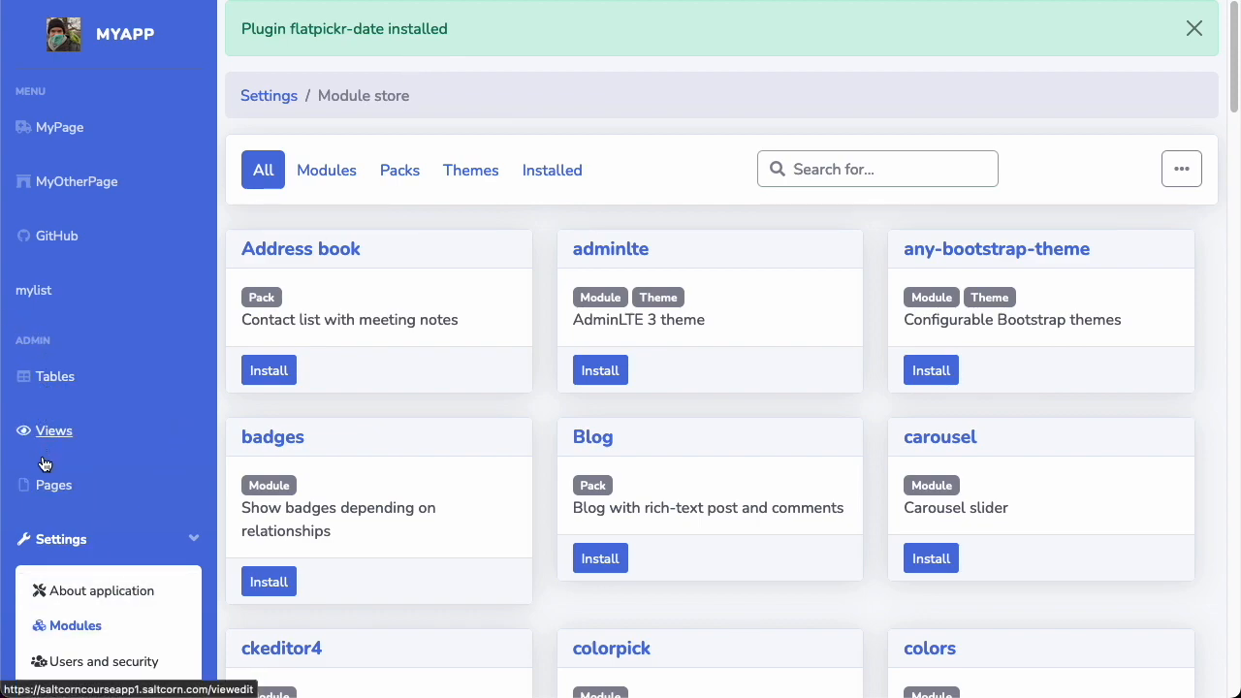
Step: In personform, give Date of birth the flatpickr picker with 'Only day' ticked, then continue
left_click(55, 431)
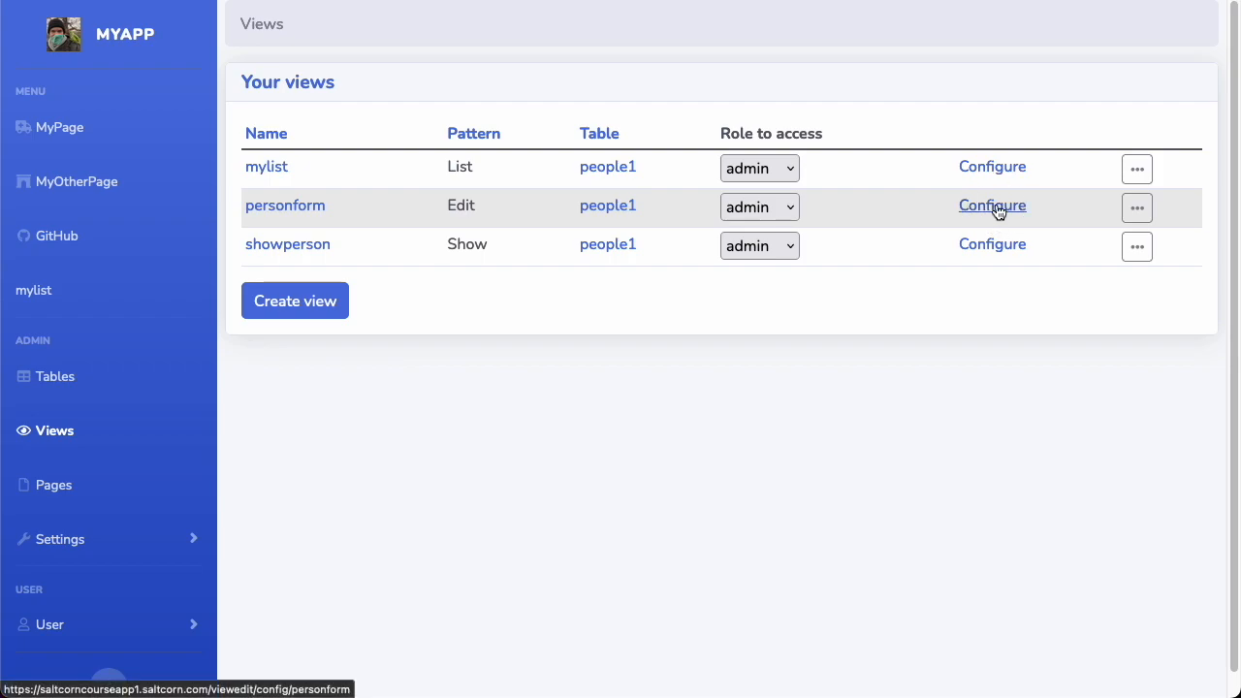
left_click(992, 206)
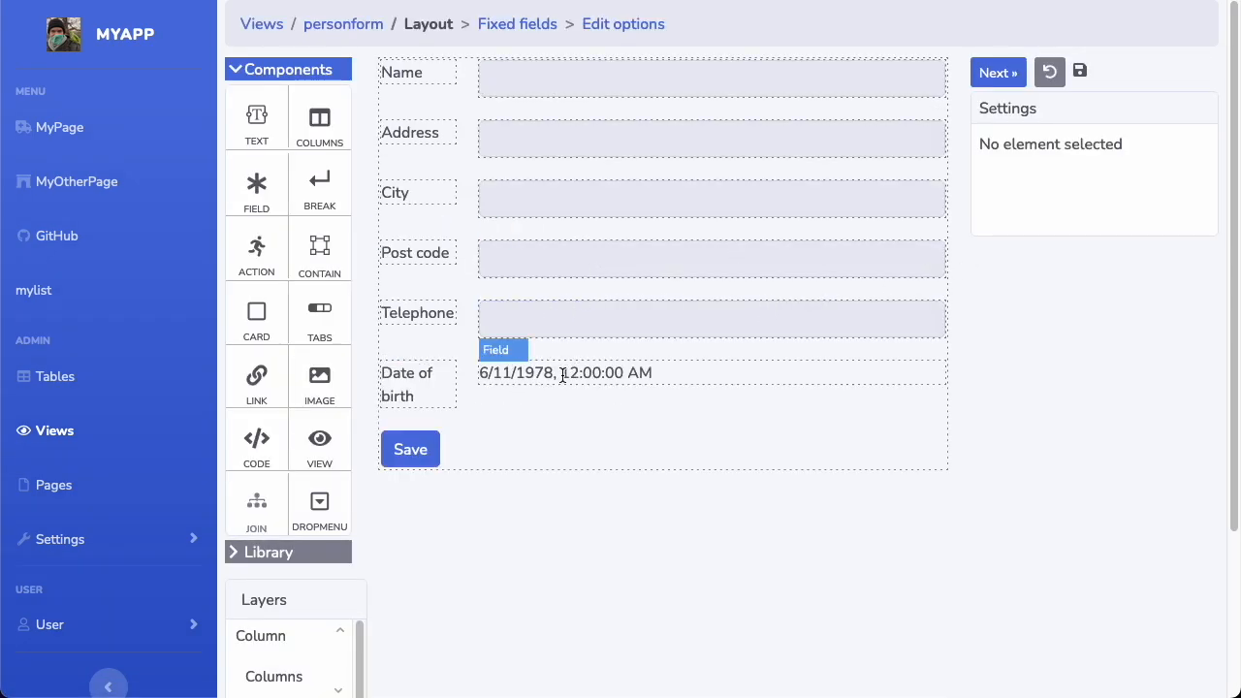
left_click(565, 373)
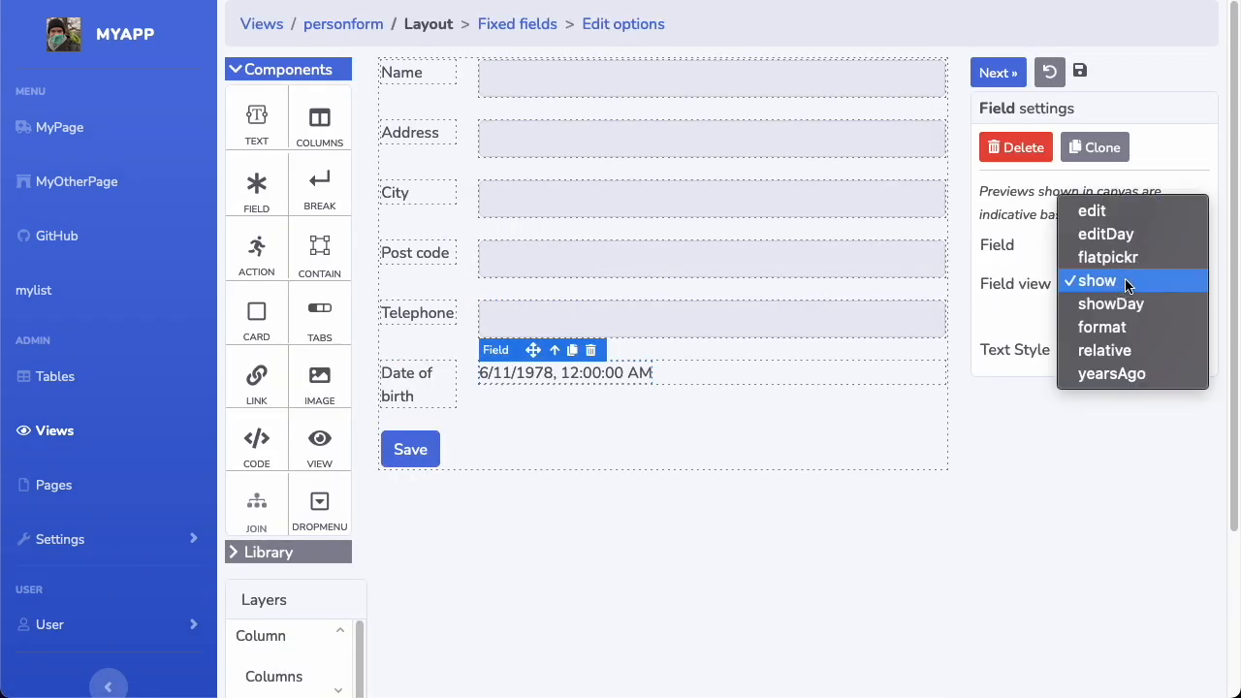
mouse_move(1102, 327)
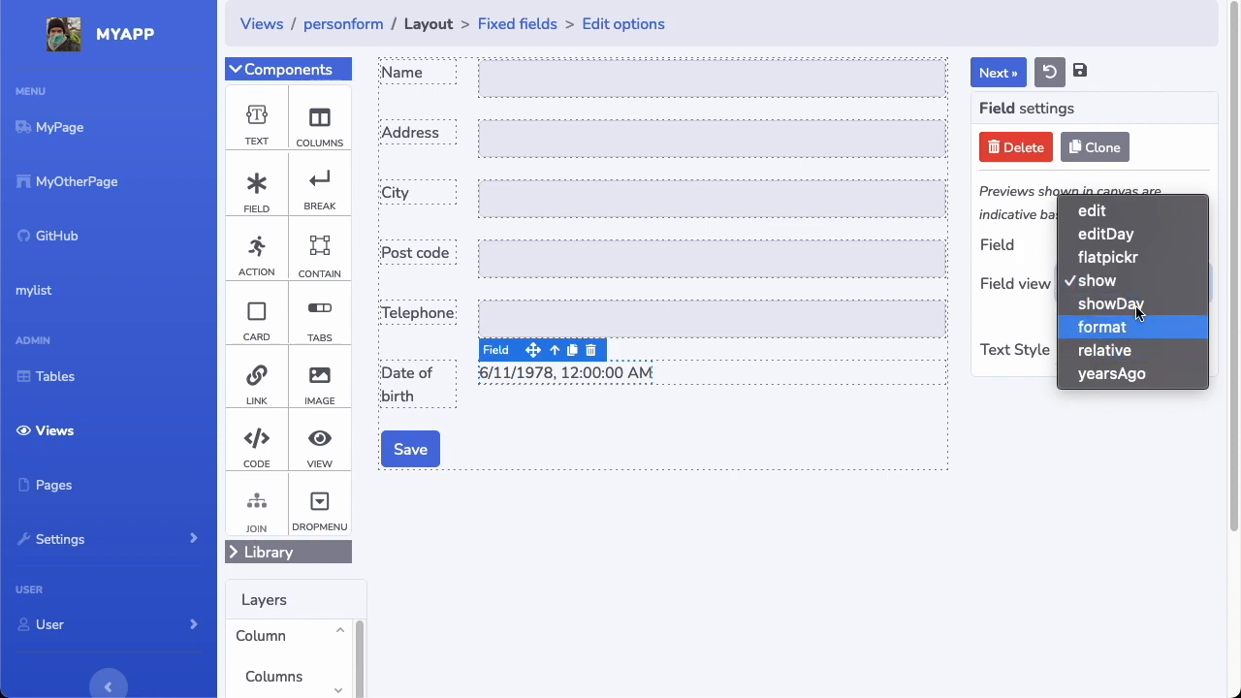
mouse_move(1108, 257)
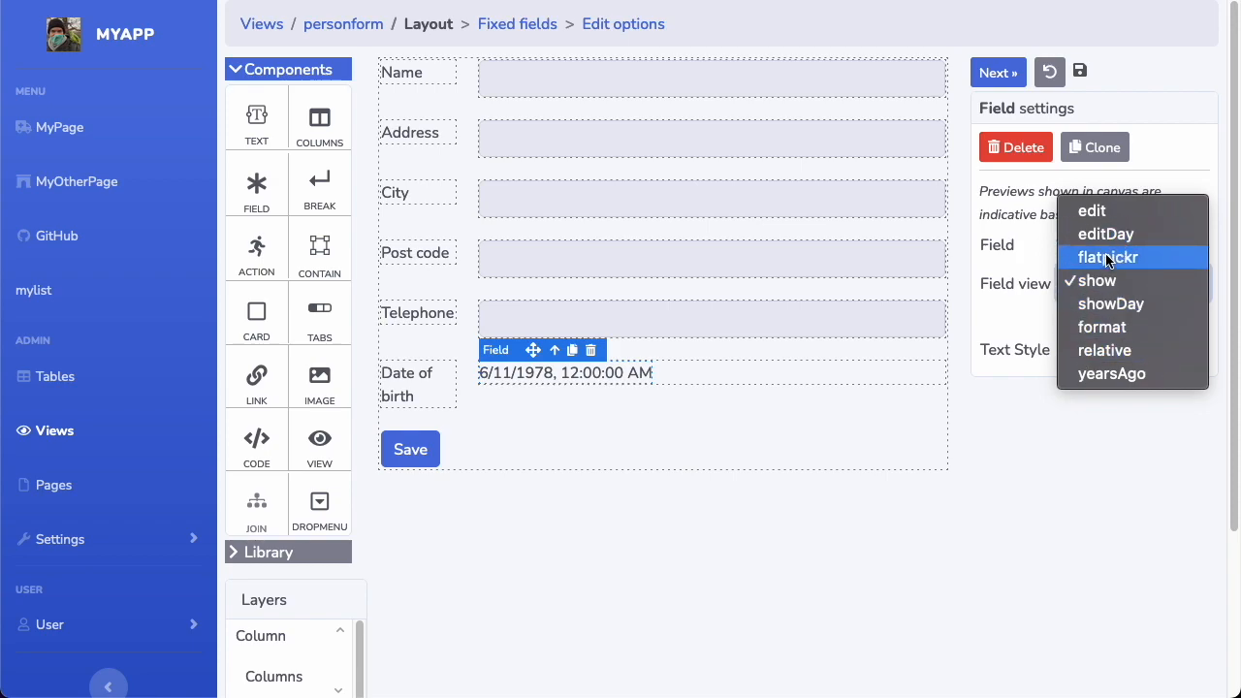
left_click(1107, 257)
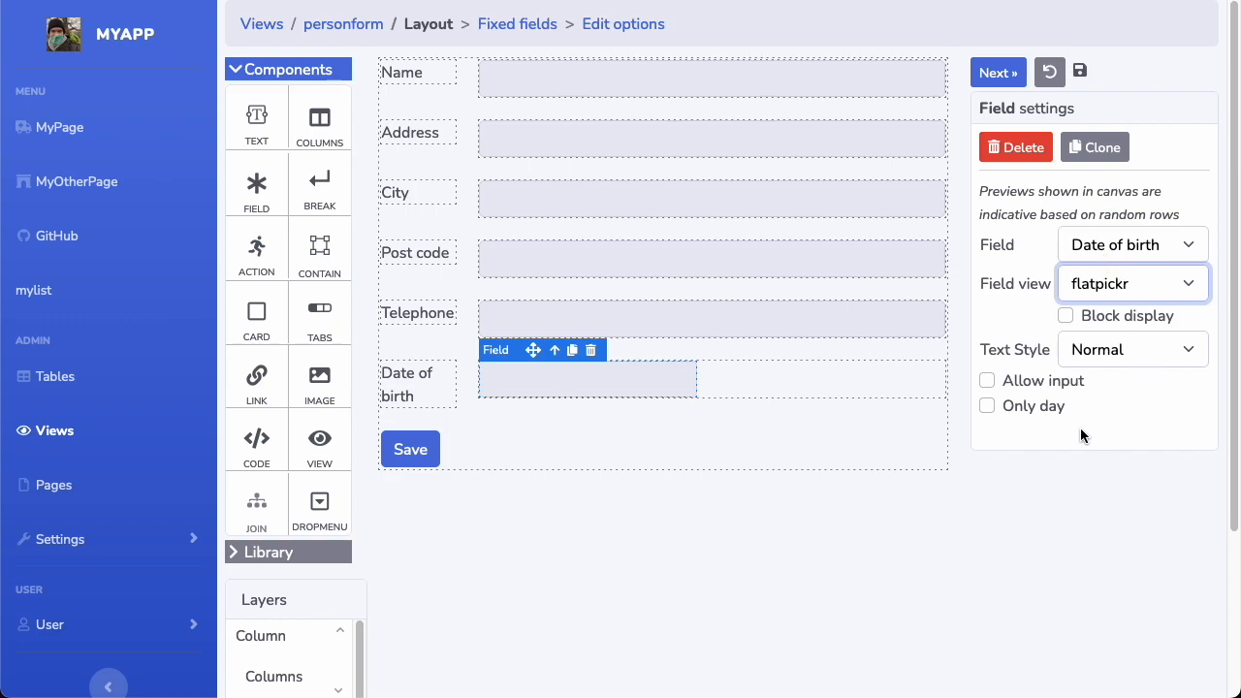
mouse_move(990, 388)
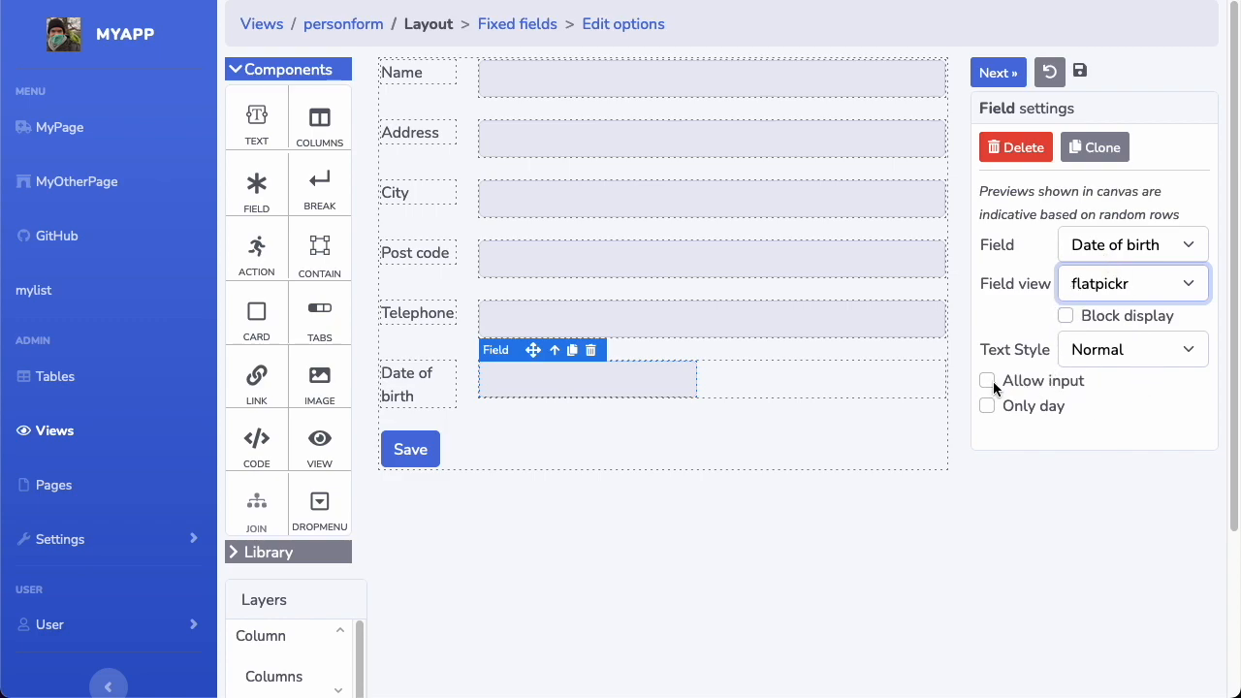
mouse_move(962, 408)
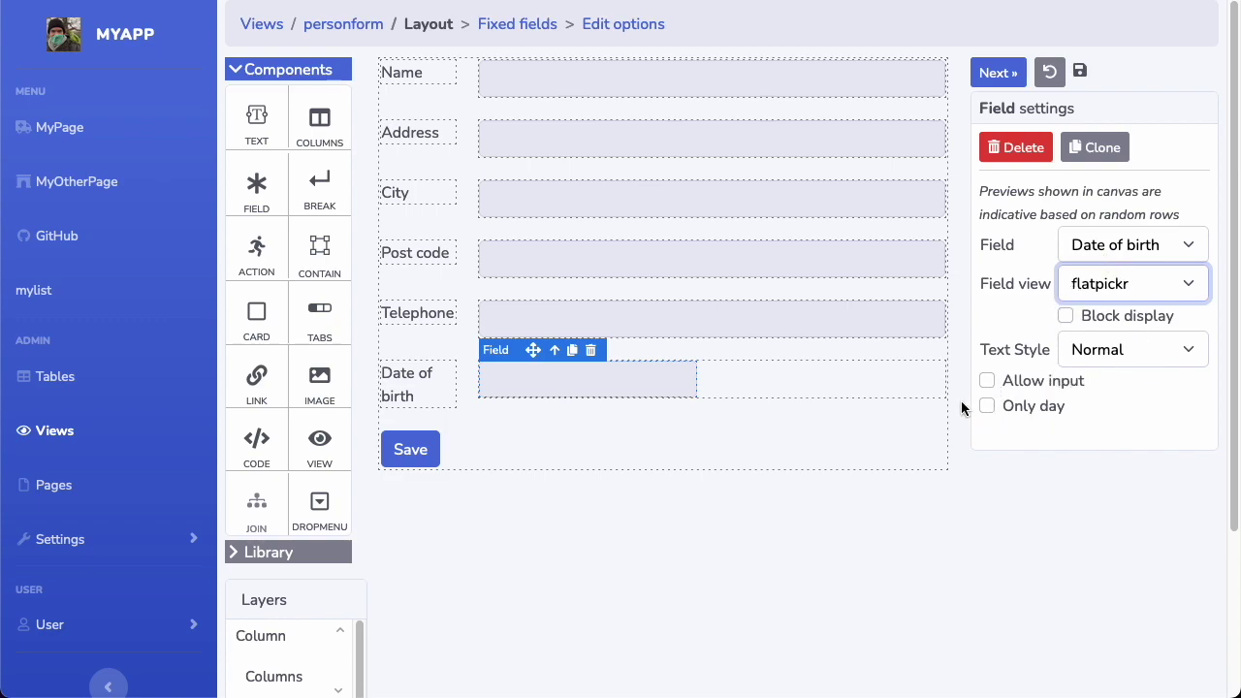
mouse_move(980, 407)
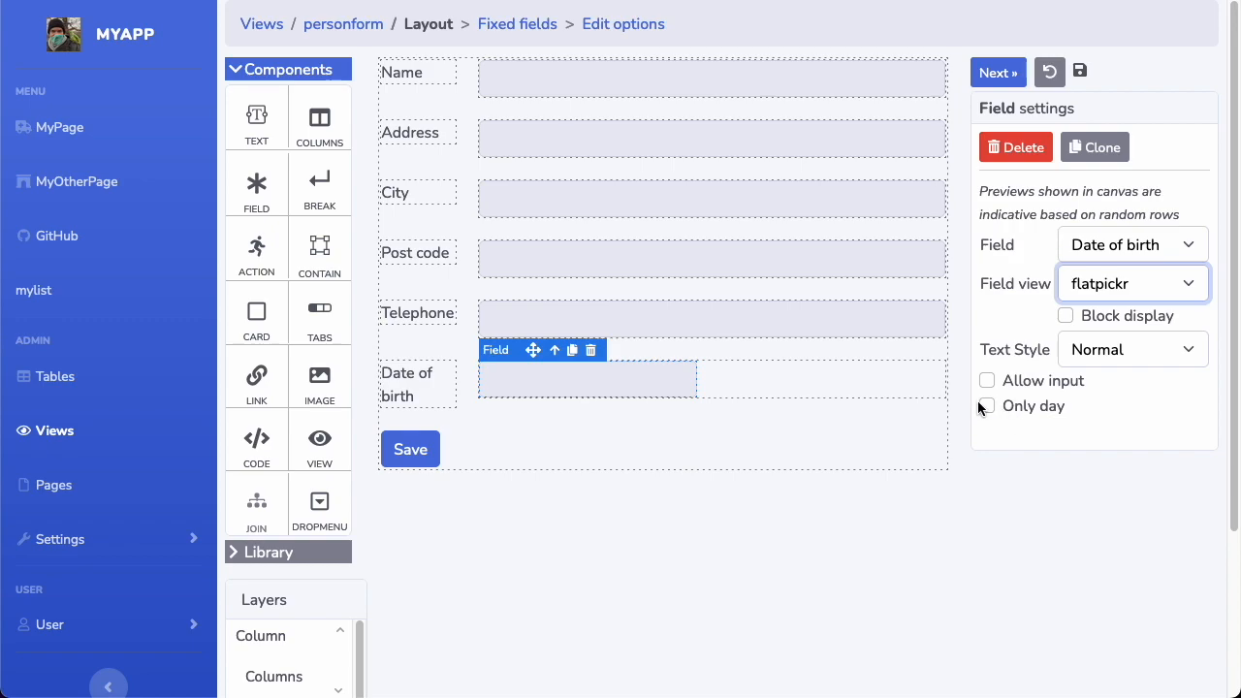
left_click(987, 405)
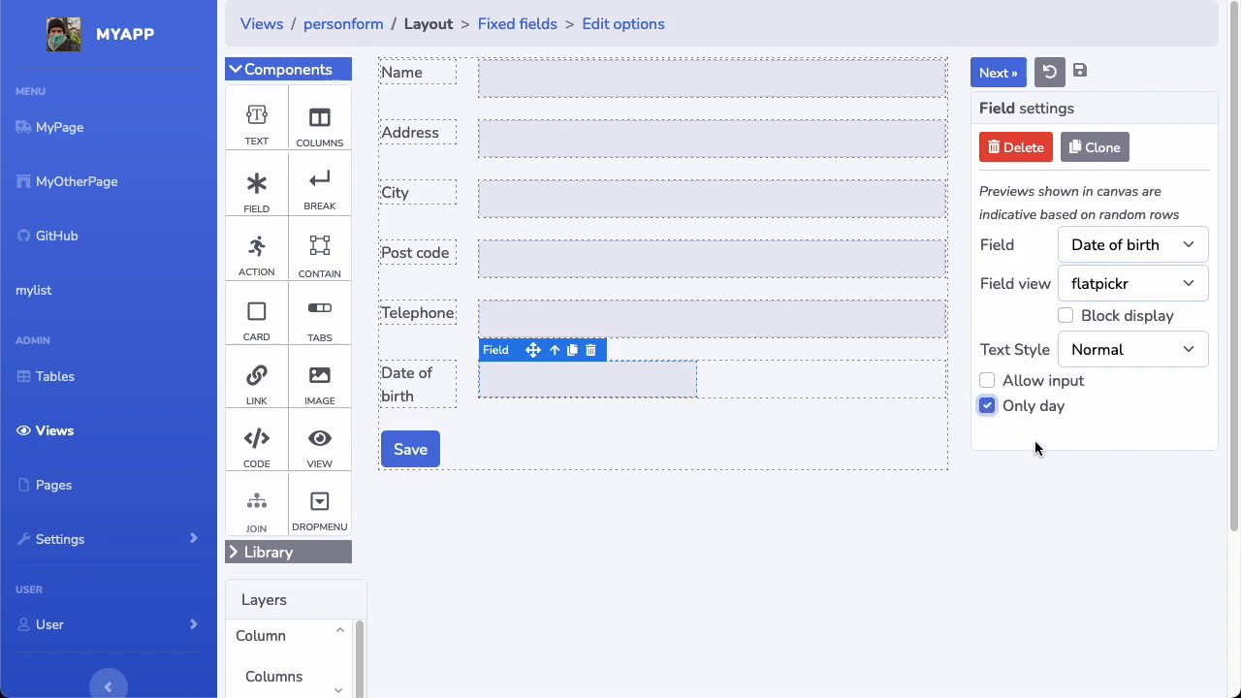
left_click(998, 72)
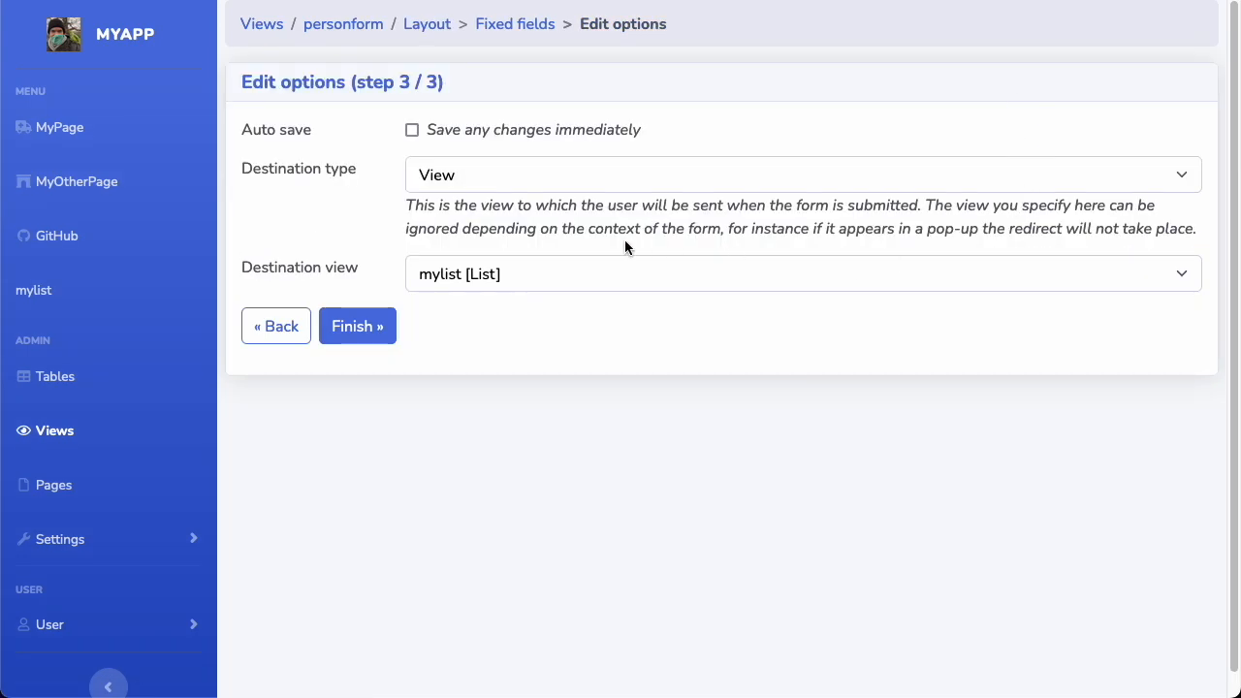
left_click(357, 326)
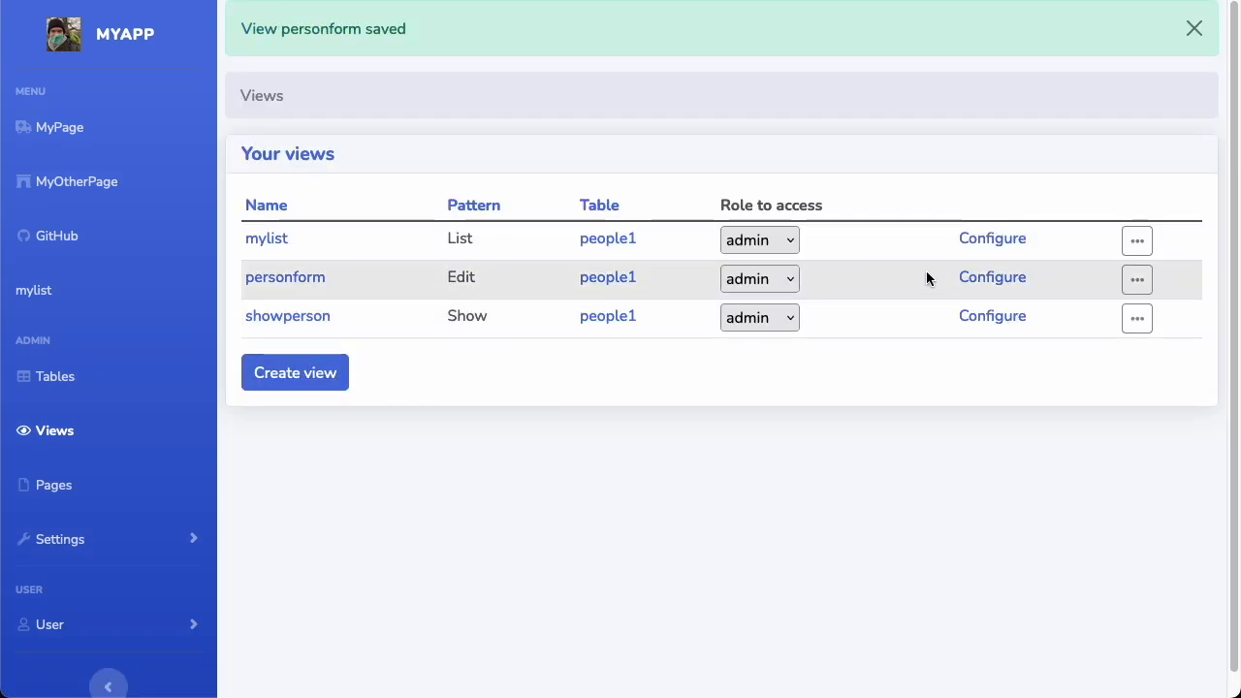
mouse_move(266, 239)
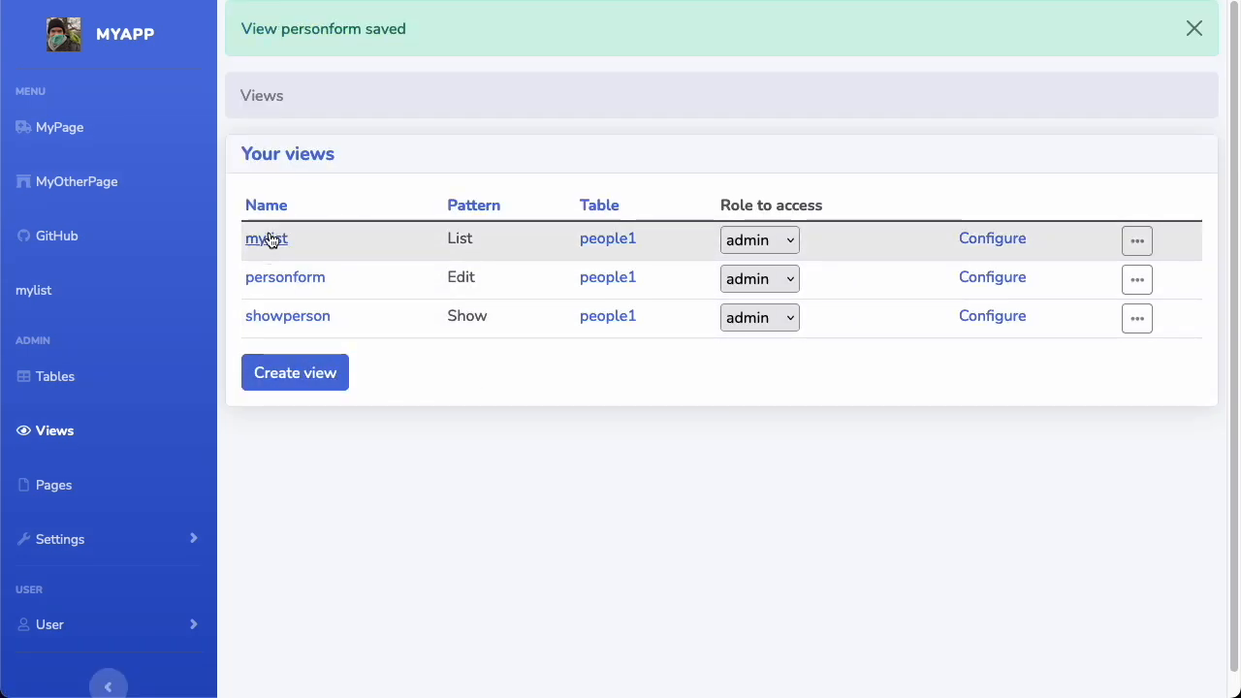
left_click(266, 238)
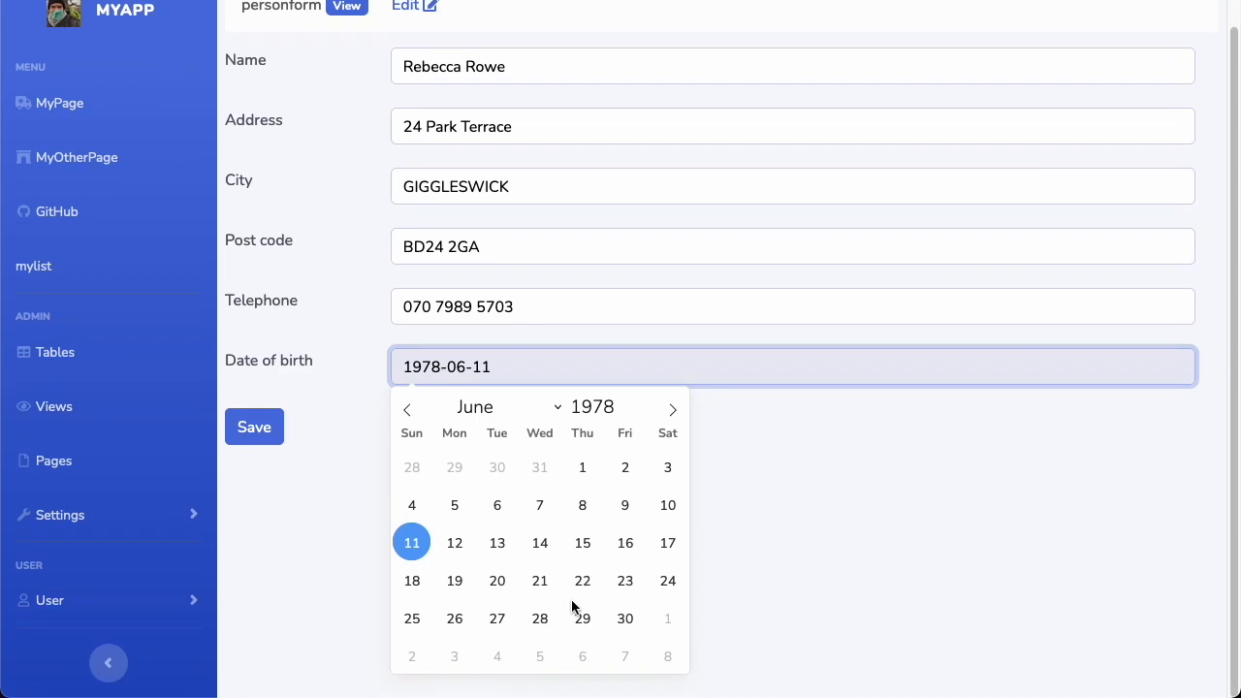
mouse_move(669, 506)
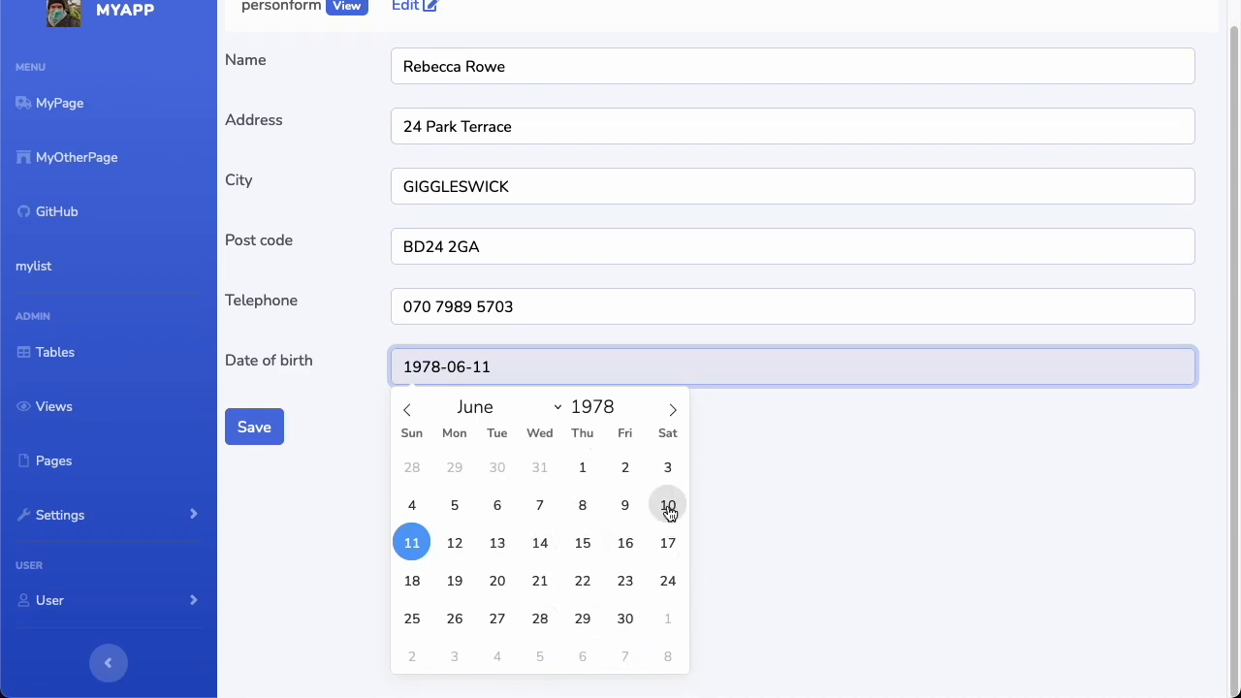
mouse_move(571, 569)
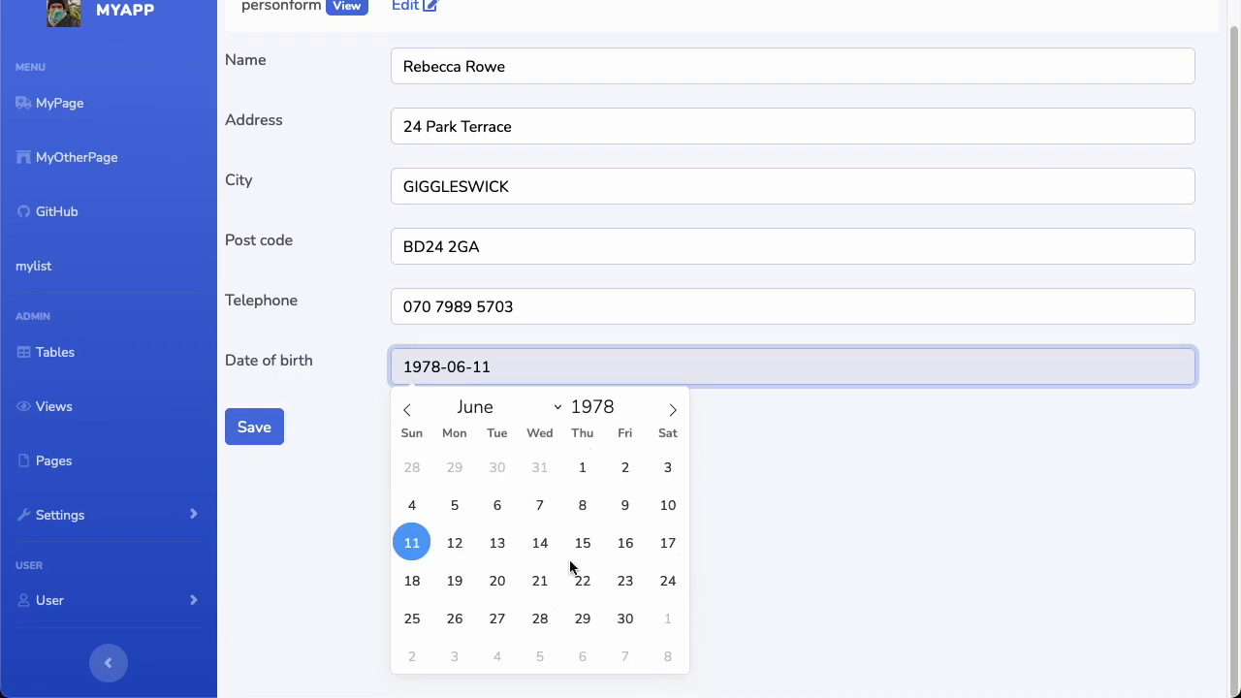
left_click(540, 543)
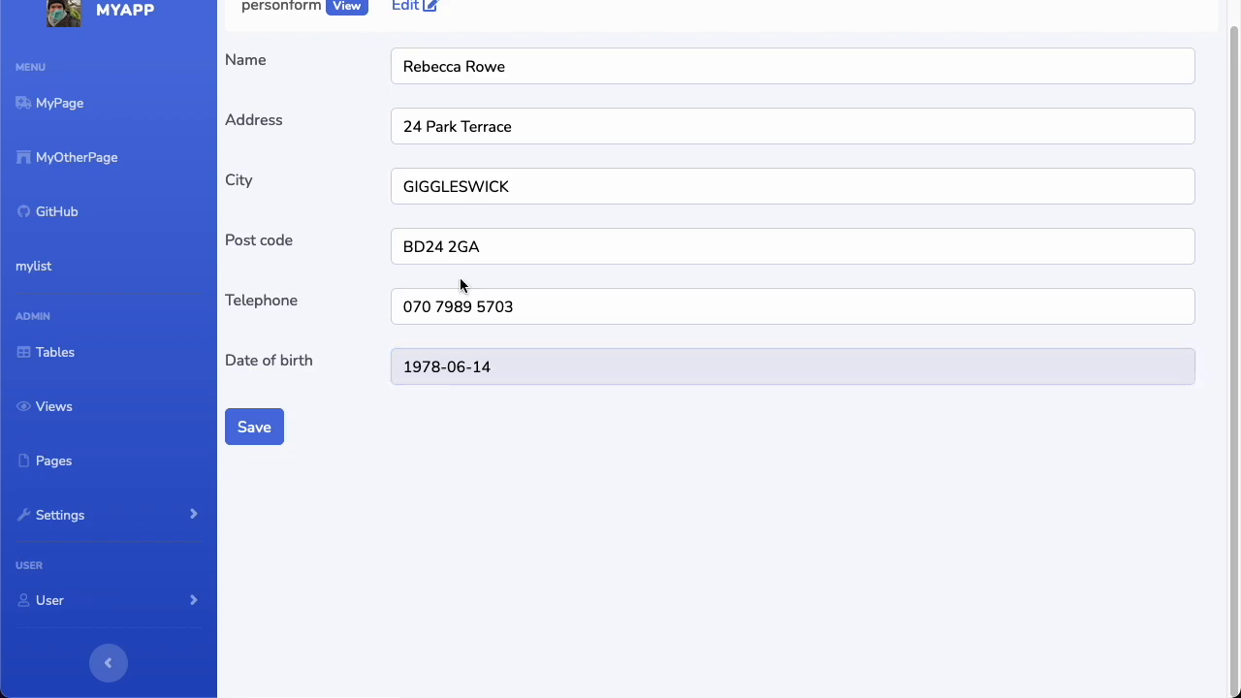
left_click(33, 265)
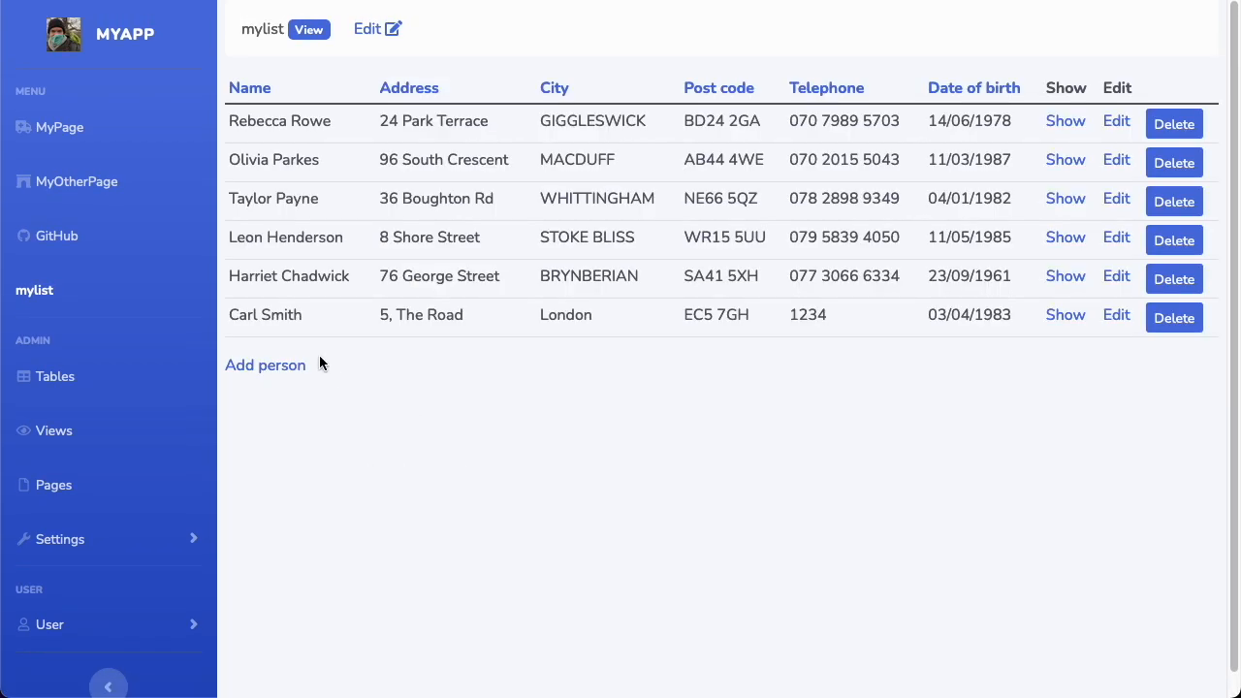
Step: Open a new-person form and try its date of birth calendar
left_click(265, 365)
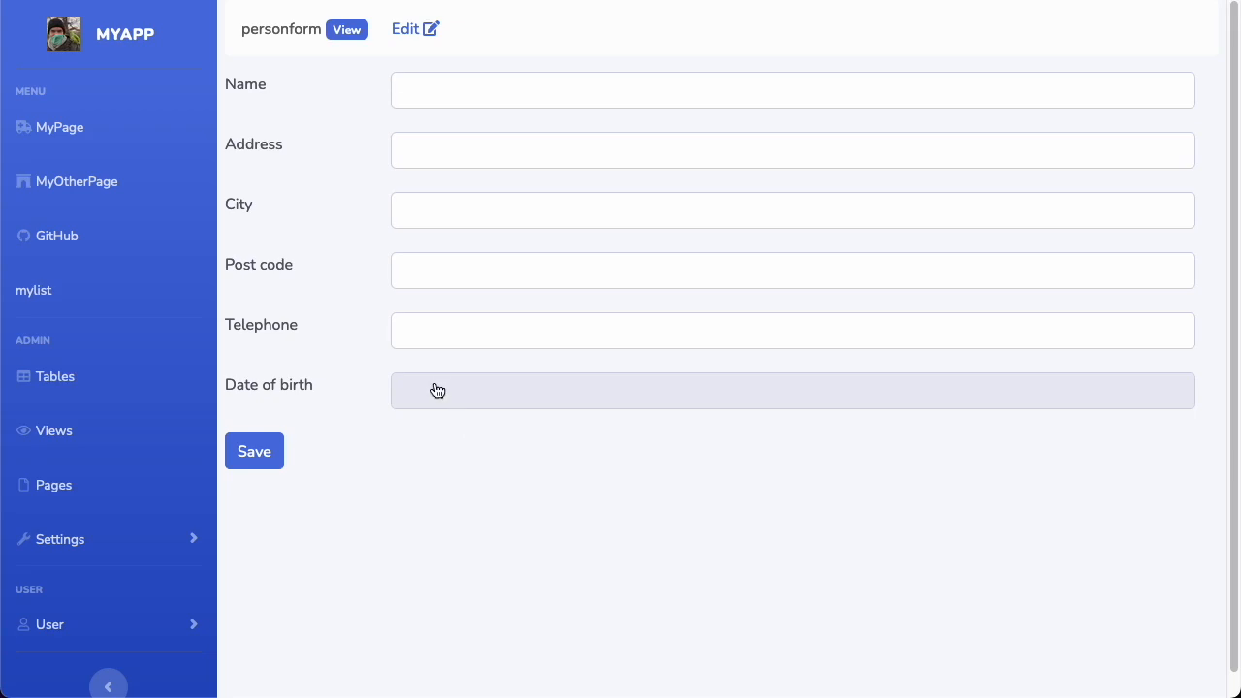
left_click(793, 391)
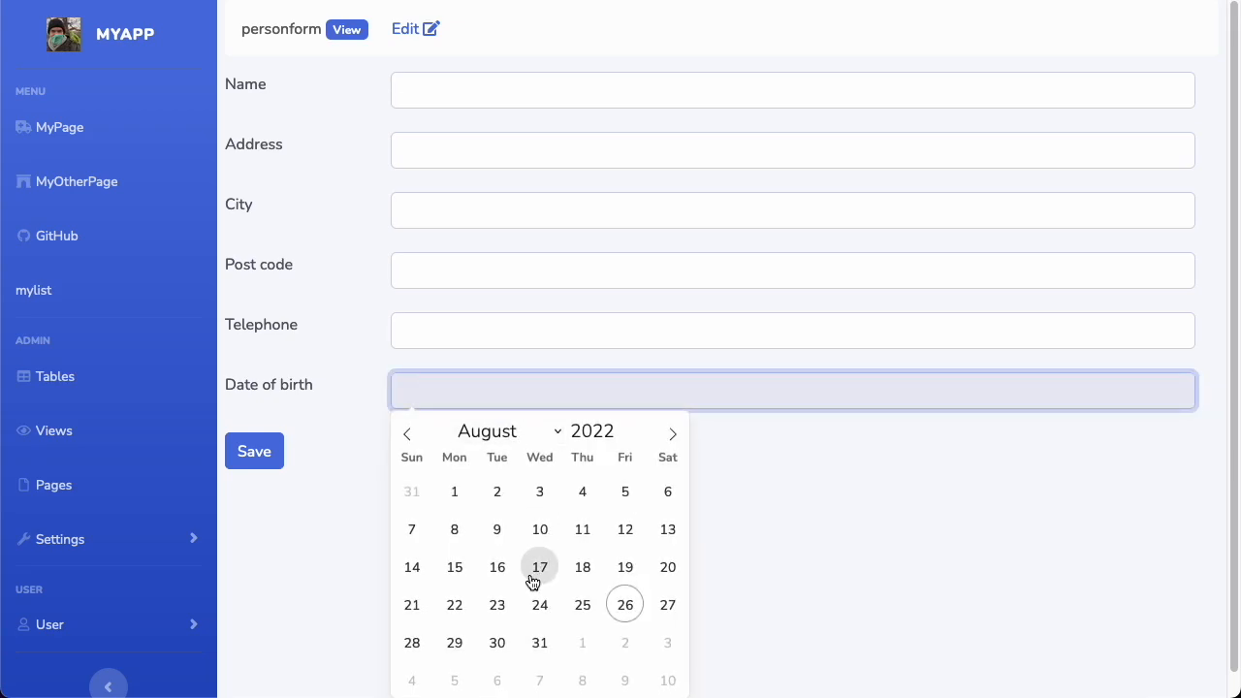
scroll("down", 3)
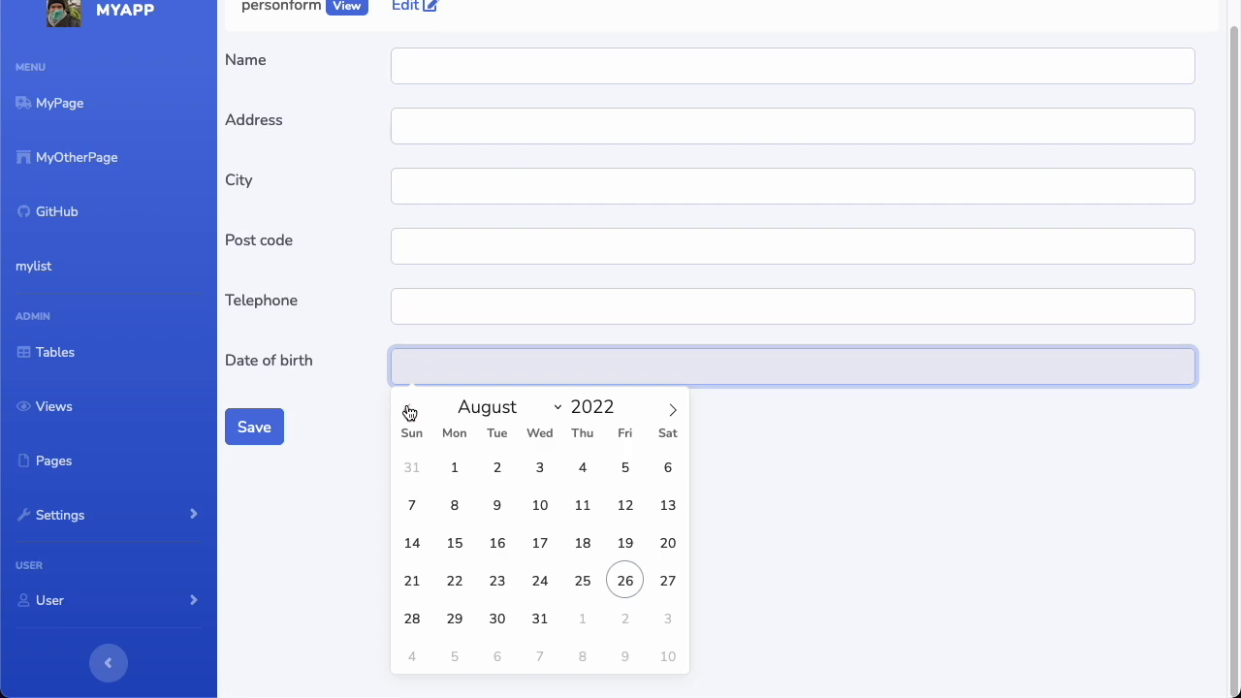
mouse_move(477, 393)
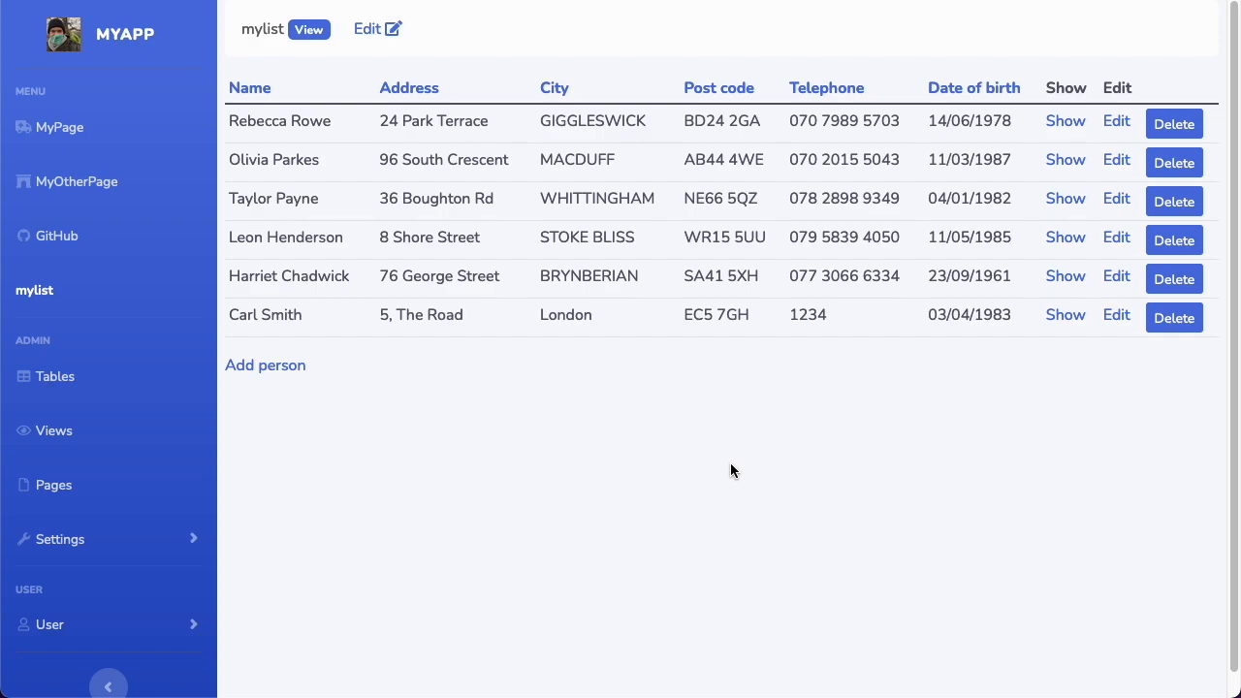
mouse_move(632, 404)
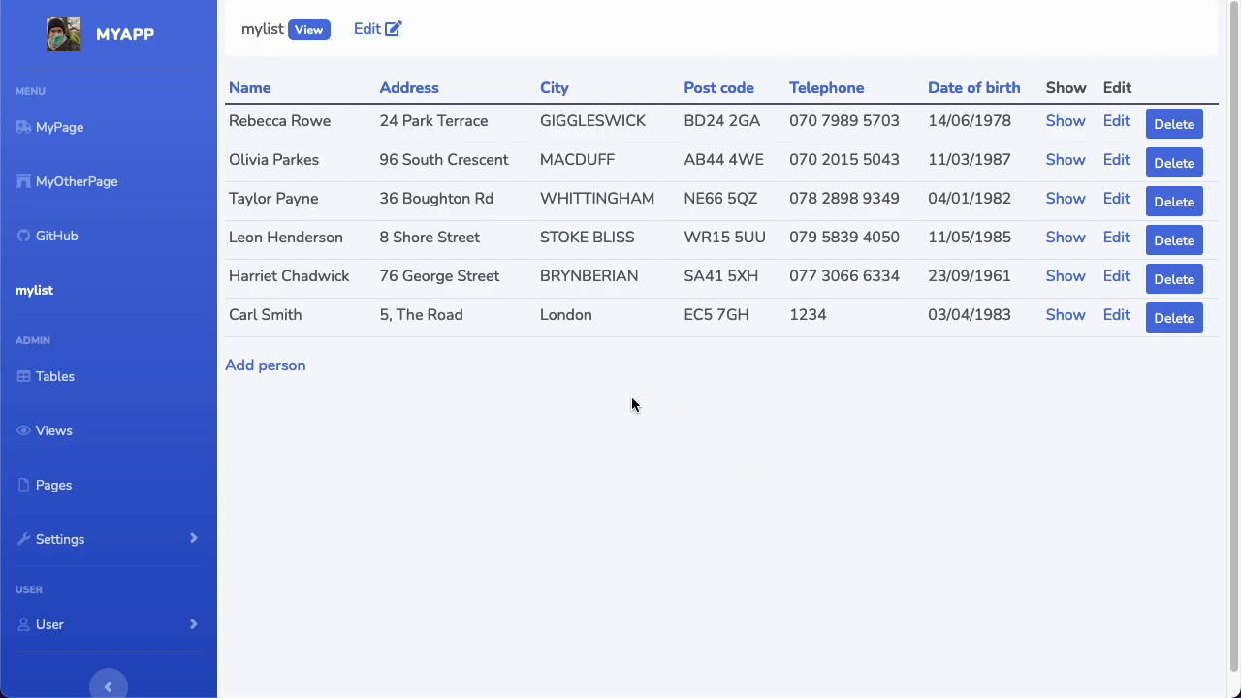
mouse_move(419, 420)
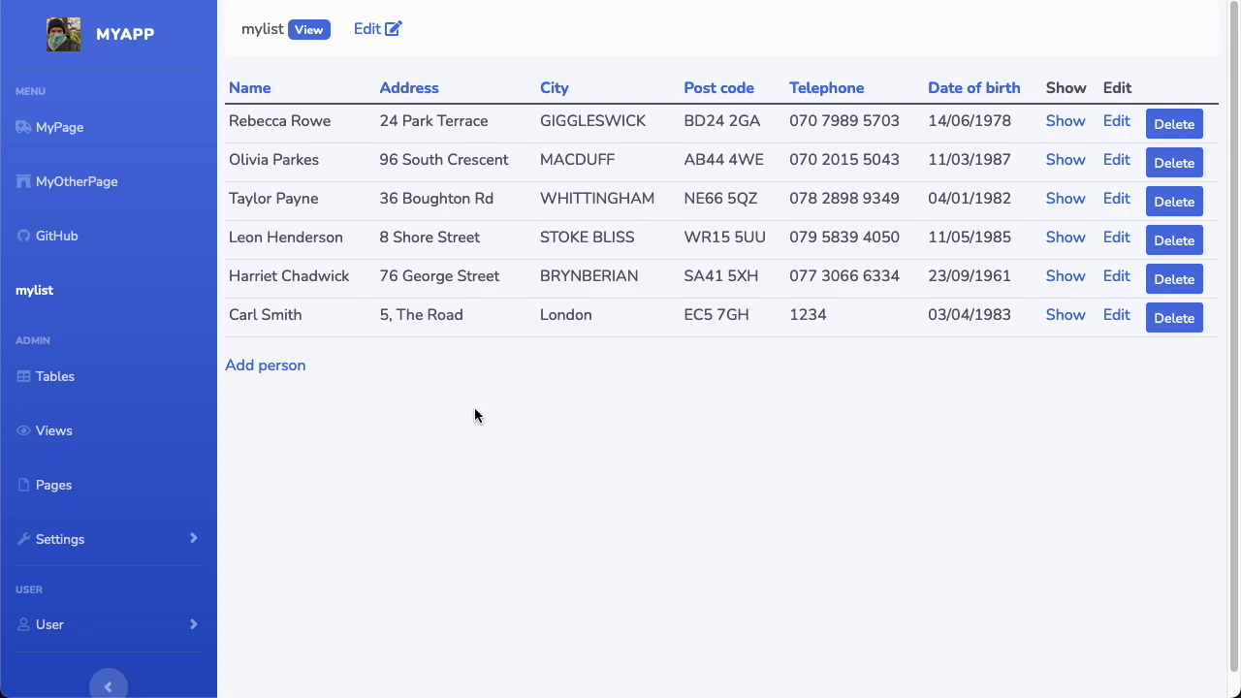
mouse_move(454, 458)
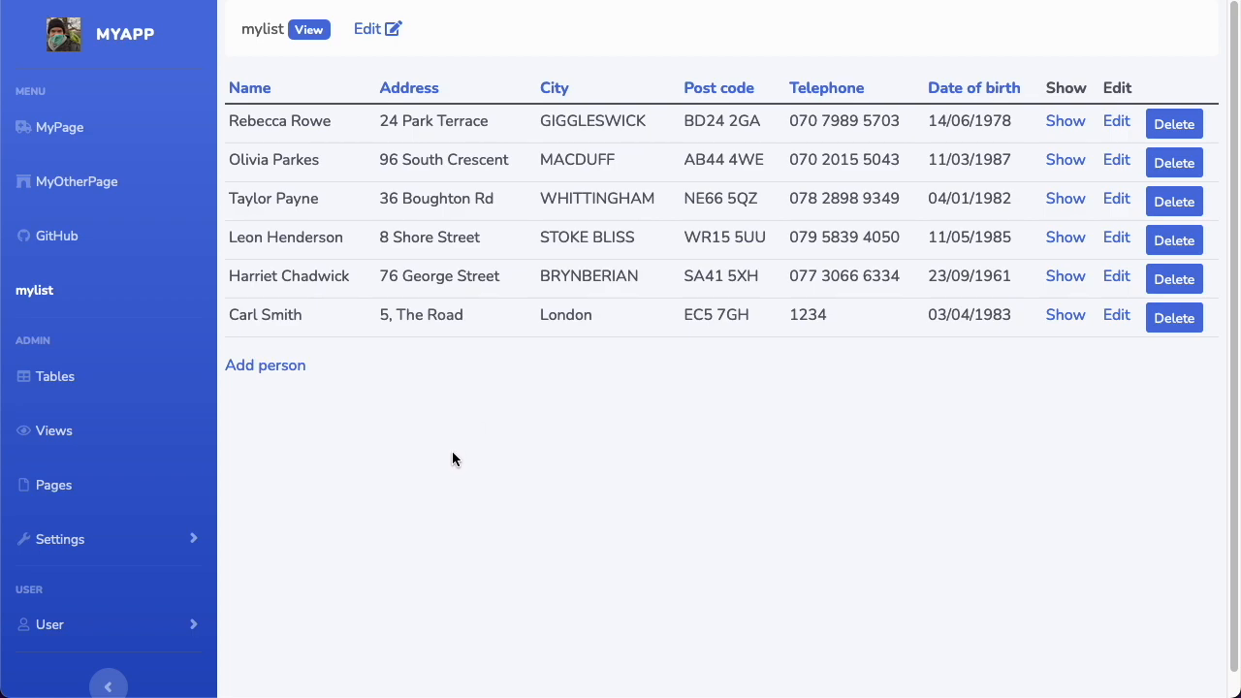
mouse_move(346, 514)
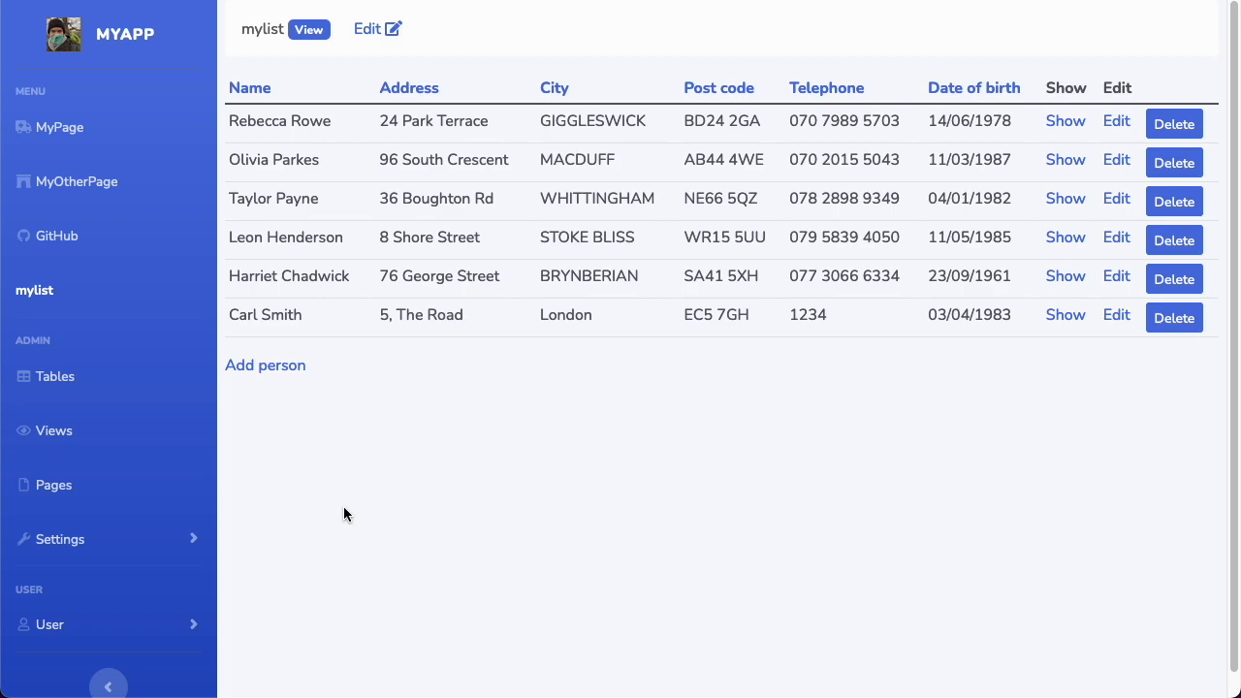
mouse_move(141, 490)
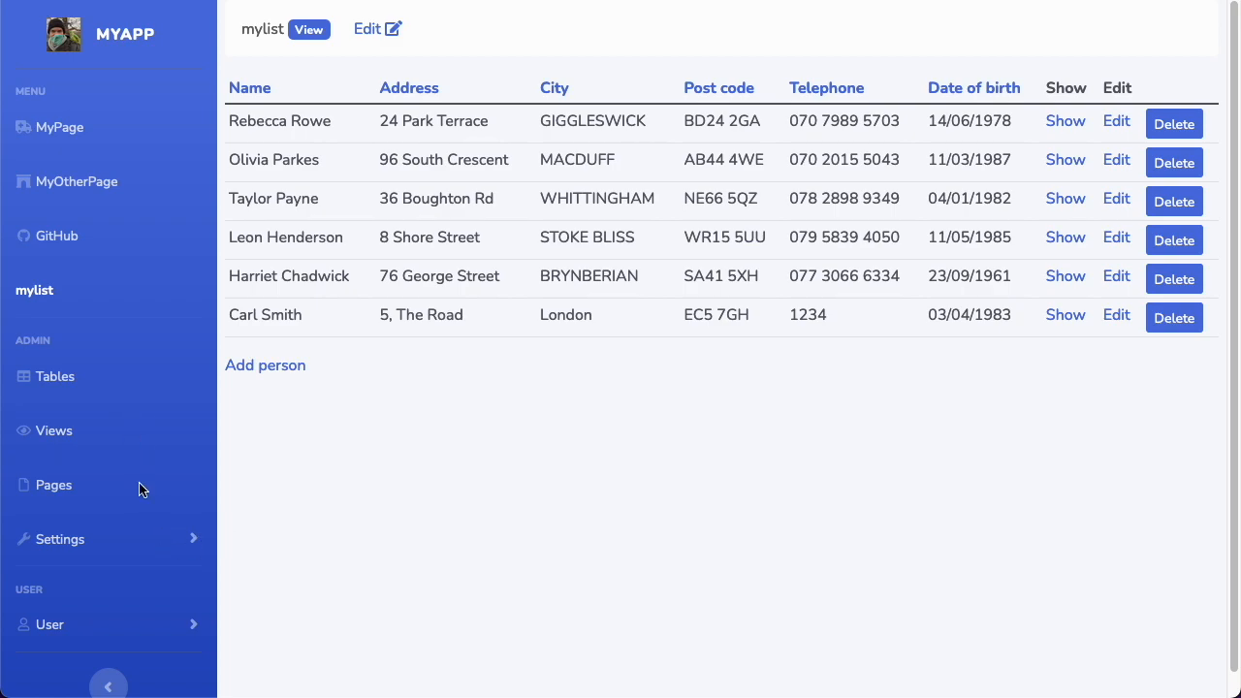
mouse_move(149, 519)
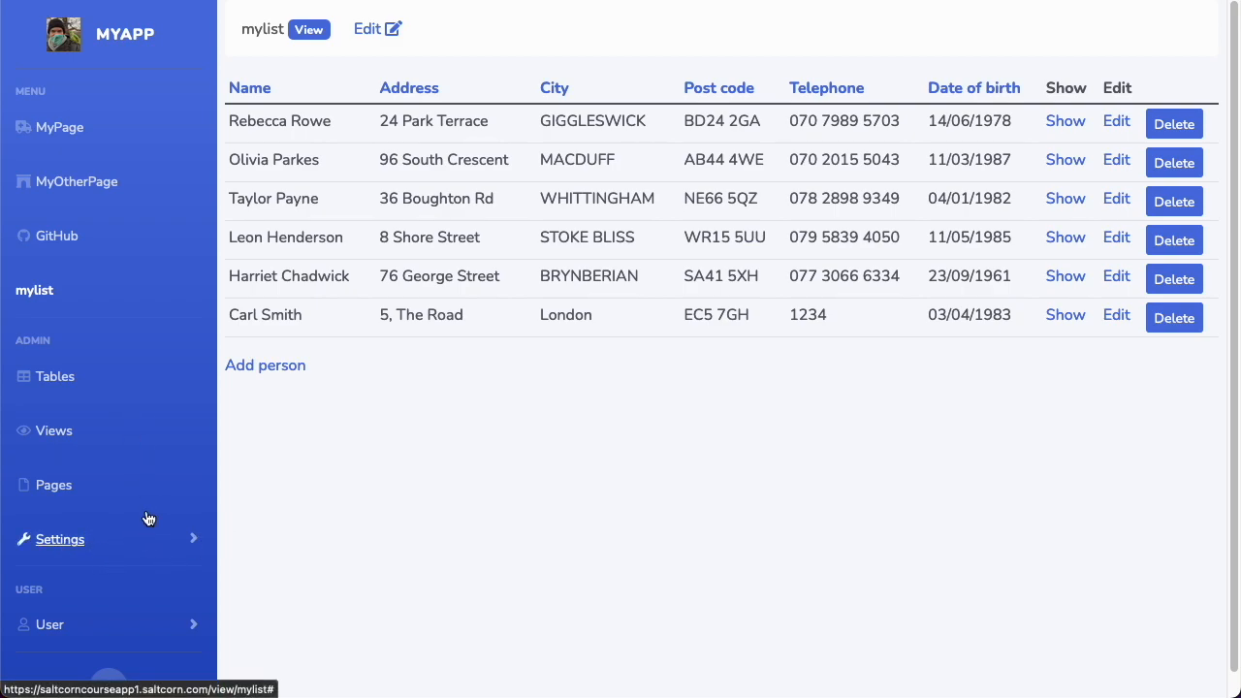
mouse_move(174, 537)
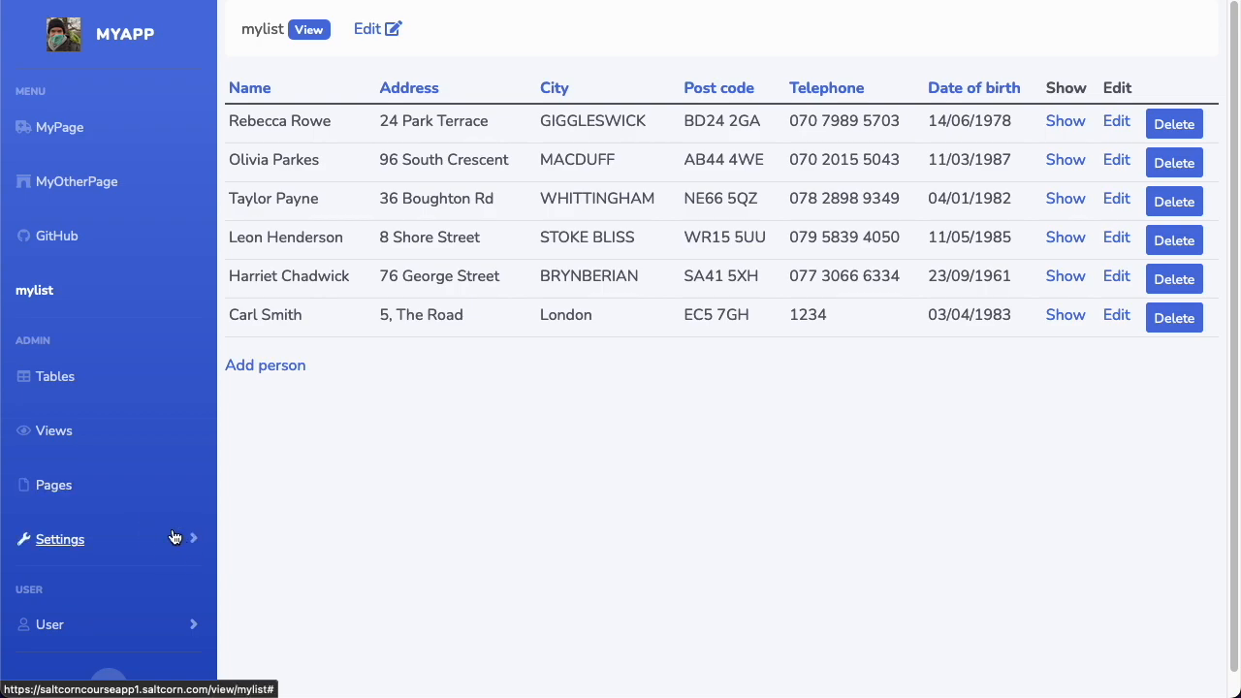
Step: Search the module store for 'ck', install ckeditor4, and check the Installed list
left_click(60, 539)
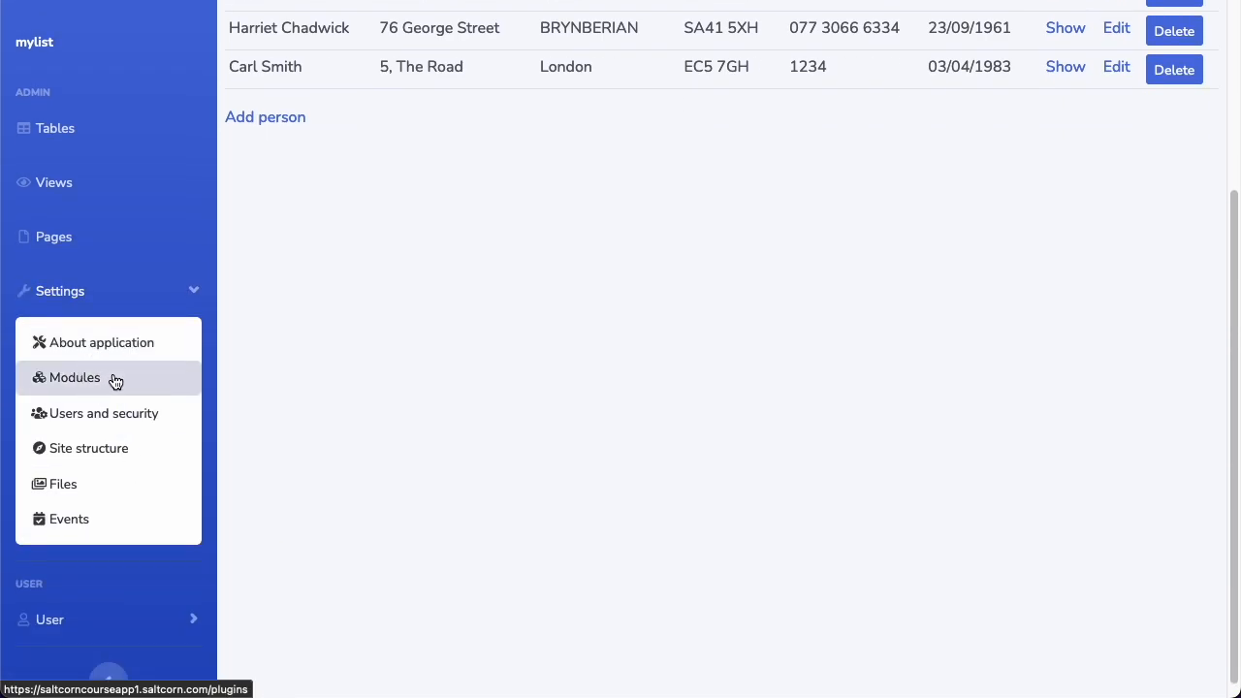
left_click(75, 377)
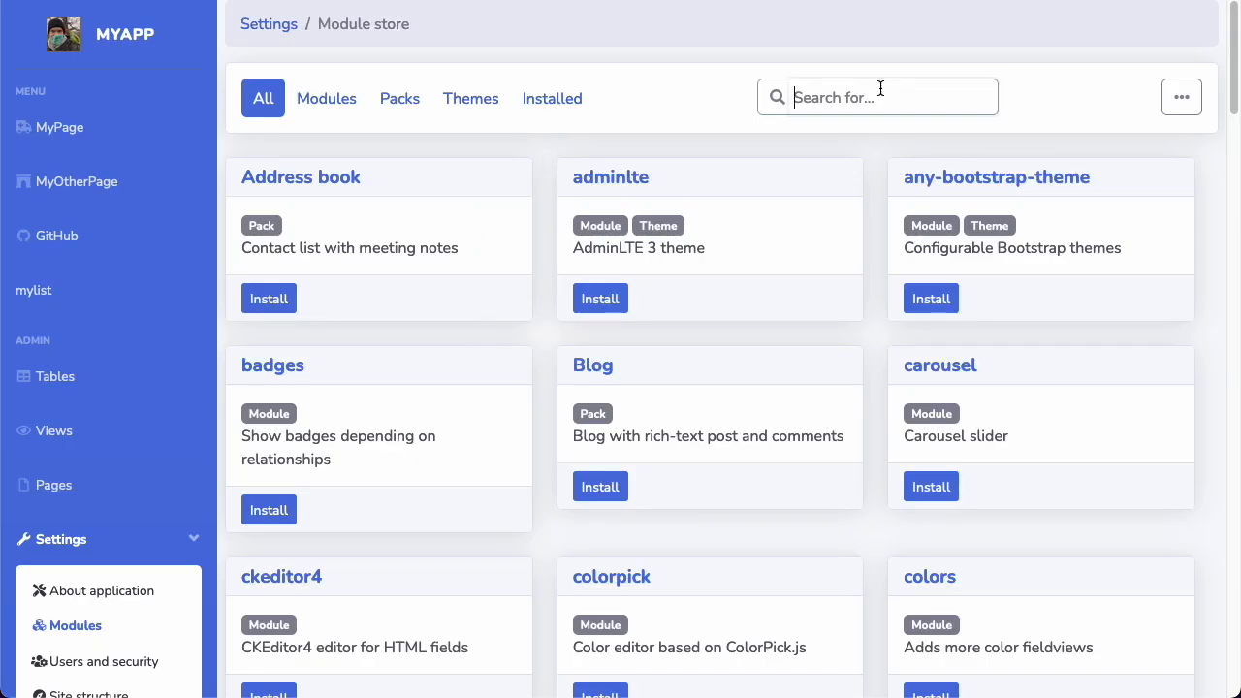
type("ckeditor")
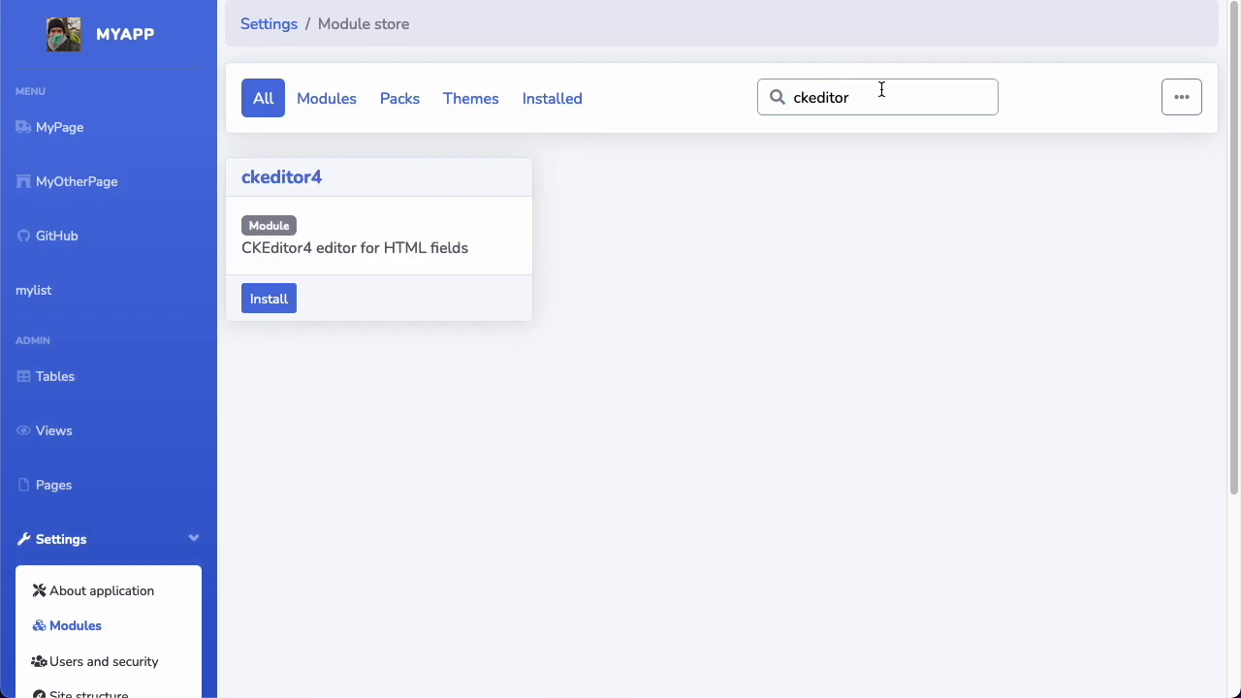
left_click(268, 298)
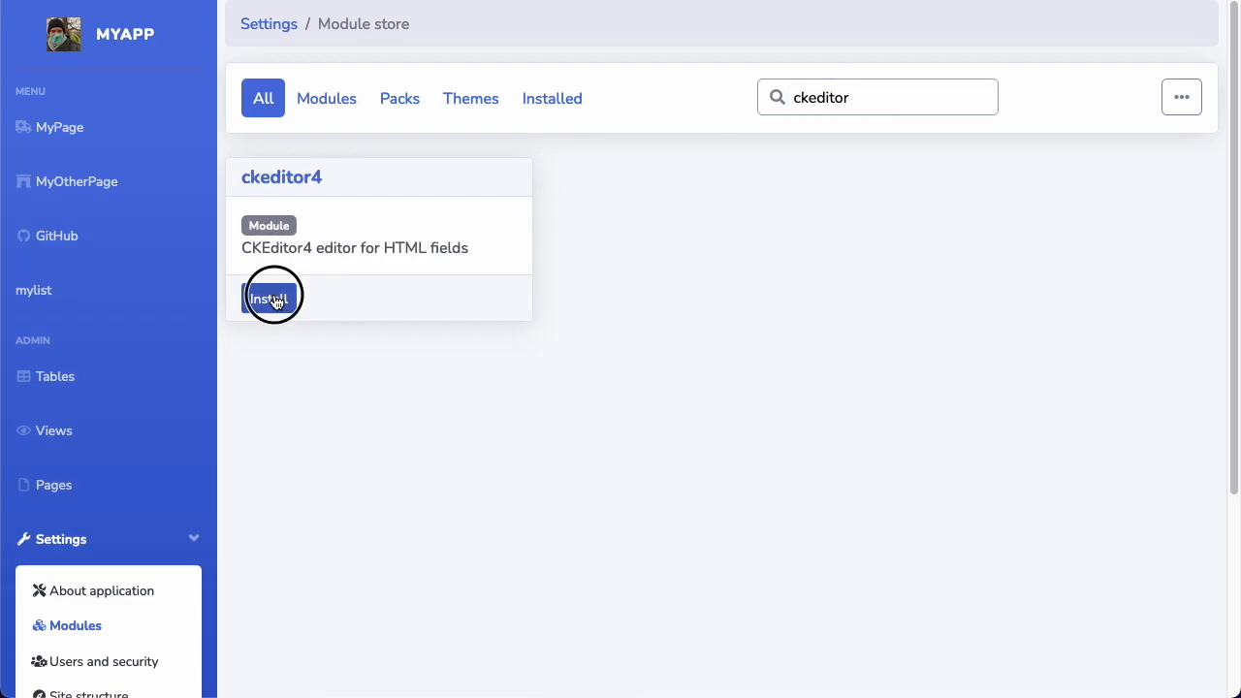
left_click(269, 297)
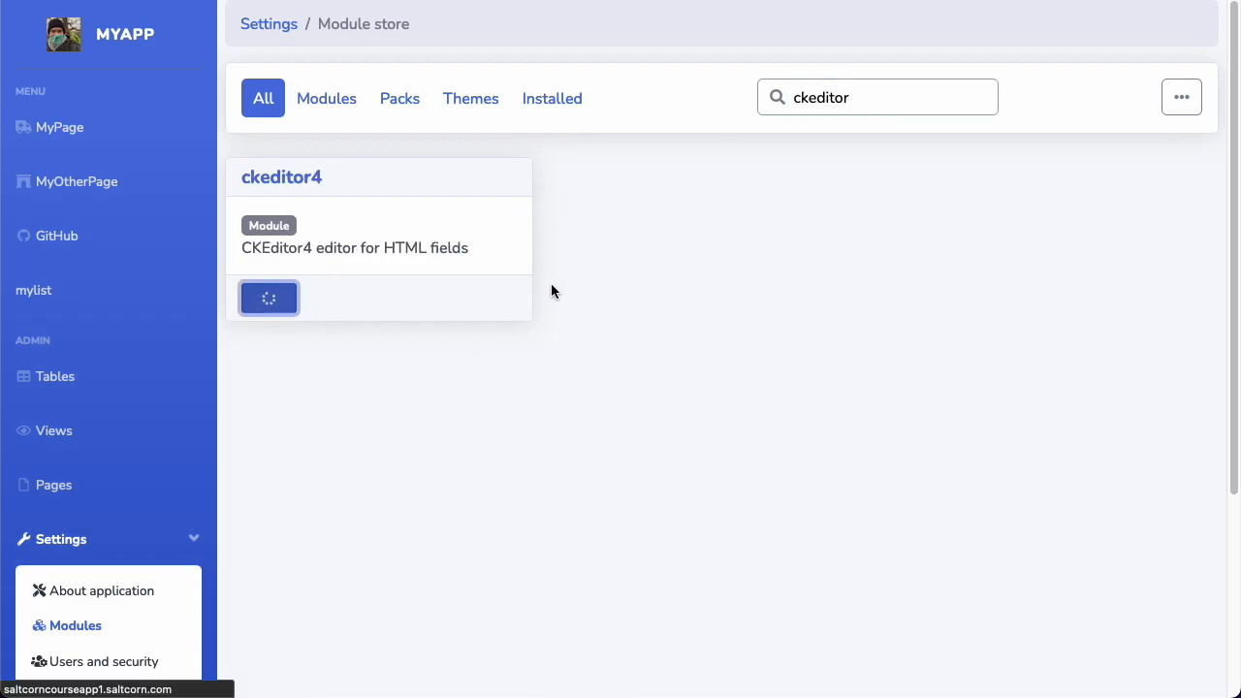
mouse_move(516, 210)
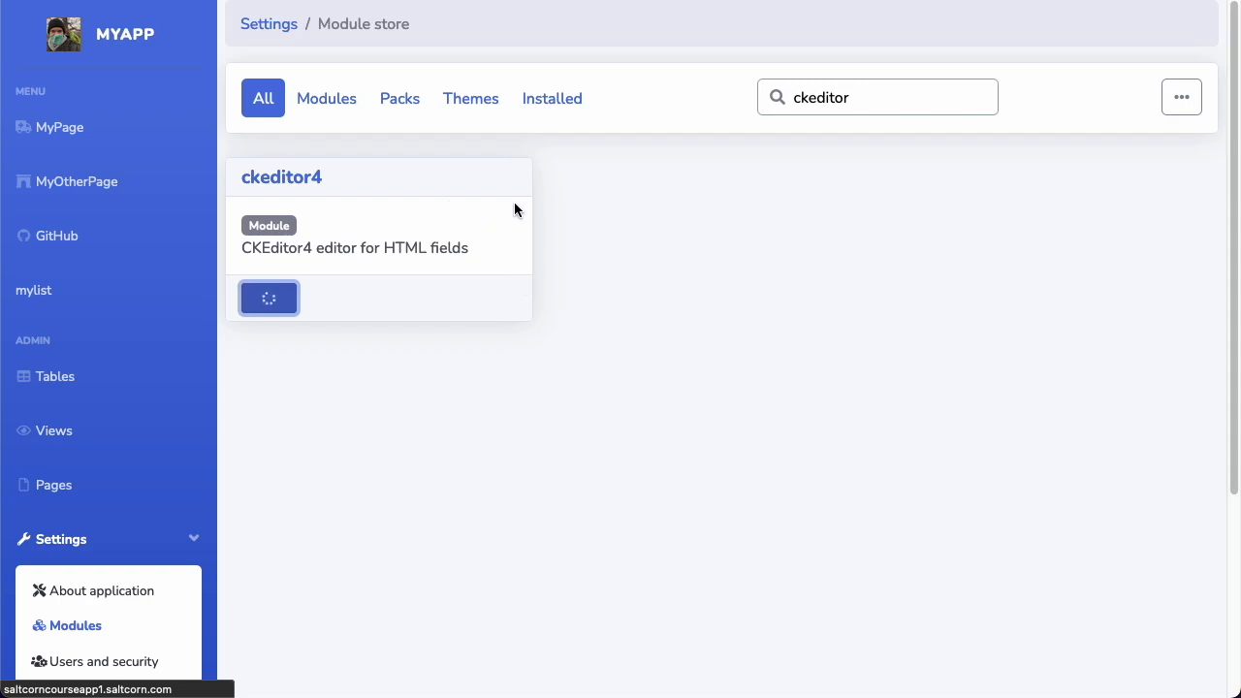
mouse_move(523, 206)
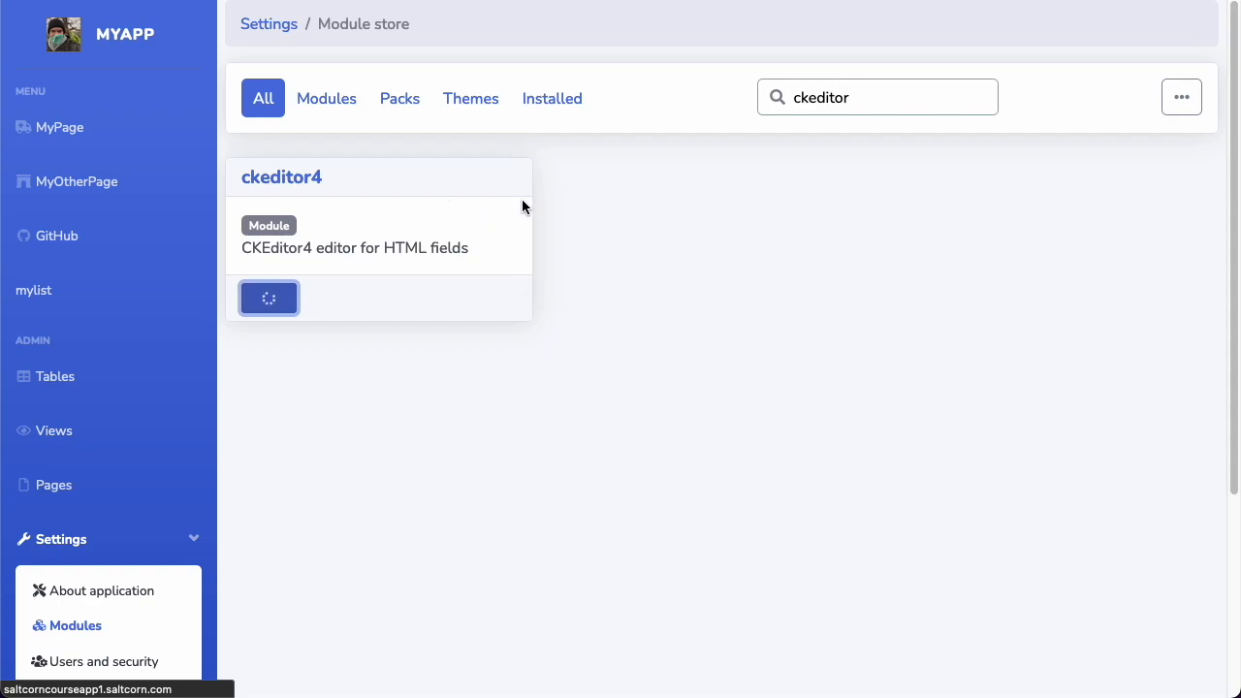
left_click(268, 297)
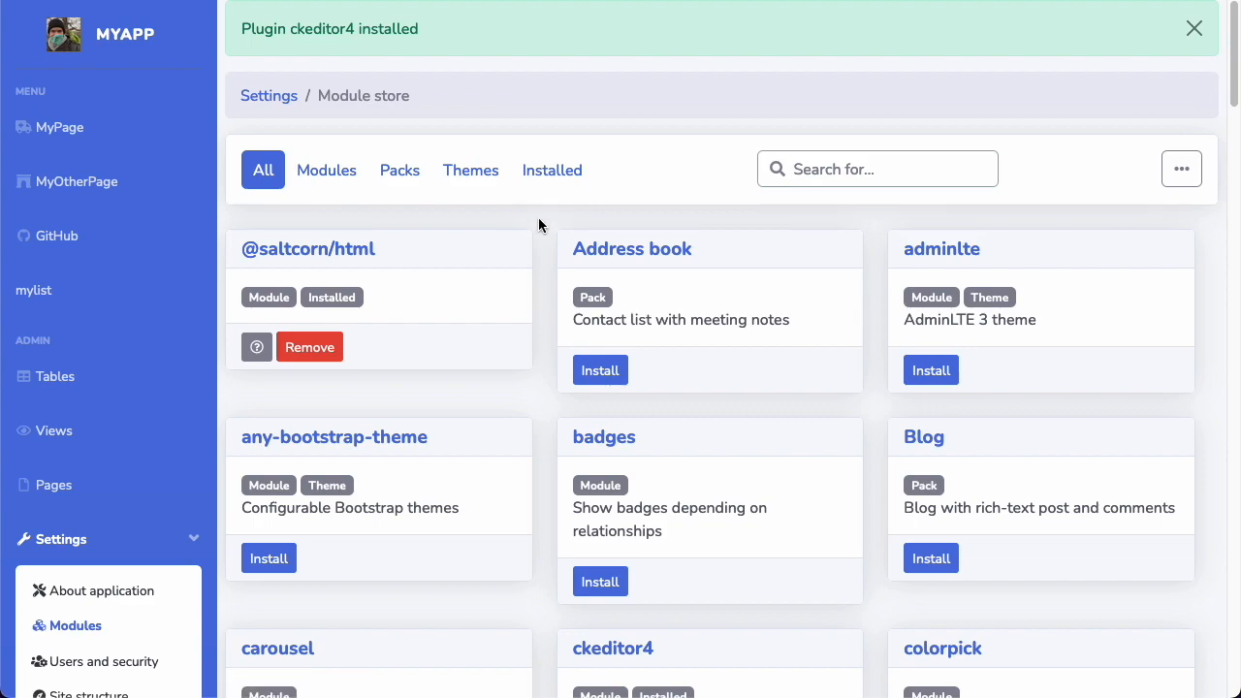
scroll("down", 3)
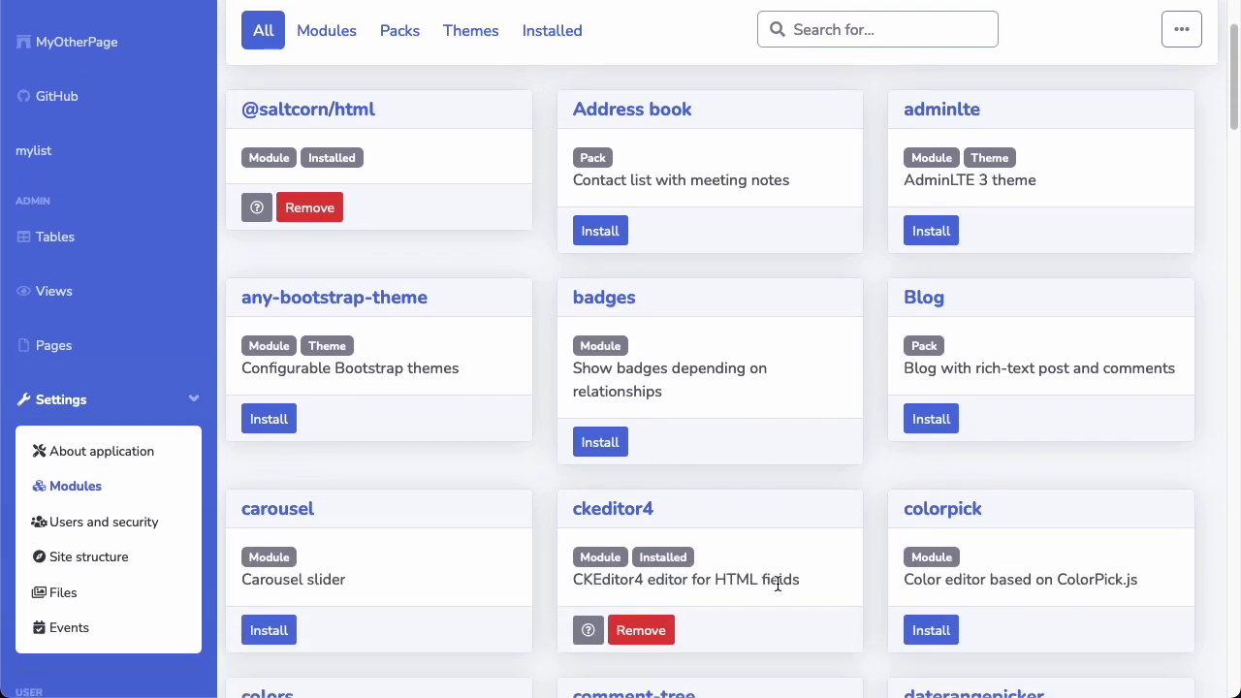
mouse_move(756, 567)
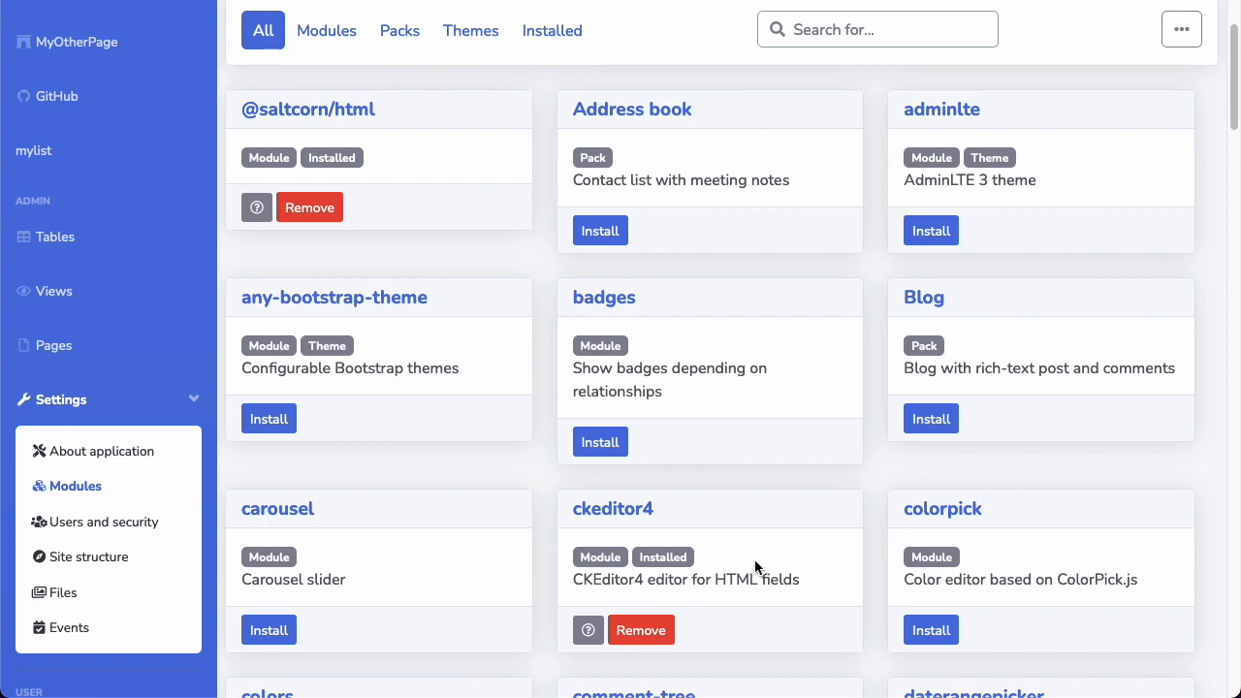
mouse_move(553, 346)
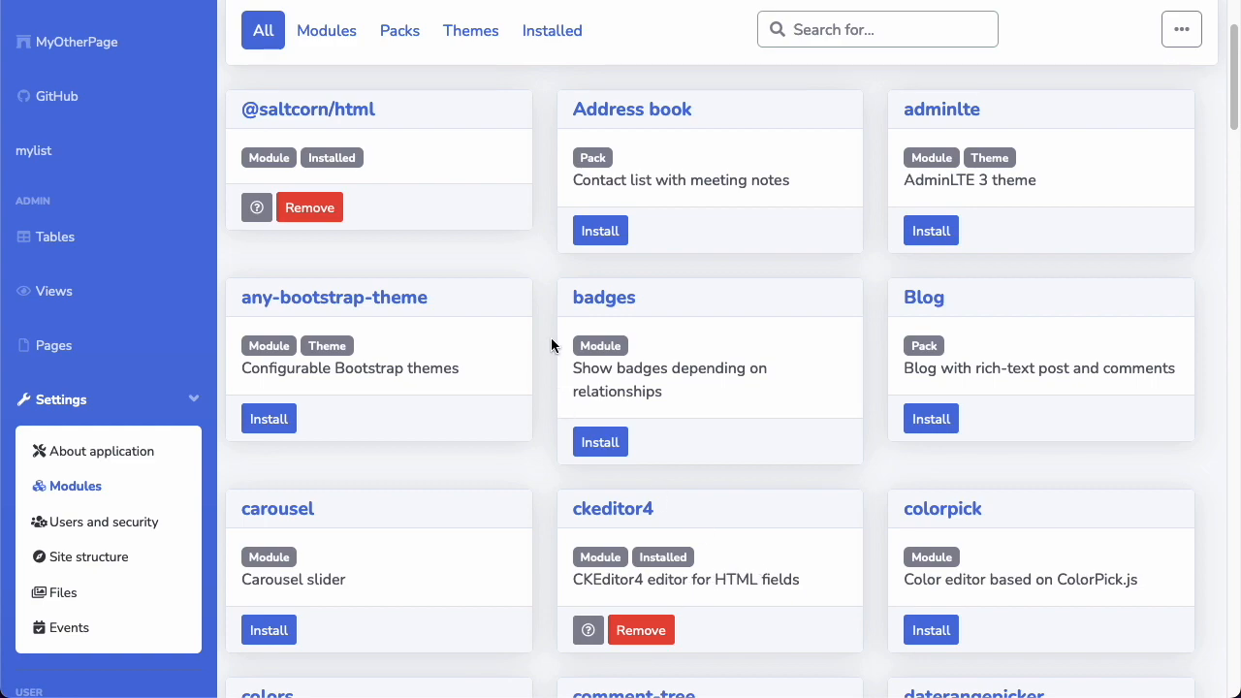
left_click(552, 30)
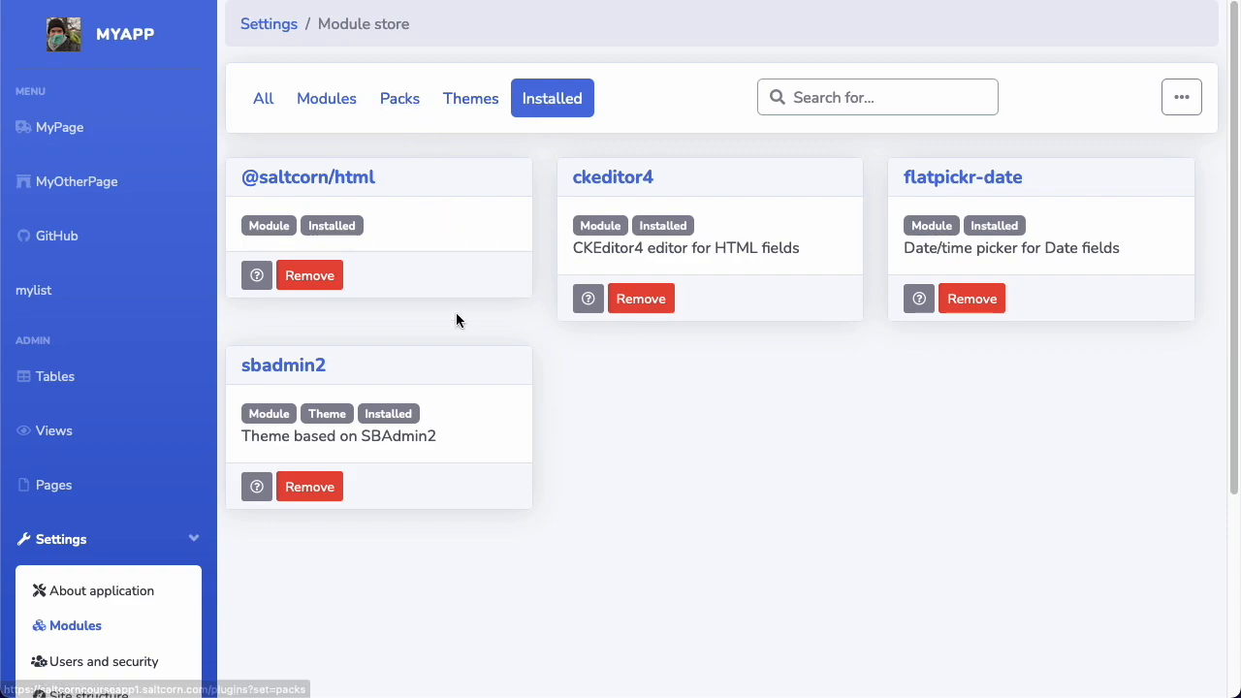
mouse_move(659, 192)
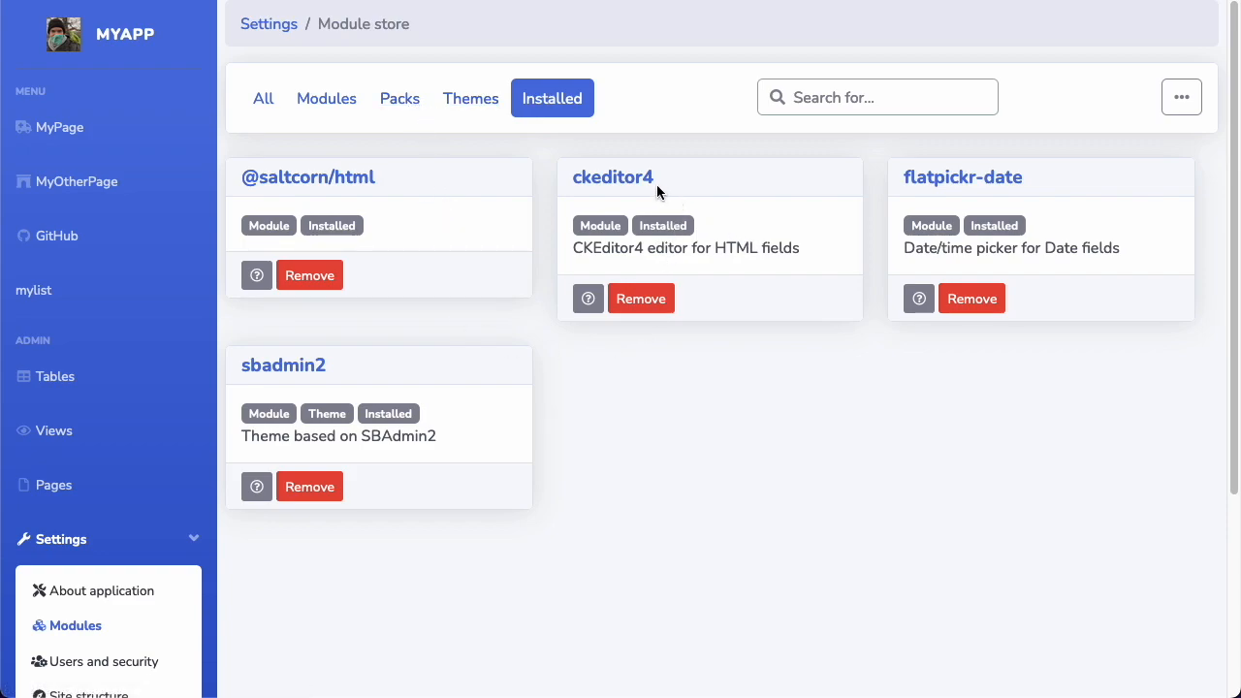
mouse_move(366, 148)
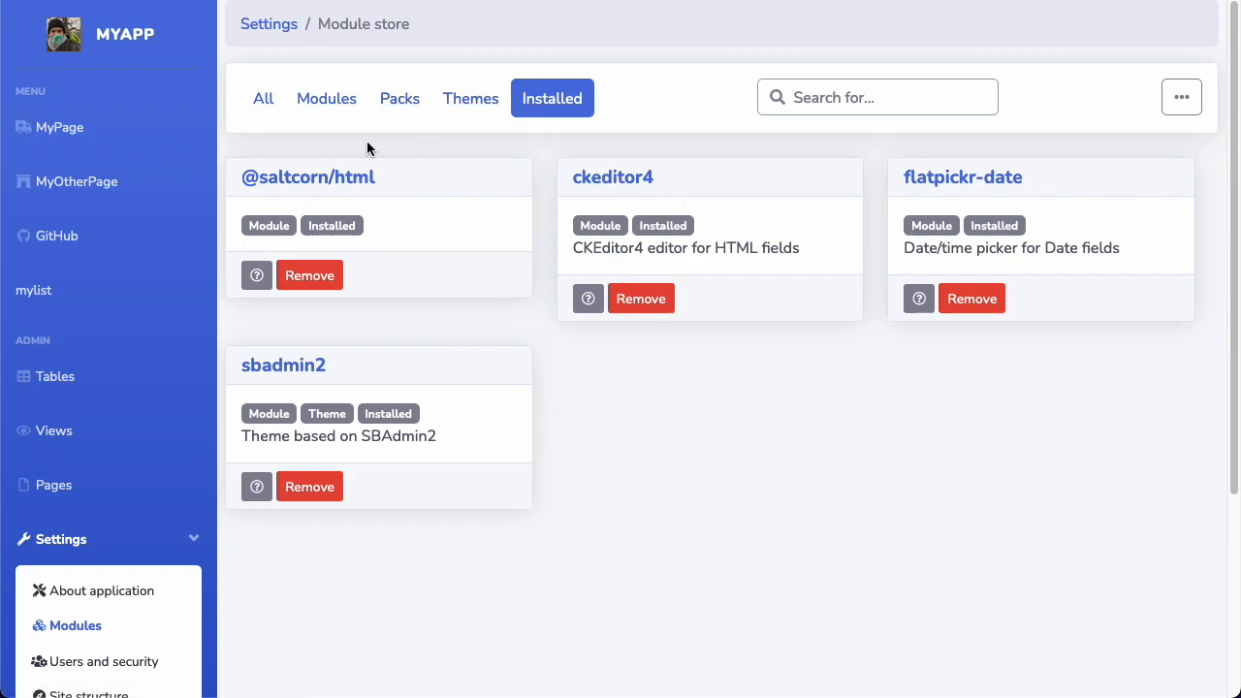
mouse_move(356, 158)
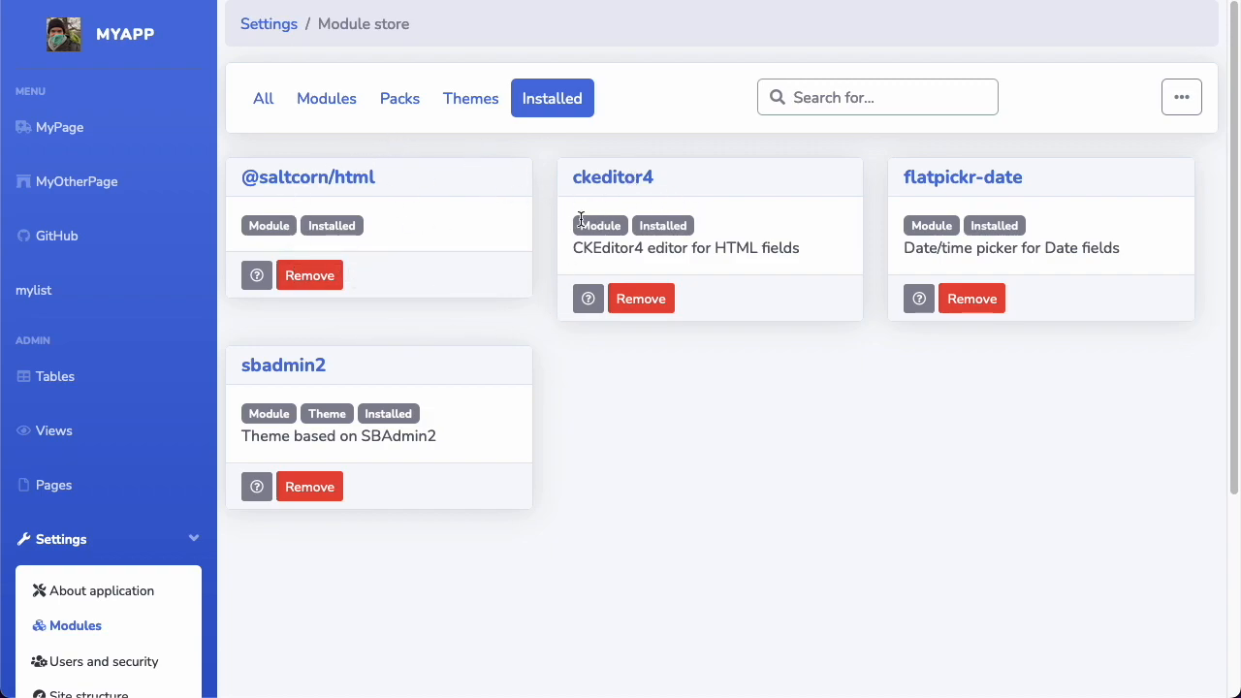
mouse_move(747, 312)
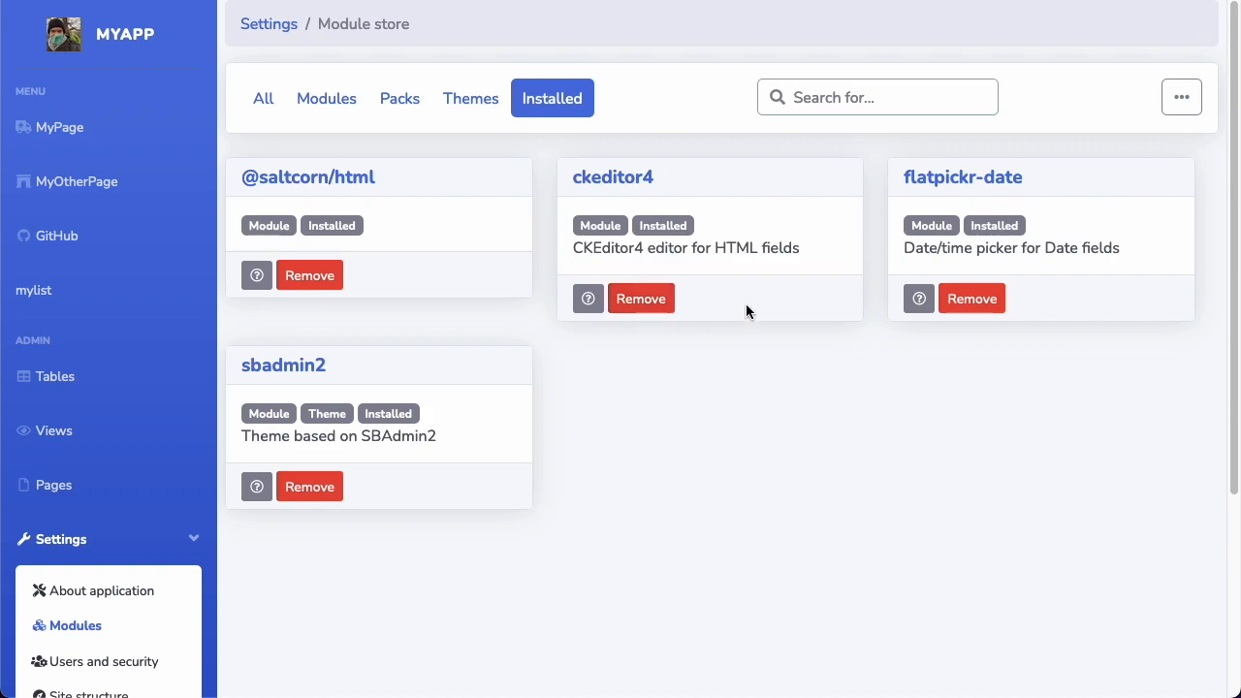
mouse_move(55, 376)
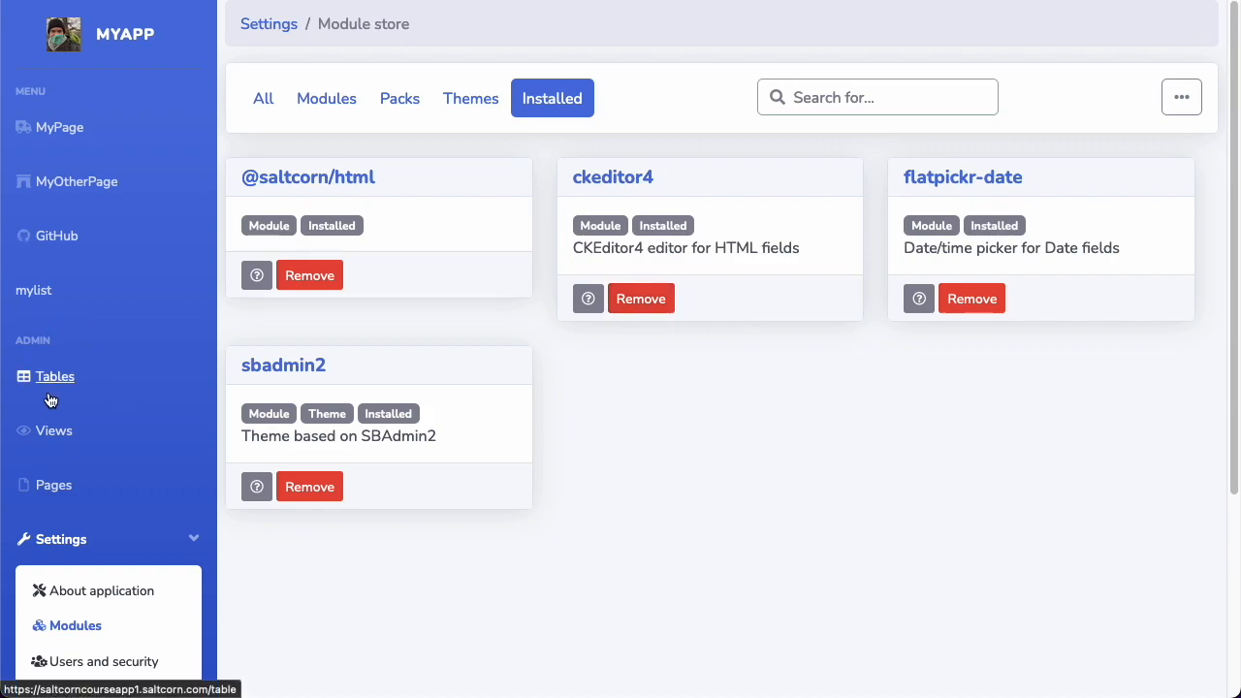
Step: Add a field labelled 'Bio' of type HTML to the people1 table
left_click(55, 376)
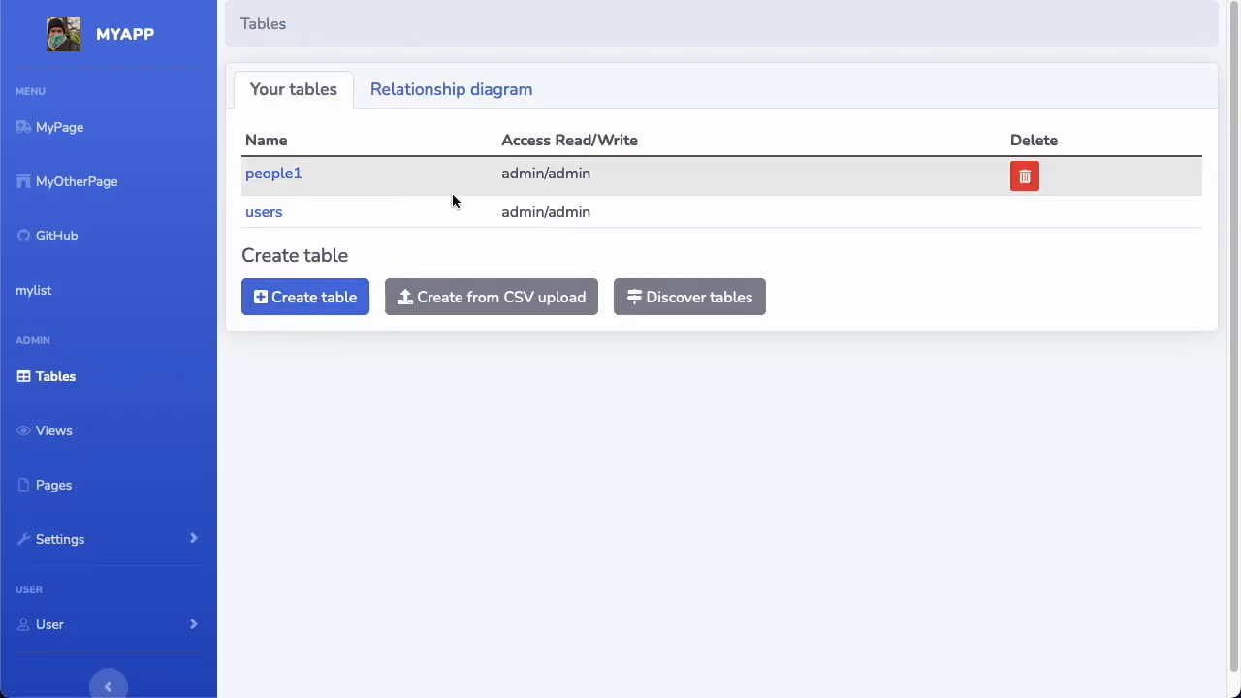
left_click(273, 172)
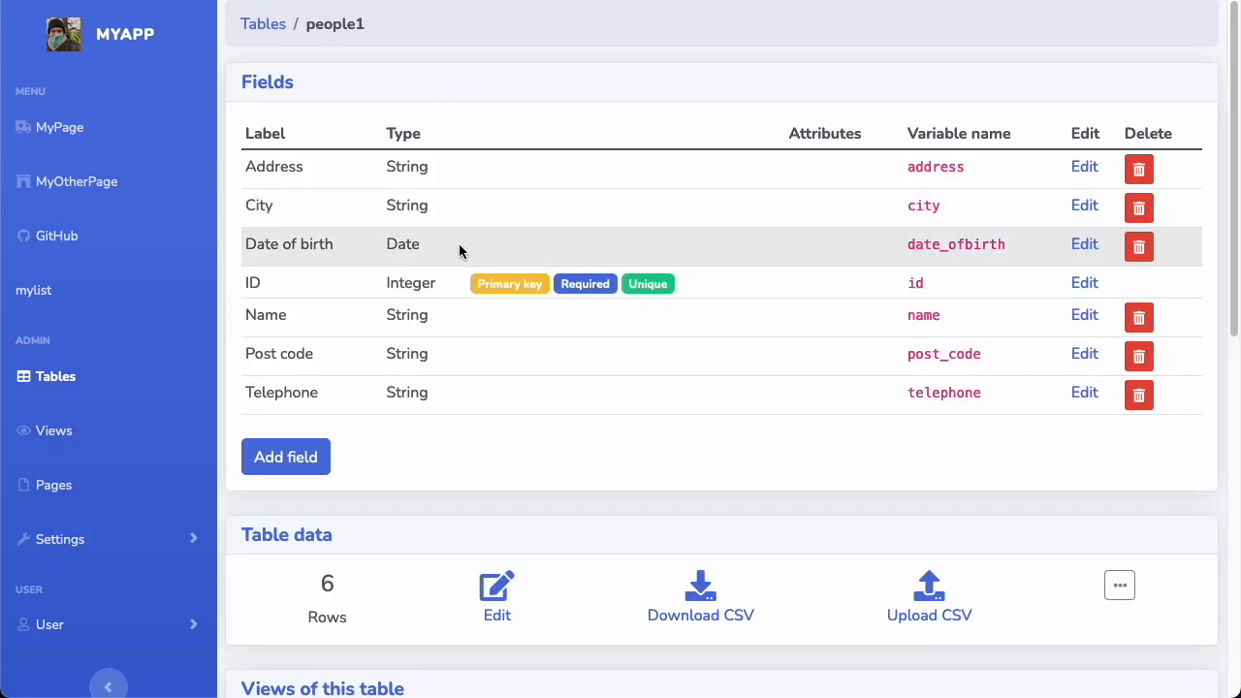
mouse_move(285, 457)
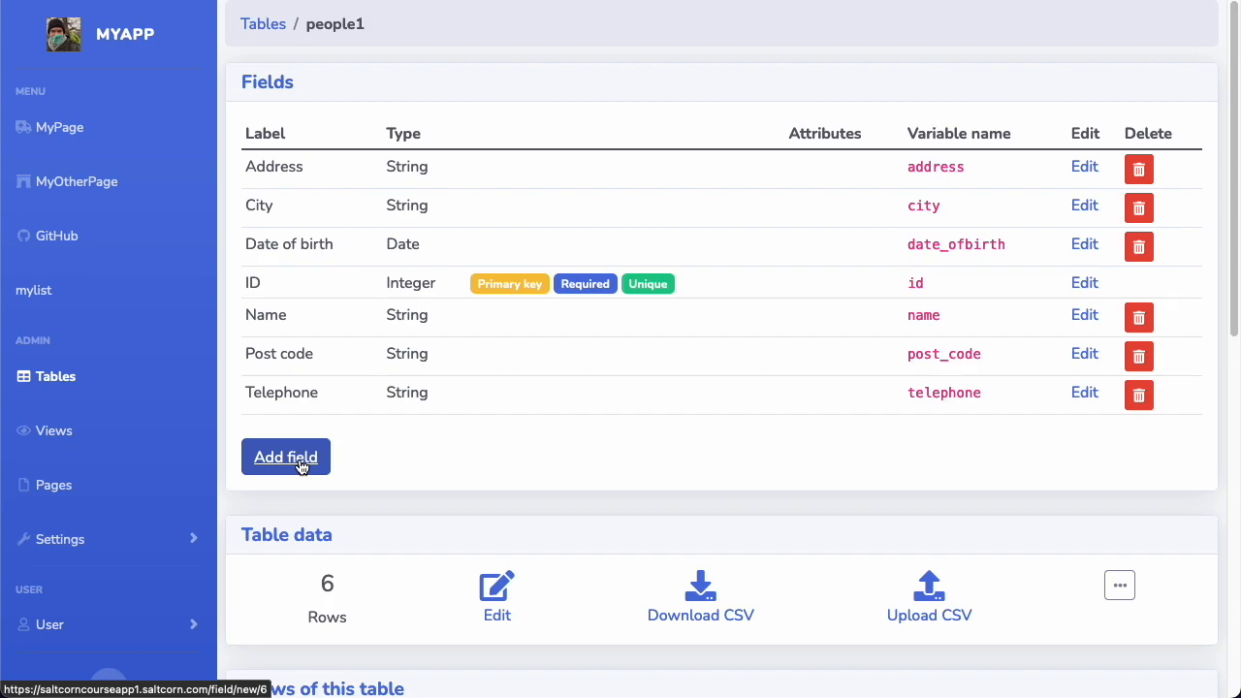
left_click(285, 457)
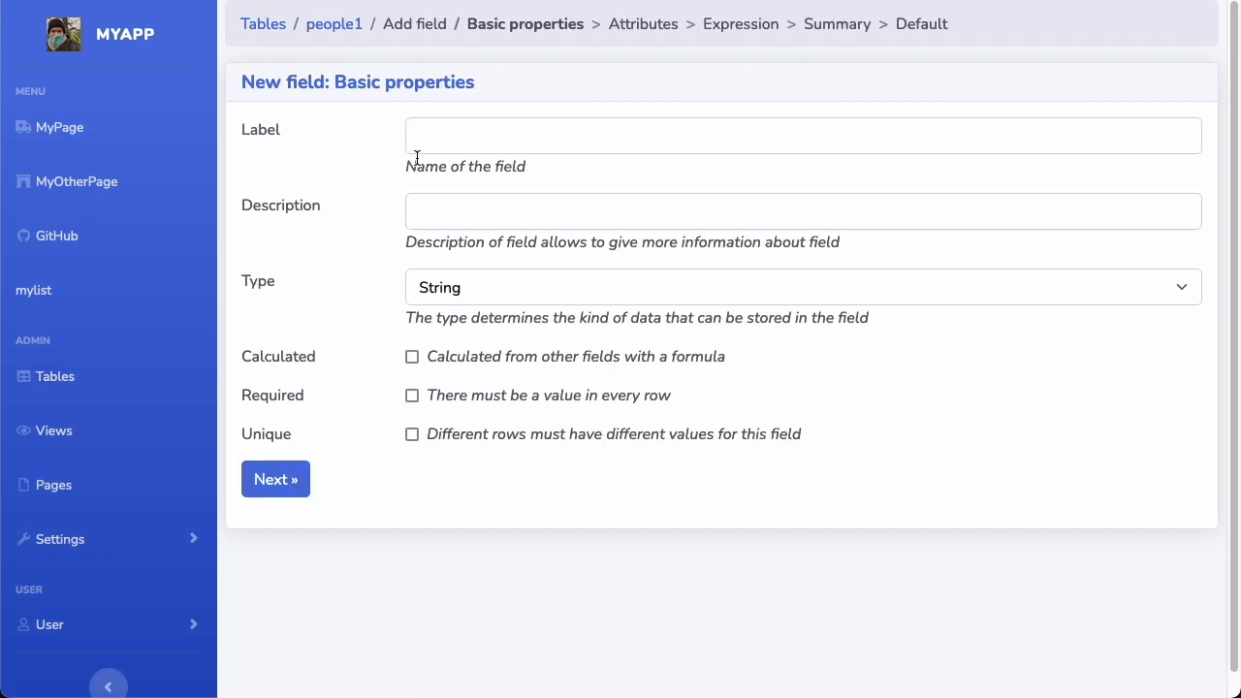
type("Bi")
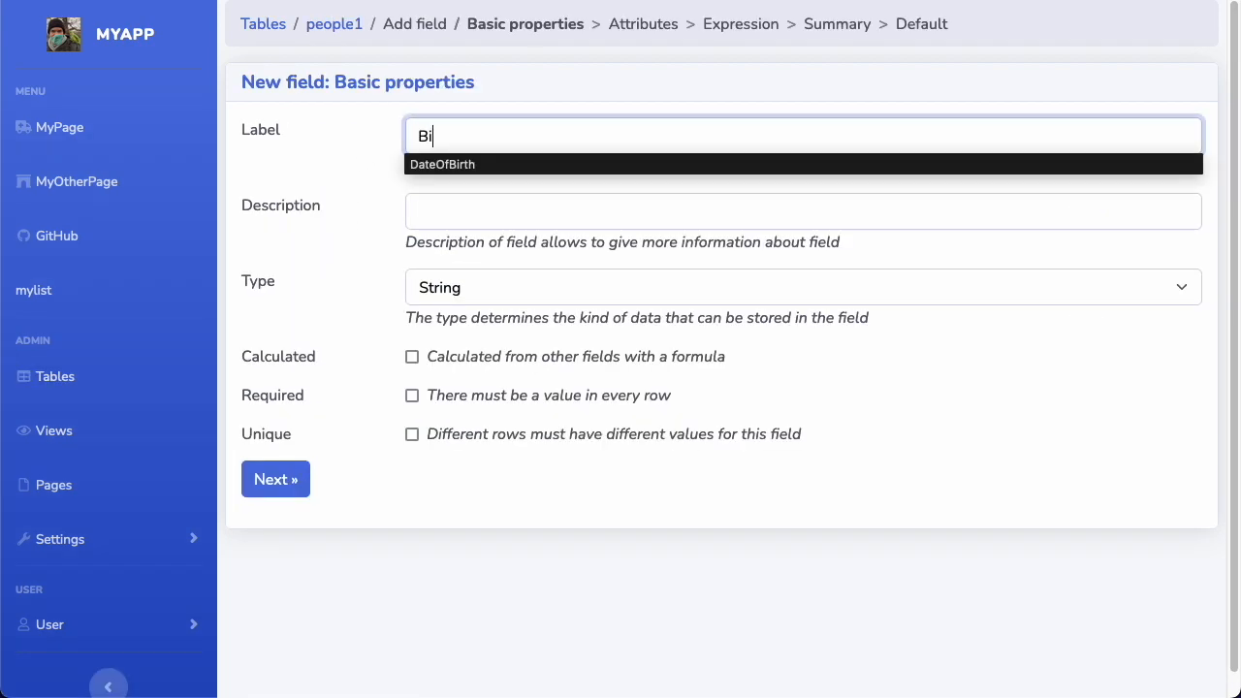
left_click(804, 287)
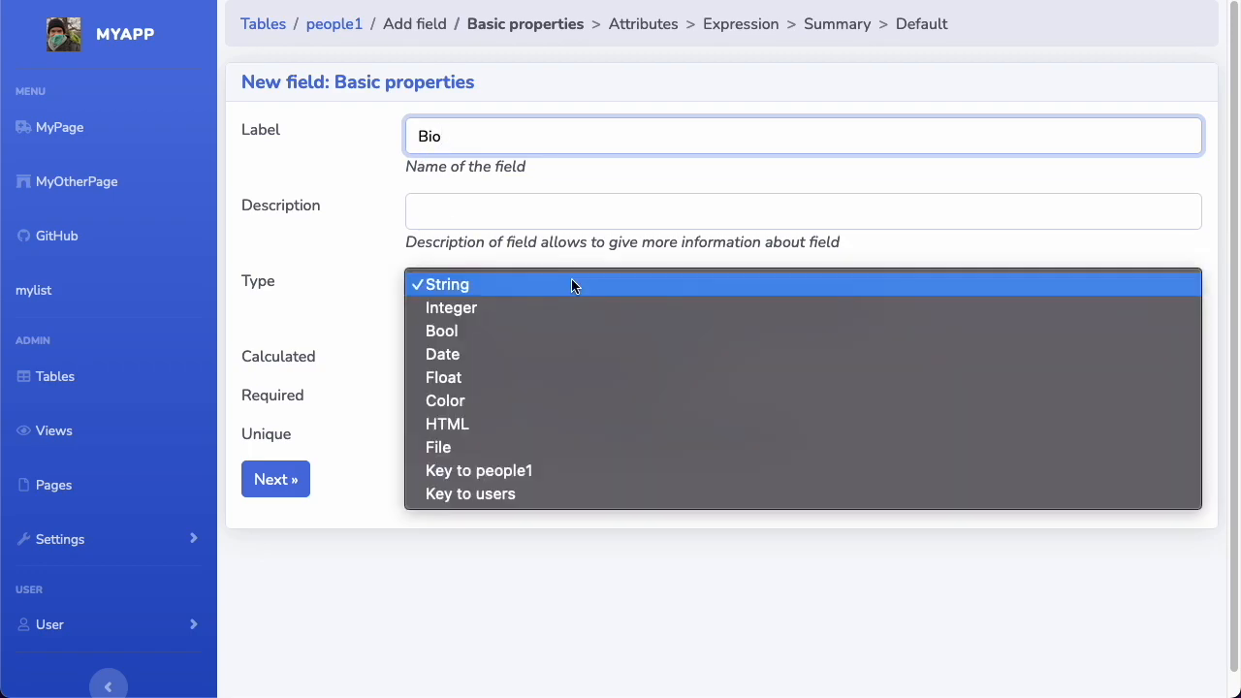
mouse_move(563, 424)
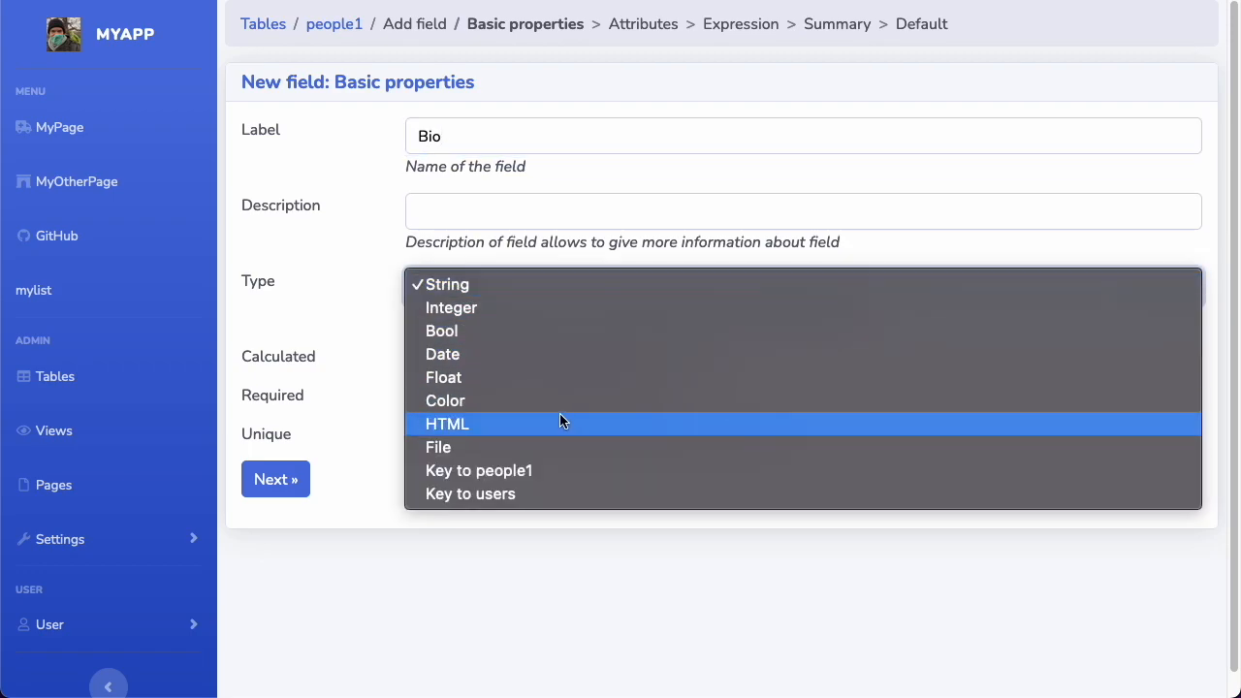
left_click(447, 424)
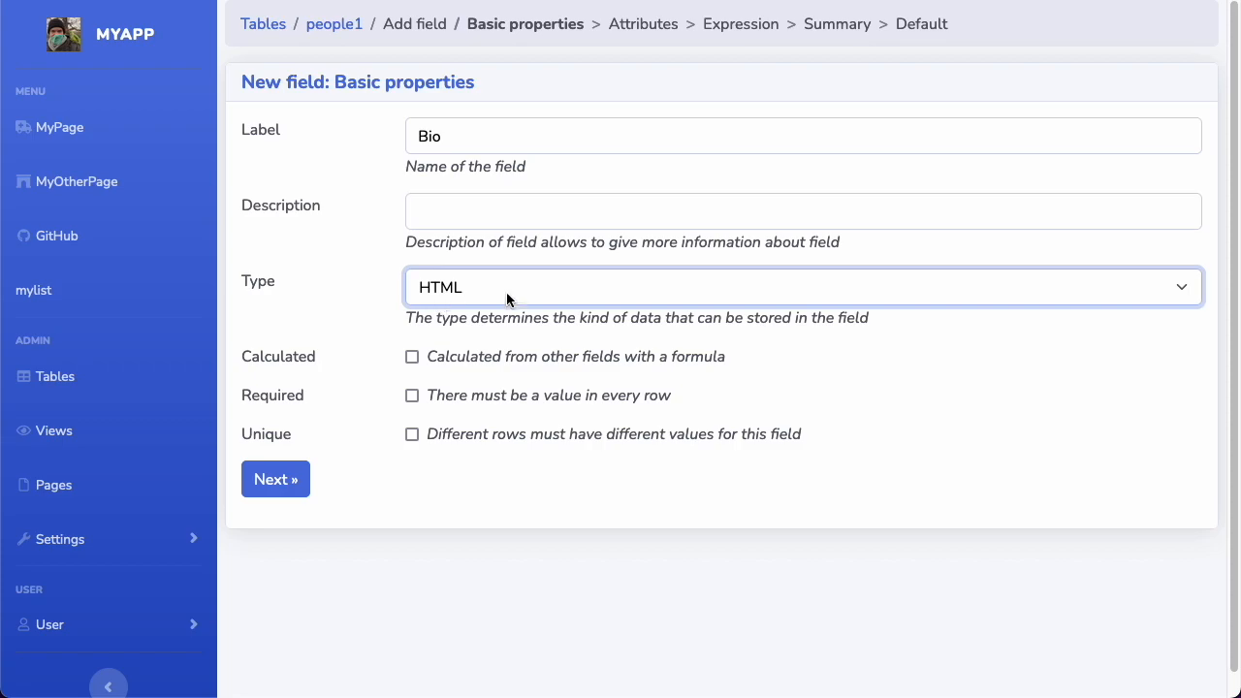
mouse_move(373, 454)
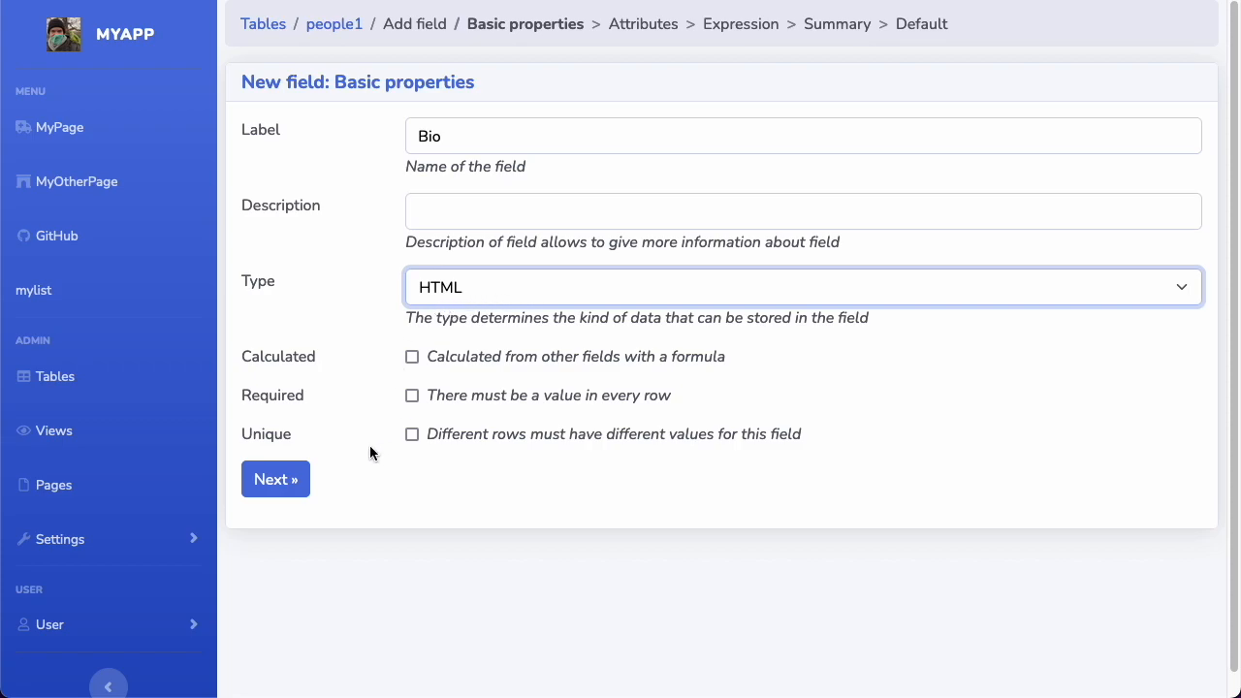
left_click(275, 478)
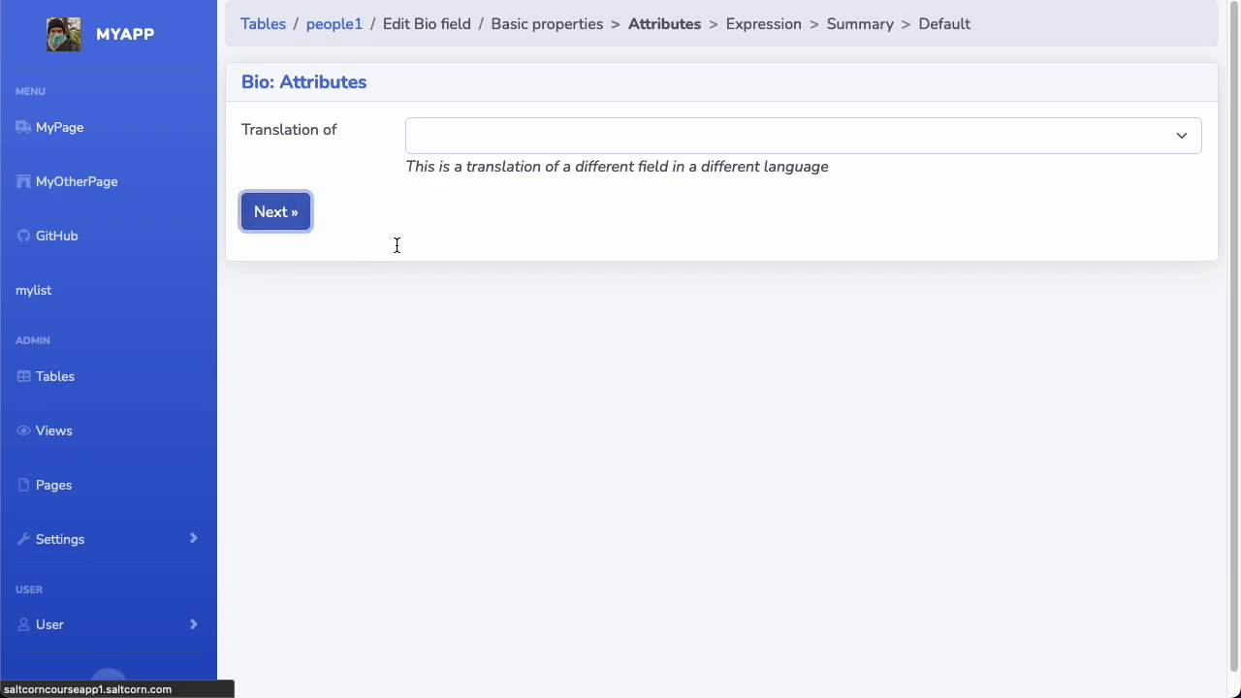
left_click(275, 212)
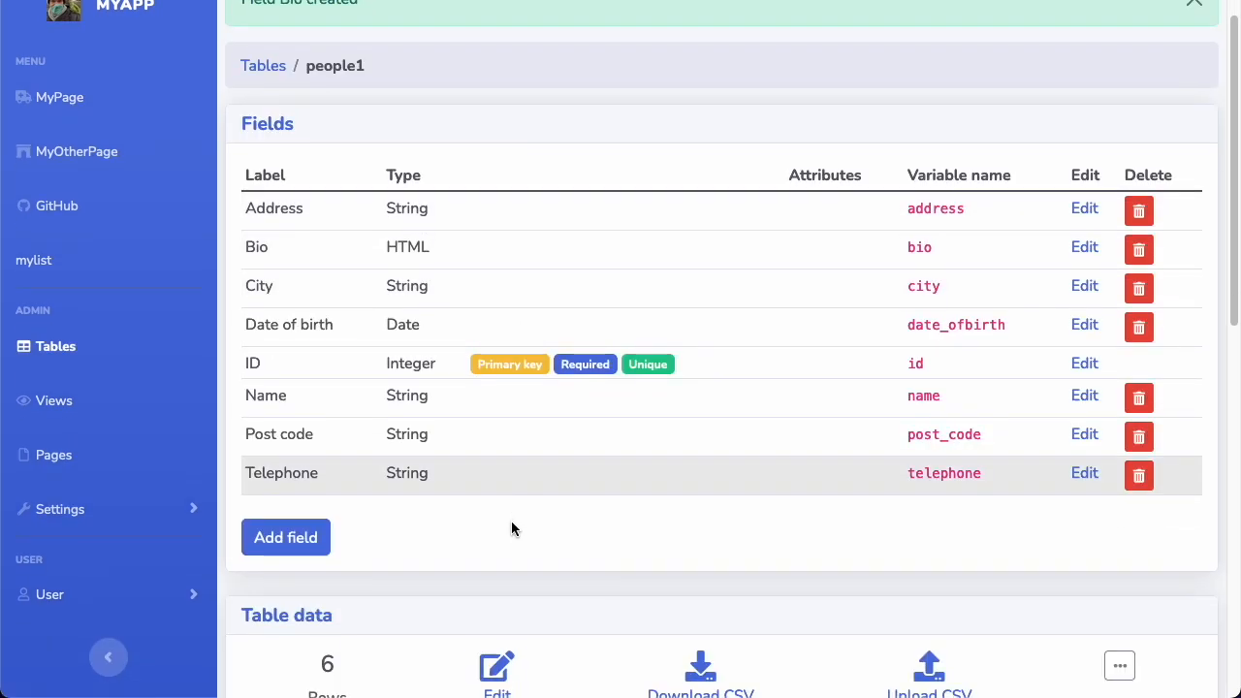
Step: Scroll to the people1 table's views and edit the personform view
scroll("down", 3)
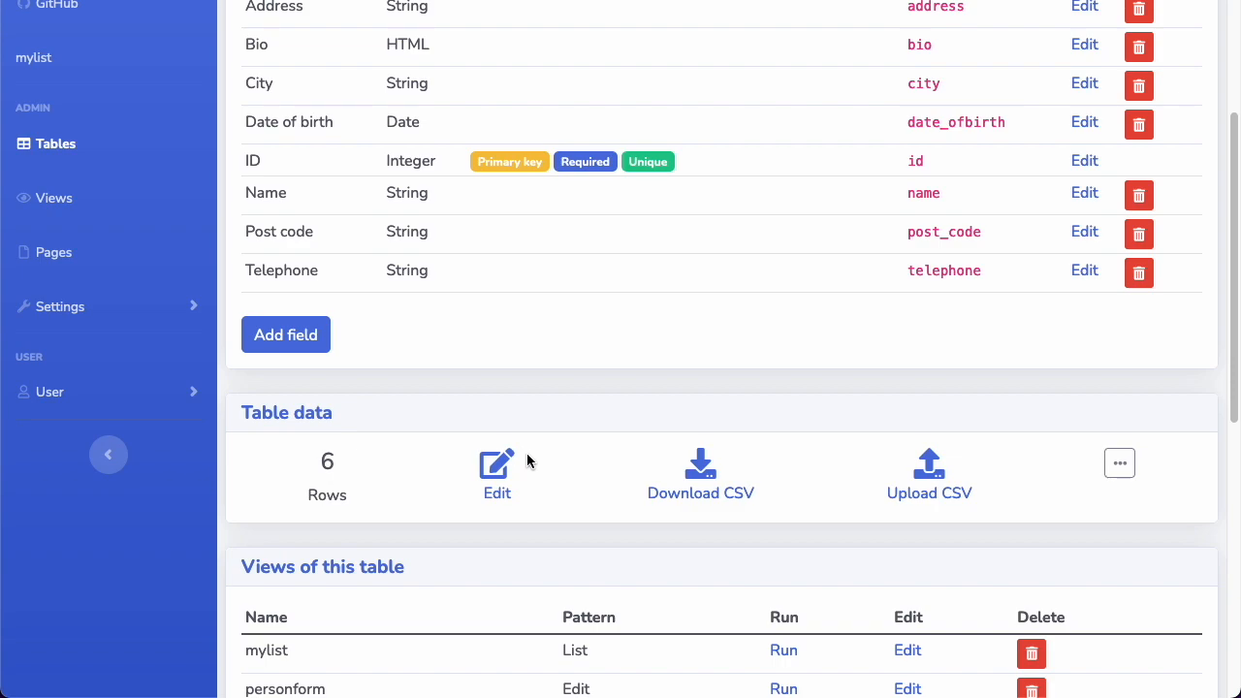
scroll("down", 3)
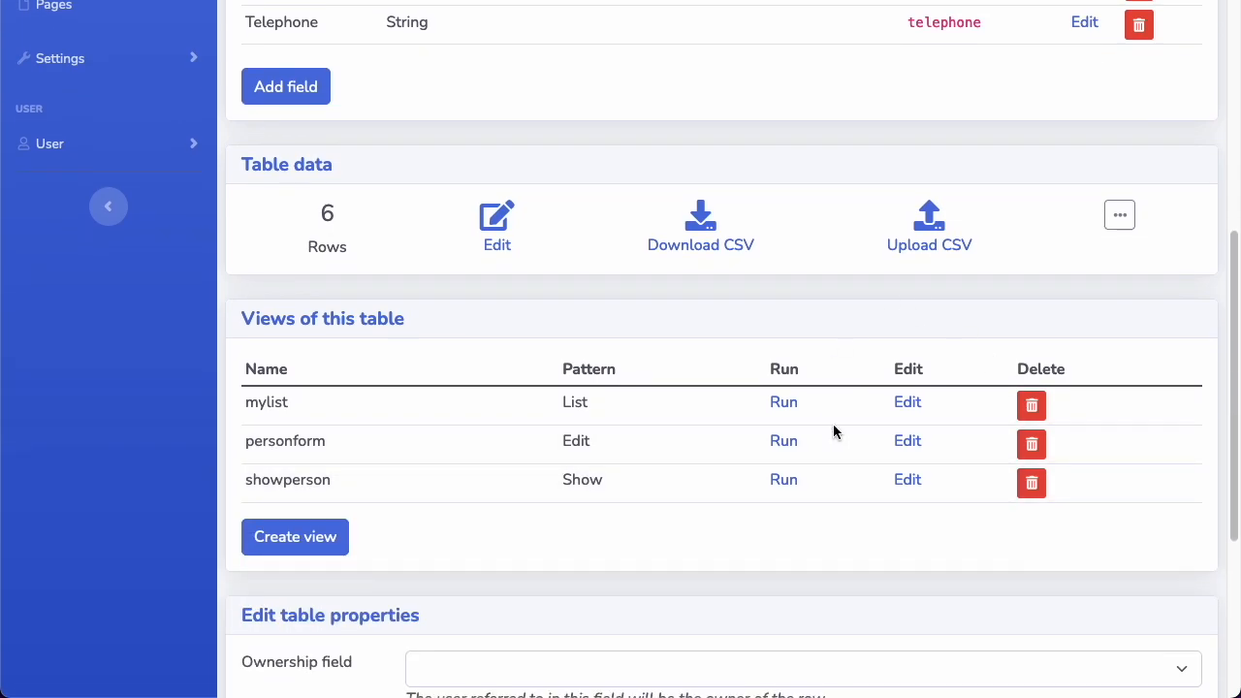
mouse_move(622, 434)
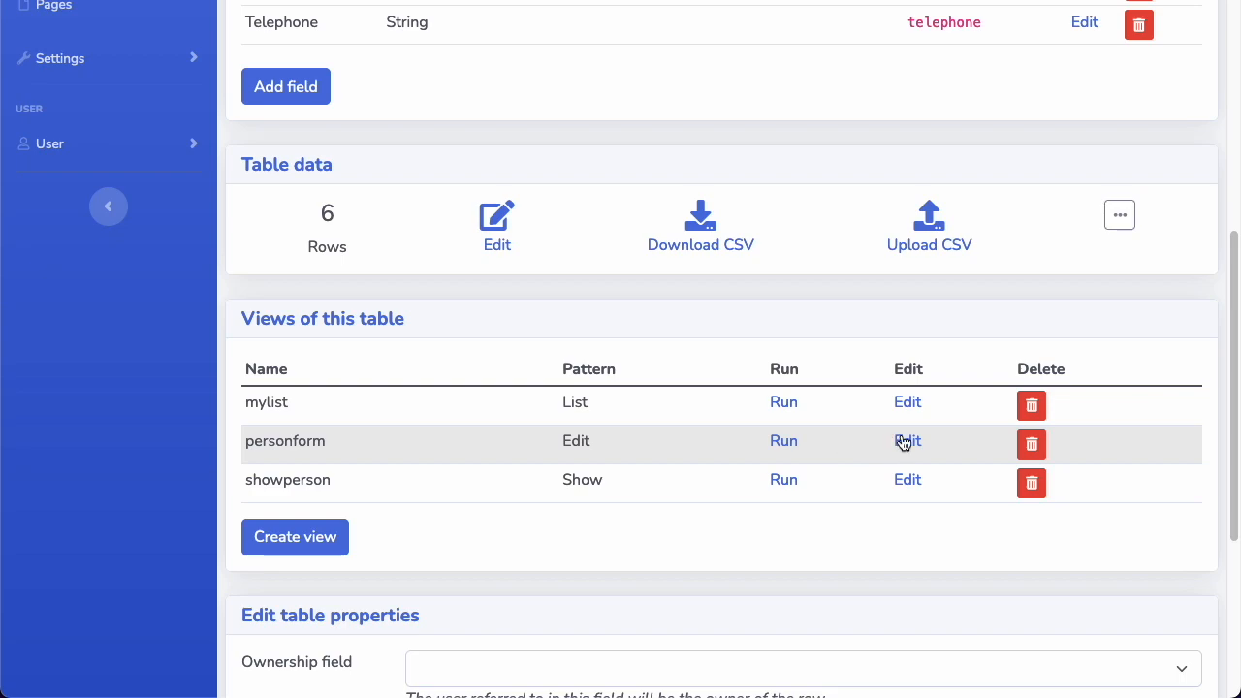
mouse_move(908, 442)
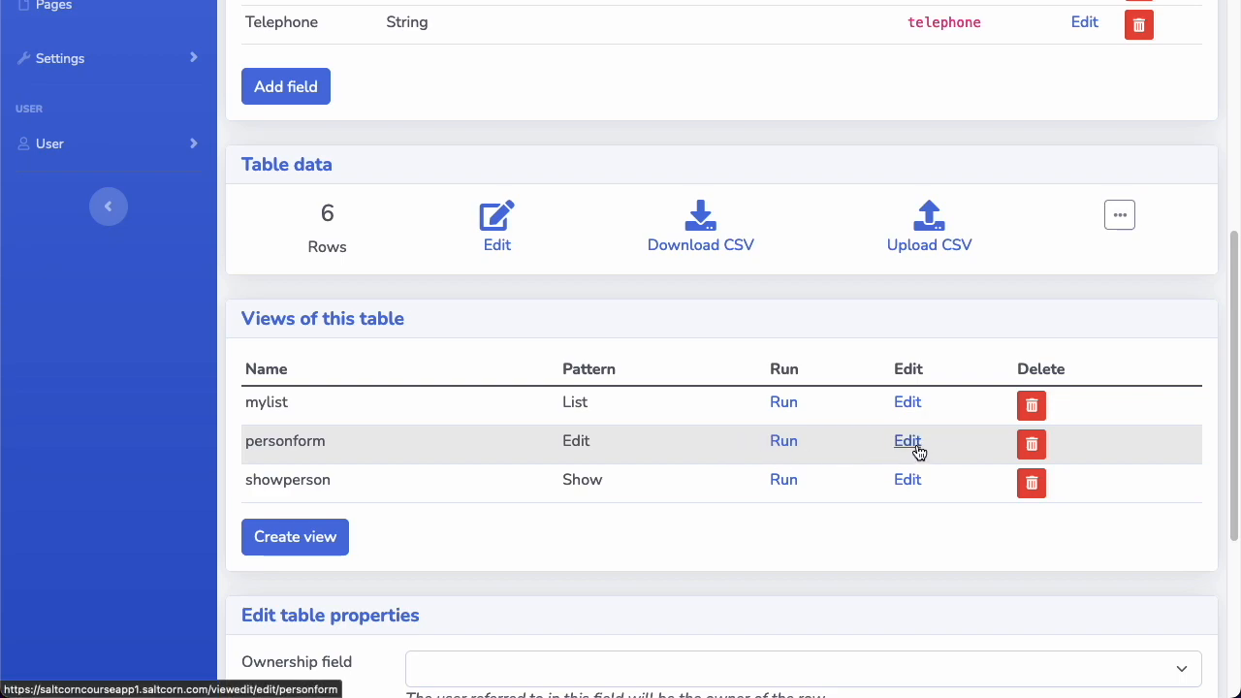
left_click(907, 441)
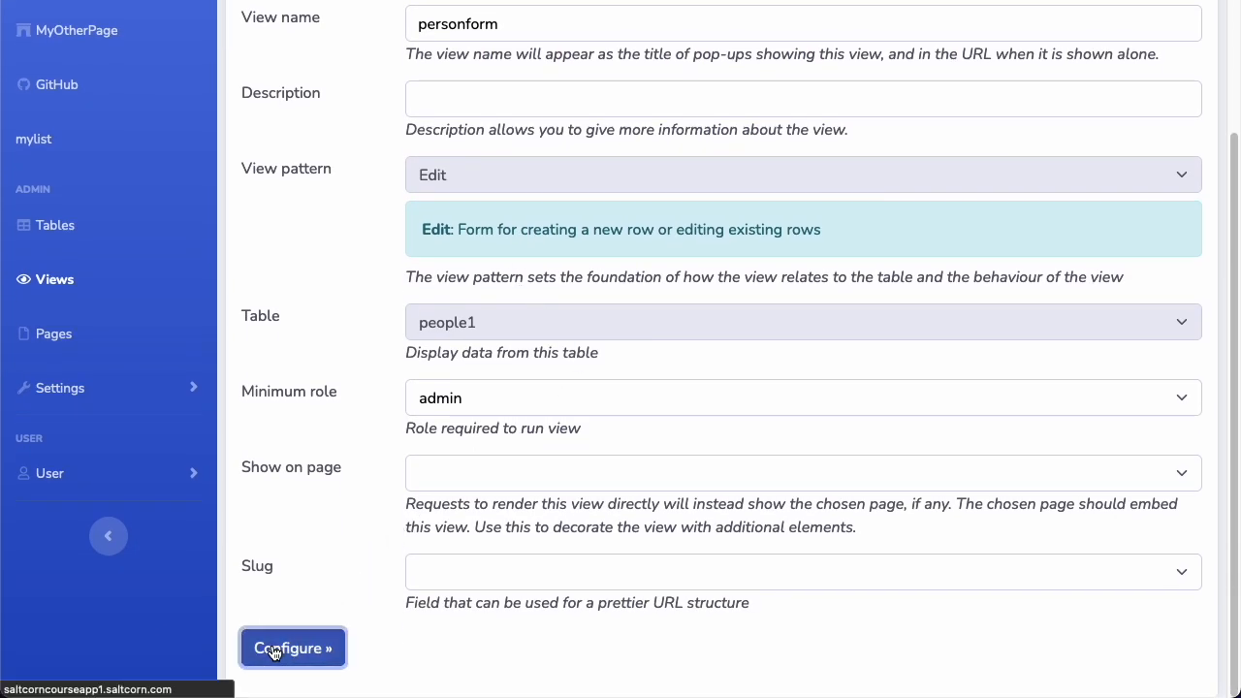
Step: In the personform layout, duplicate the Date of birth row and relabel the copy 'Bio'
left_click(292, 648)
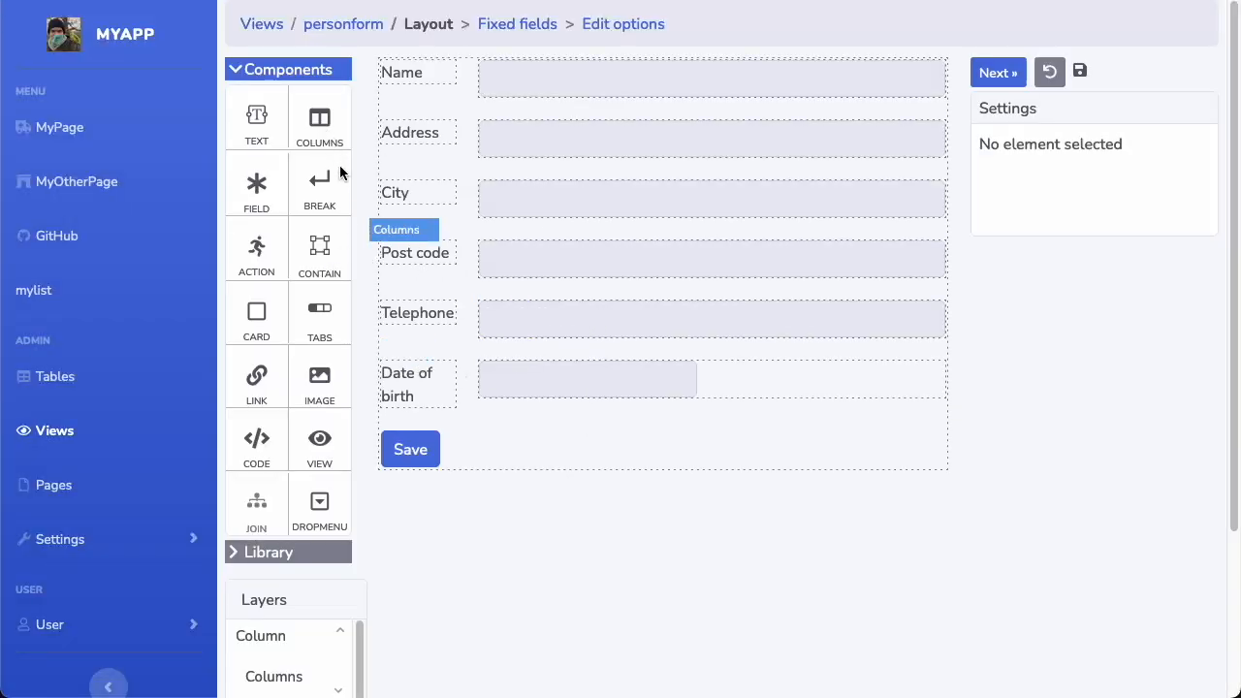
mouse_move(465, 381)
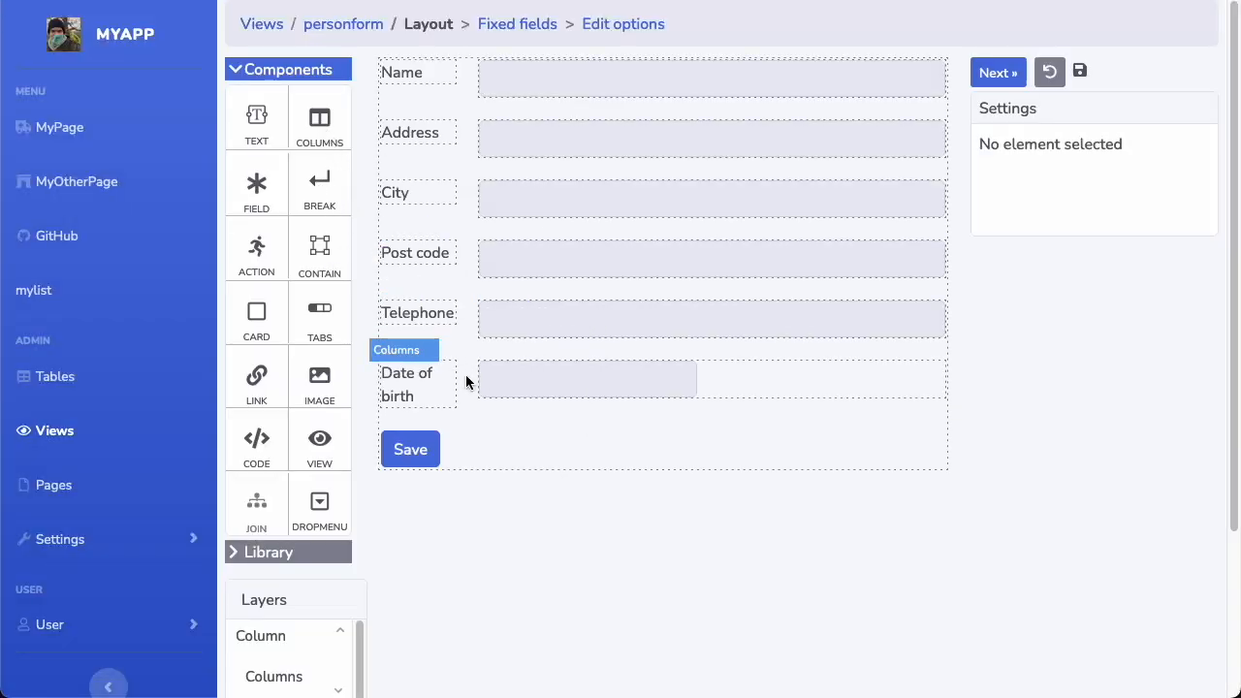
left_click(396, 350)
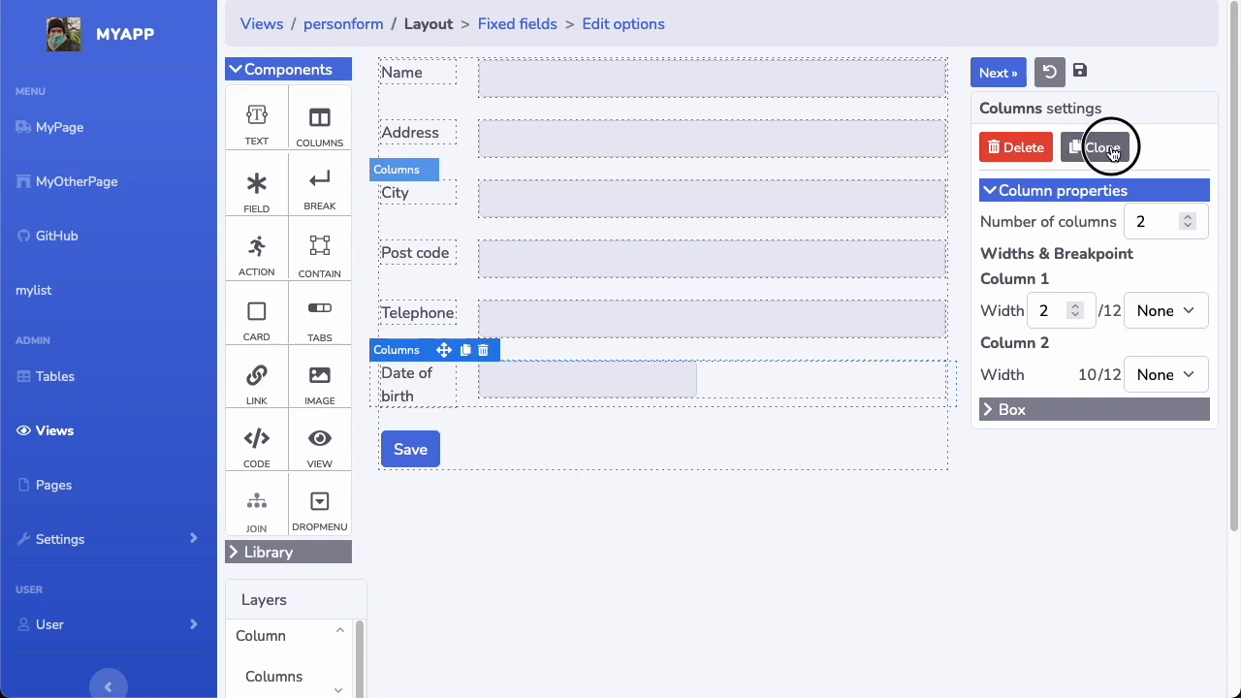
left_click(1094, 147)
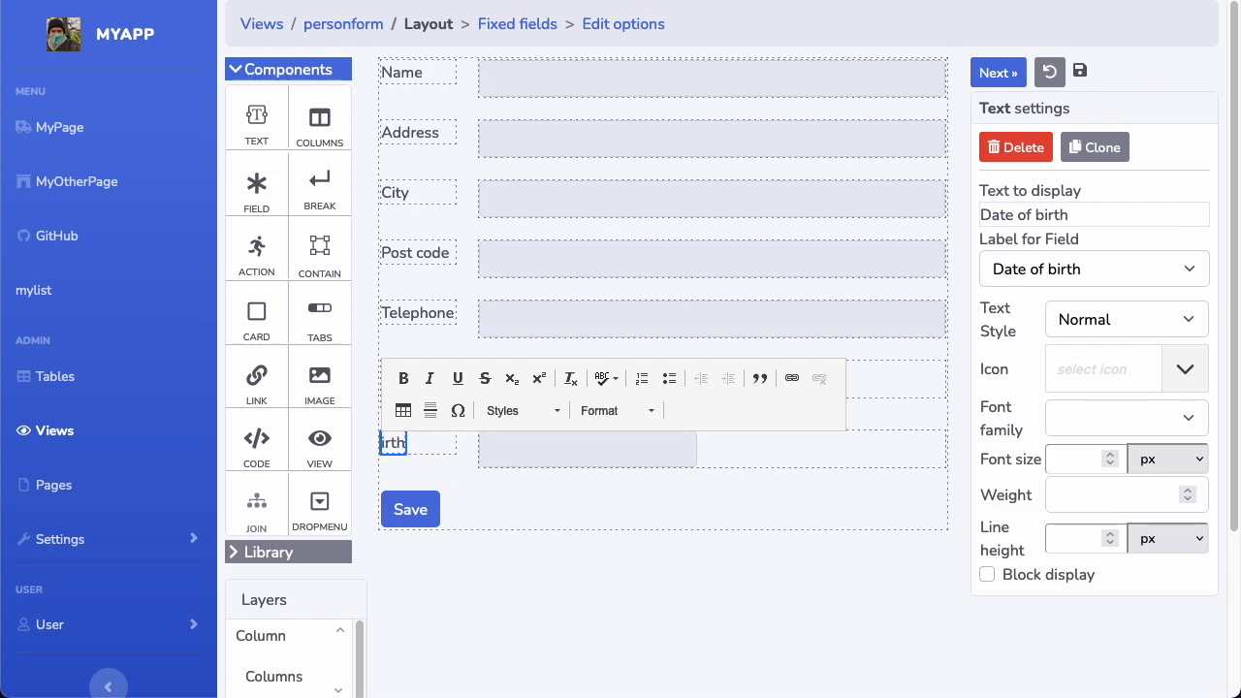
type("Bio")
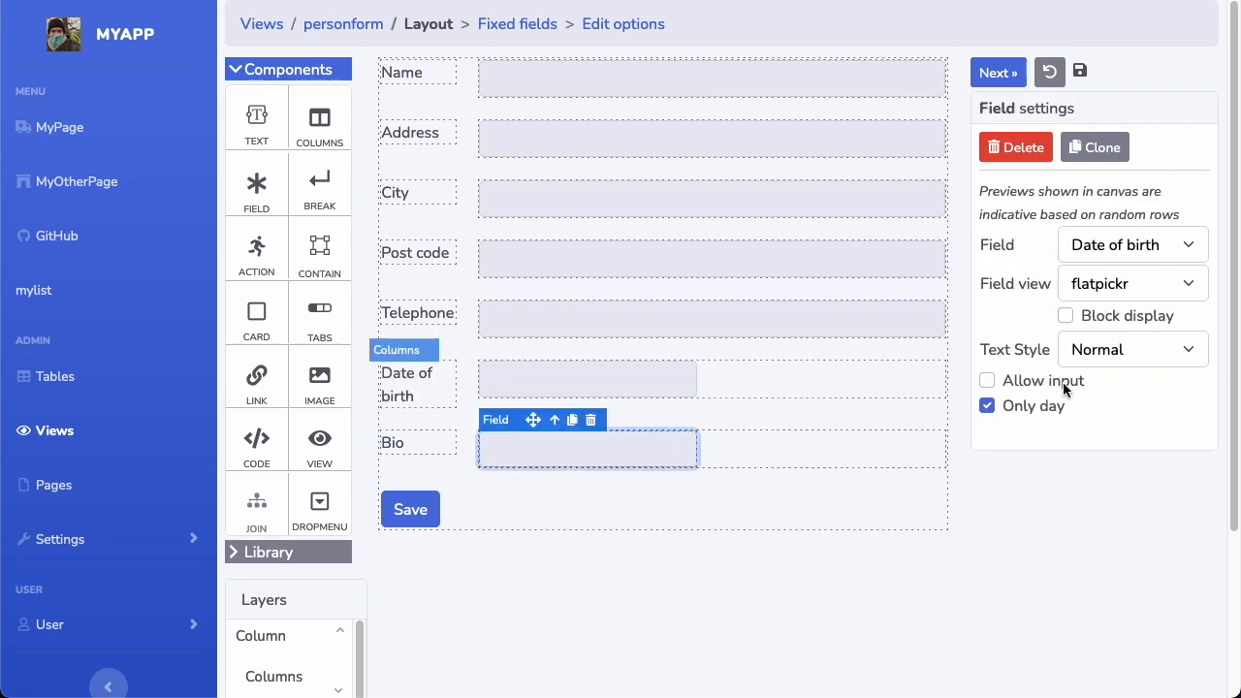
left_click(1132, 245)
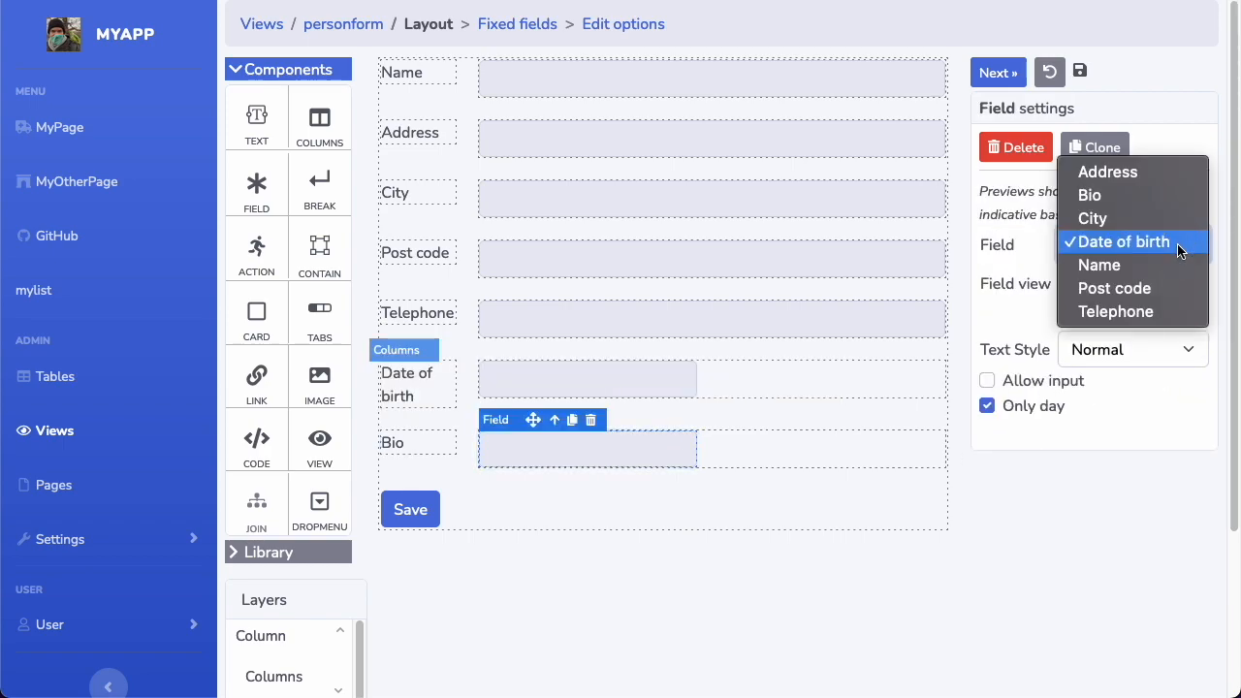
Step: Bind the bottom input to Bio using CKEditor4 with the Reduced toolbar, then continue
left_click(1090, 195)
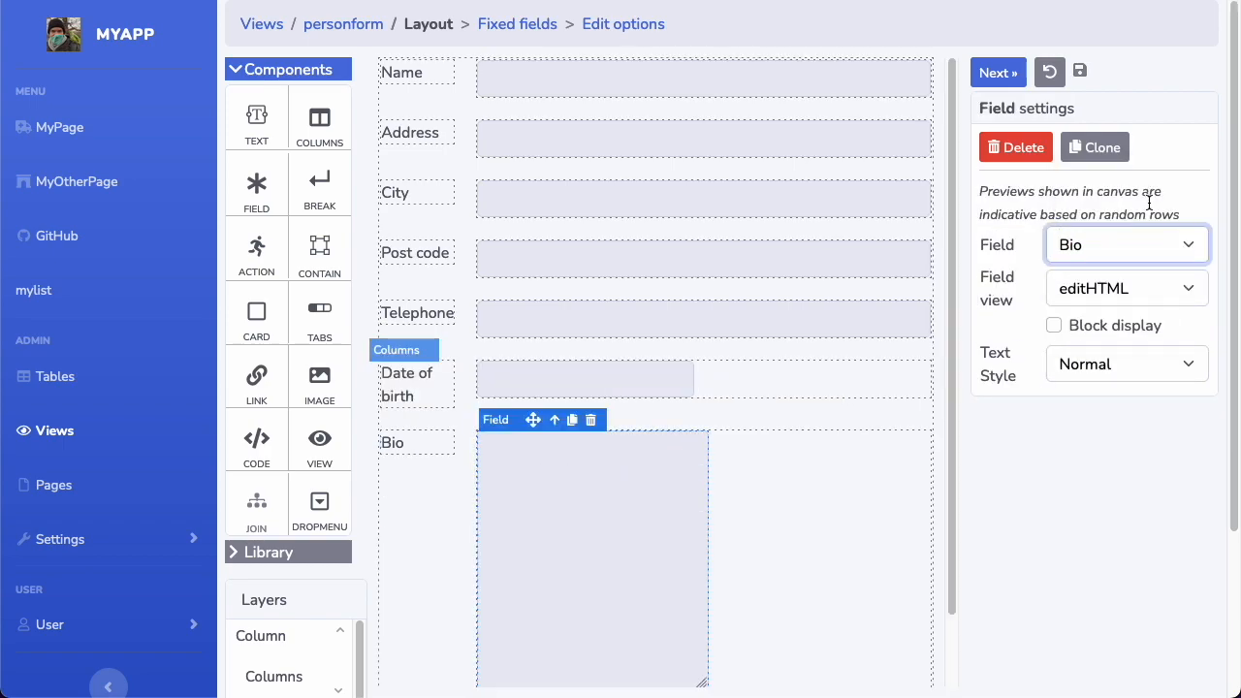
left_click(1126, 288)
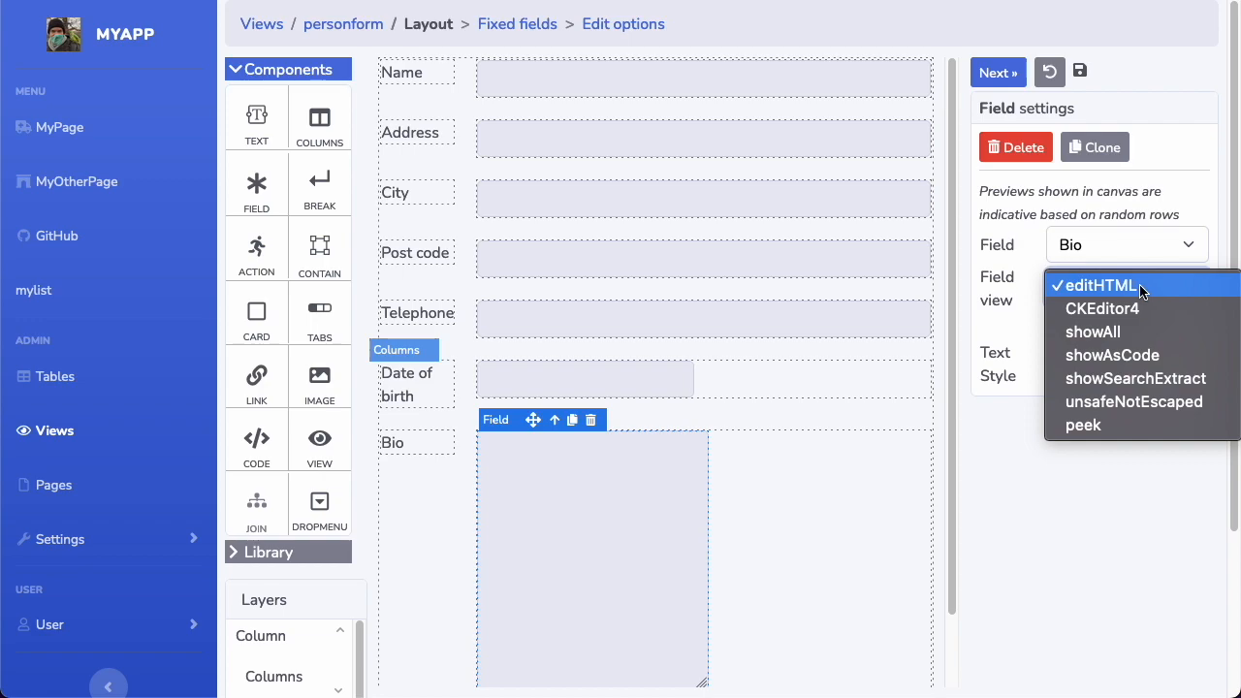
mouse_move(1103, 309)
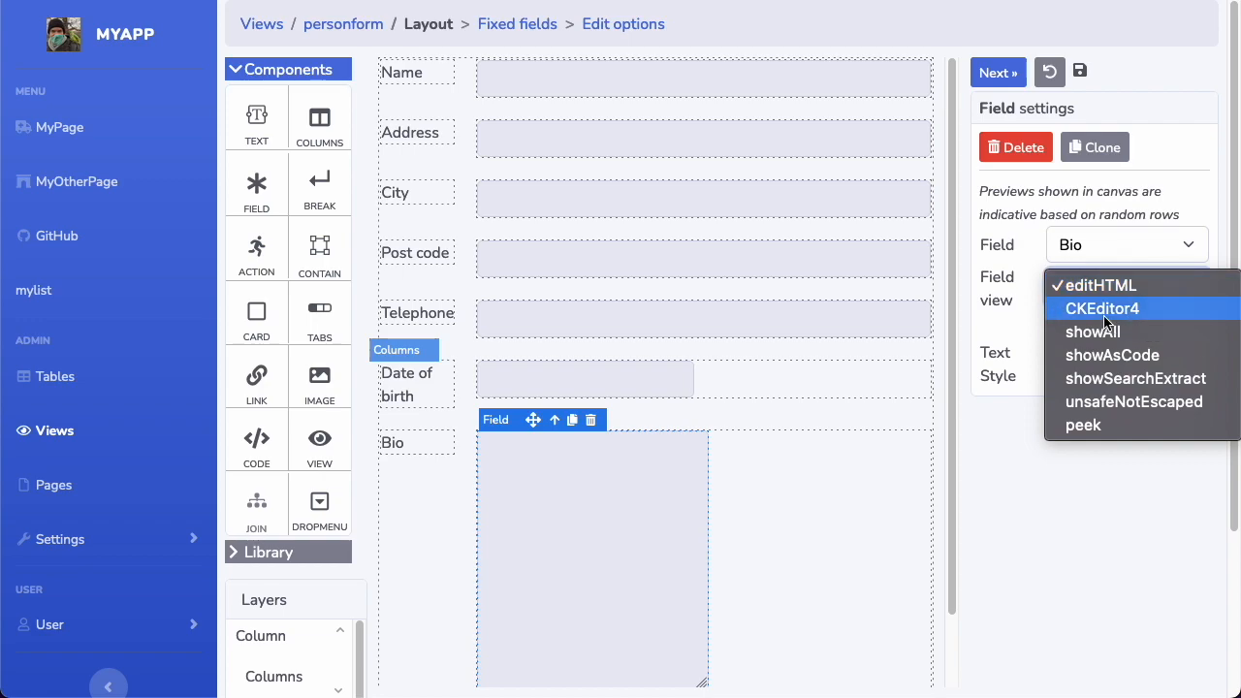
left_click(1102, 309)
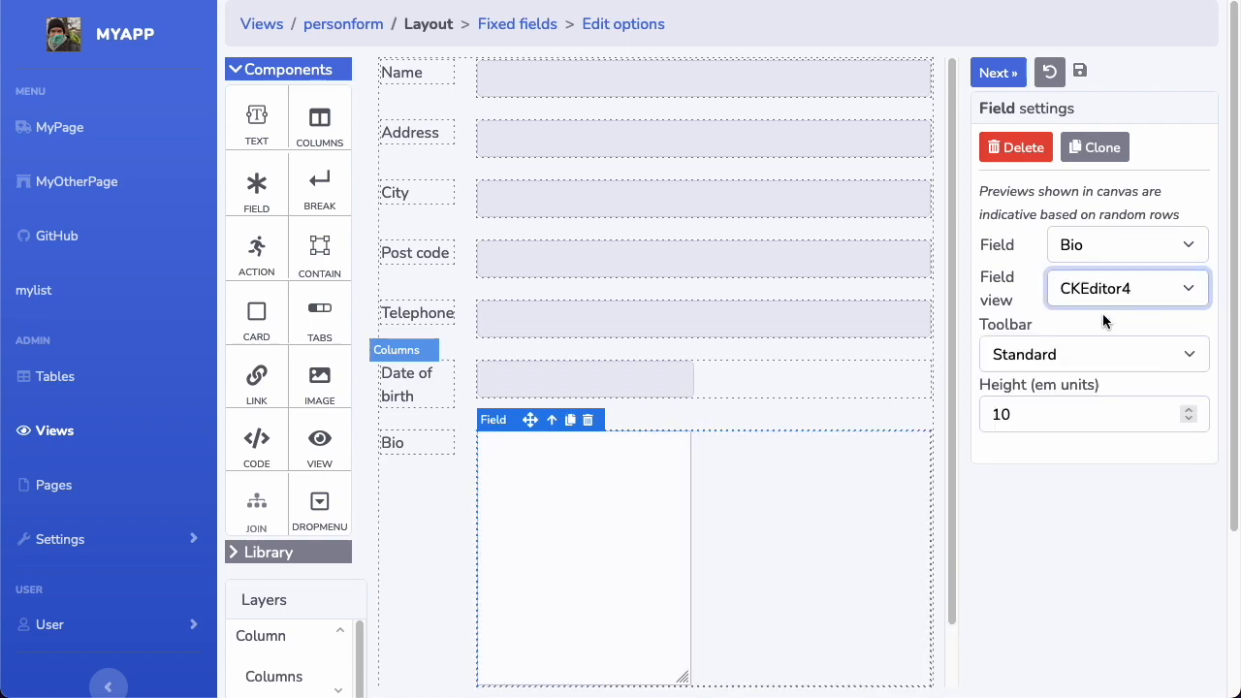
mouse_move(1153, 375)
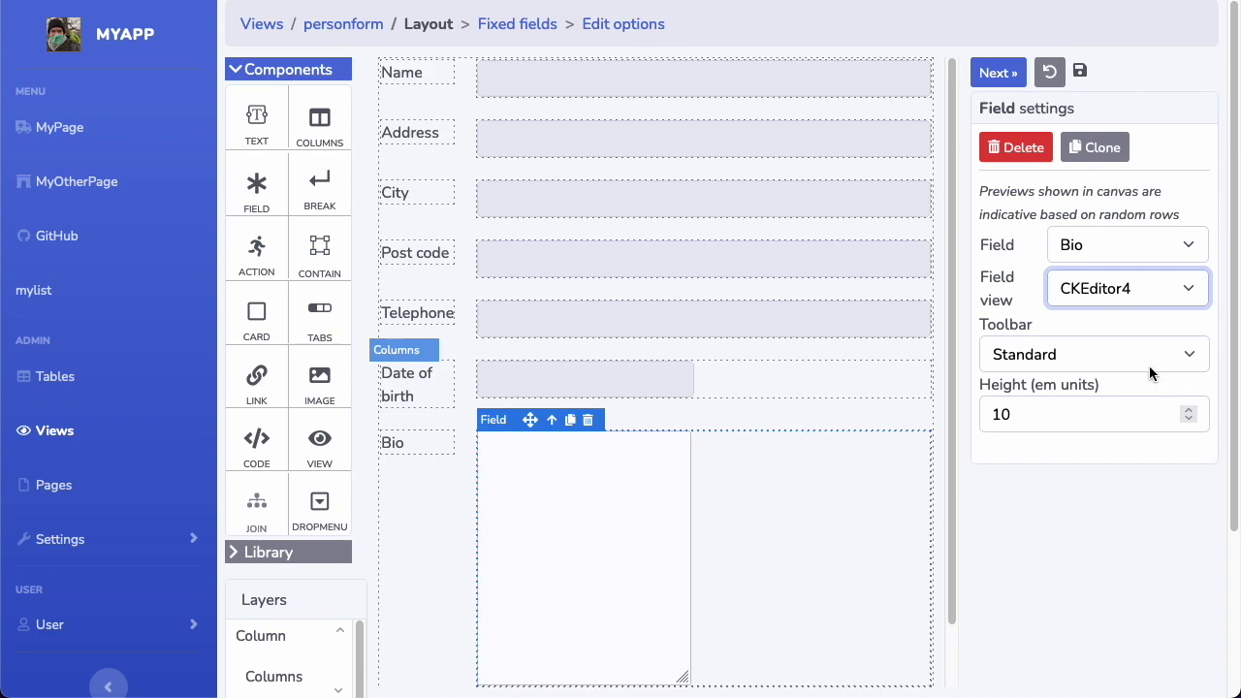
mouse_move(1112, 440)
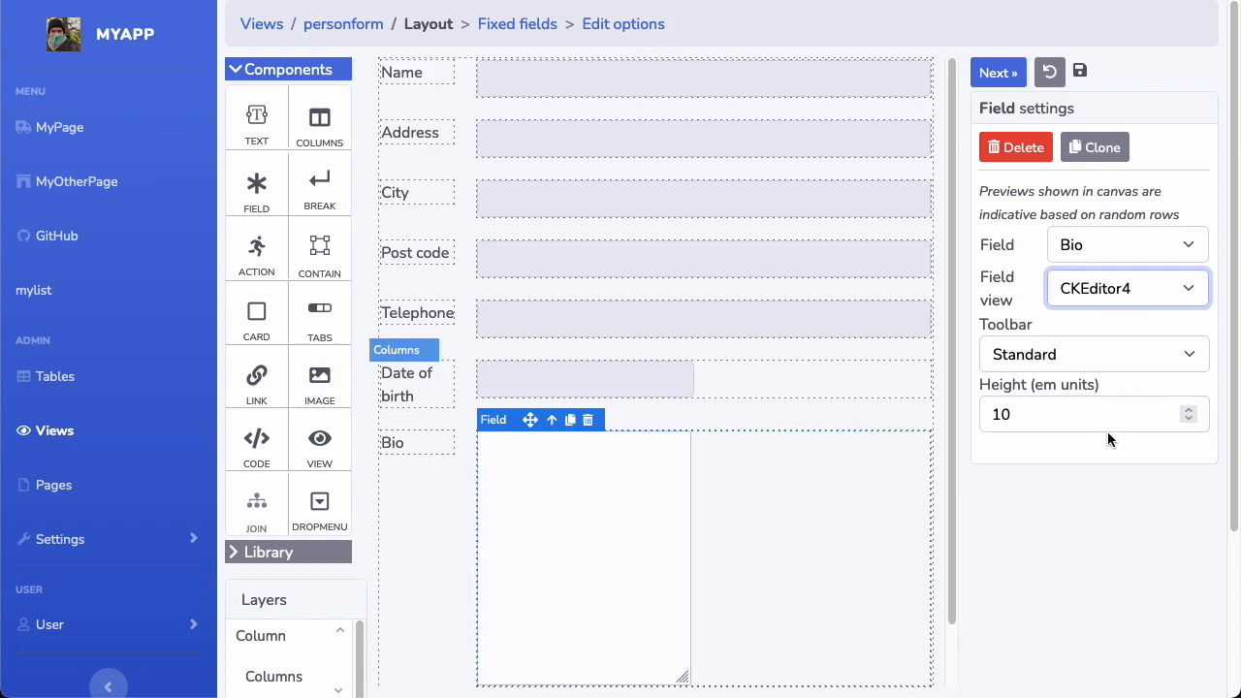
mouse_move(1070, 344)
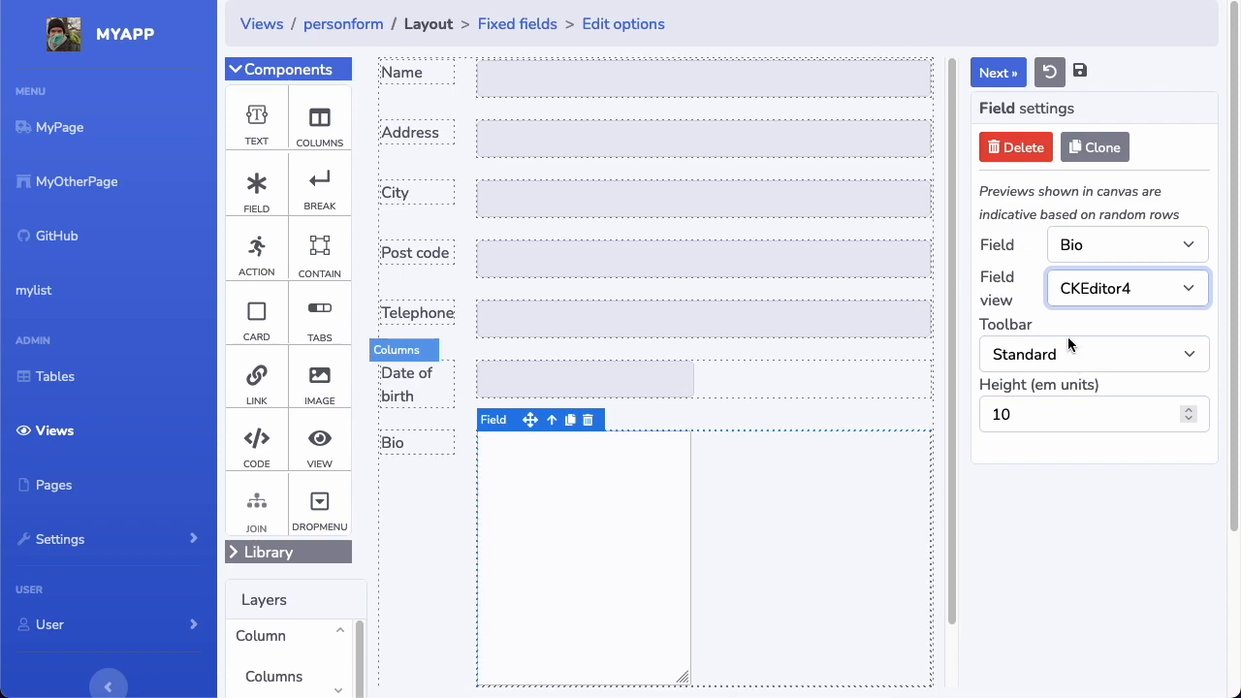
left_click(1093, 353)
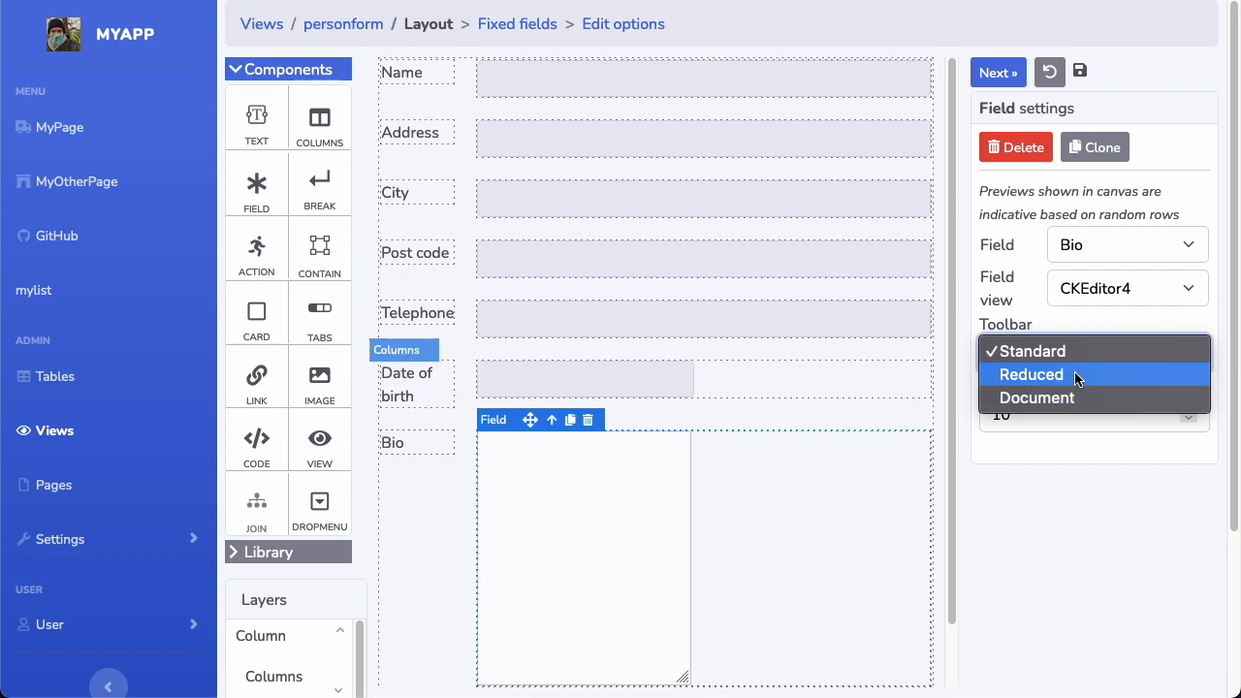
left_click(1031, 374)
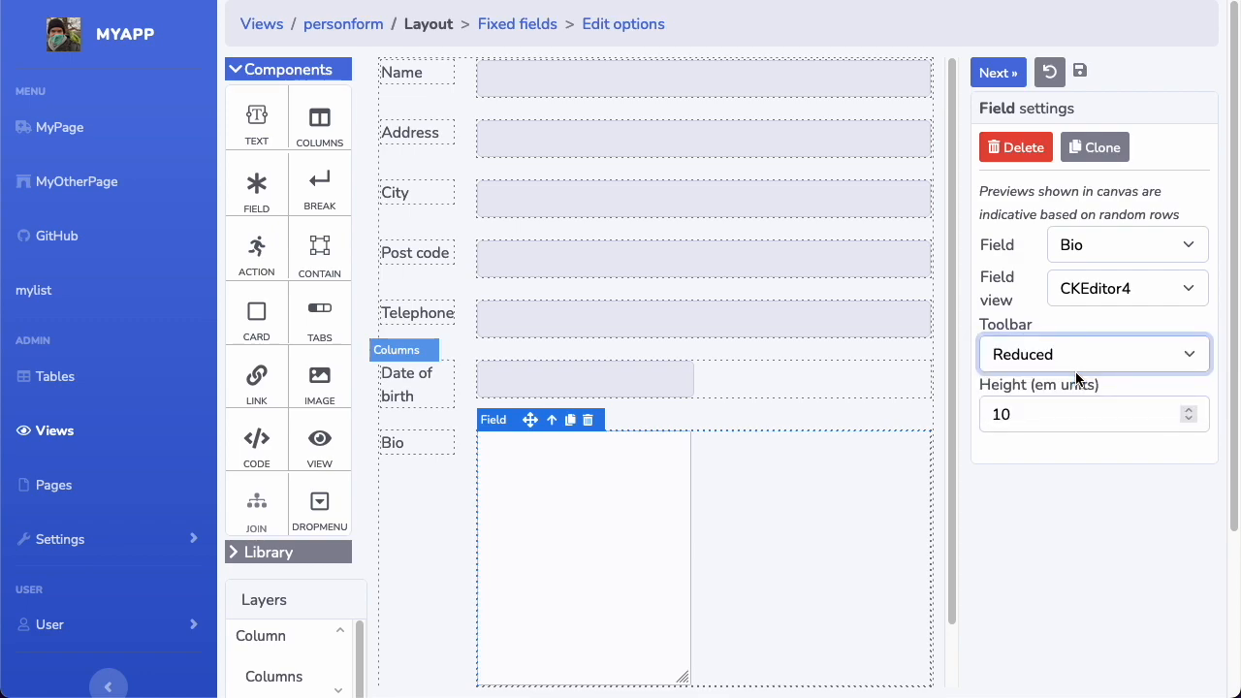
scroll("down", 3)
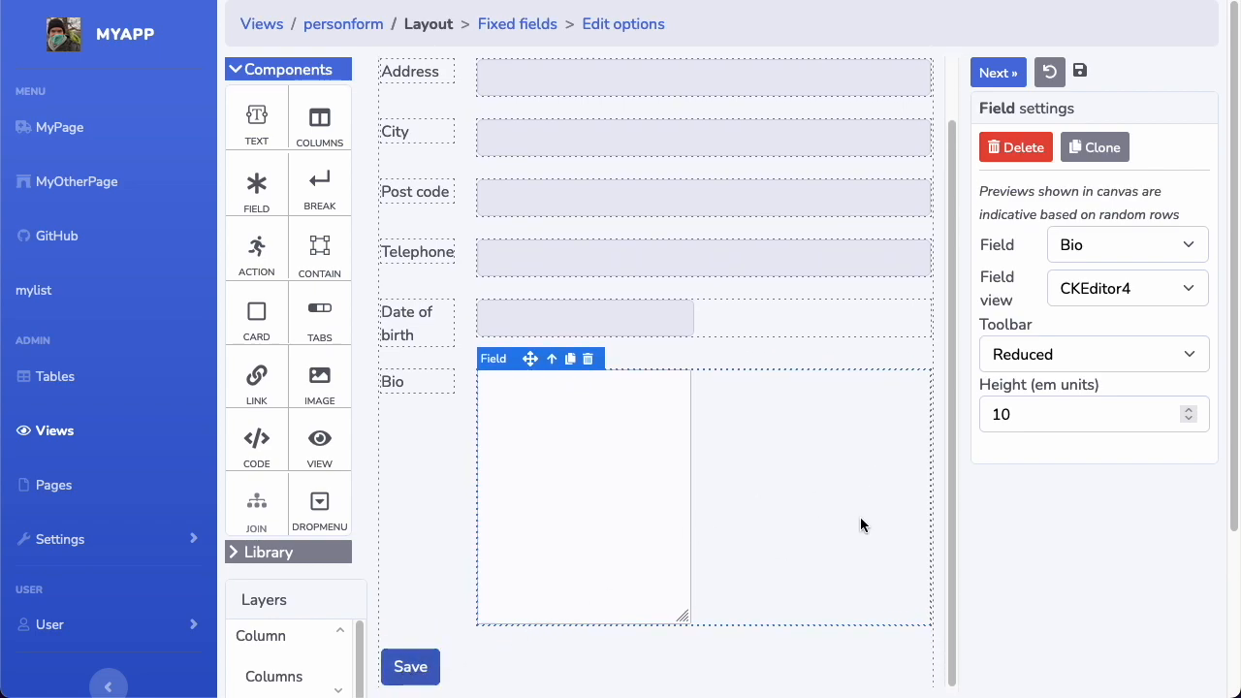
left_click(998, 72)
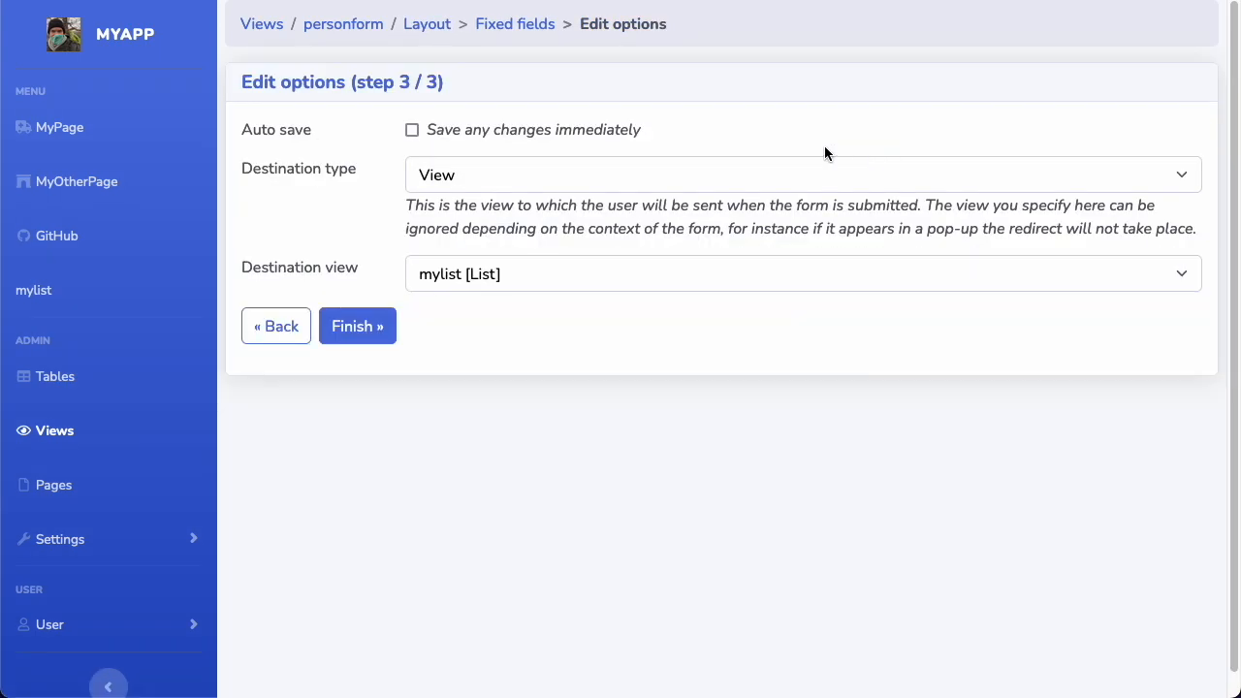
left_click(357, 325)
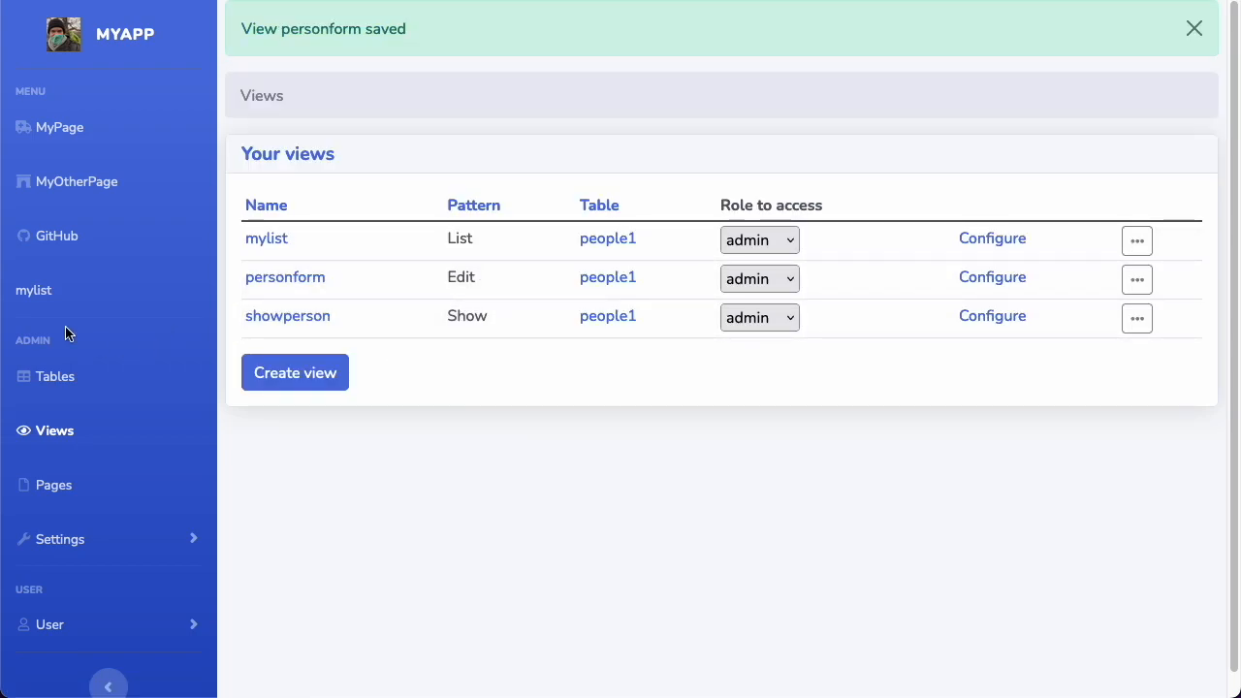
left_click(265, 238)
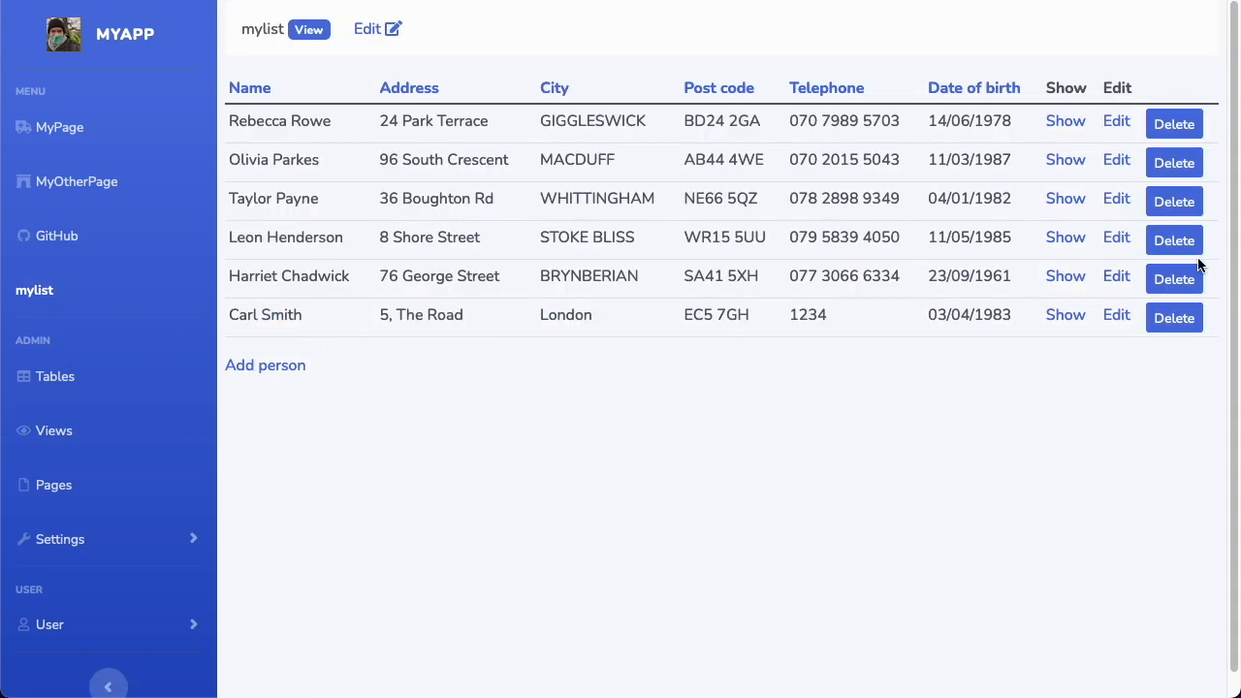
left_click(1065, 121)
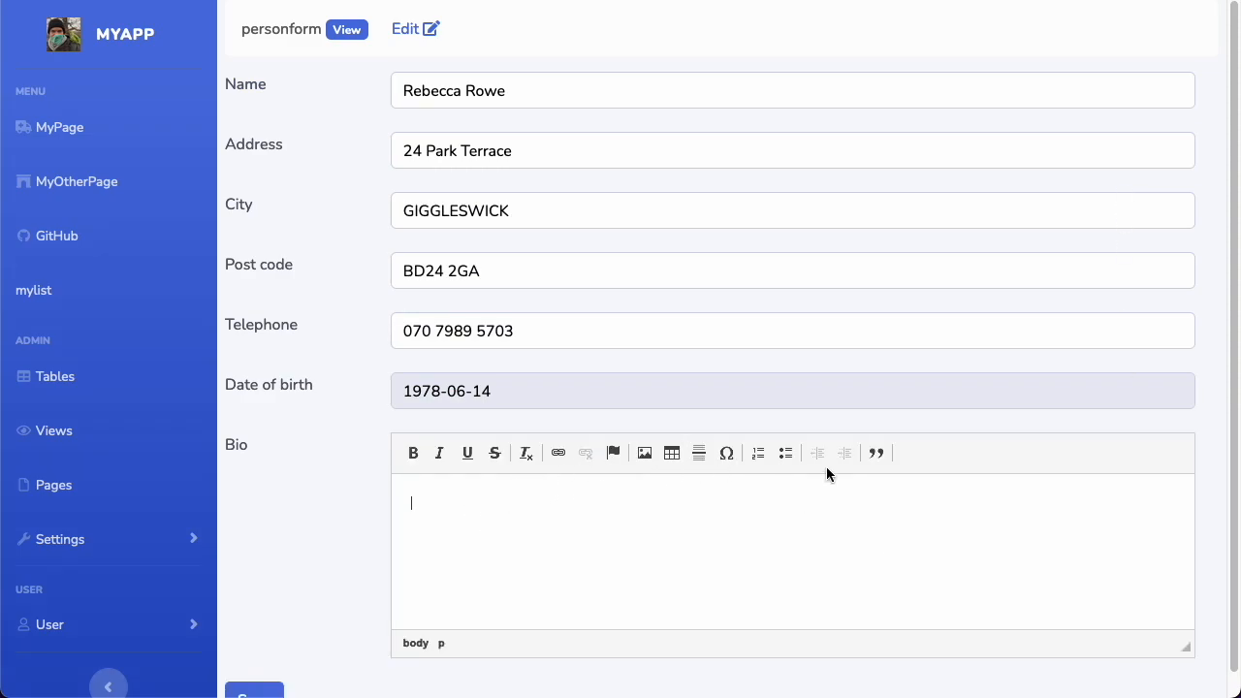
mouse_move(501, 499)
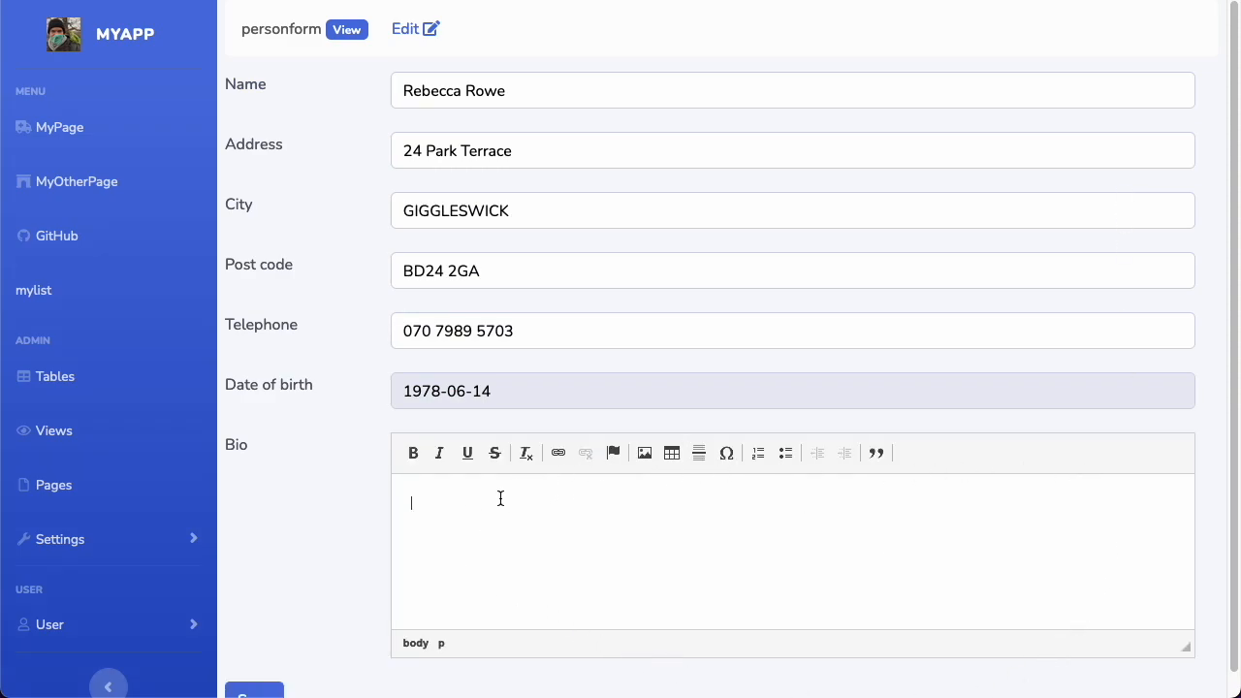
mouse_move(880, 505)
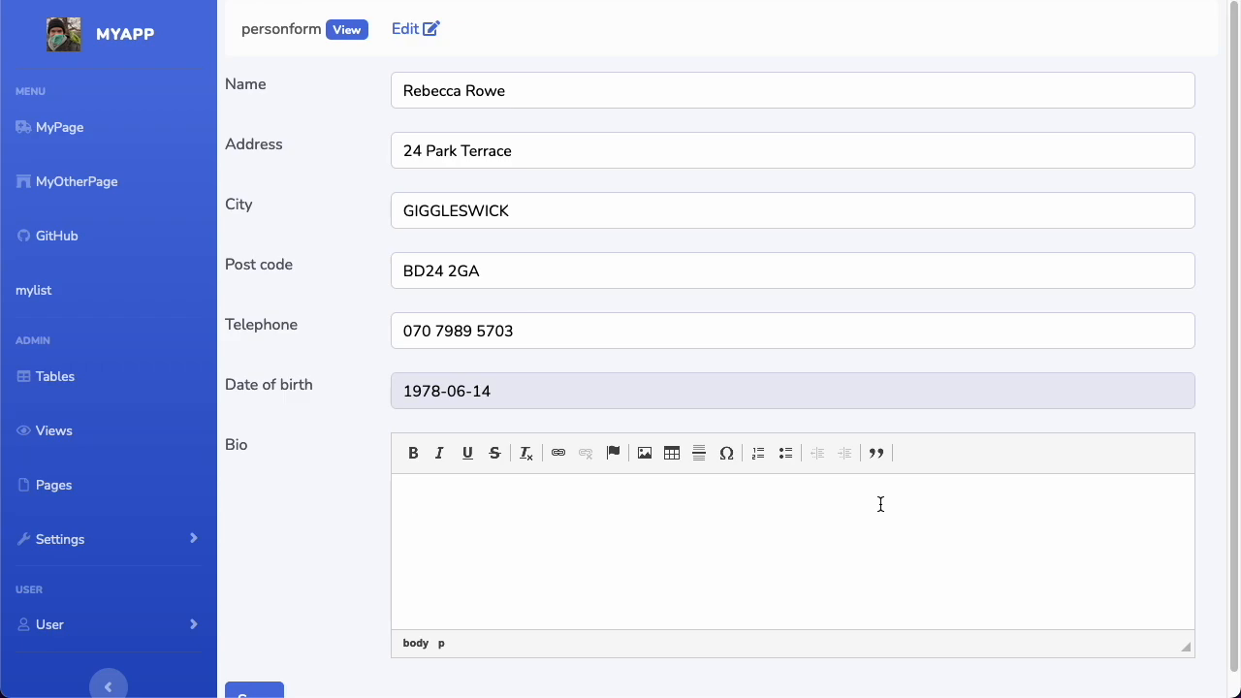
type("Rebe")
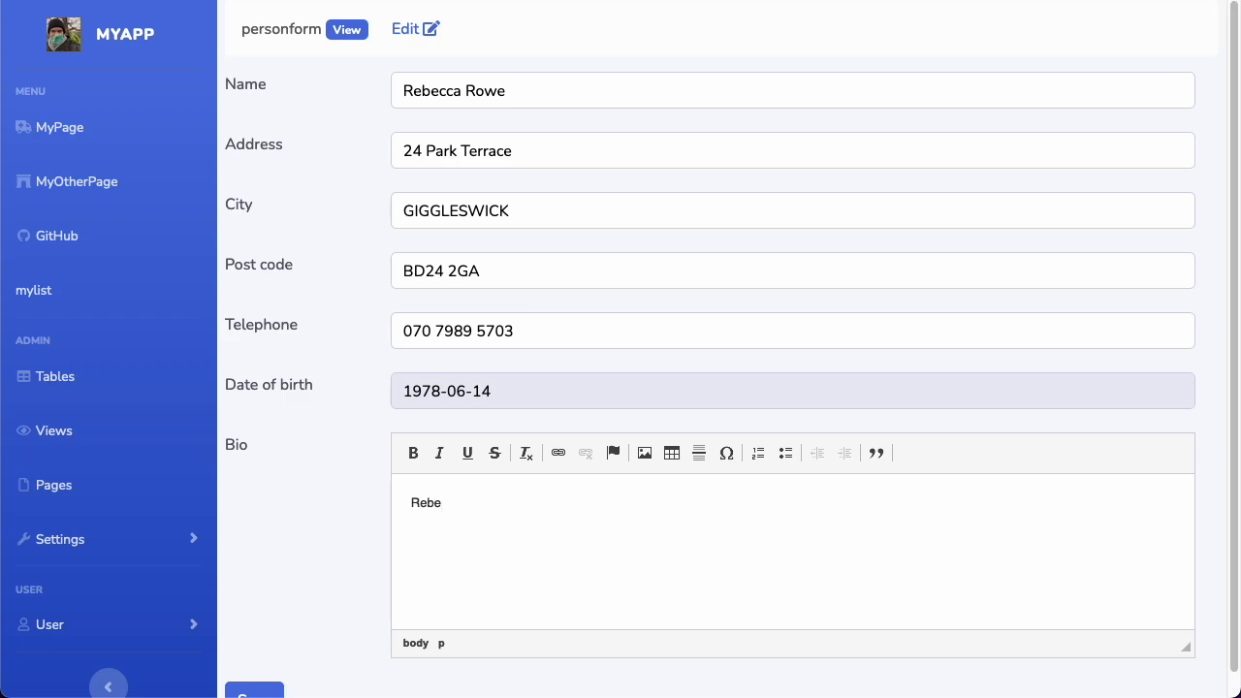
type("cca is very")
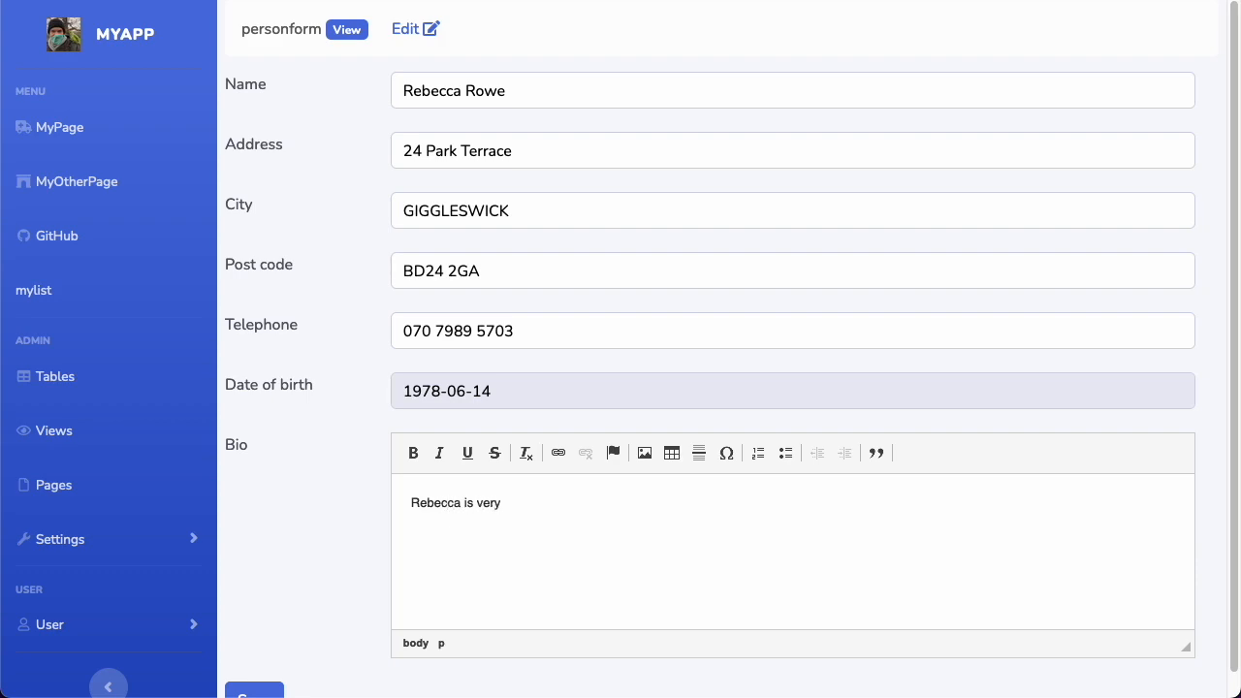
type("sporty")
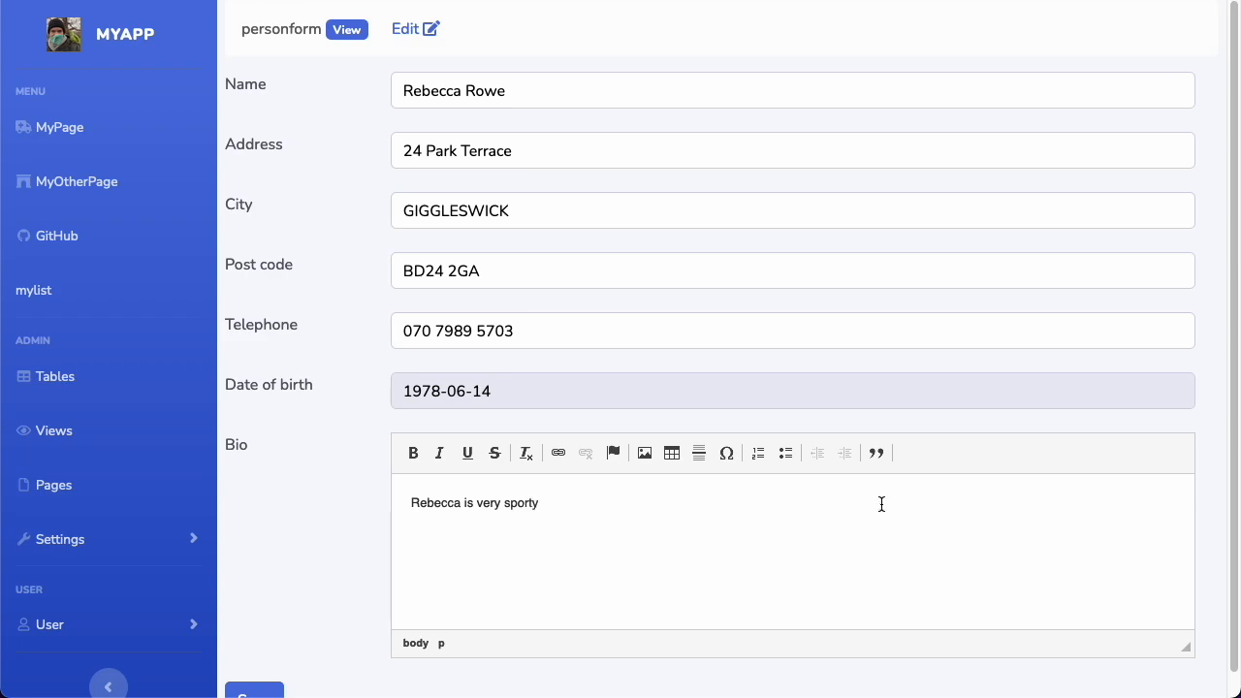
Step: Bold the word 'very', add a bulleted list of sports she plays, and save
double_click(489, 502)
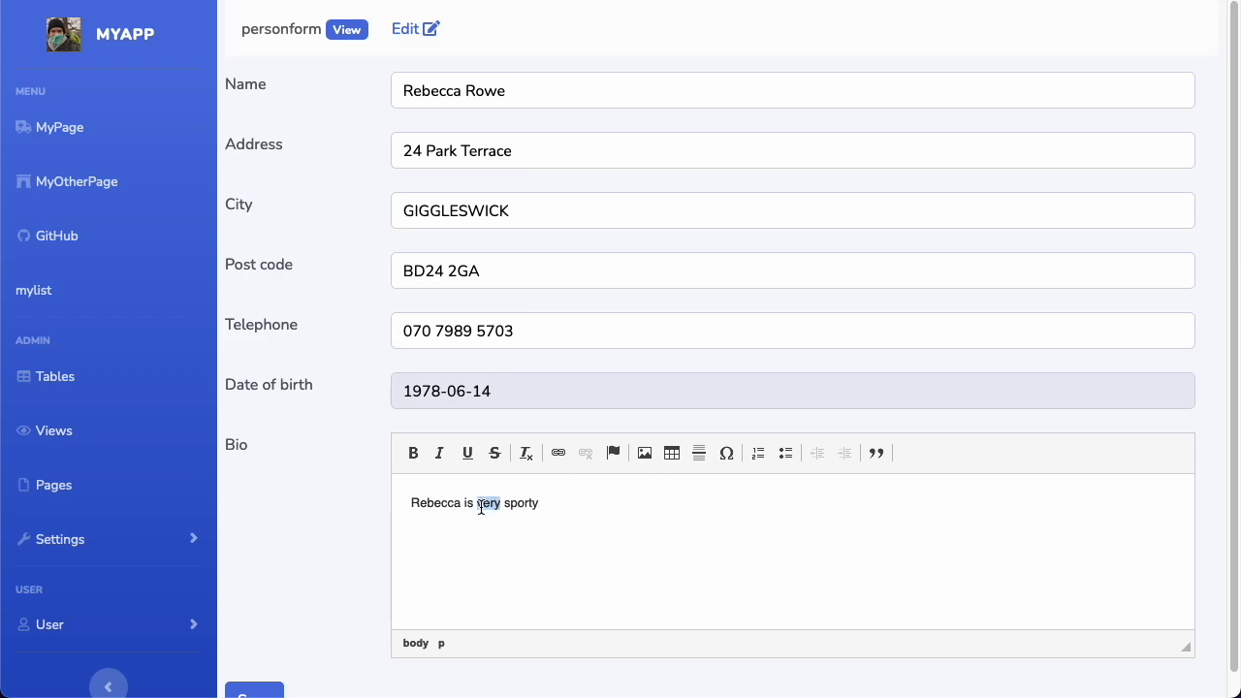
left_click(412, 453)
type(".")
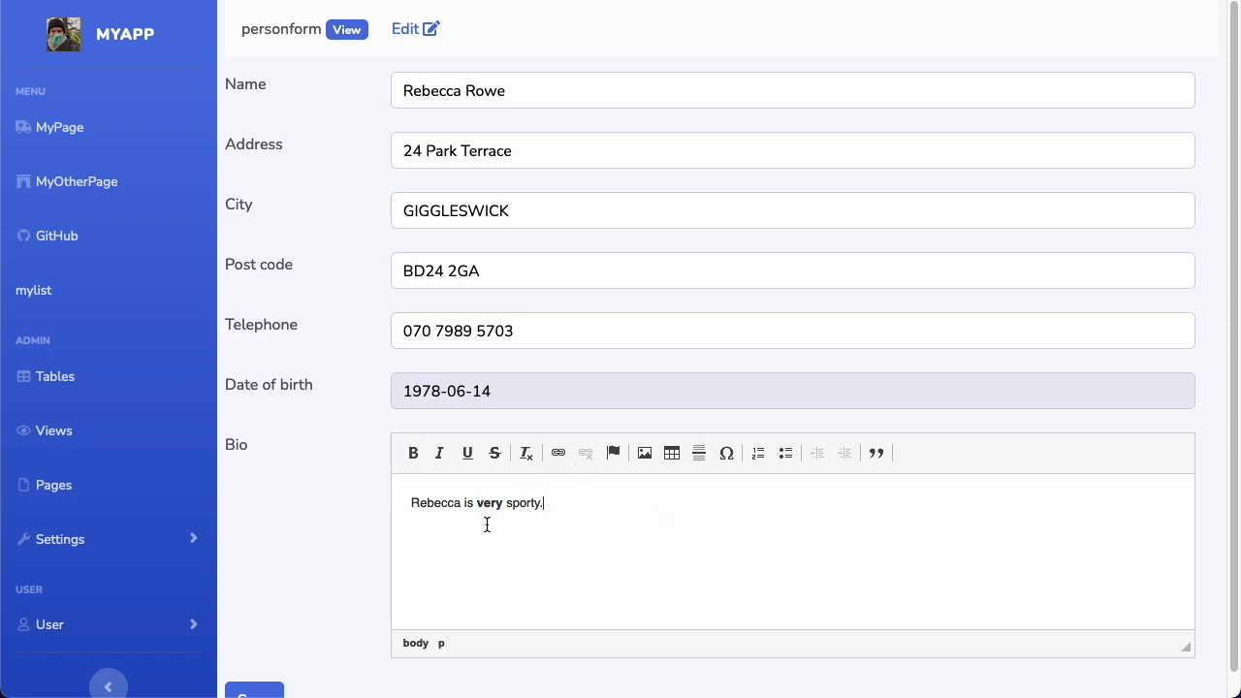
scroll("down", 3)
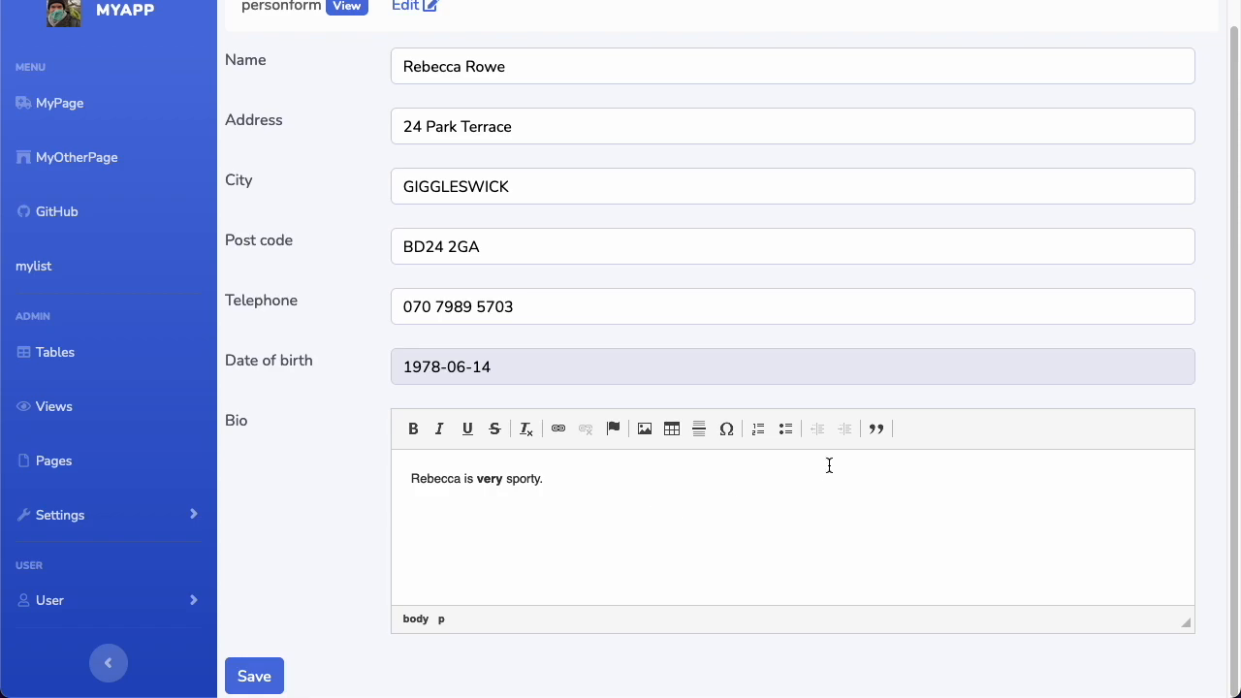
left_click(785, 428)
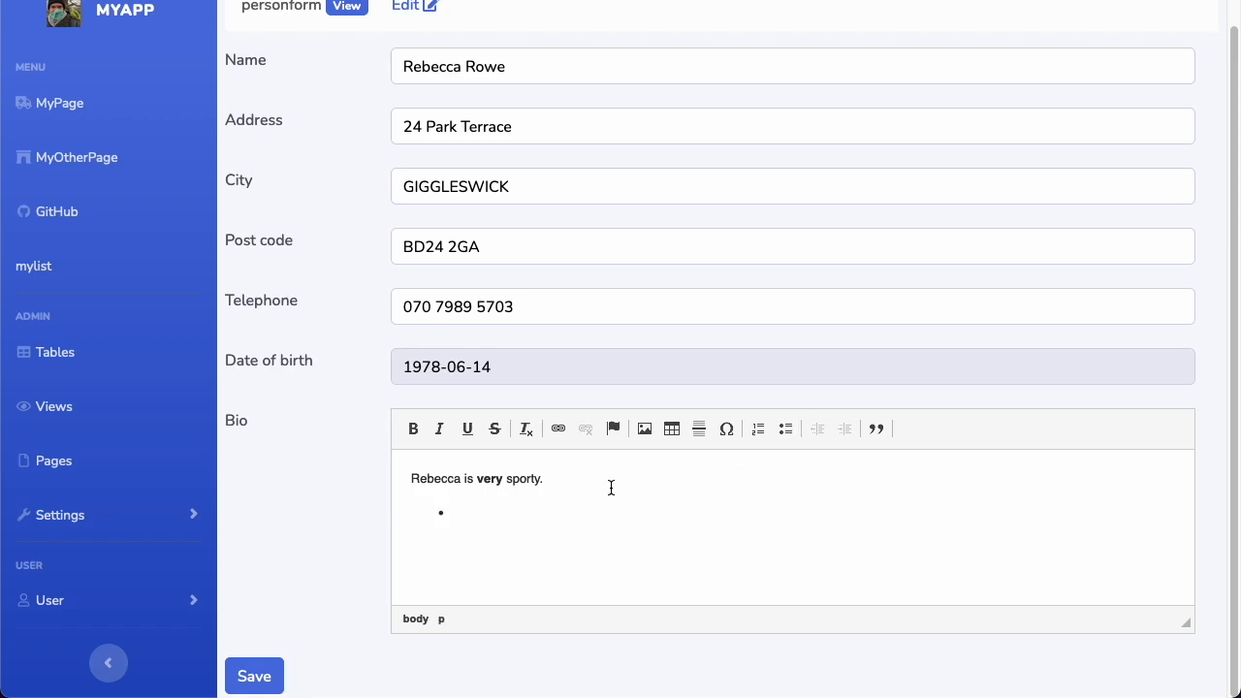
type("She plays:")
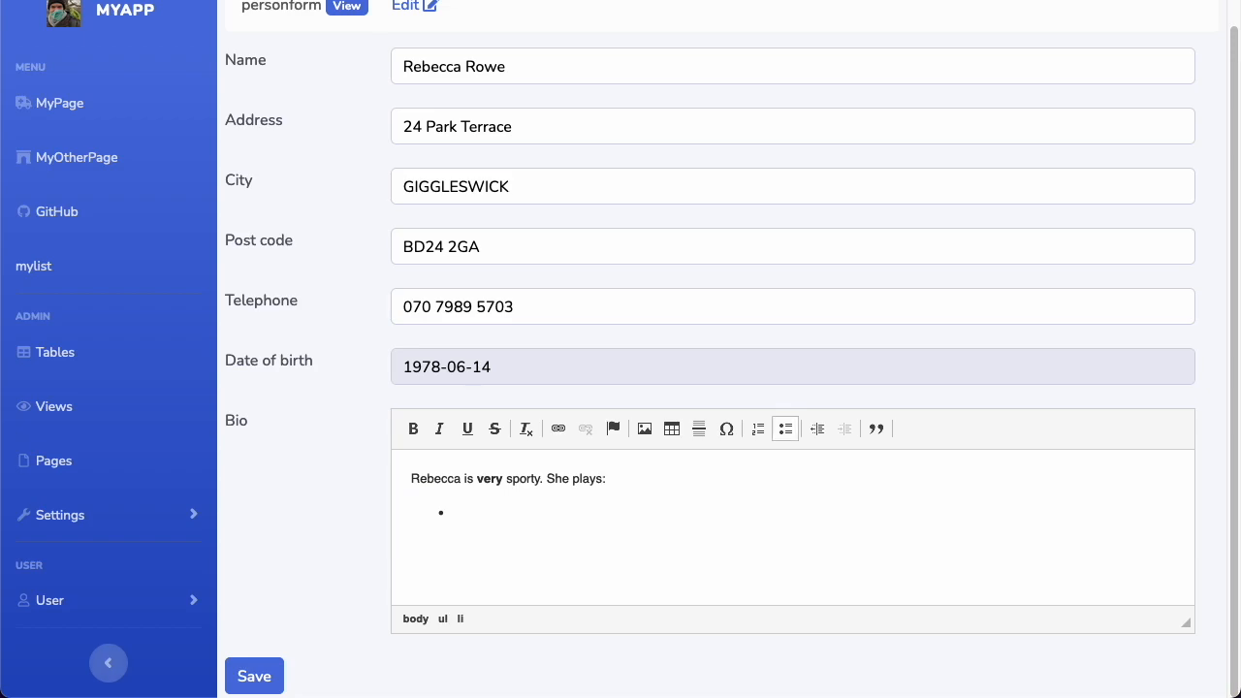
type("Football")
type("Te")
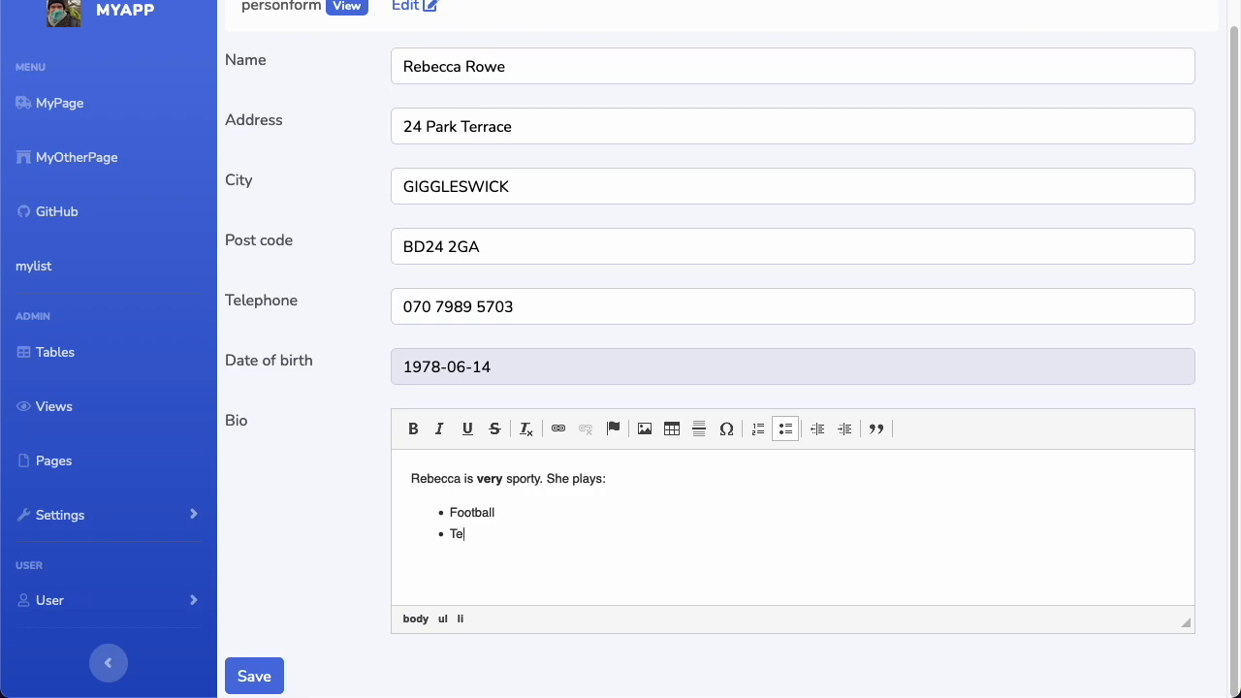
left_click(33, 266)
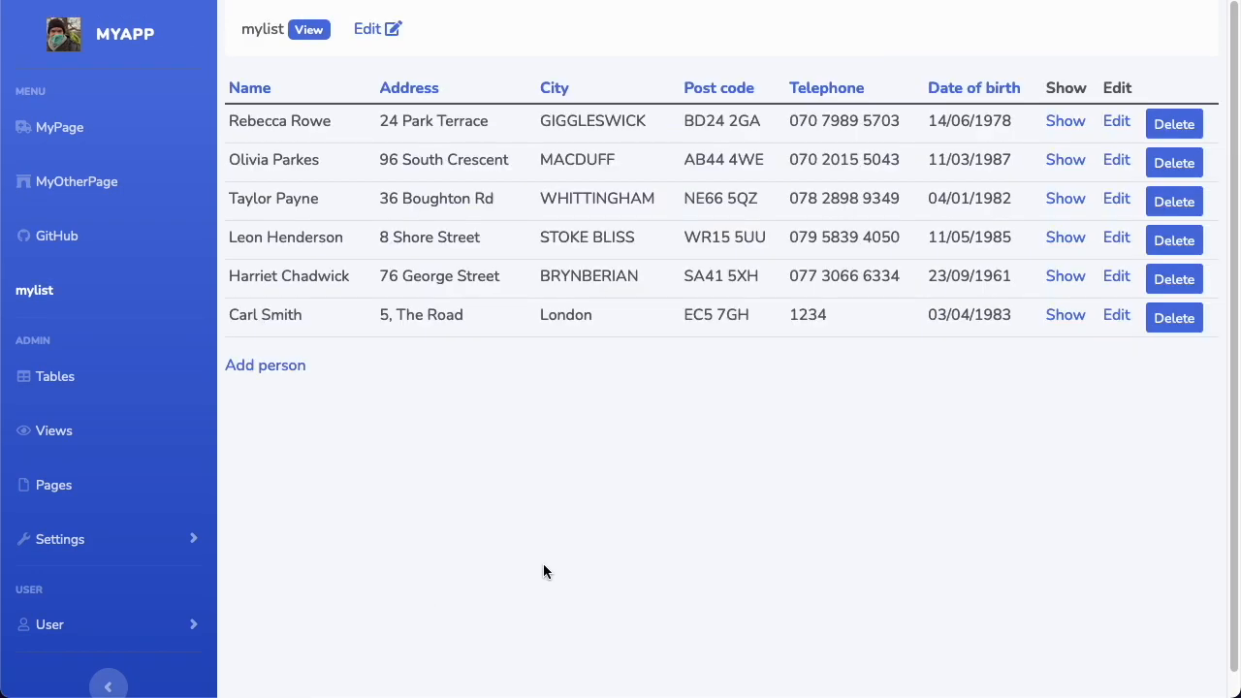
mouse_move(655, 143)
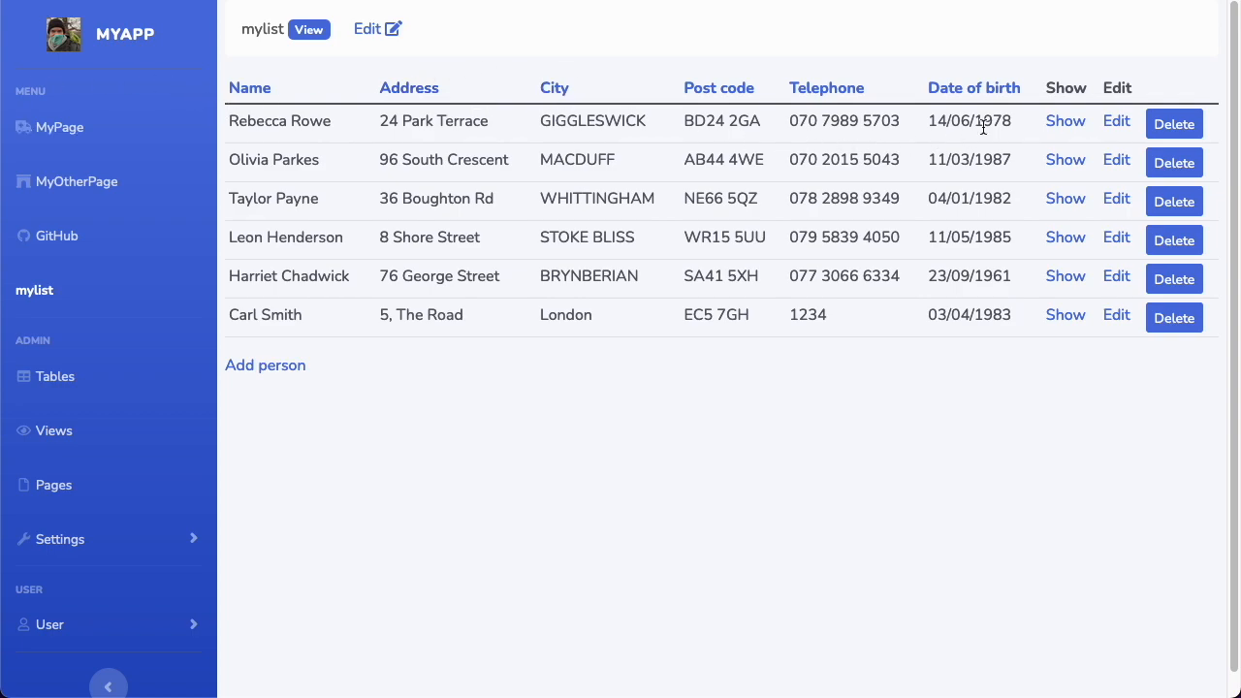
Step: In the showperson layout, relabel the copied row 'Bio' and show the Bio field with showAll
left_click(1065, 120)
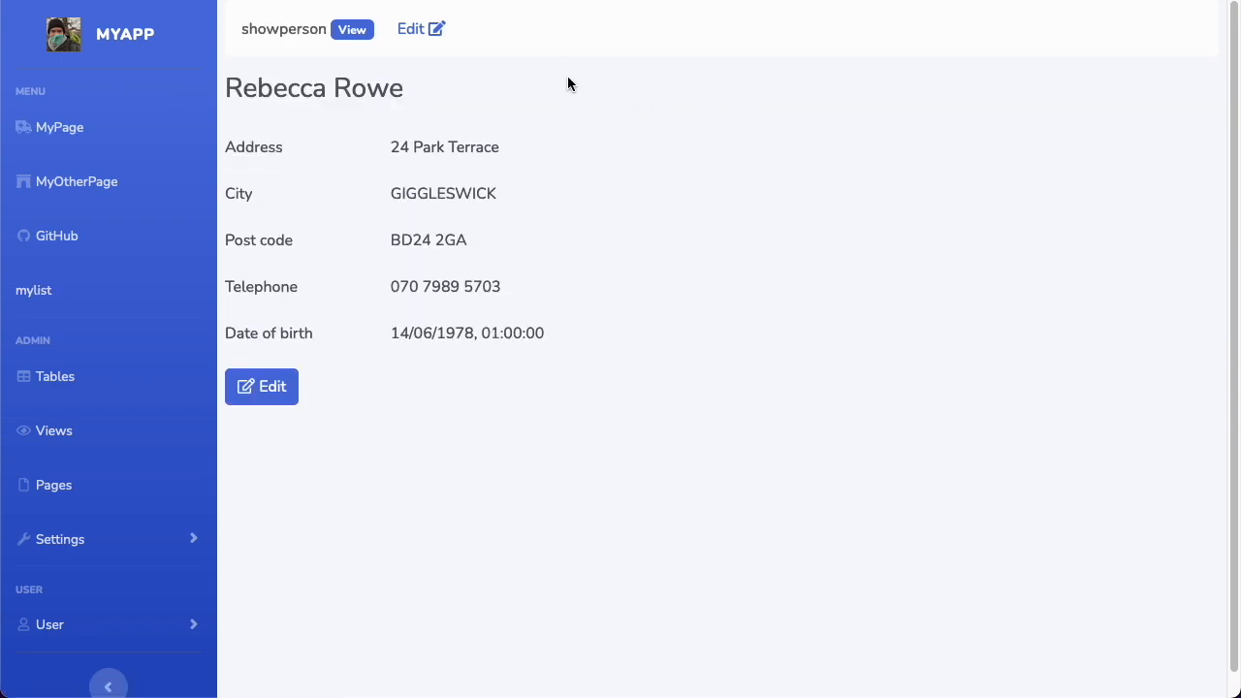
left_click(421, 28)
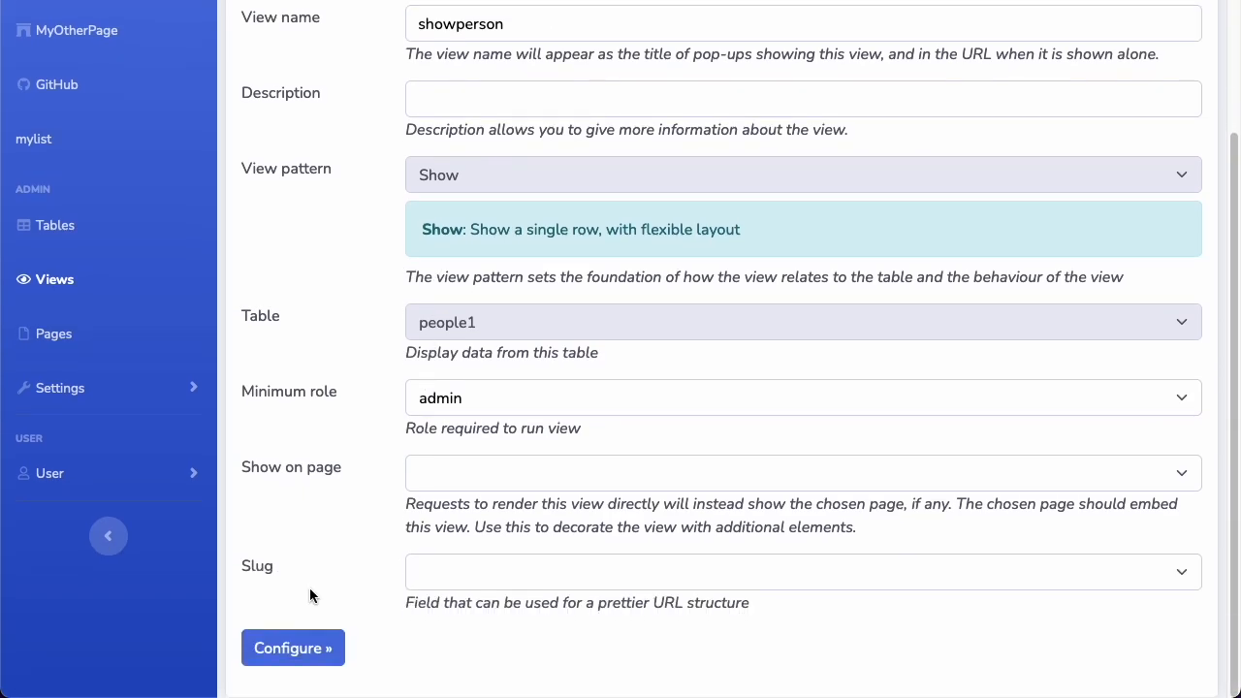
left_click(292, 648)
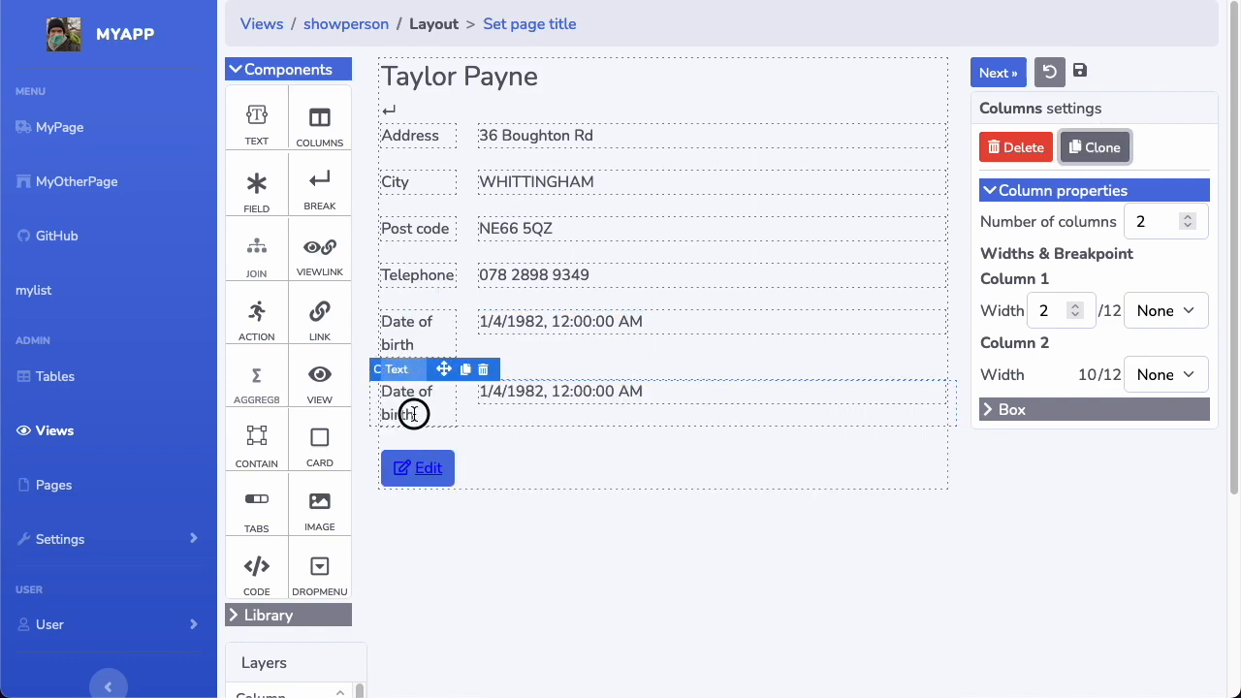
left_click(408, 402)
type("Bi")
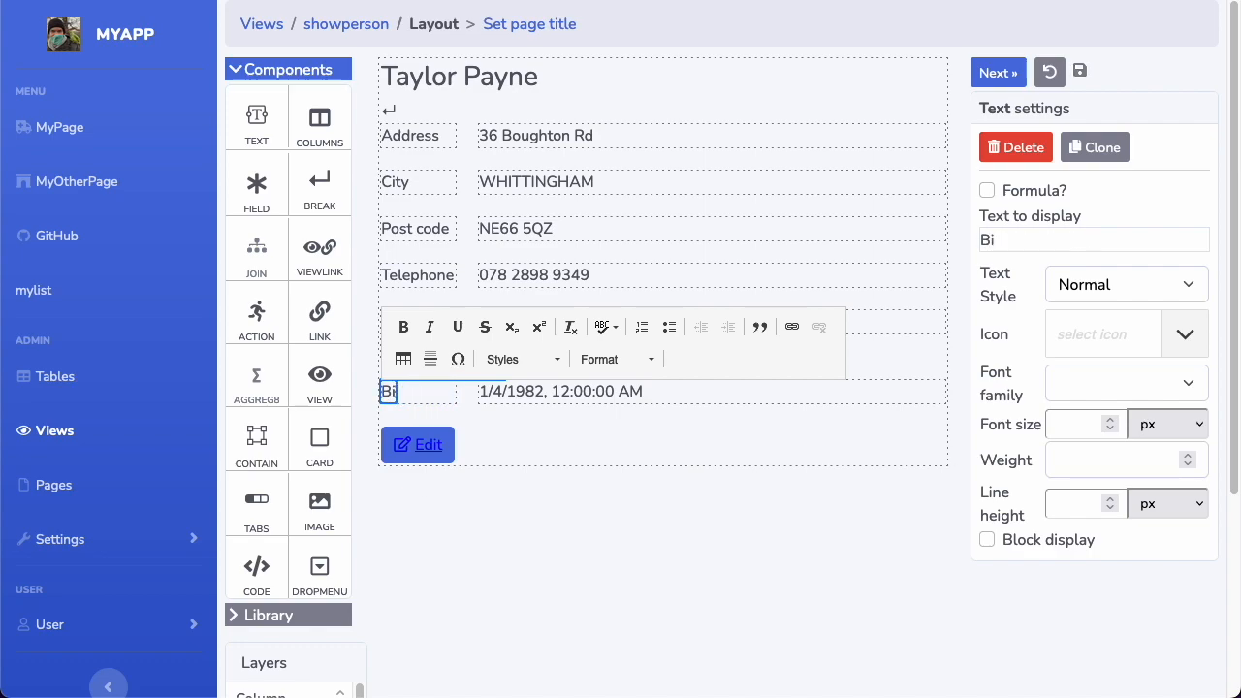
type("o")
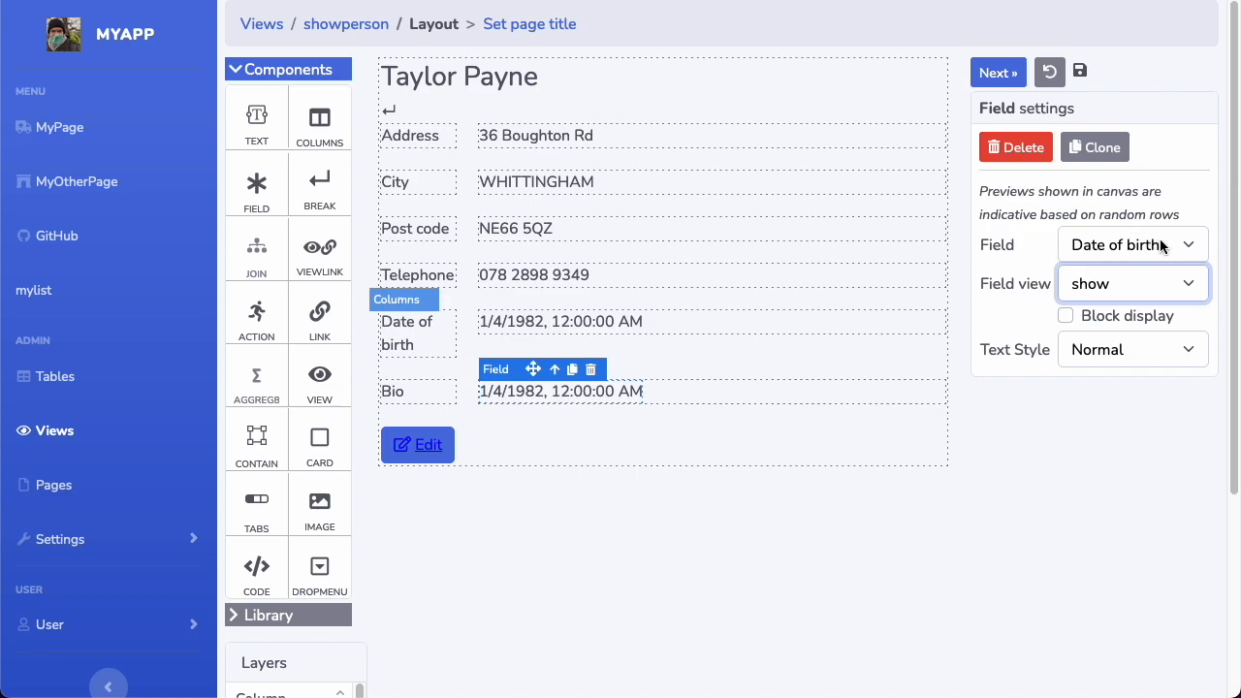
left_click(1130, 244)
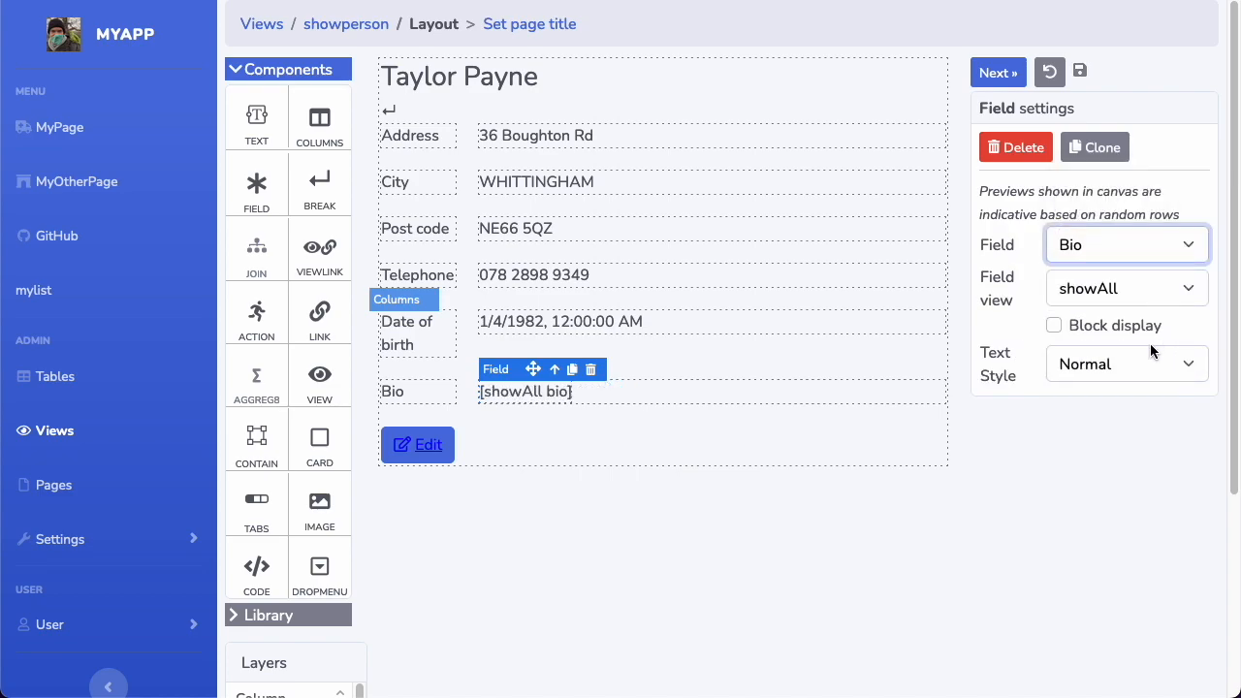
left_click(1125, 288)
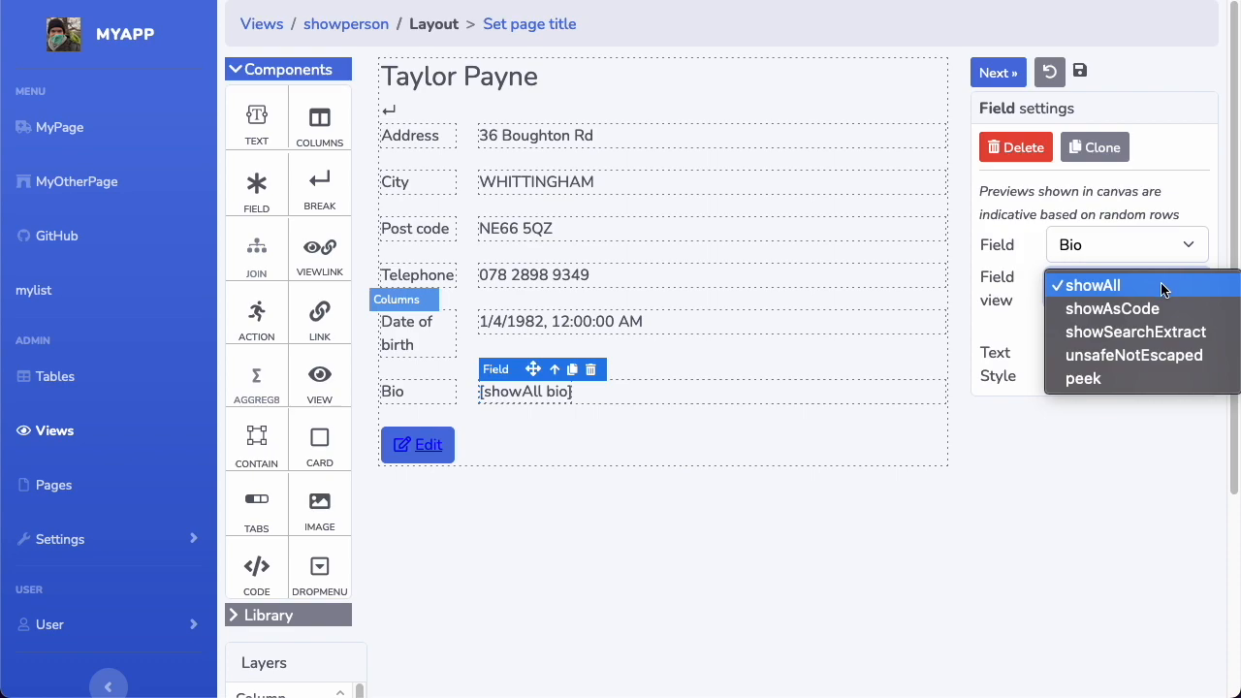
left_click(1086, 285)
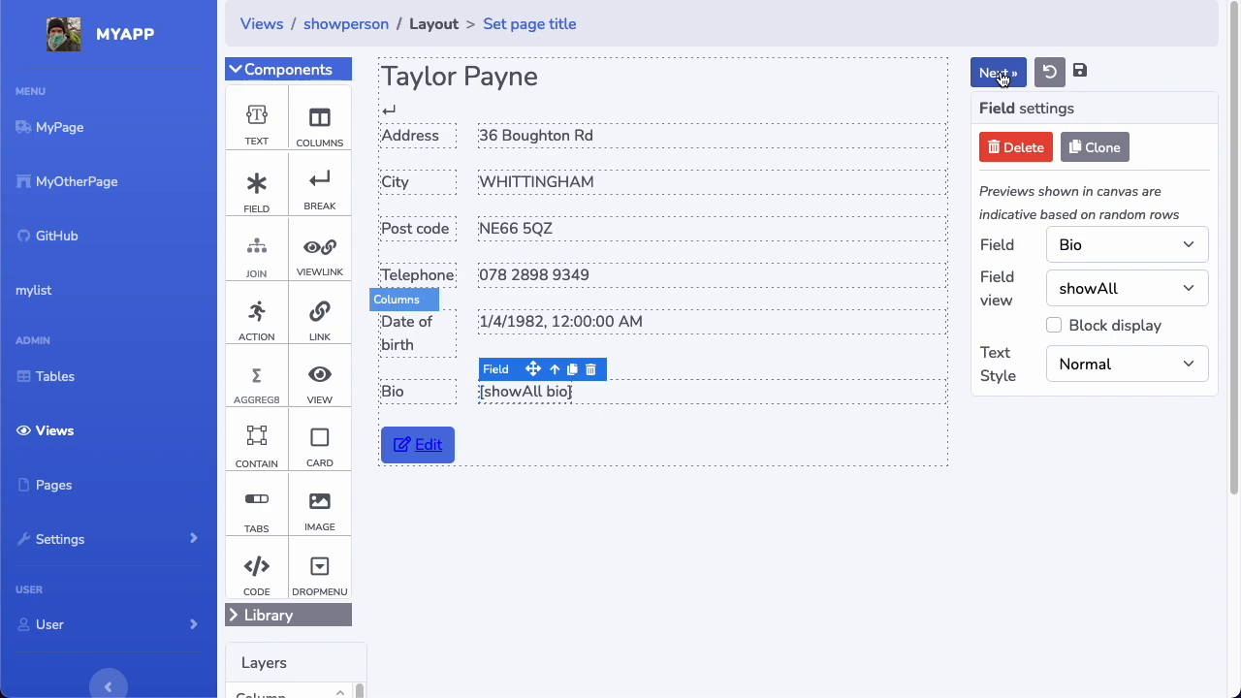
Step: Finish saving the showperson view and open the mylist people list
left_click(997, 72)
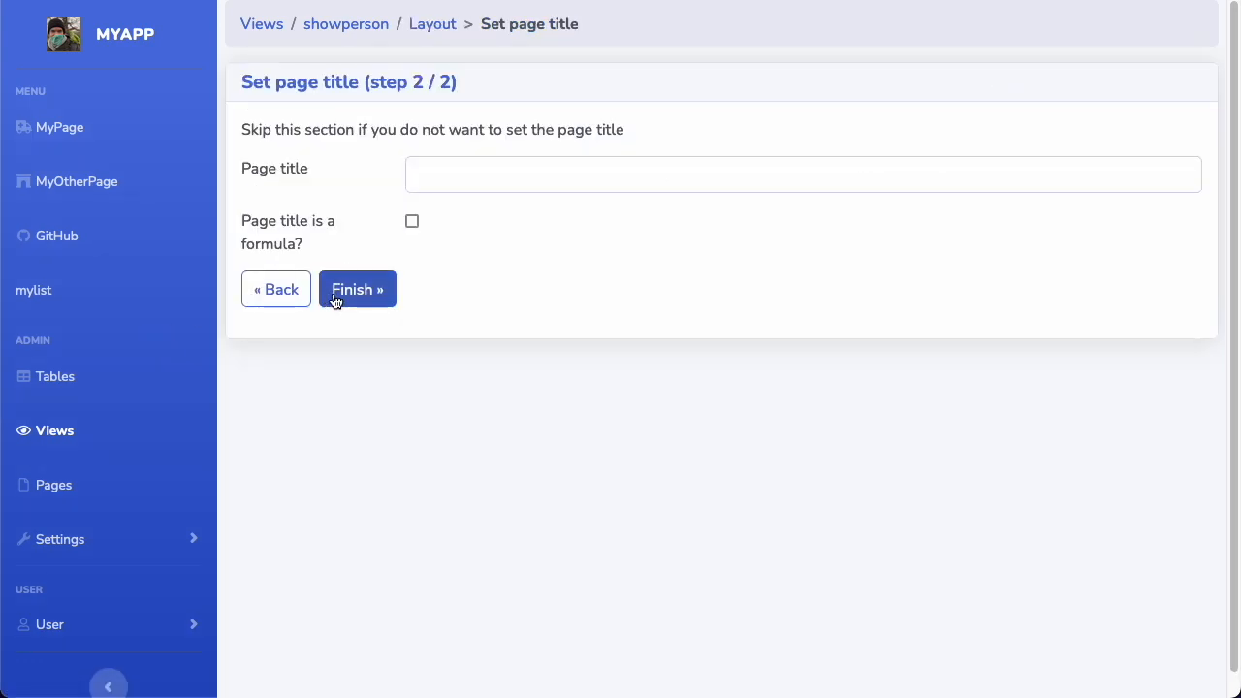
left_click(357, 289)
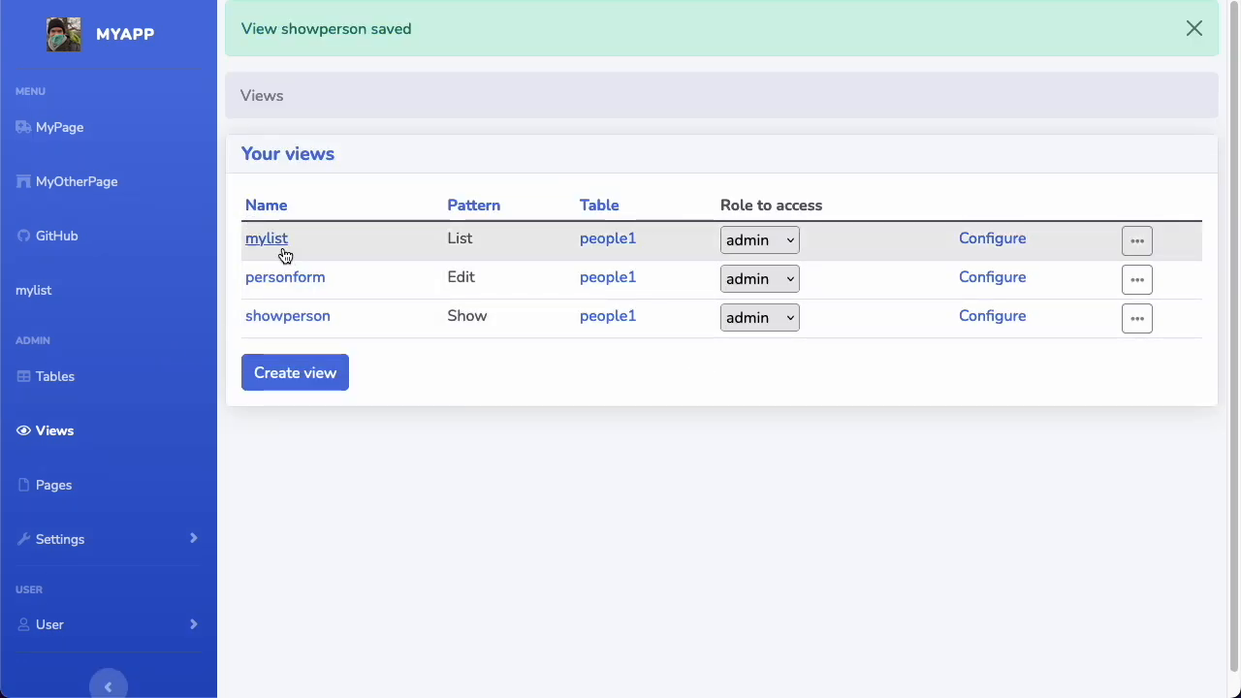
left_click(267, 239)
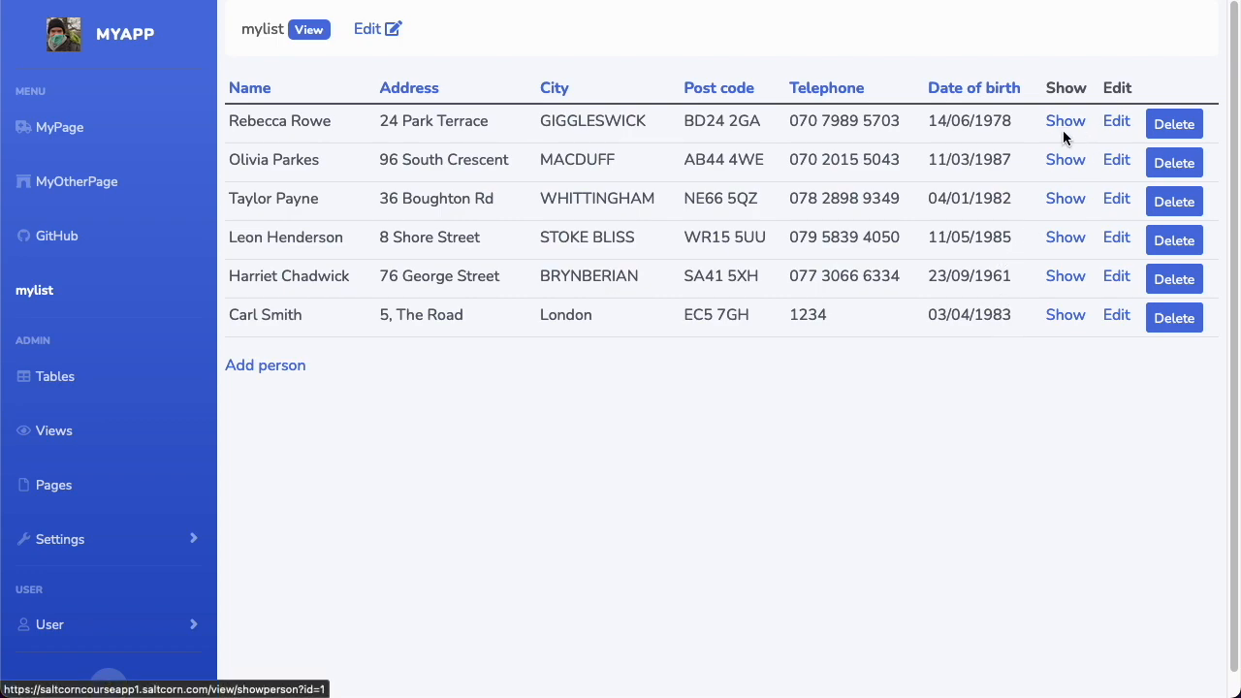
mouse_move(1066, 122)
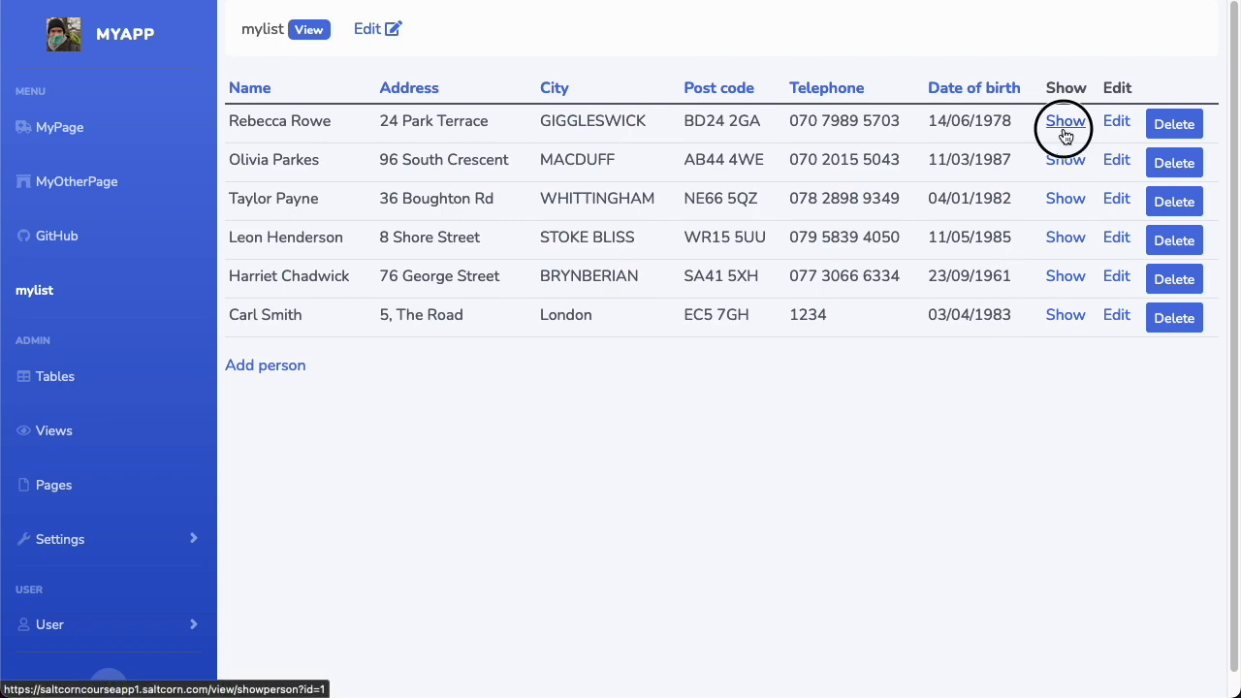
left_click(1065, 120)
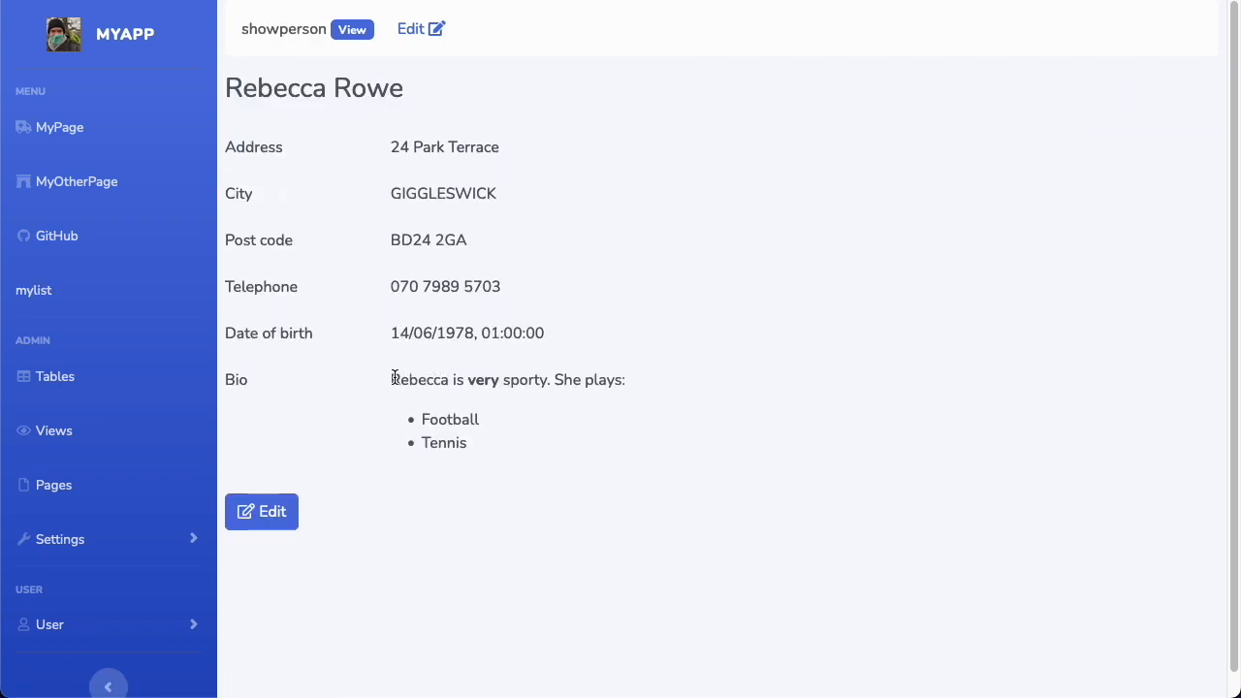
mouse_move(504, 439)
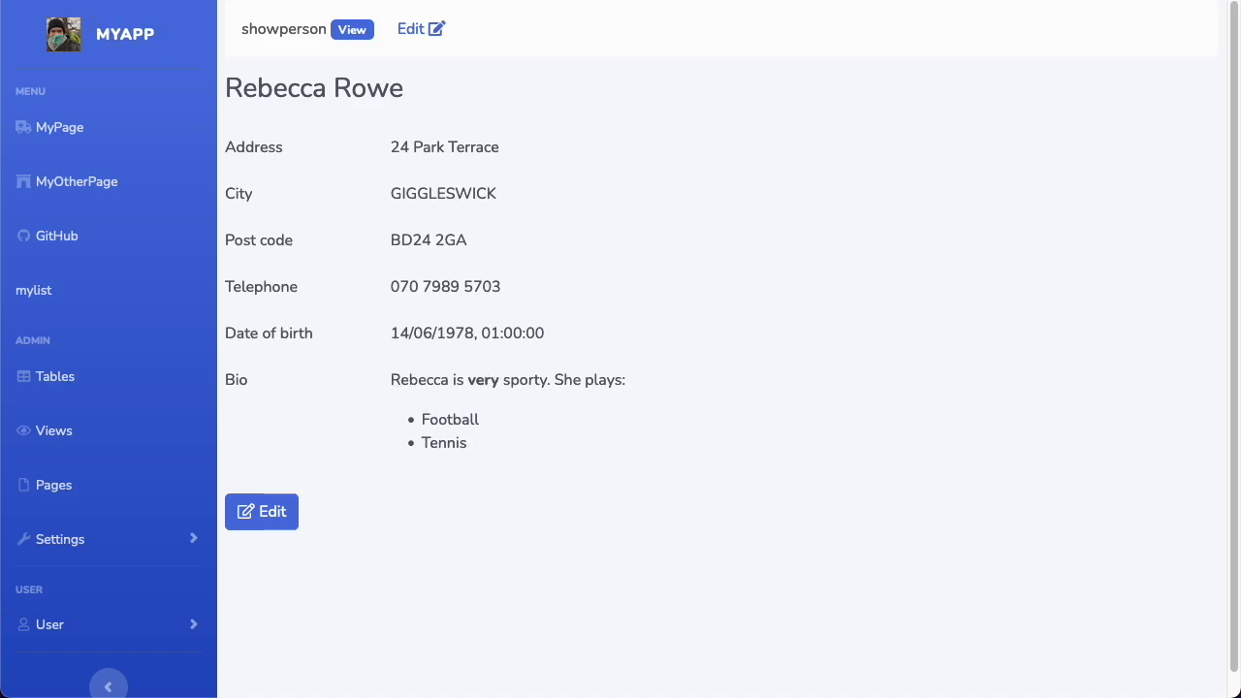
left_click(261, 511)
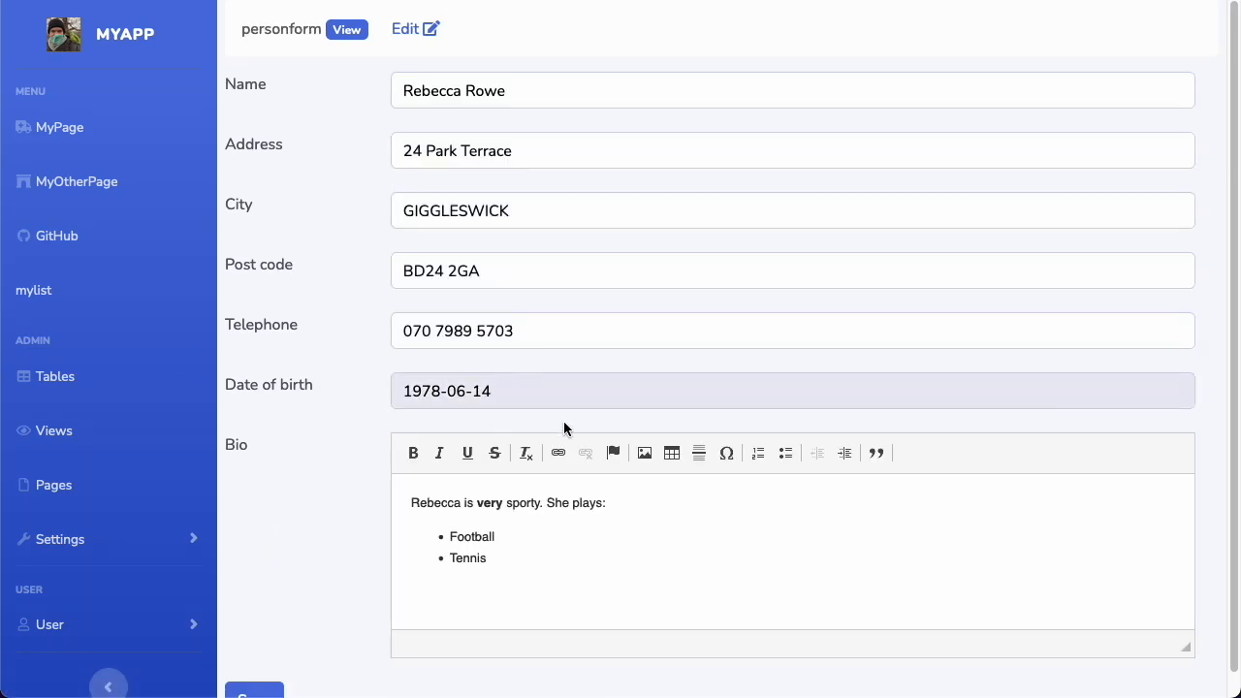
scroll("down", 3)
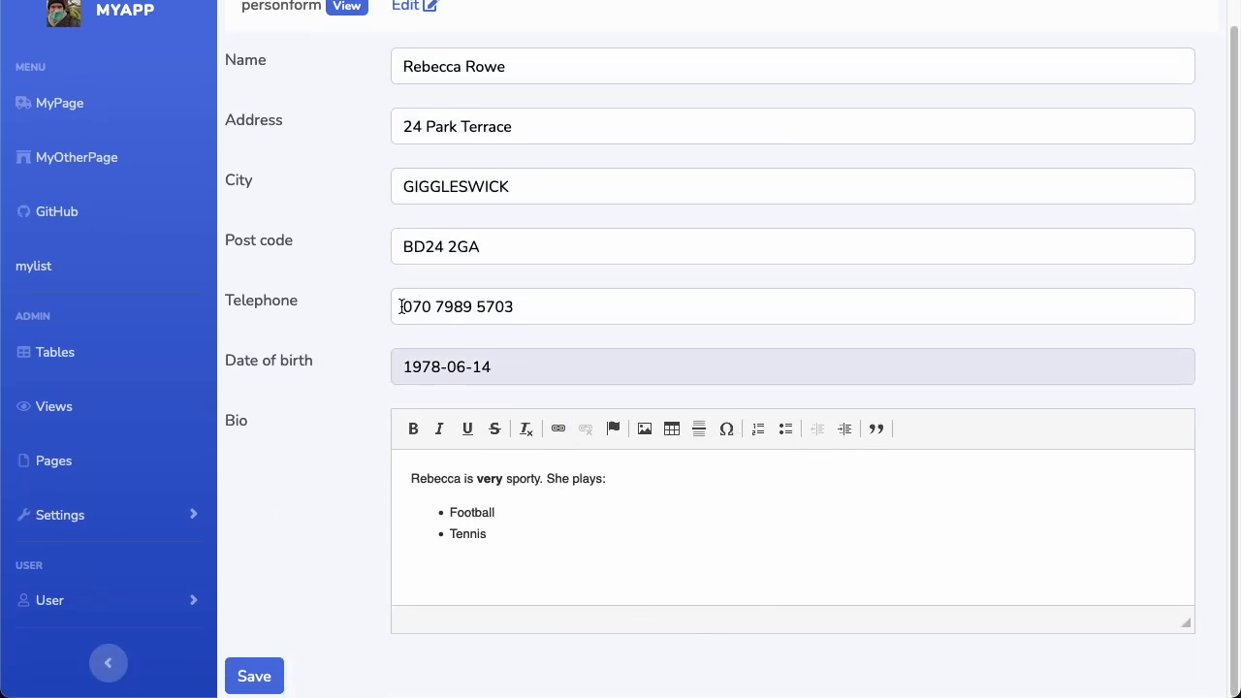
left_click(253, 676)
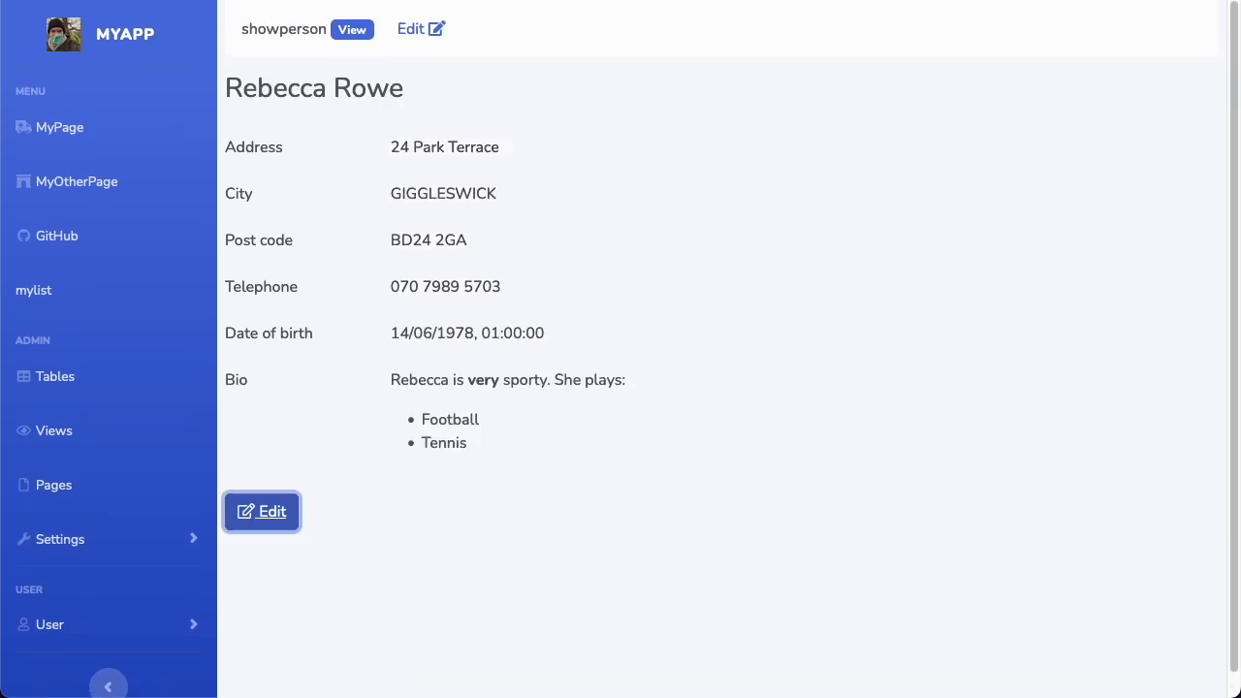
left_click(33, 290)
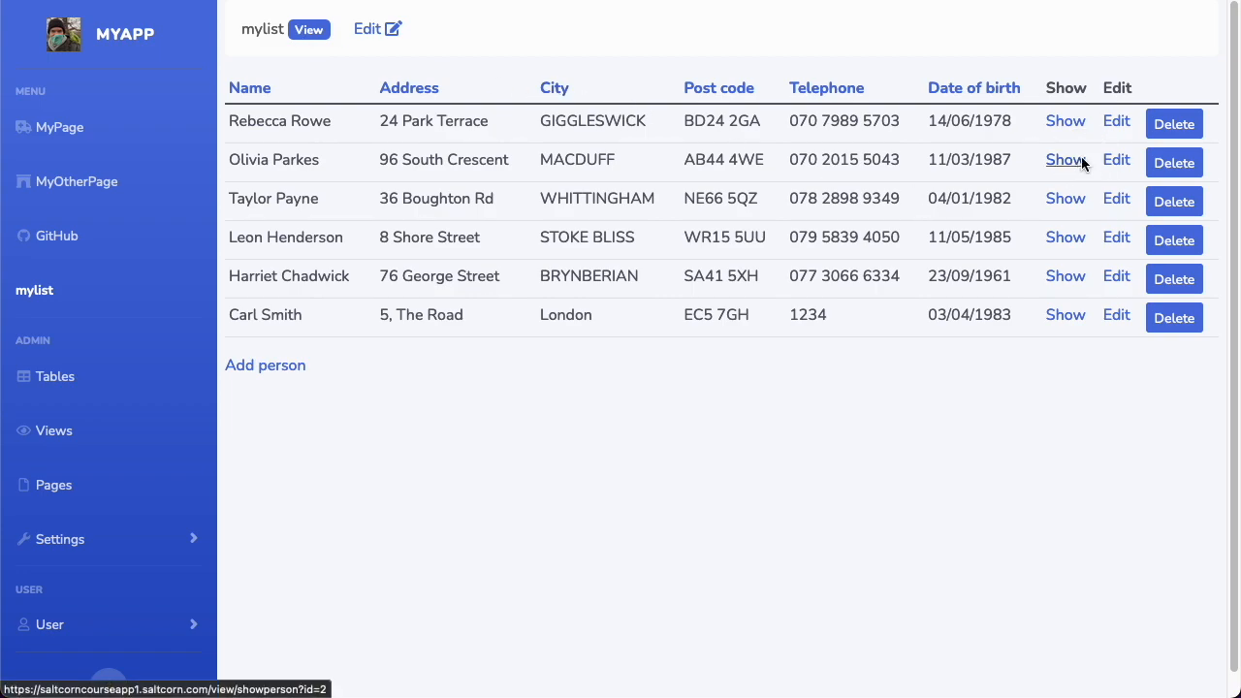
left_click(1065, 159)
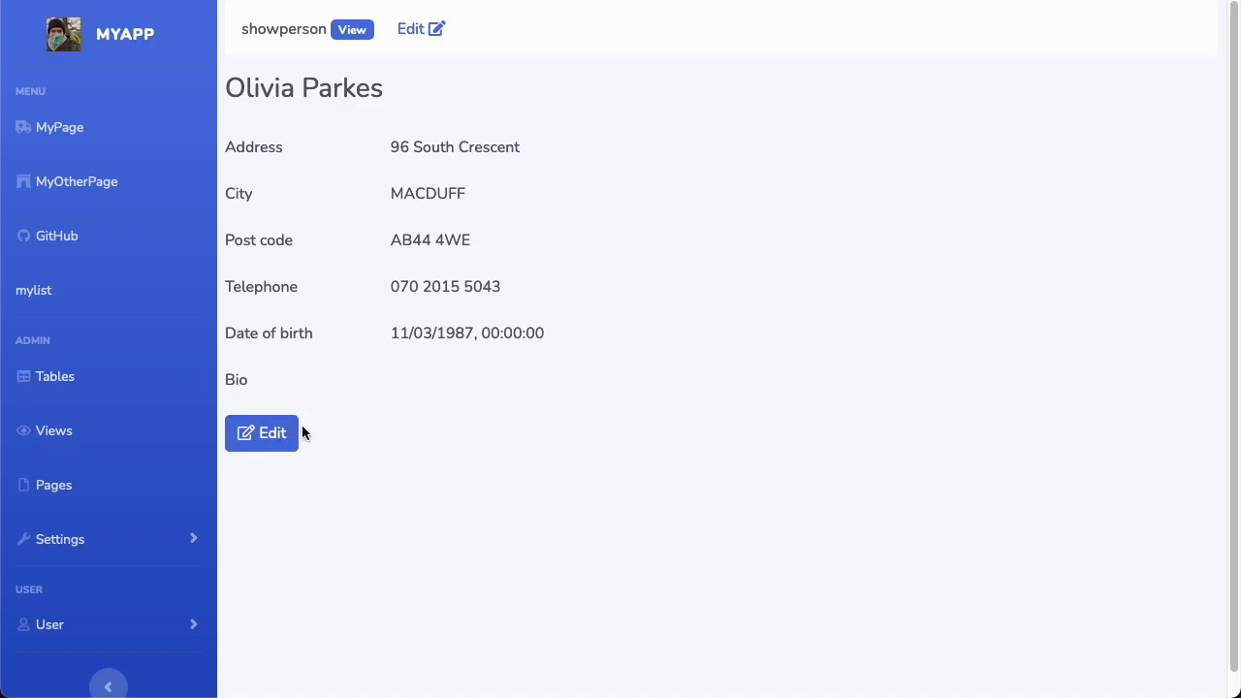
left_click(261, 432)
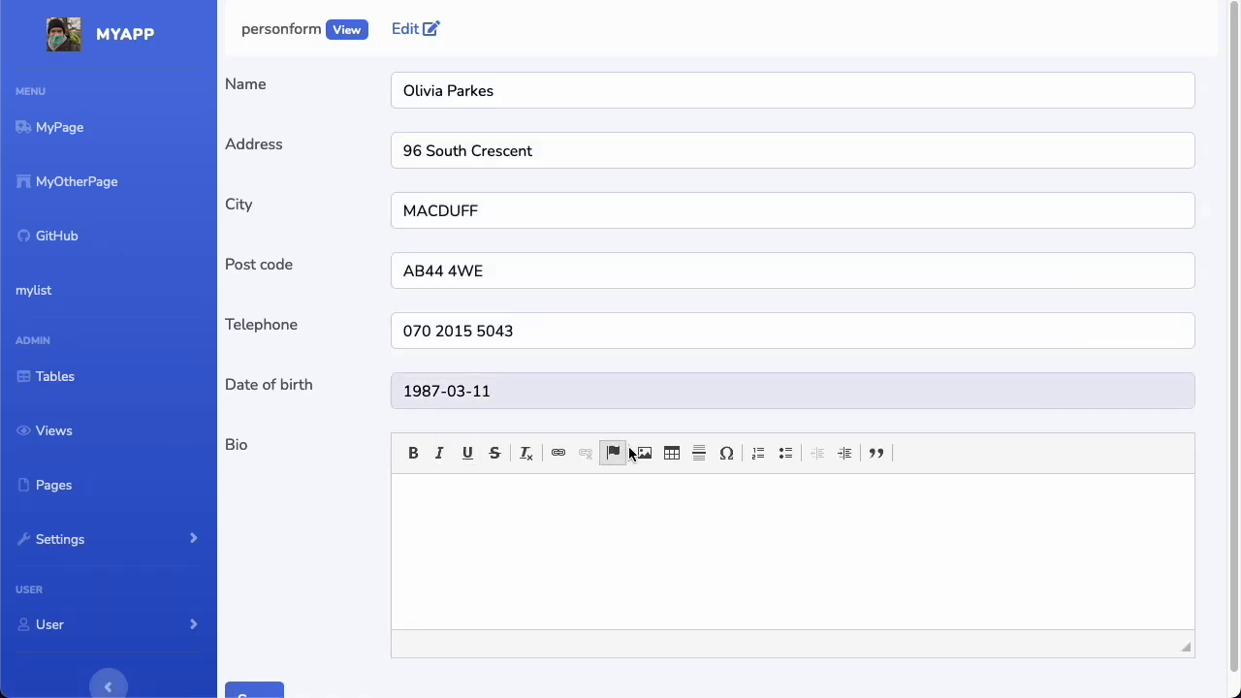
left_click(570, 540)
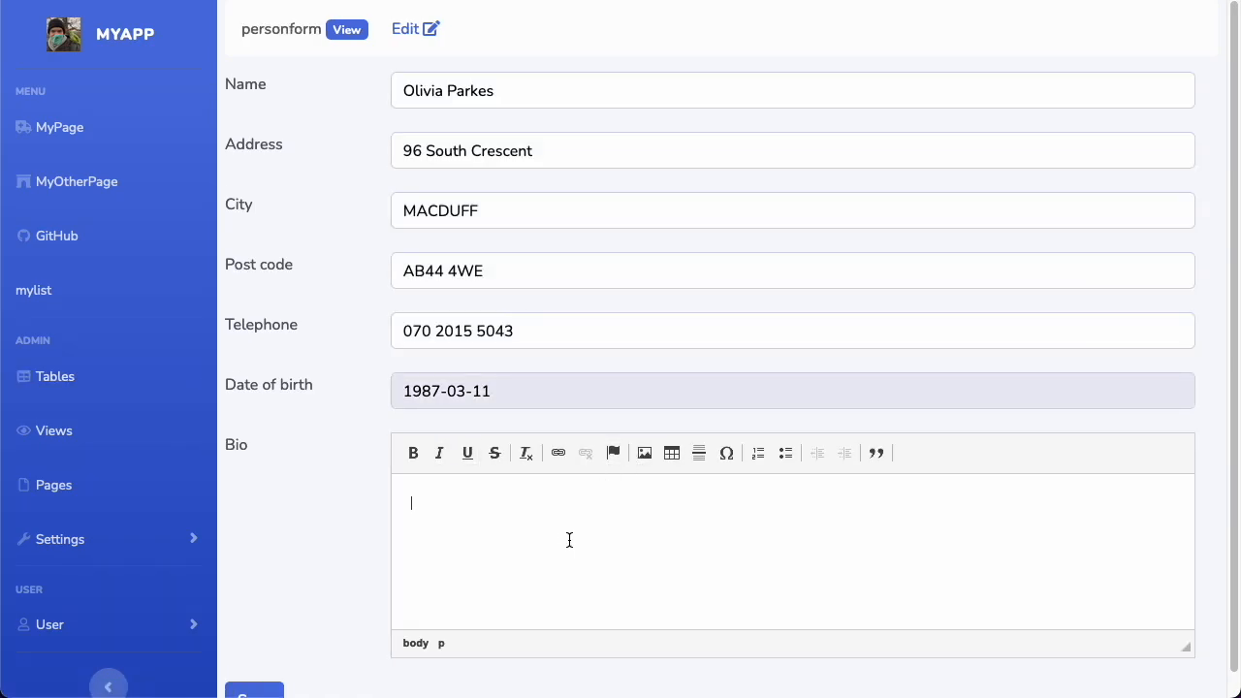
type("No")
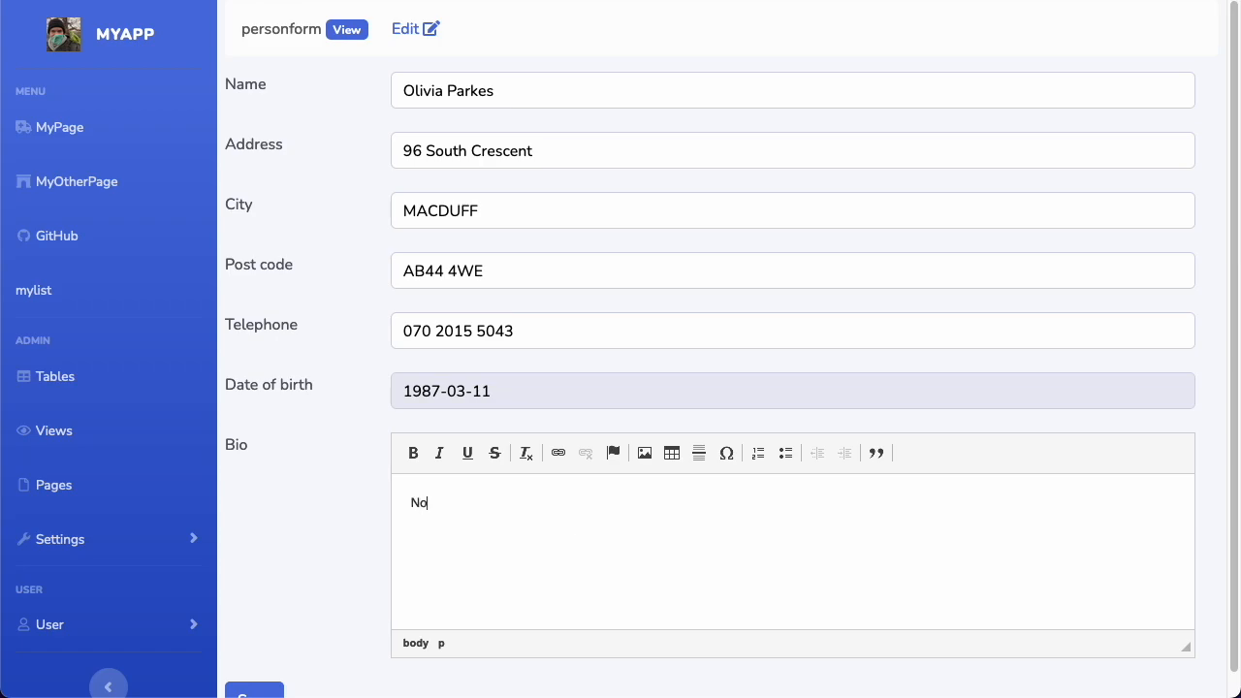
type("t sure")
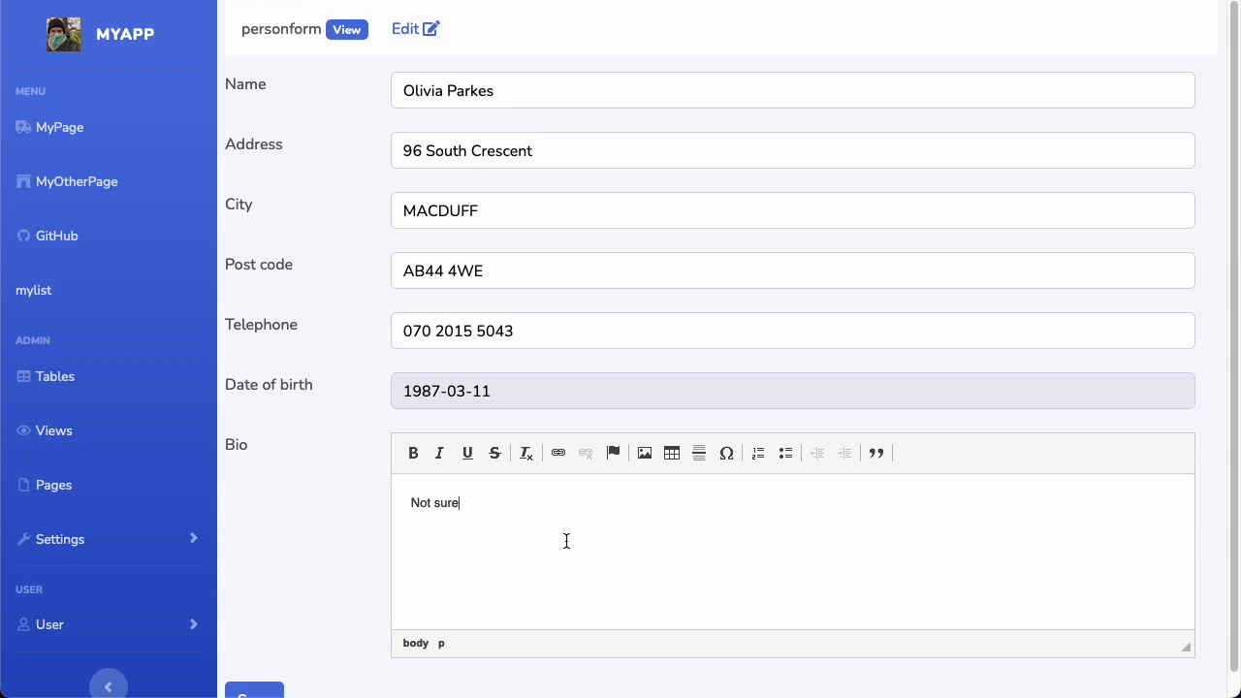
left_click(34, 290)
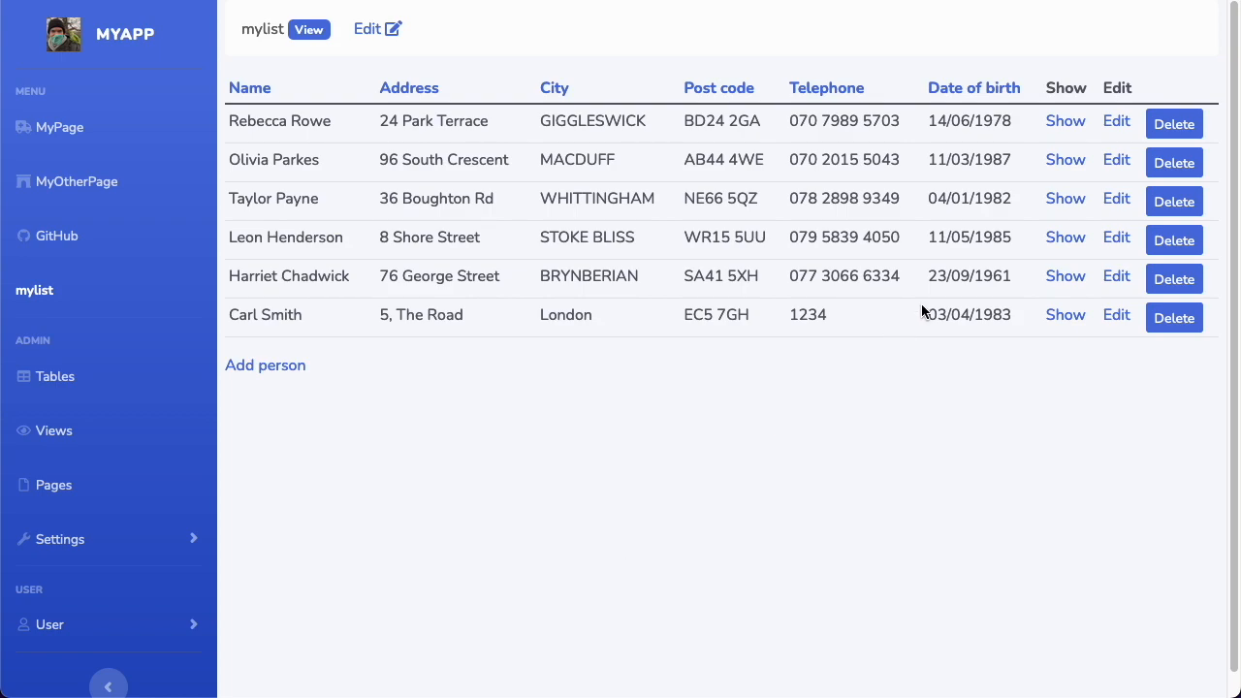
left_click(1065, 159)
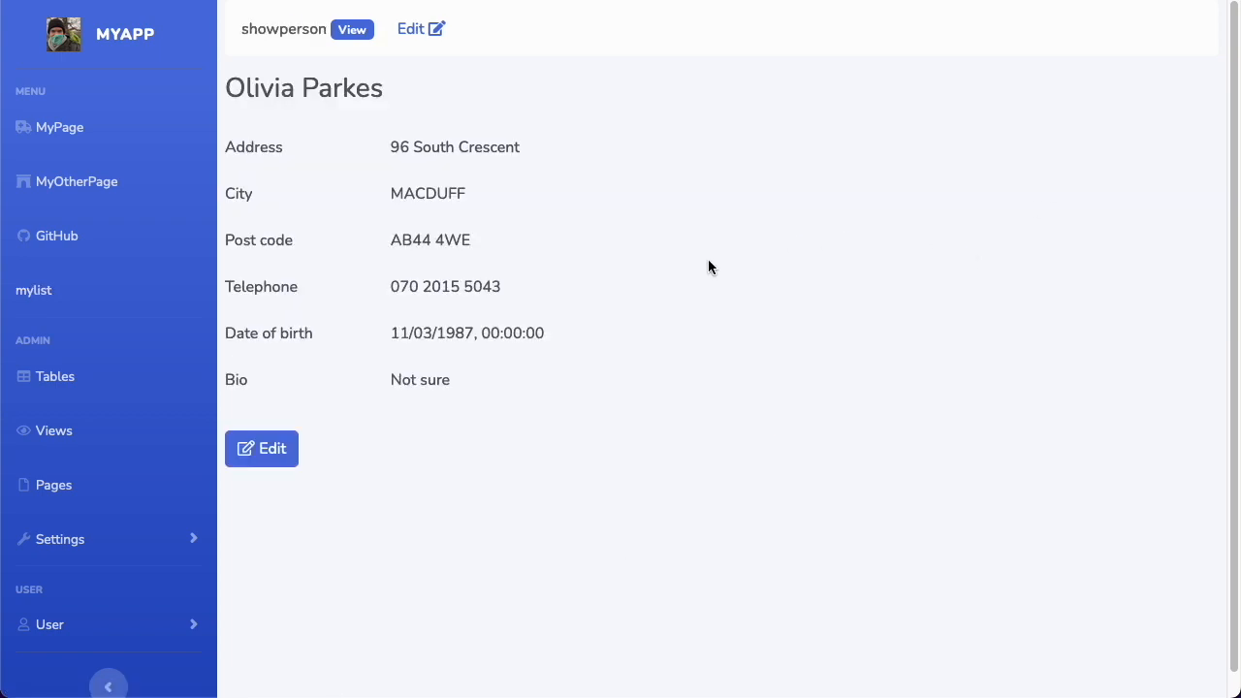
mouse_move(494, 304)
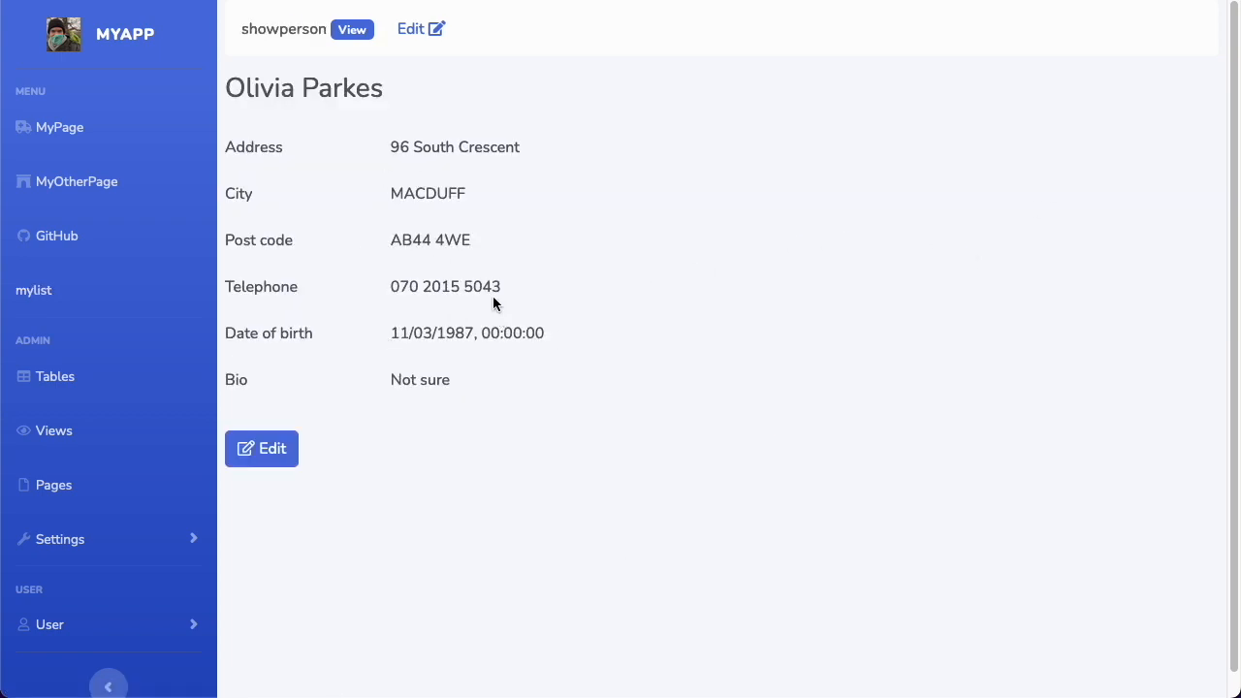
mouse_move(333, 201)
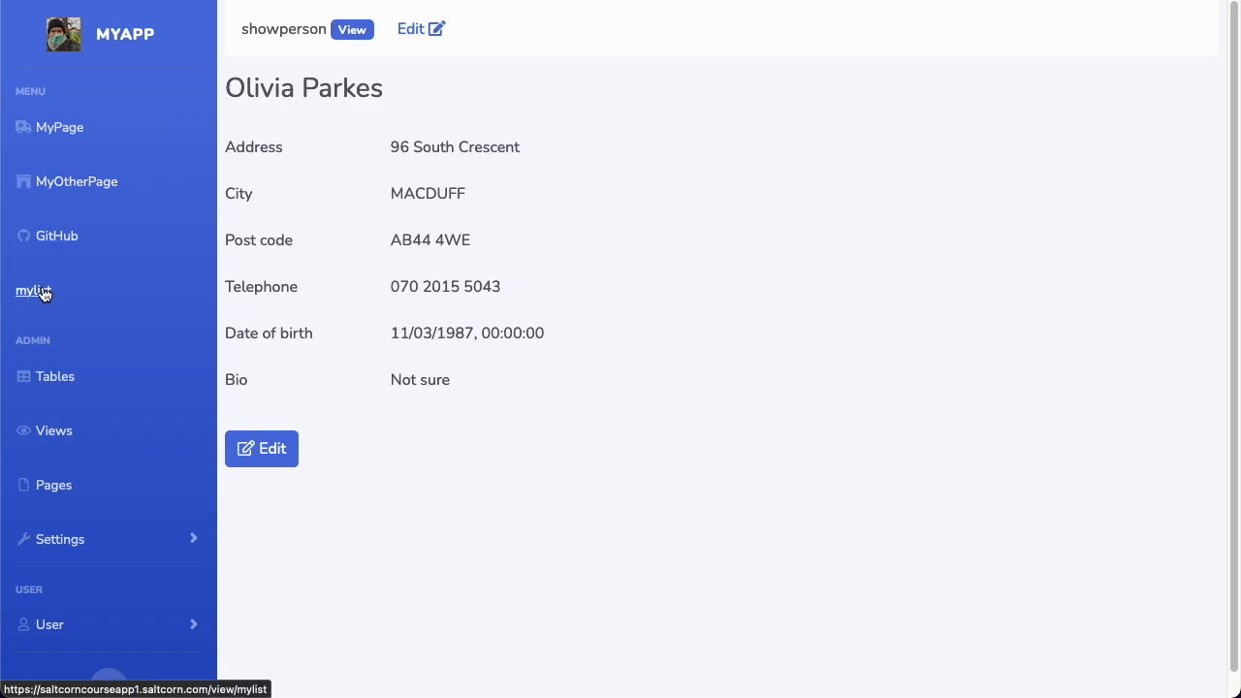
Step: Go back to the mylist page showing all six people via the sidebar
left_click(33, 290)
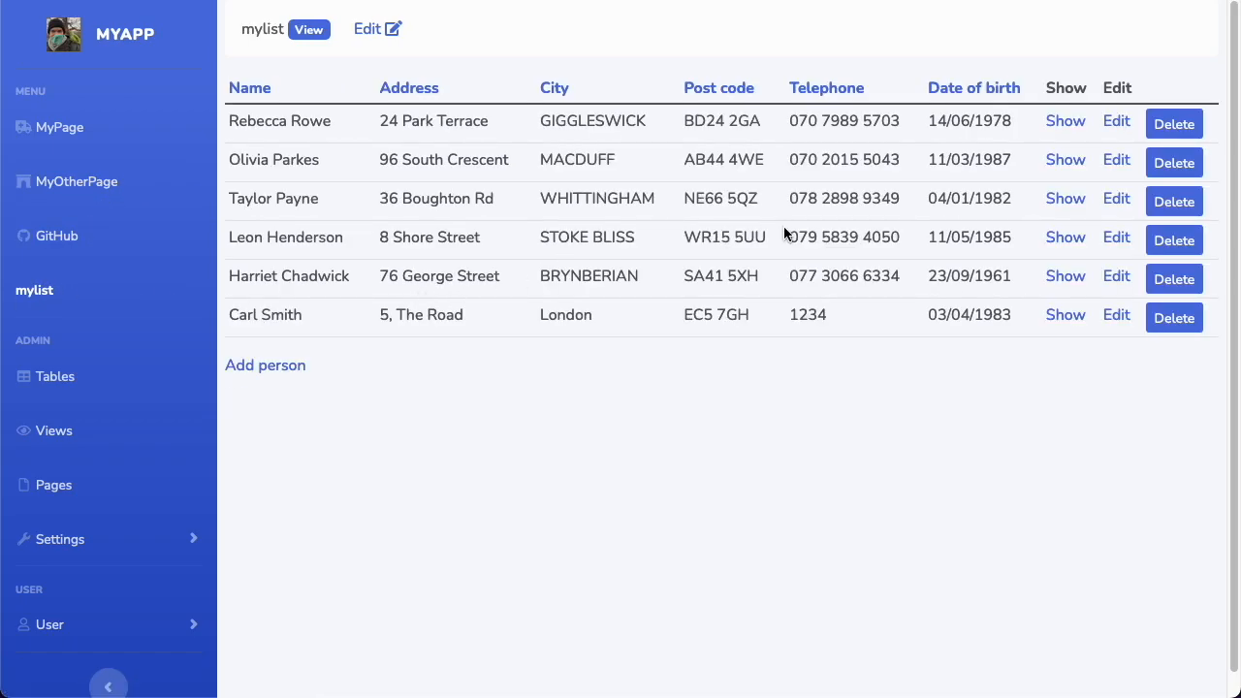